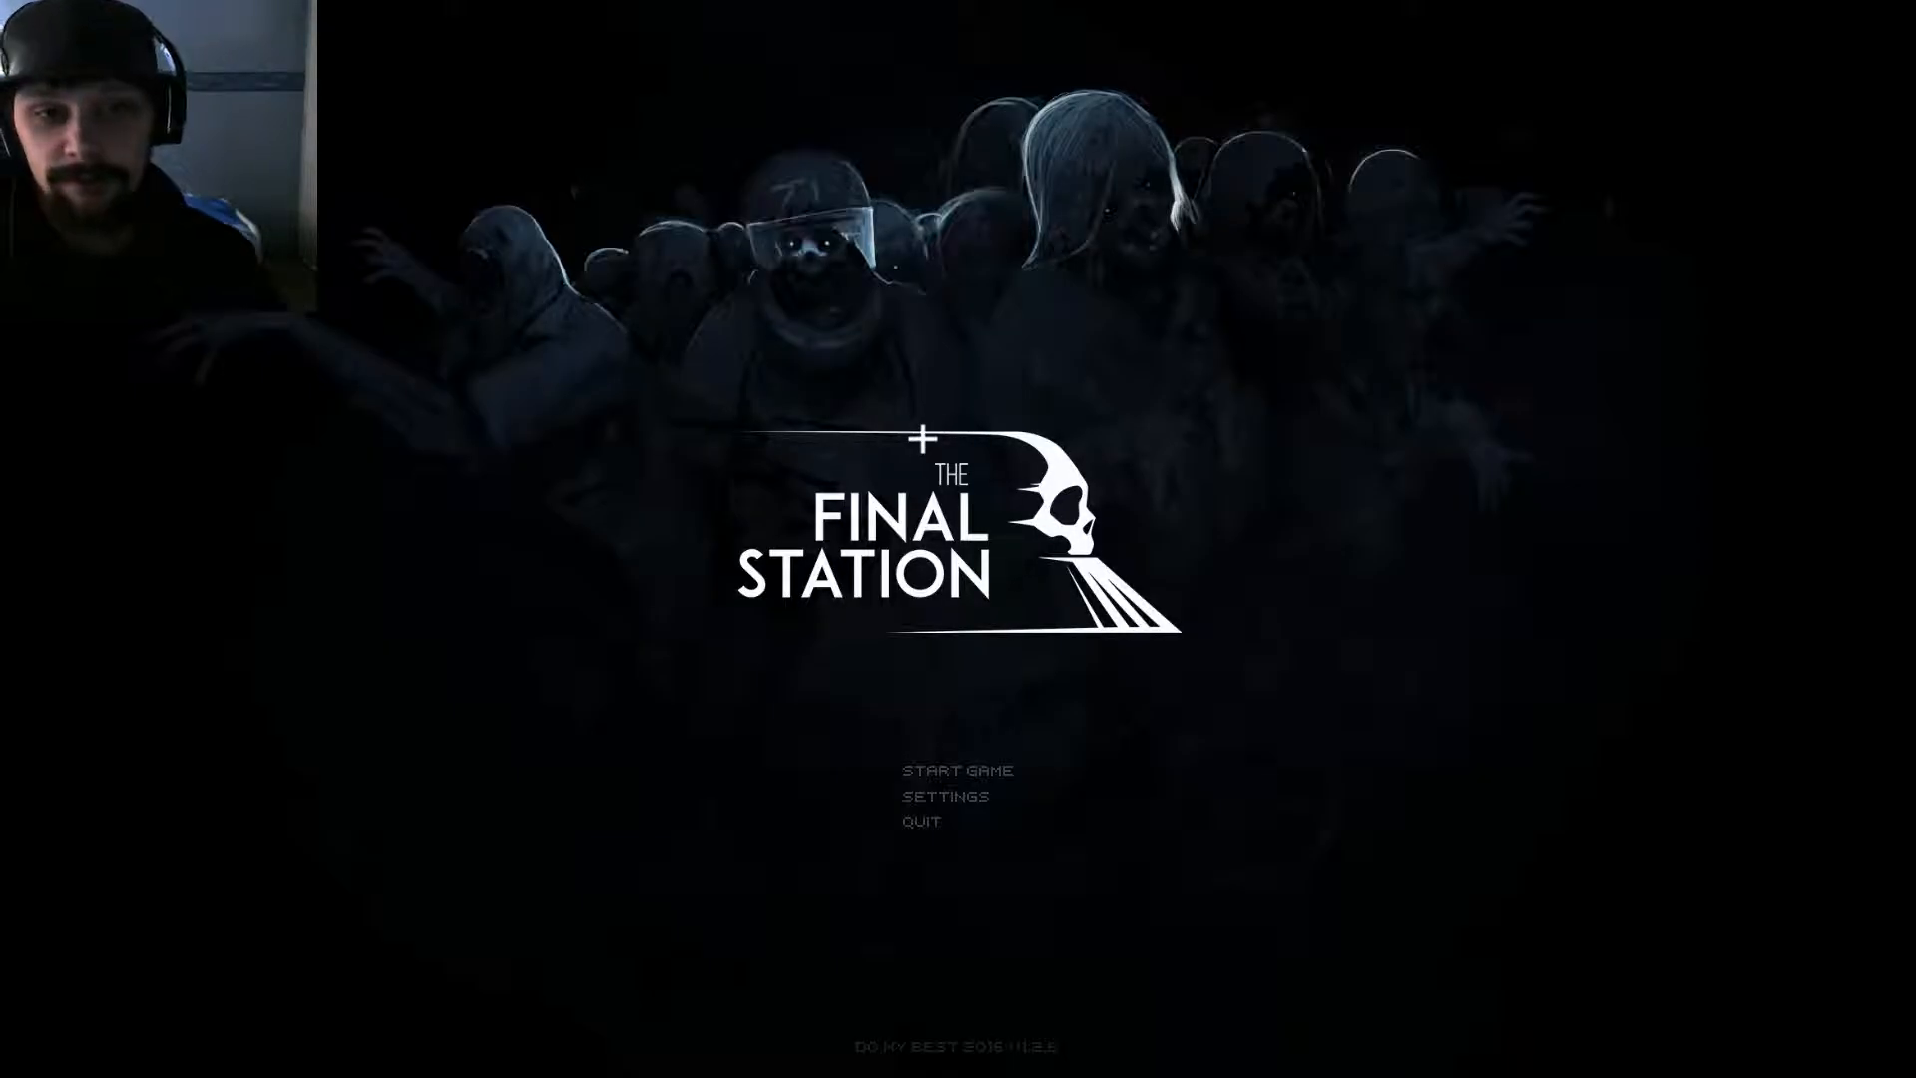
pyautogui.moveTo(894, 737)
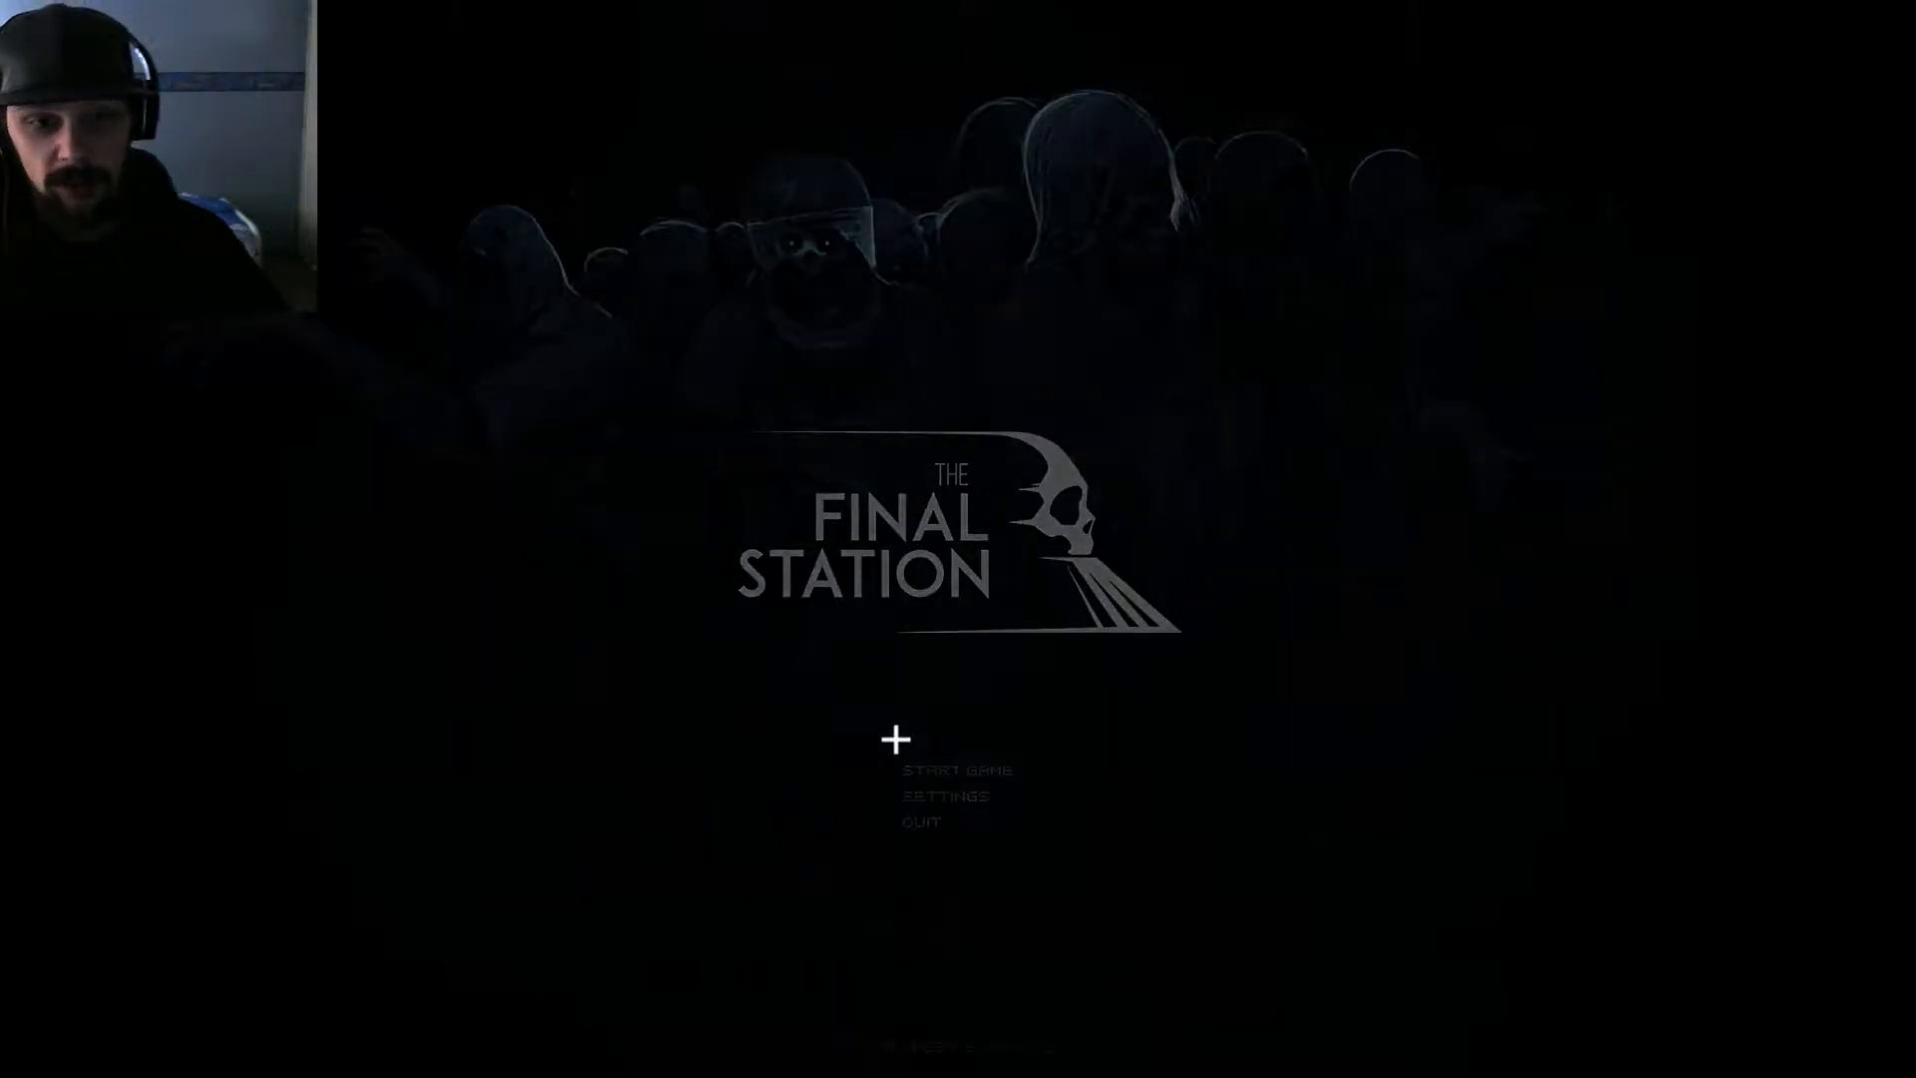
# Step: Start a new game with START GAME on the title screen
pyautogui.click(958, 769)
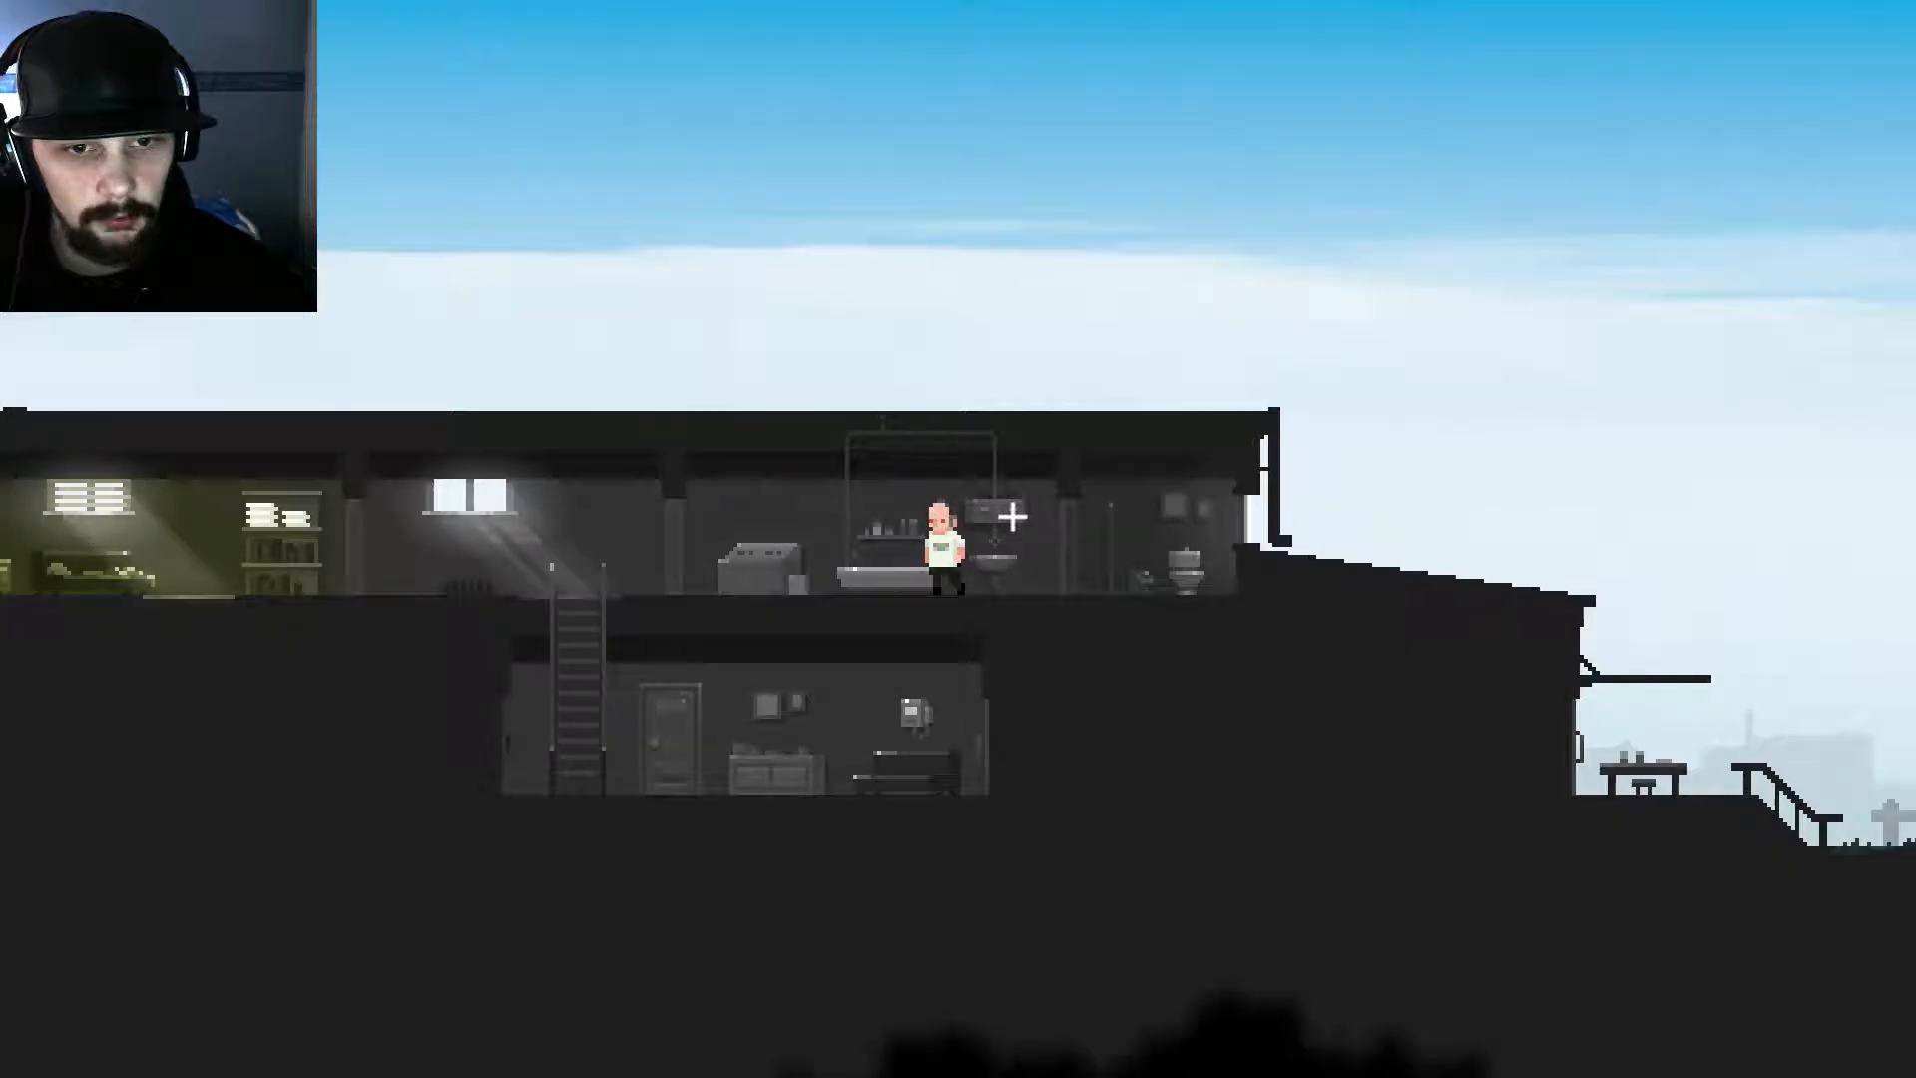
# Step: Walk right to the ladder, climb down, and cross the lower floor to the exit
pyautogui.press('d')
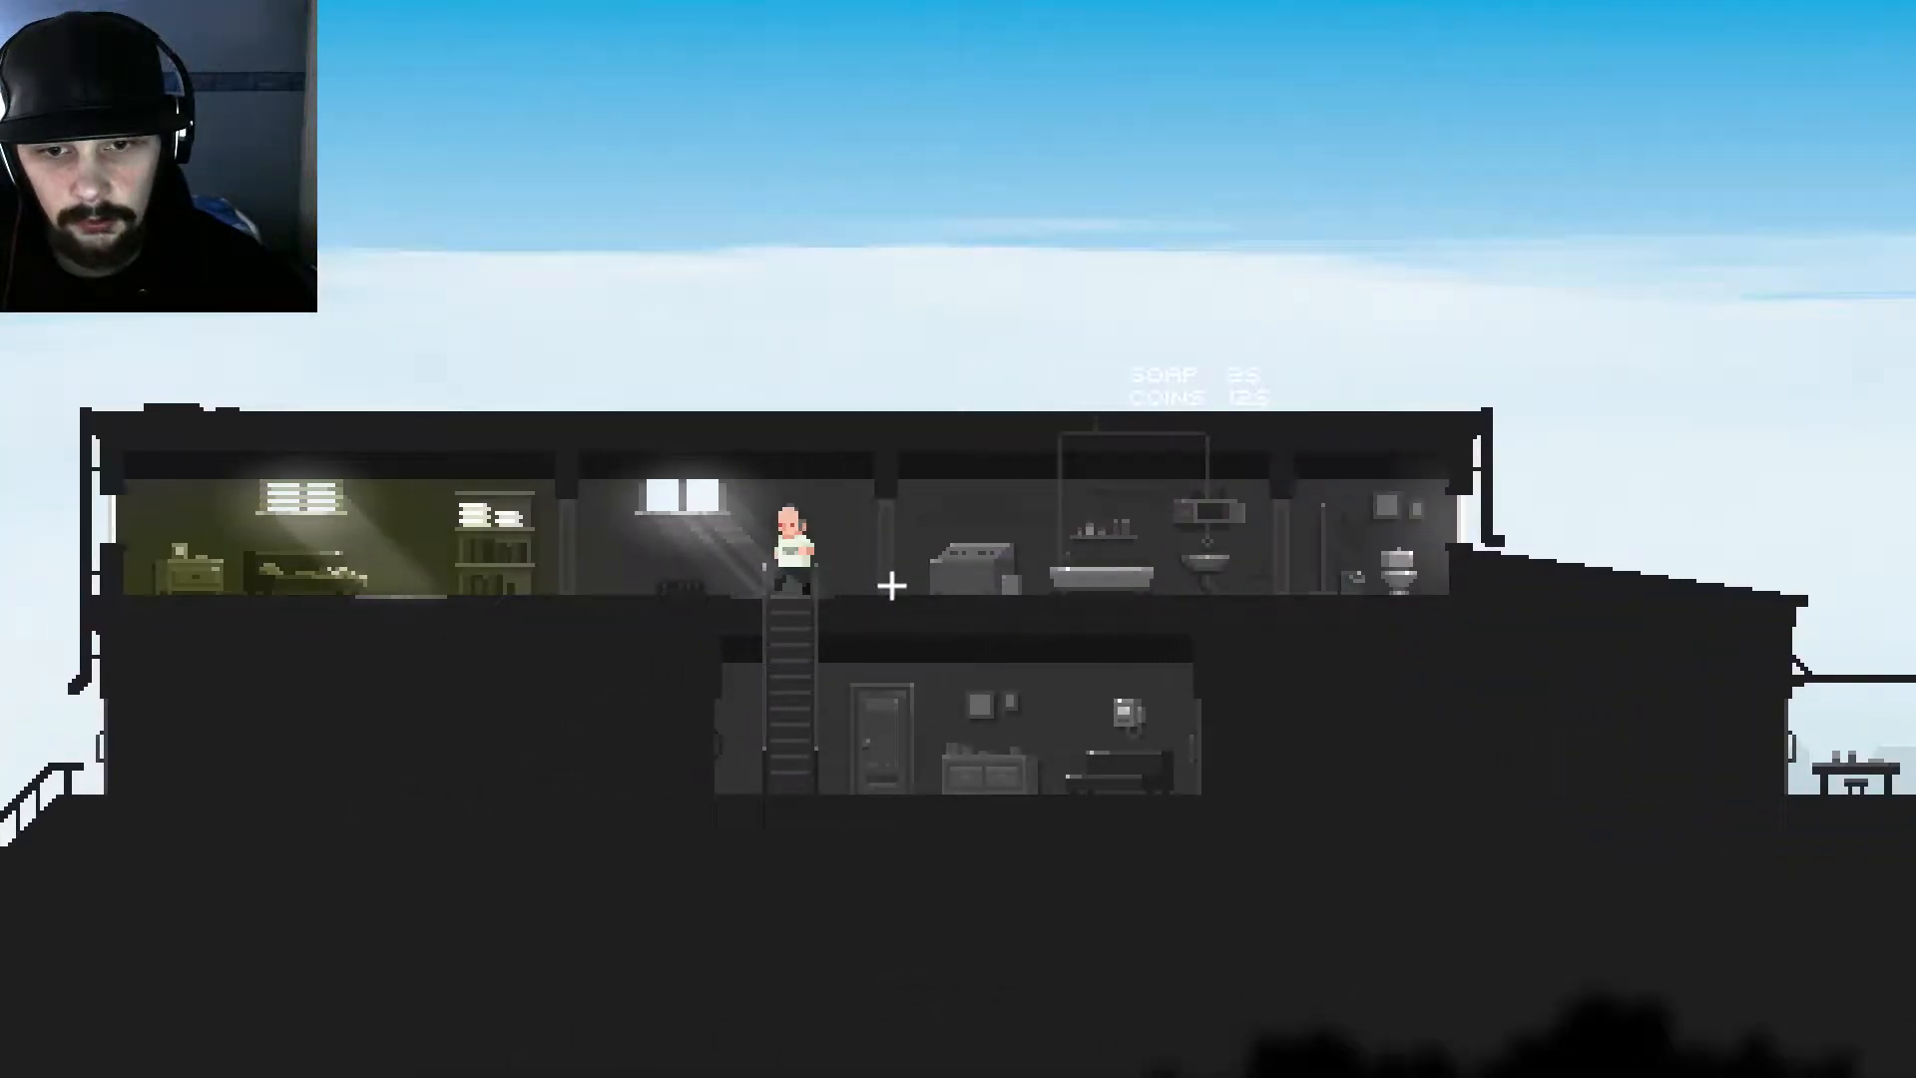
pyautogui.press('s')
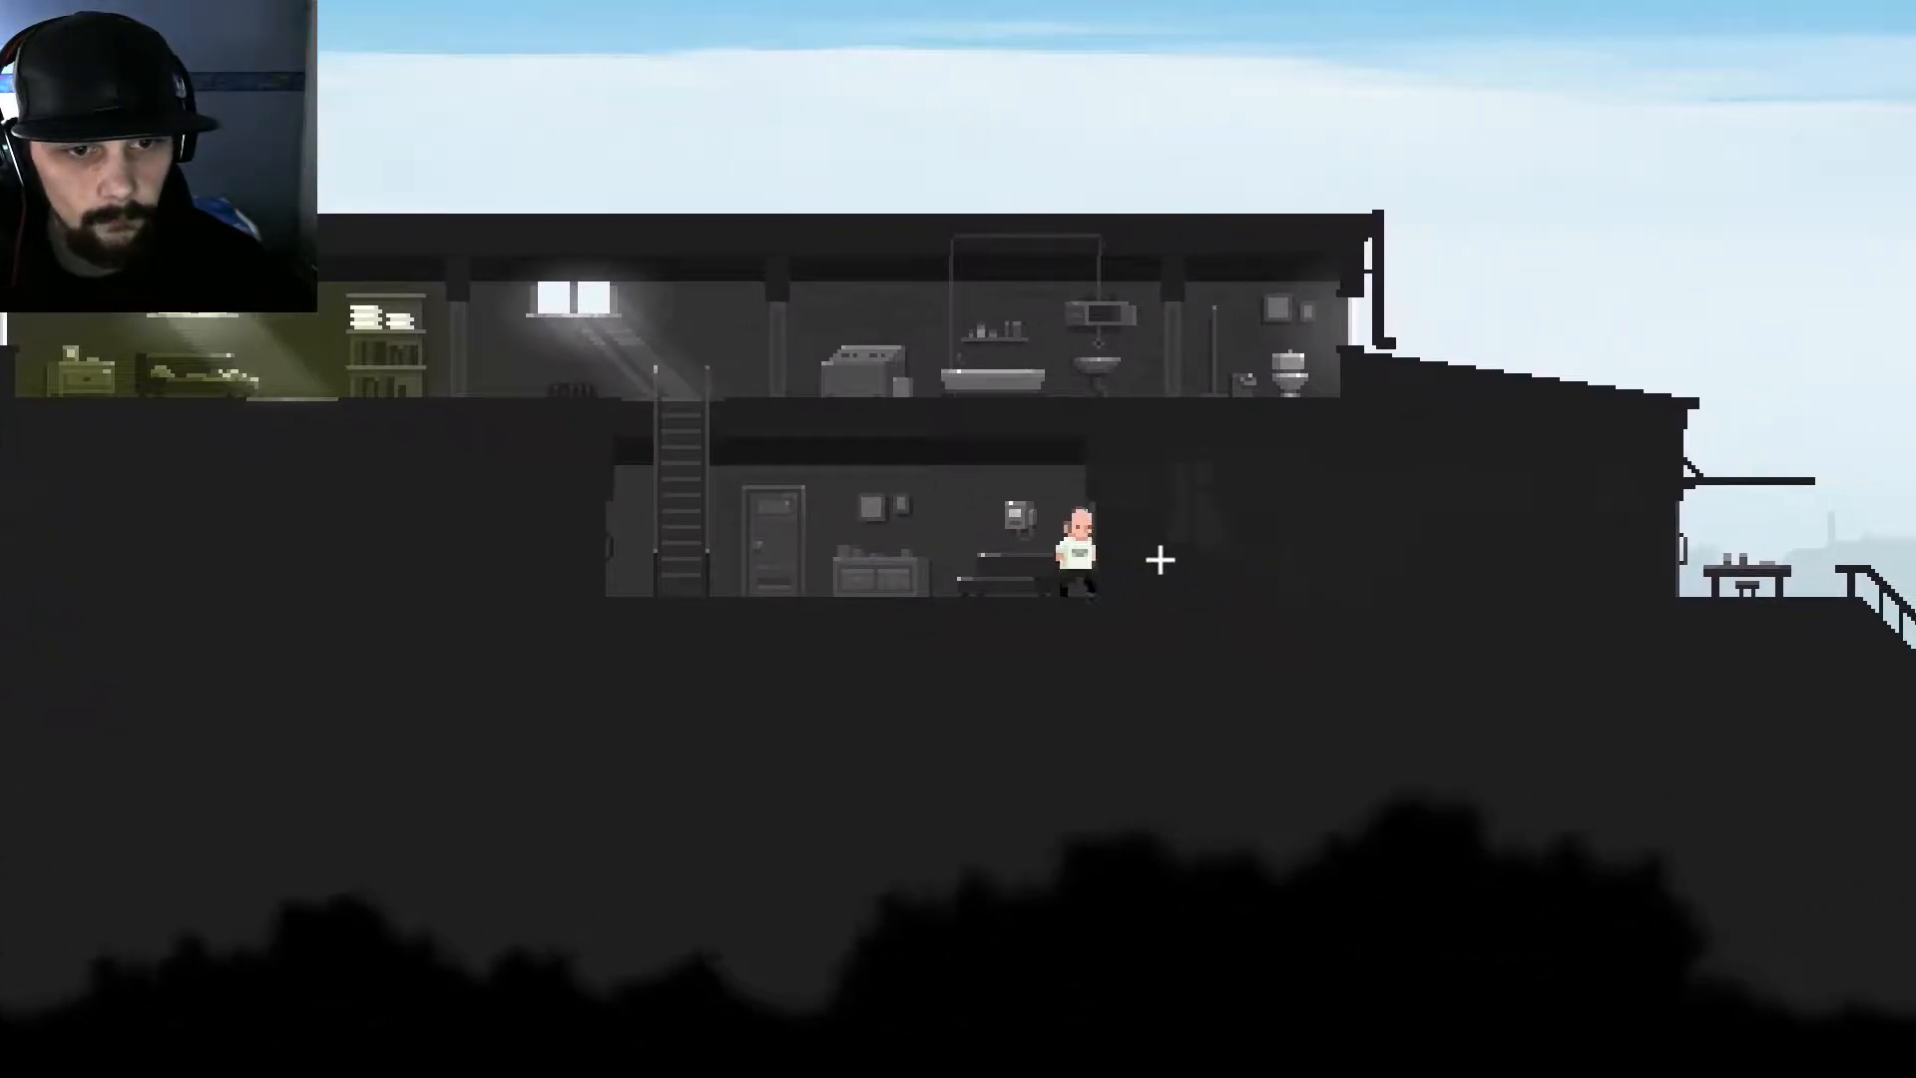
pyautogui.press('d')
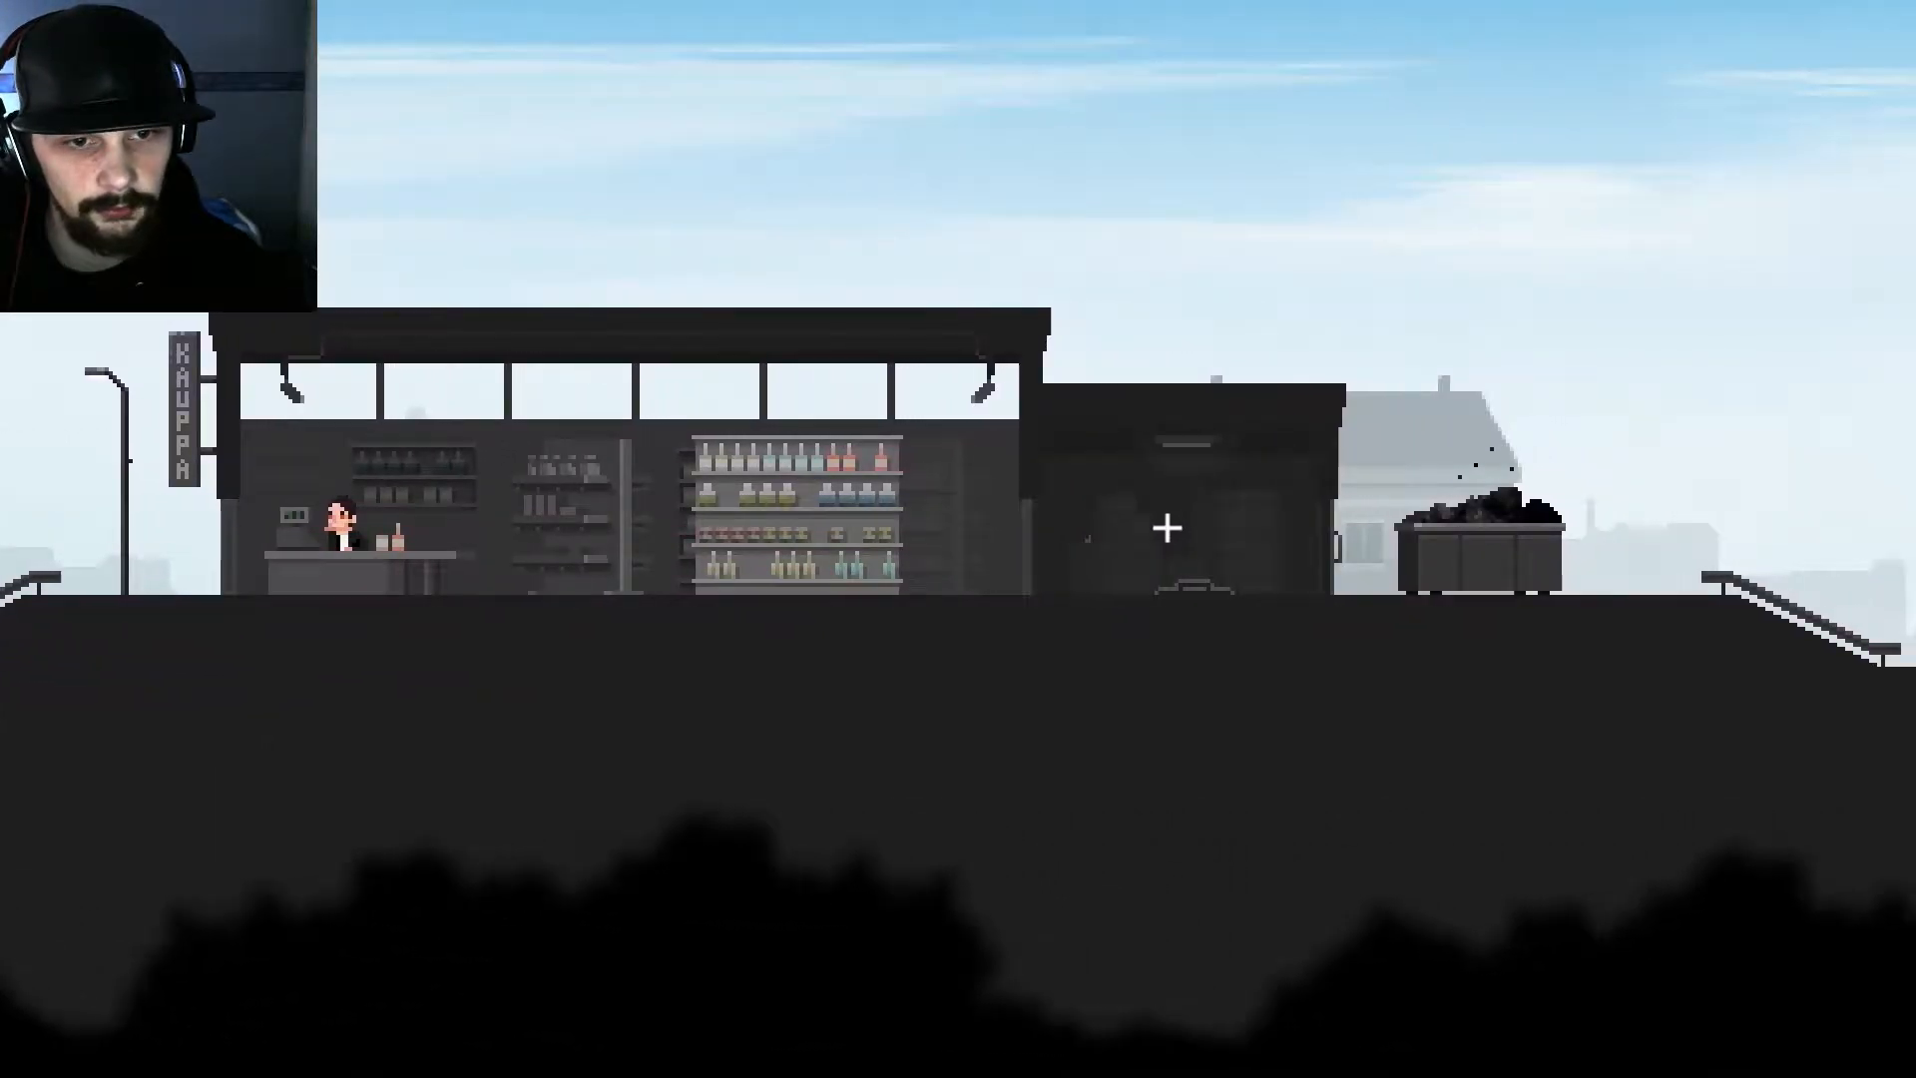
# Step: Walk past the shop, down the steps, and through the shower building
pyautogui.hscroll(3)
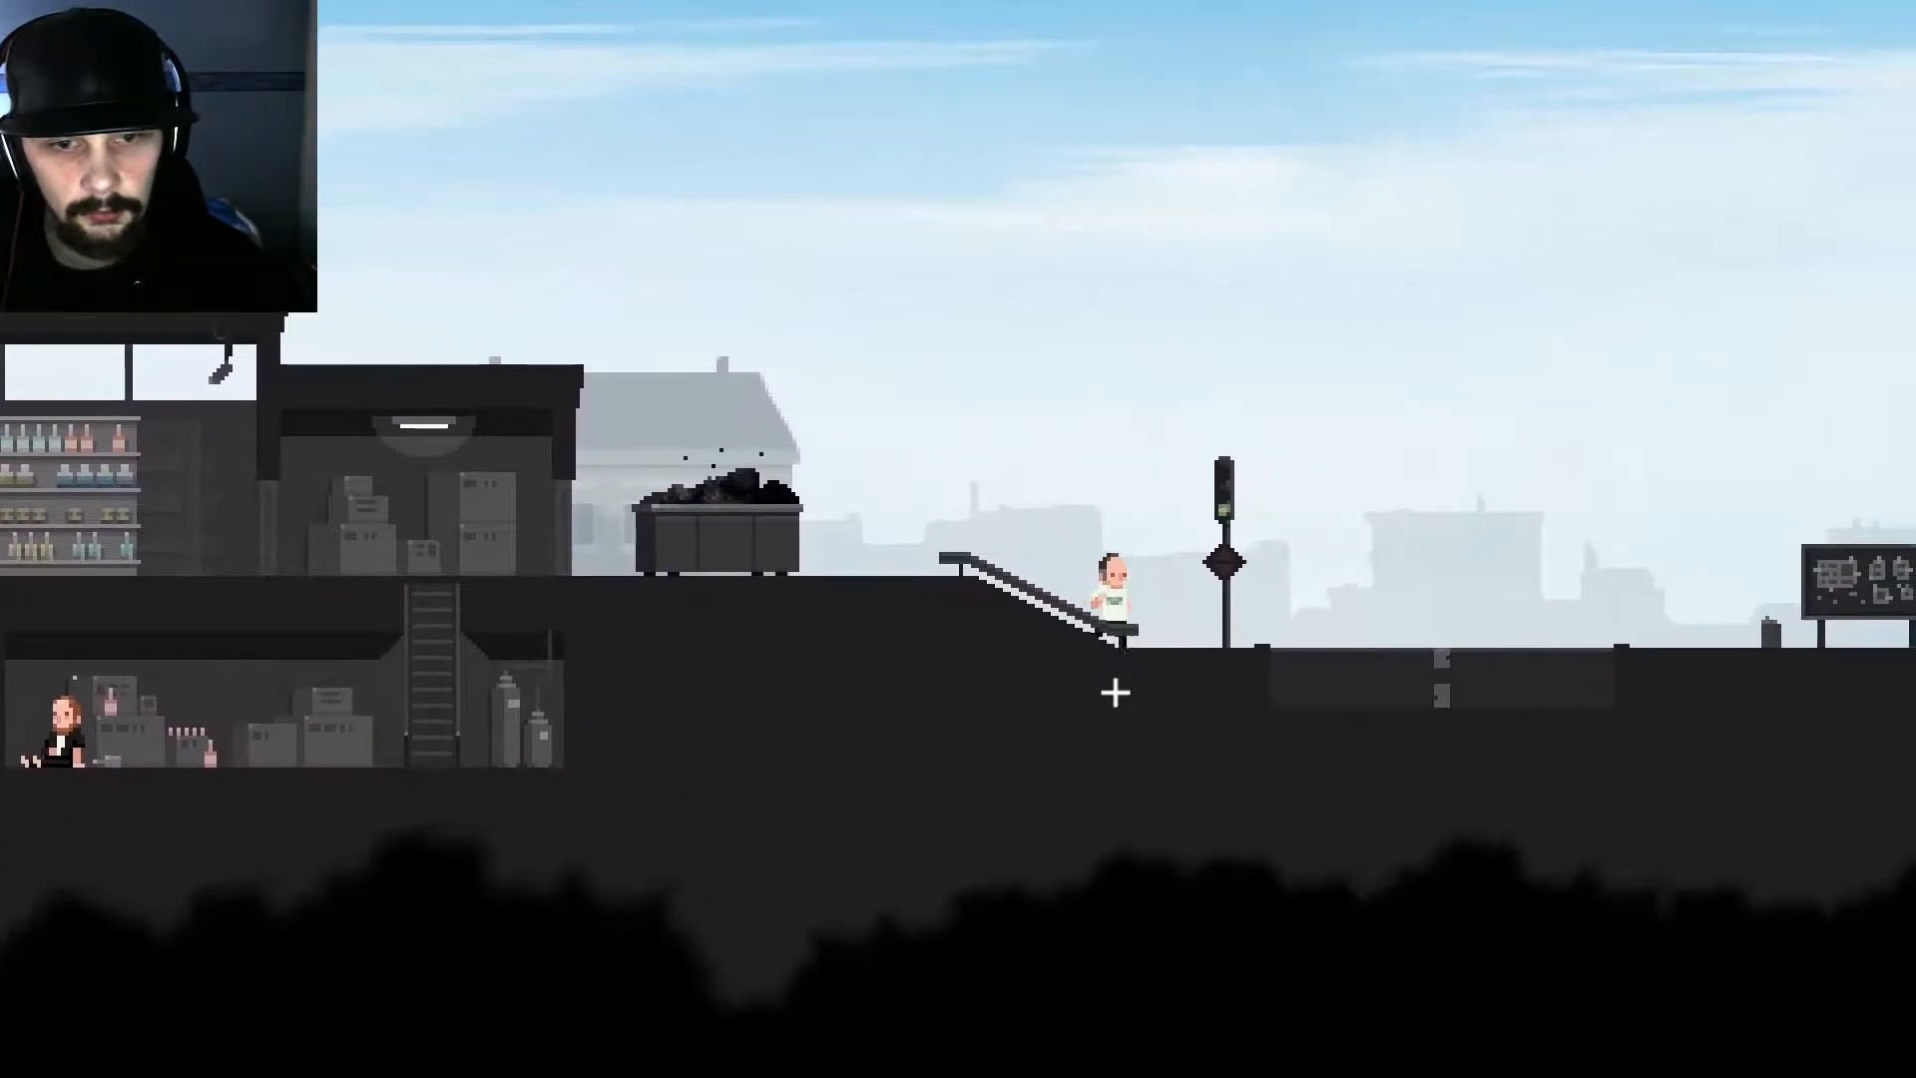
pyautogui.press('d')
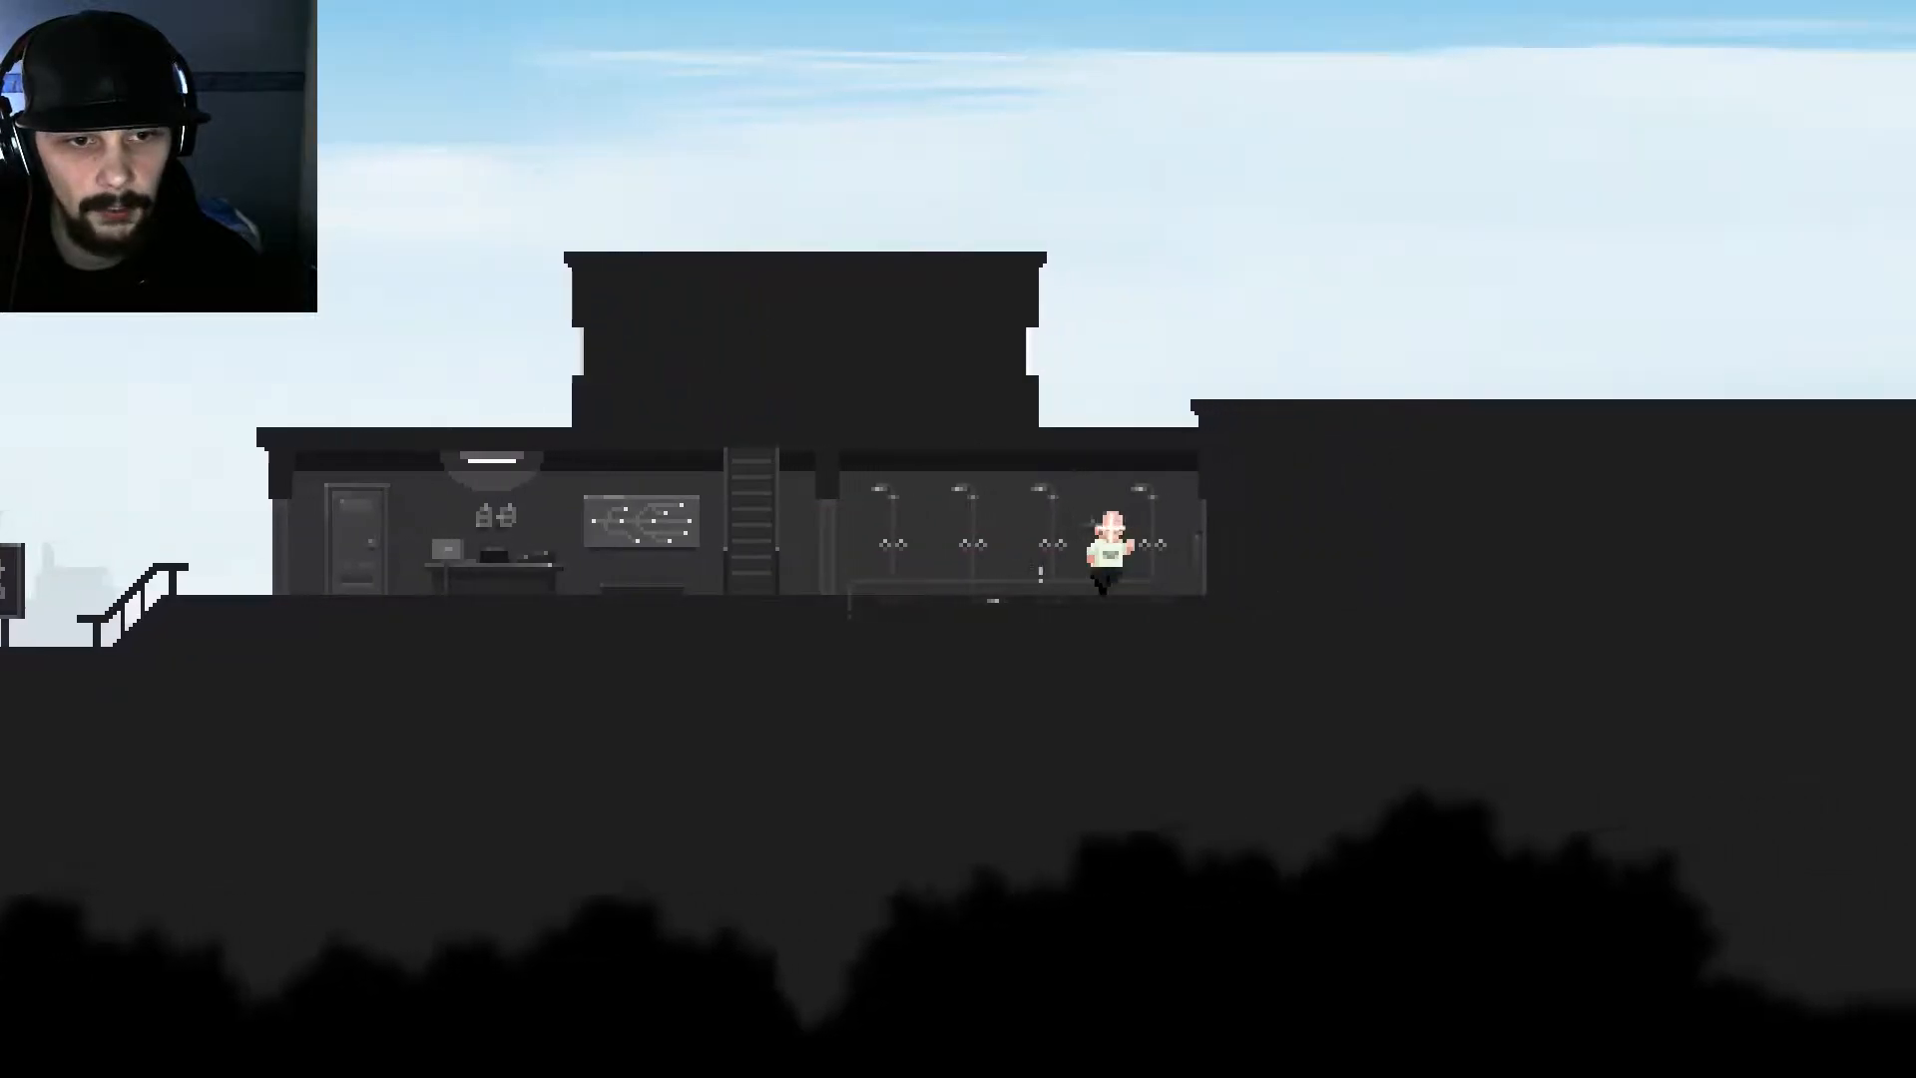
pyautogui.press('a')
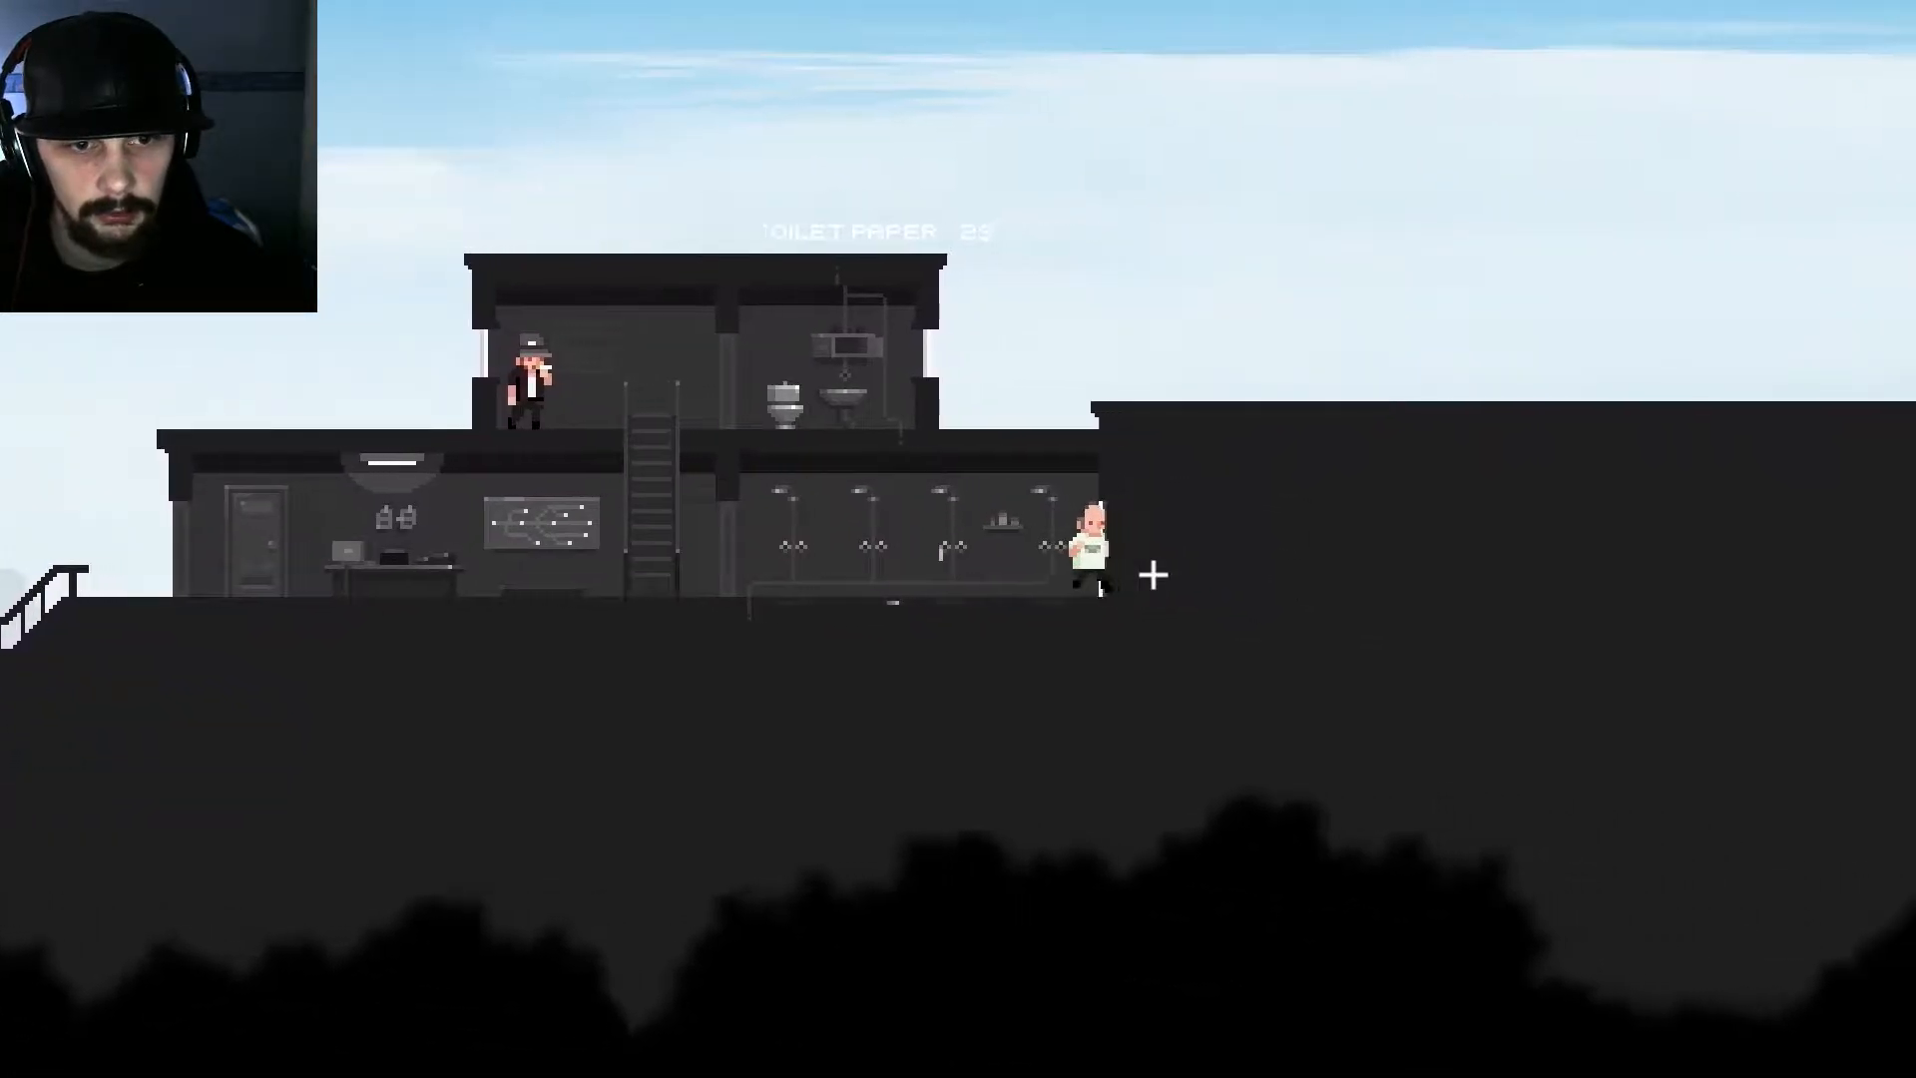
pyautogui.press('d')
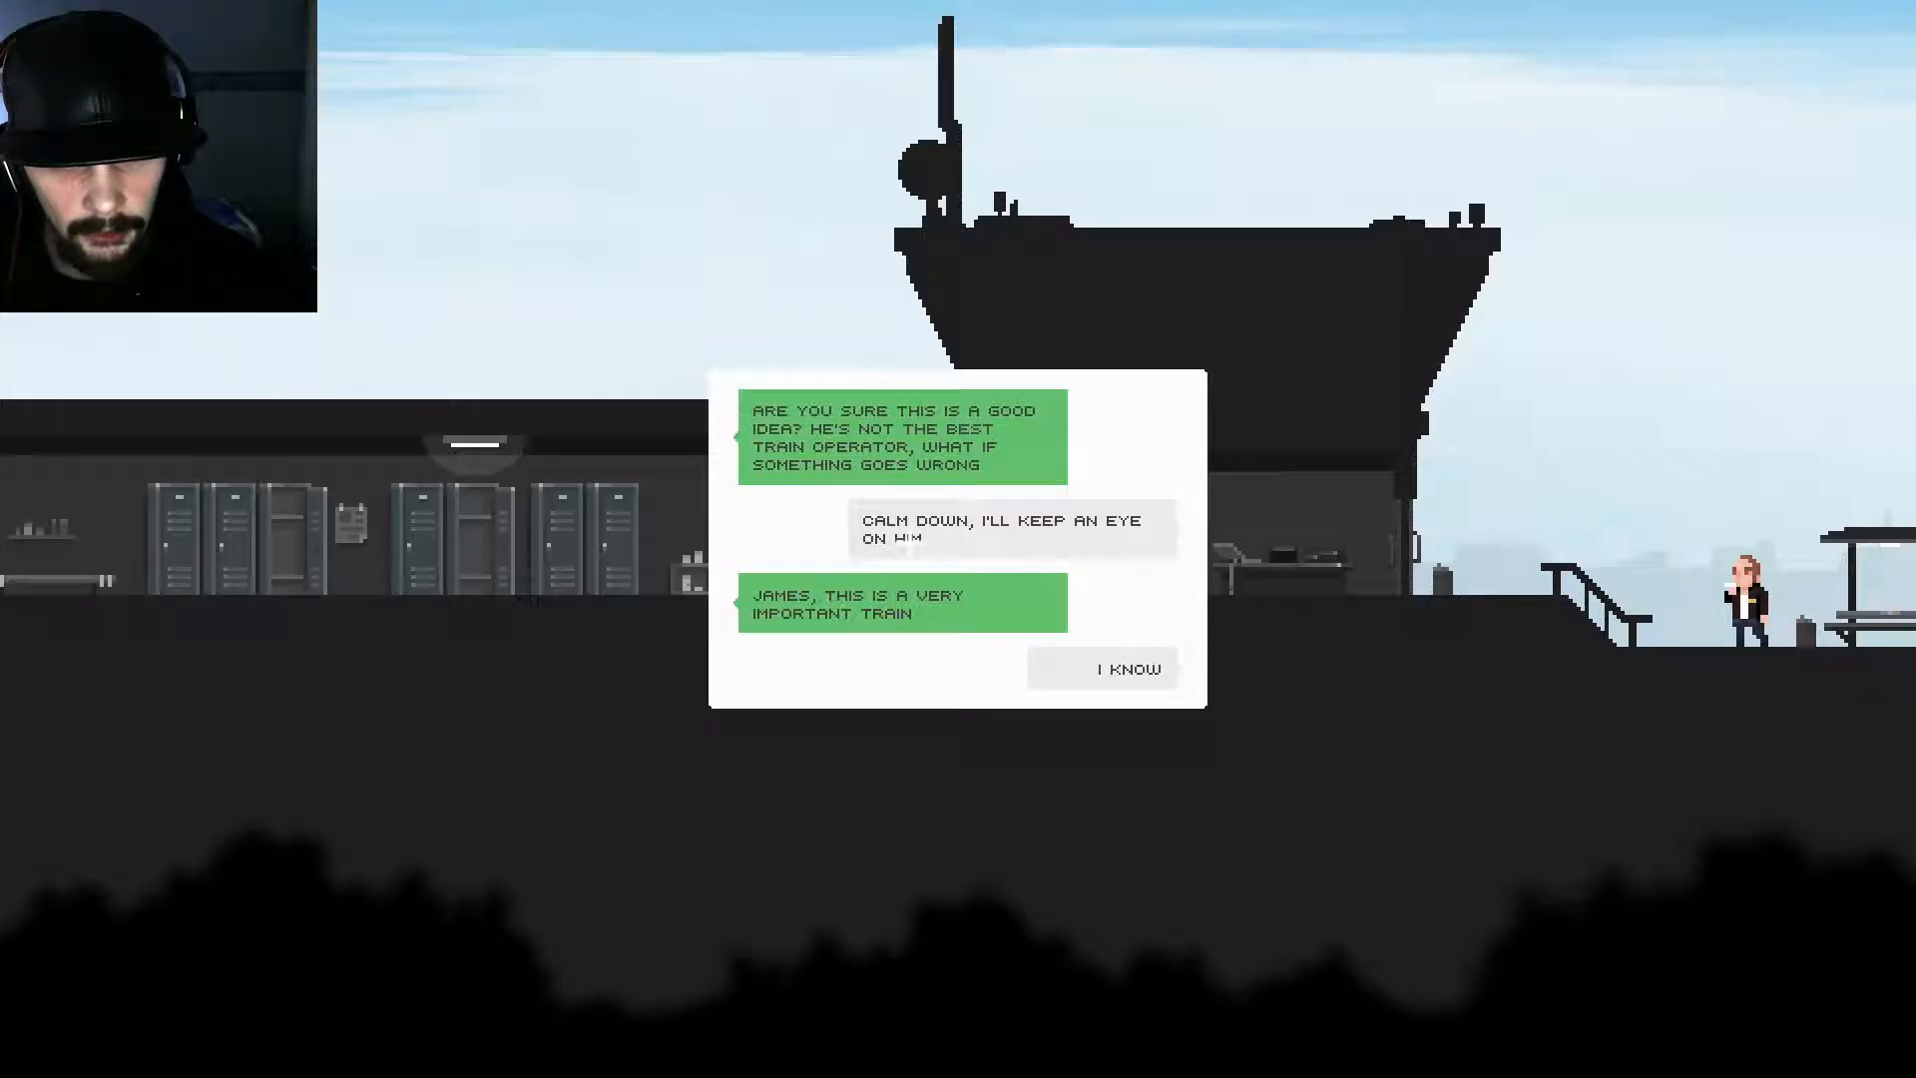
pyautogui.moveTo(1364, 419)
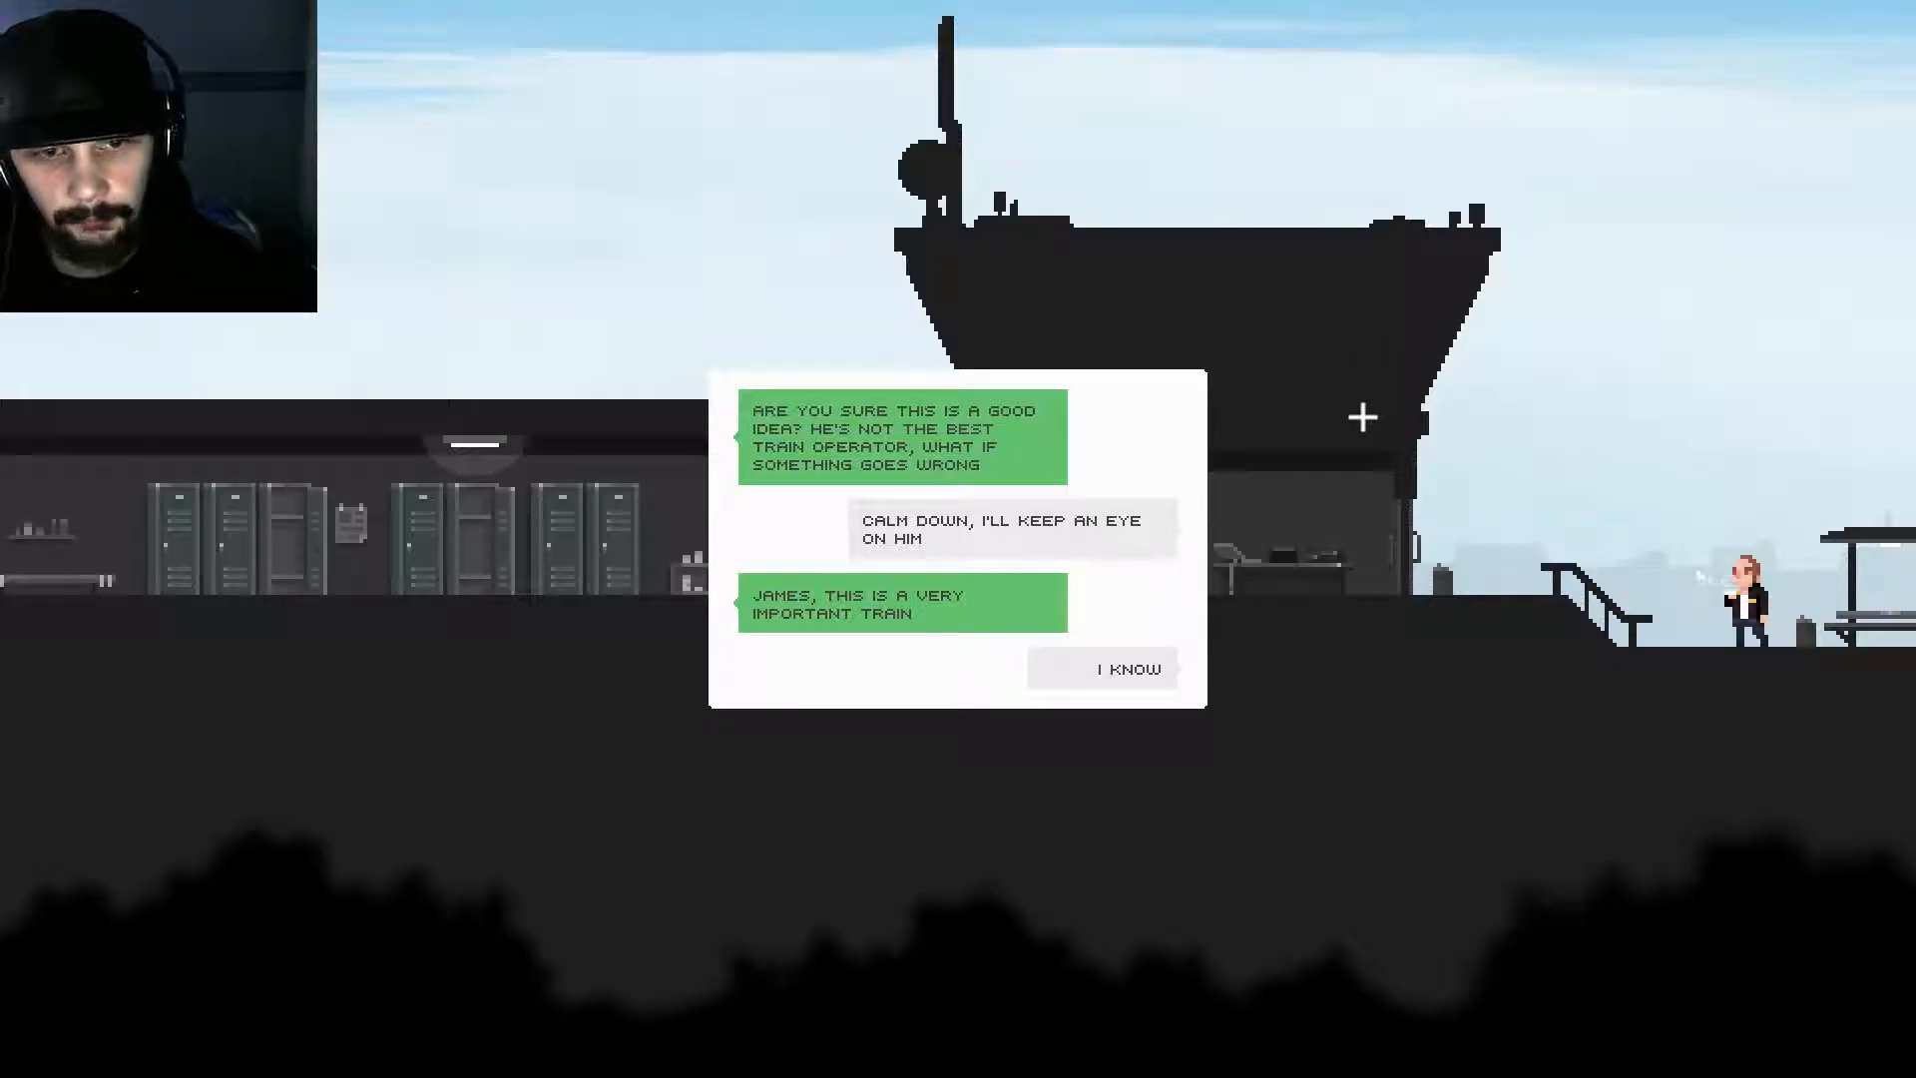
# Step: Dismiss the conversation to bring up the Upper House letter with blocker code 3457
pyautogui.click(1101, 668)
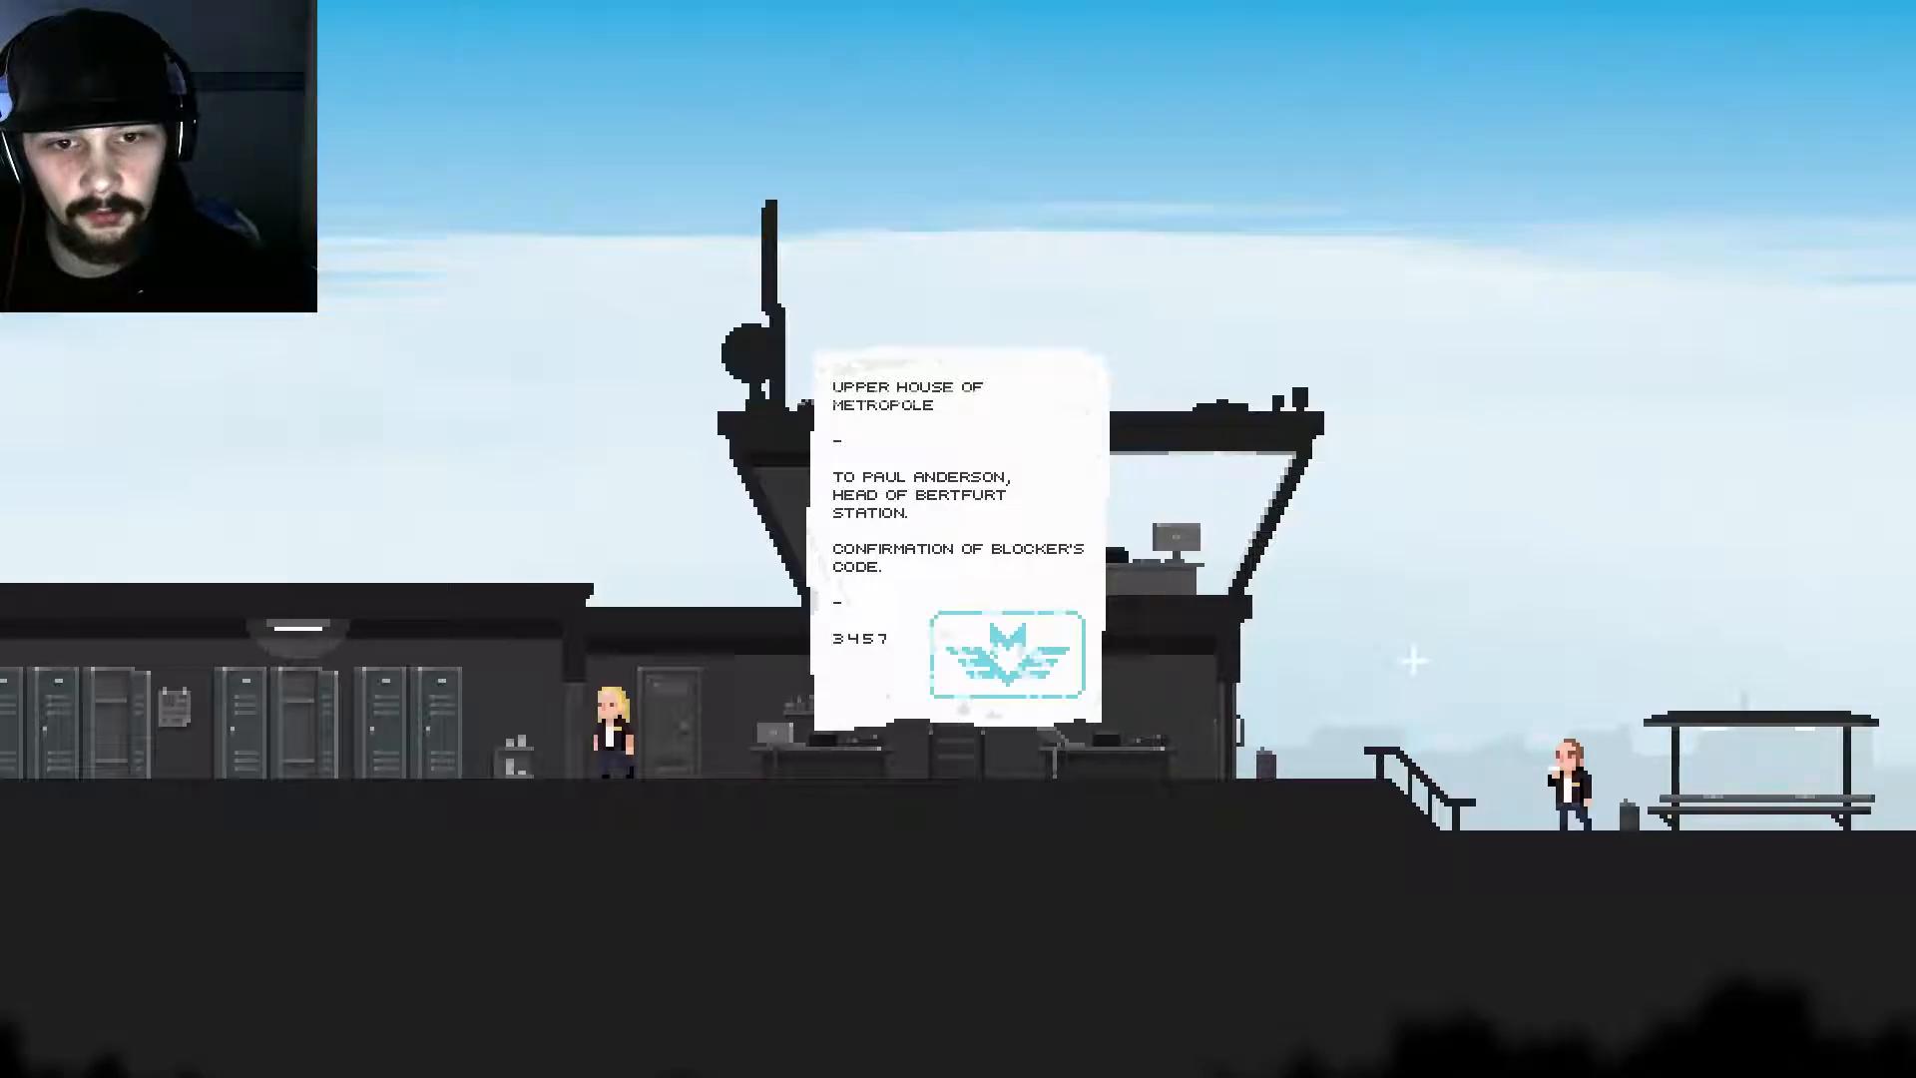
pyautogui.moveTo(1237, 587)
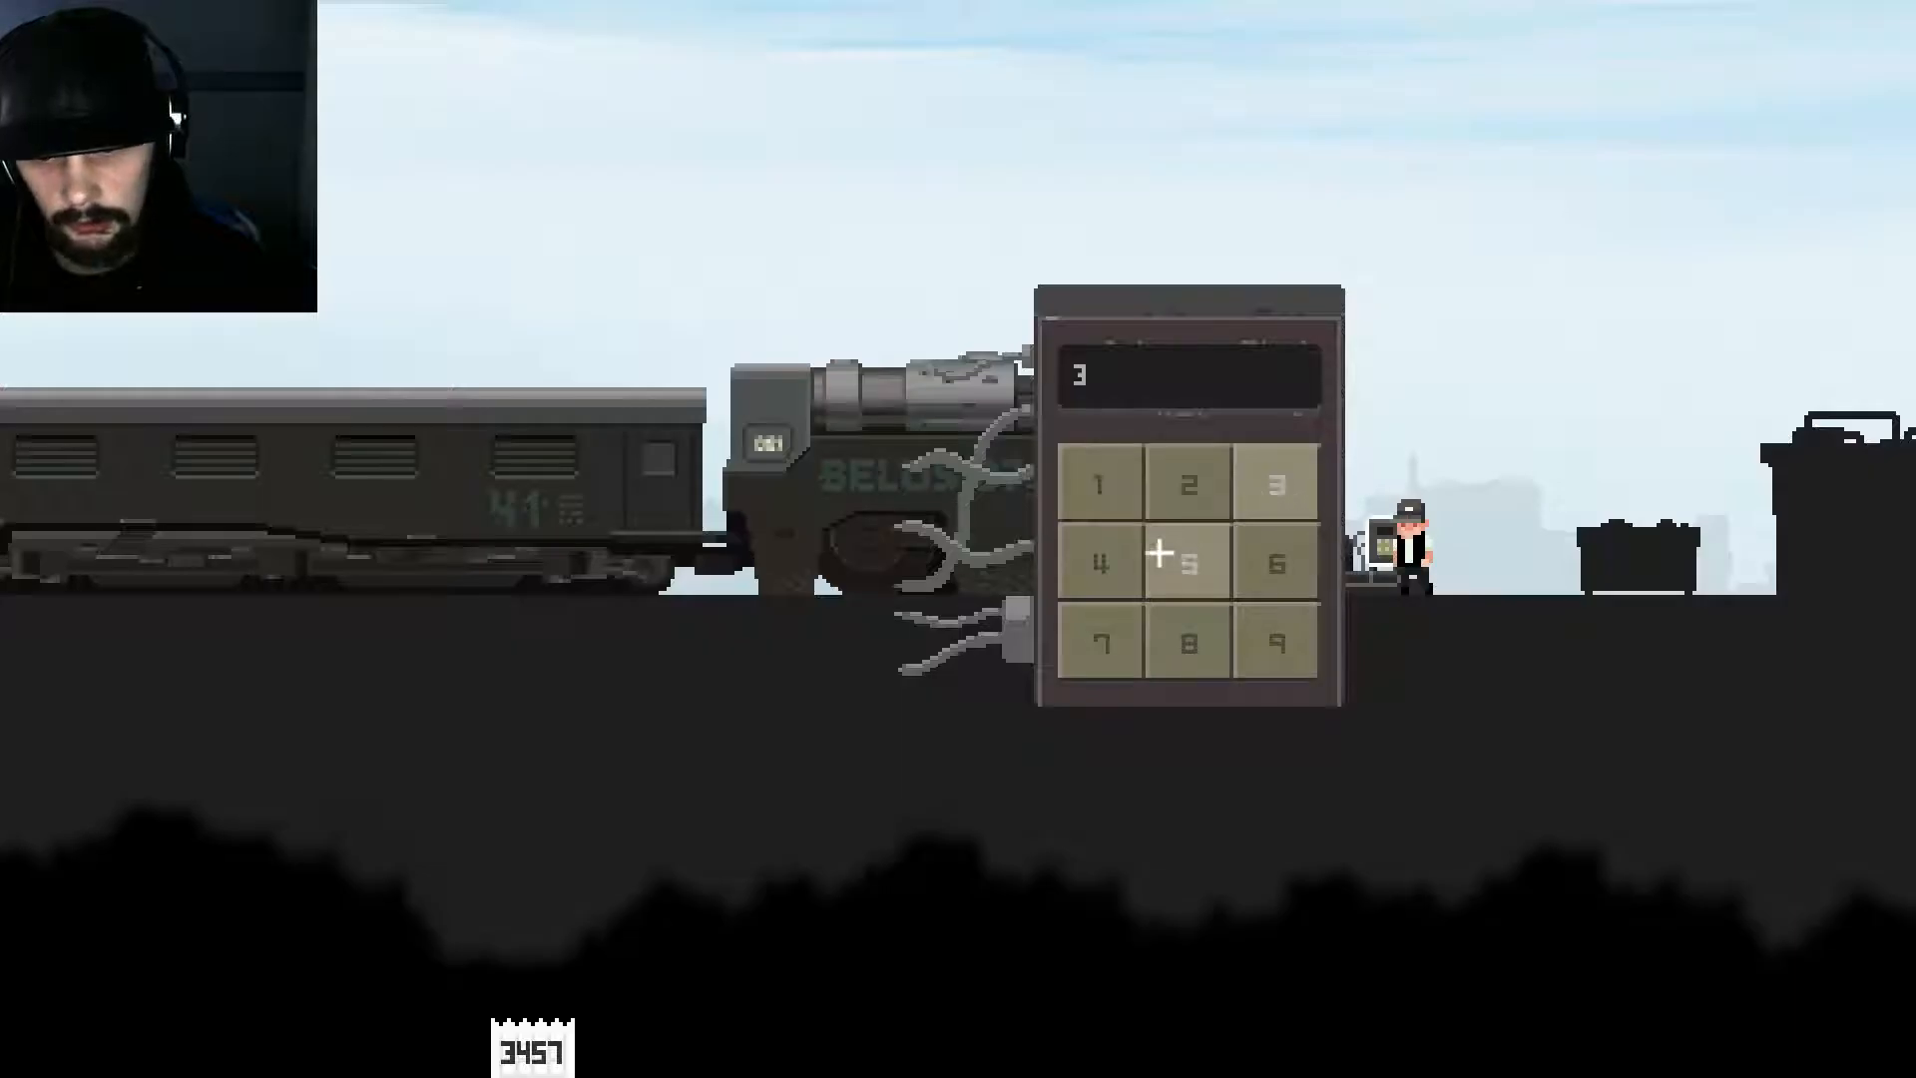
# Step: Enter a digit of blocker code 3457 on the train's keypad
pyautogui.click(1101, 564)
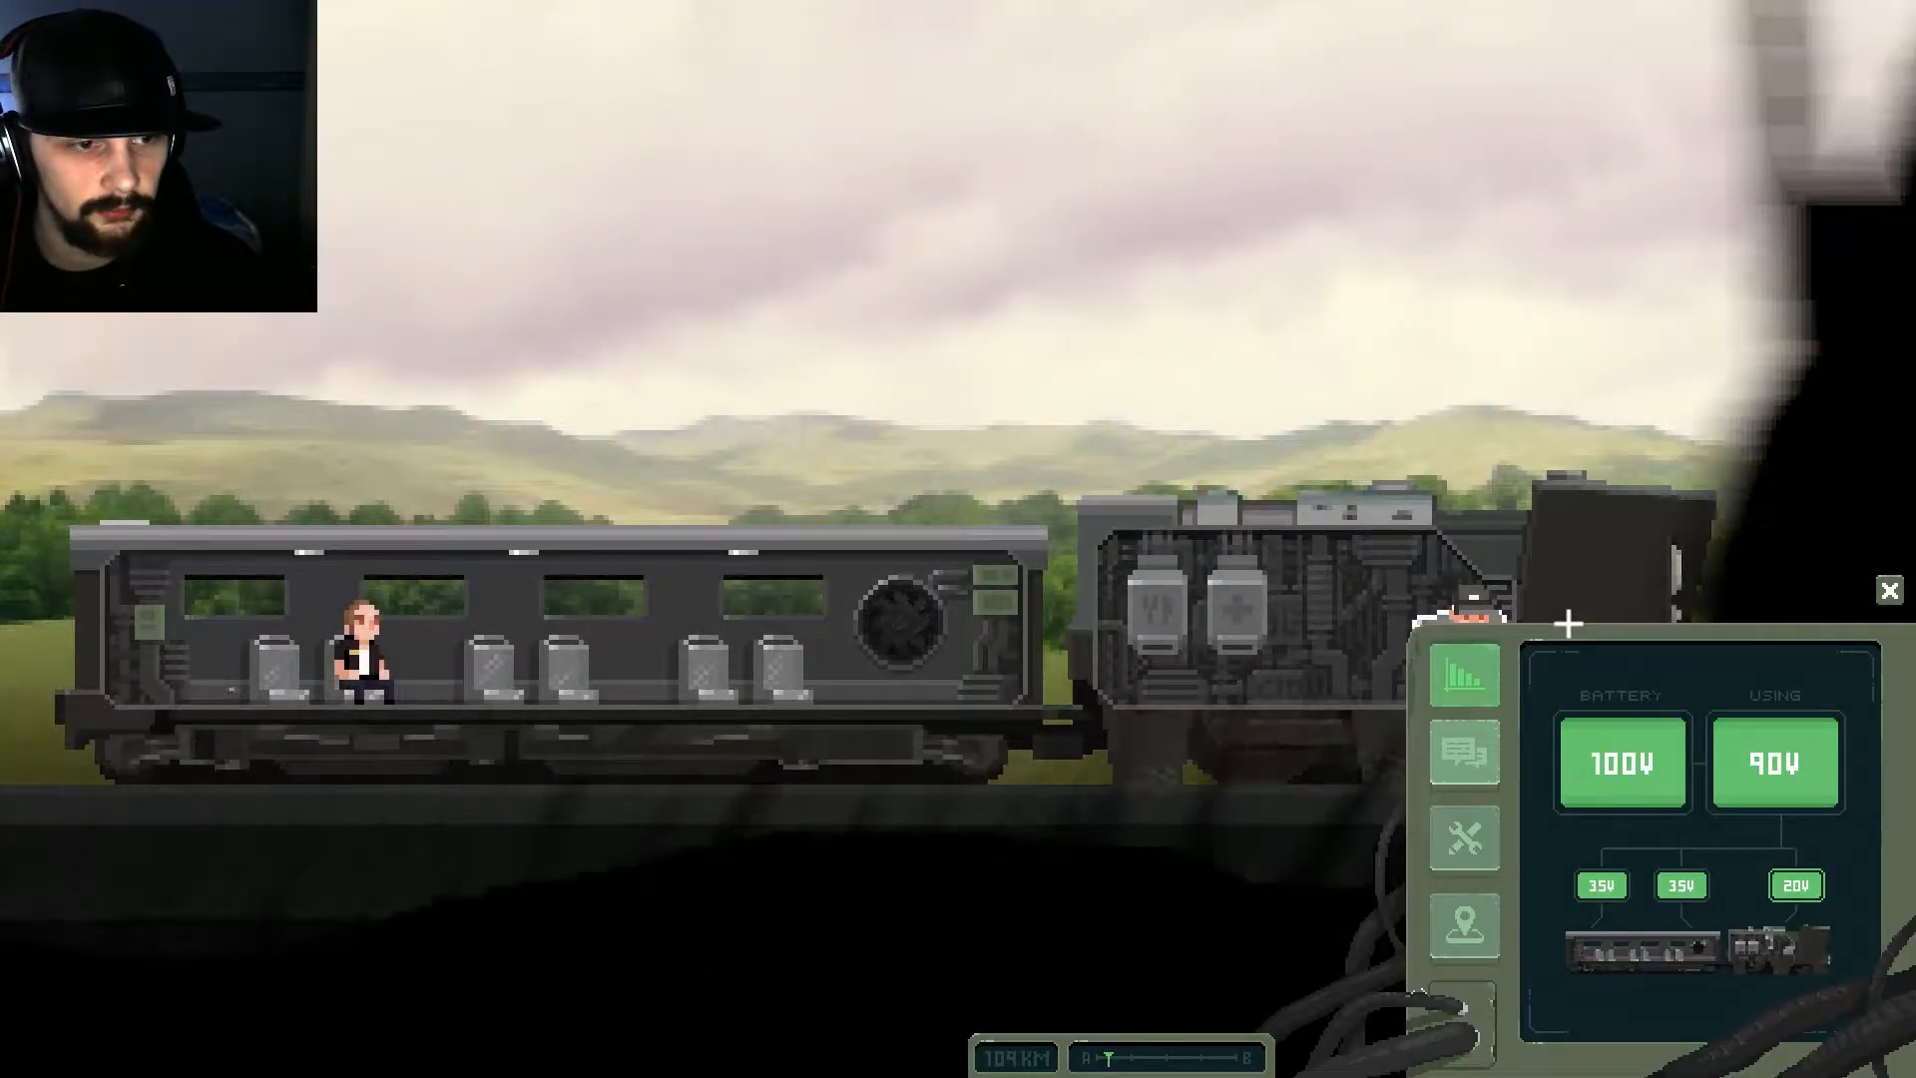
# Step: Browse the terminal's operators list, reserve crafting, and Nimlard description, finishing on the route map
pyautogui.click(1463, 759)
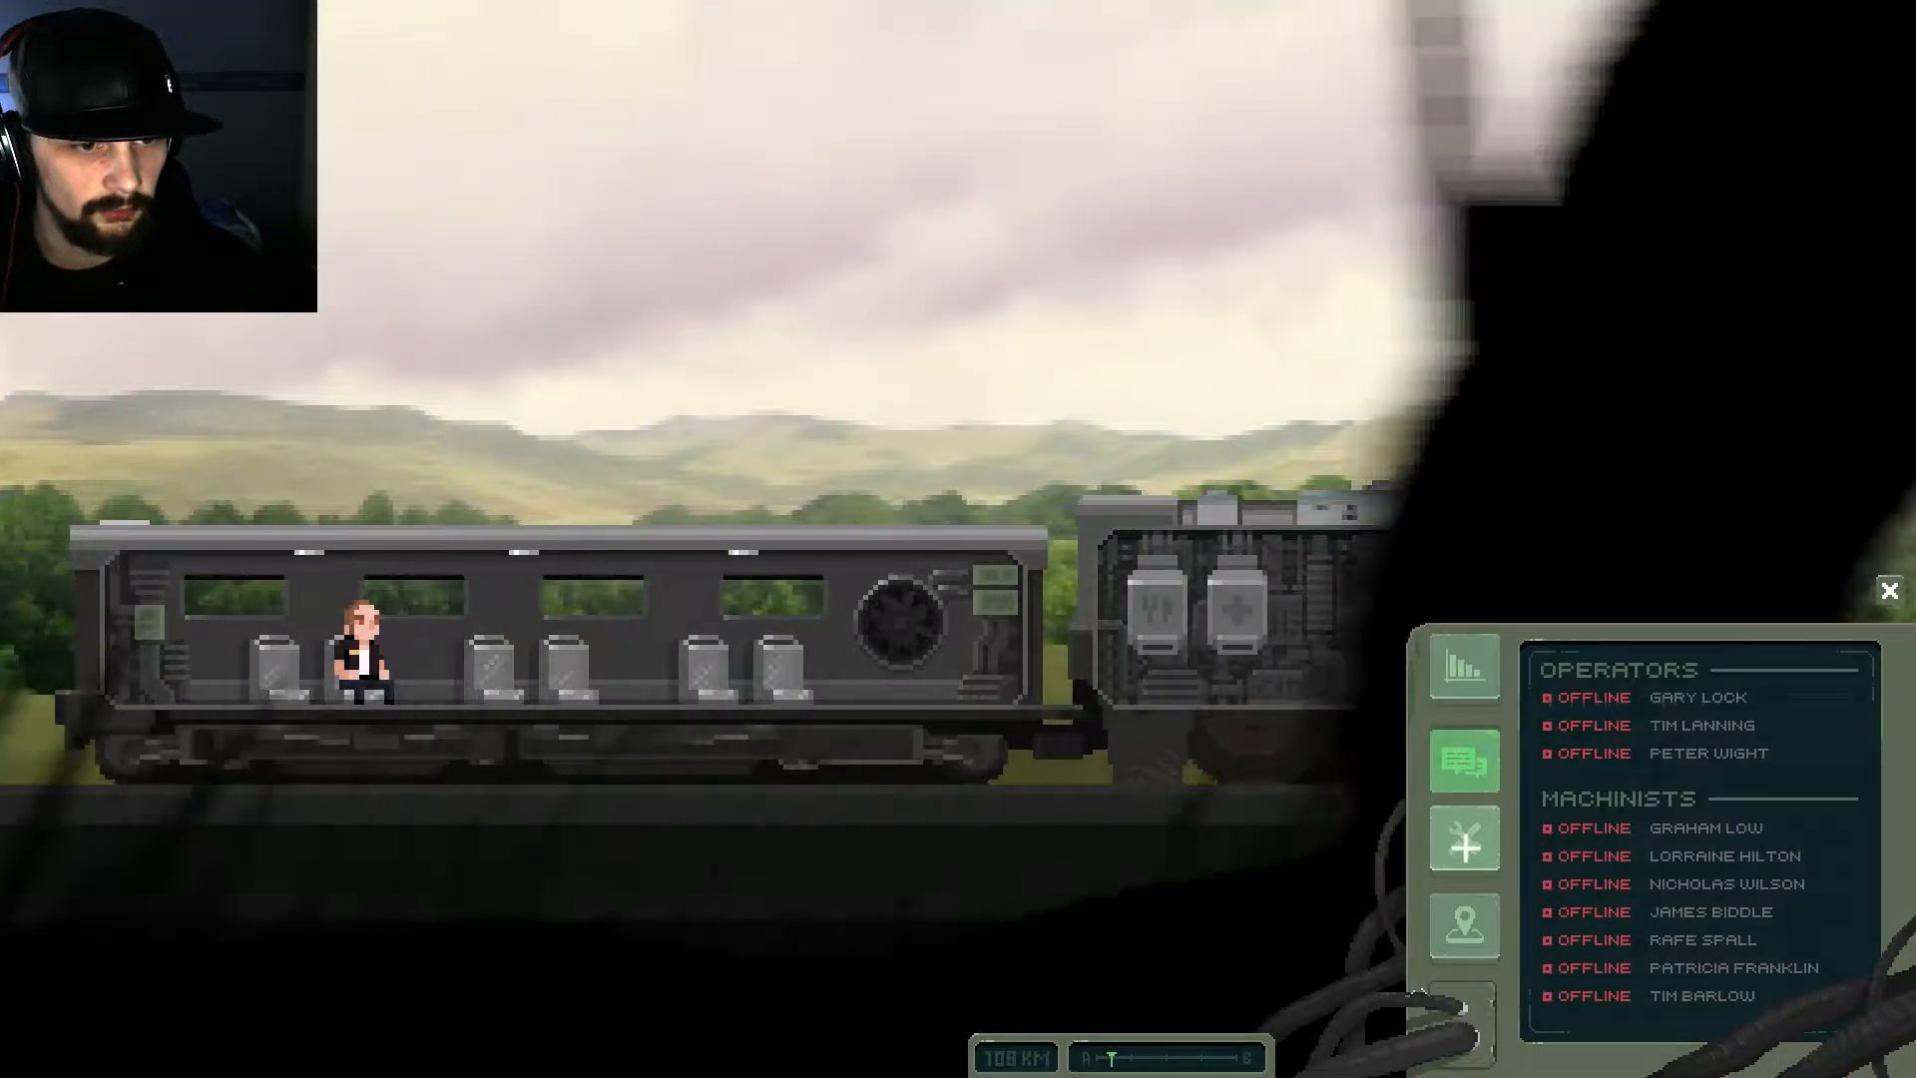
pyautogui.click(1465, 934)
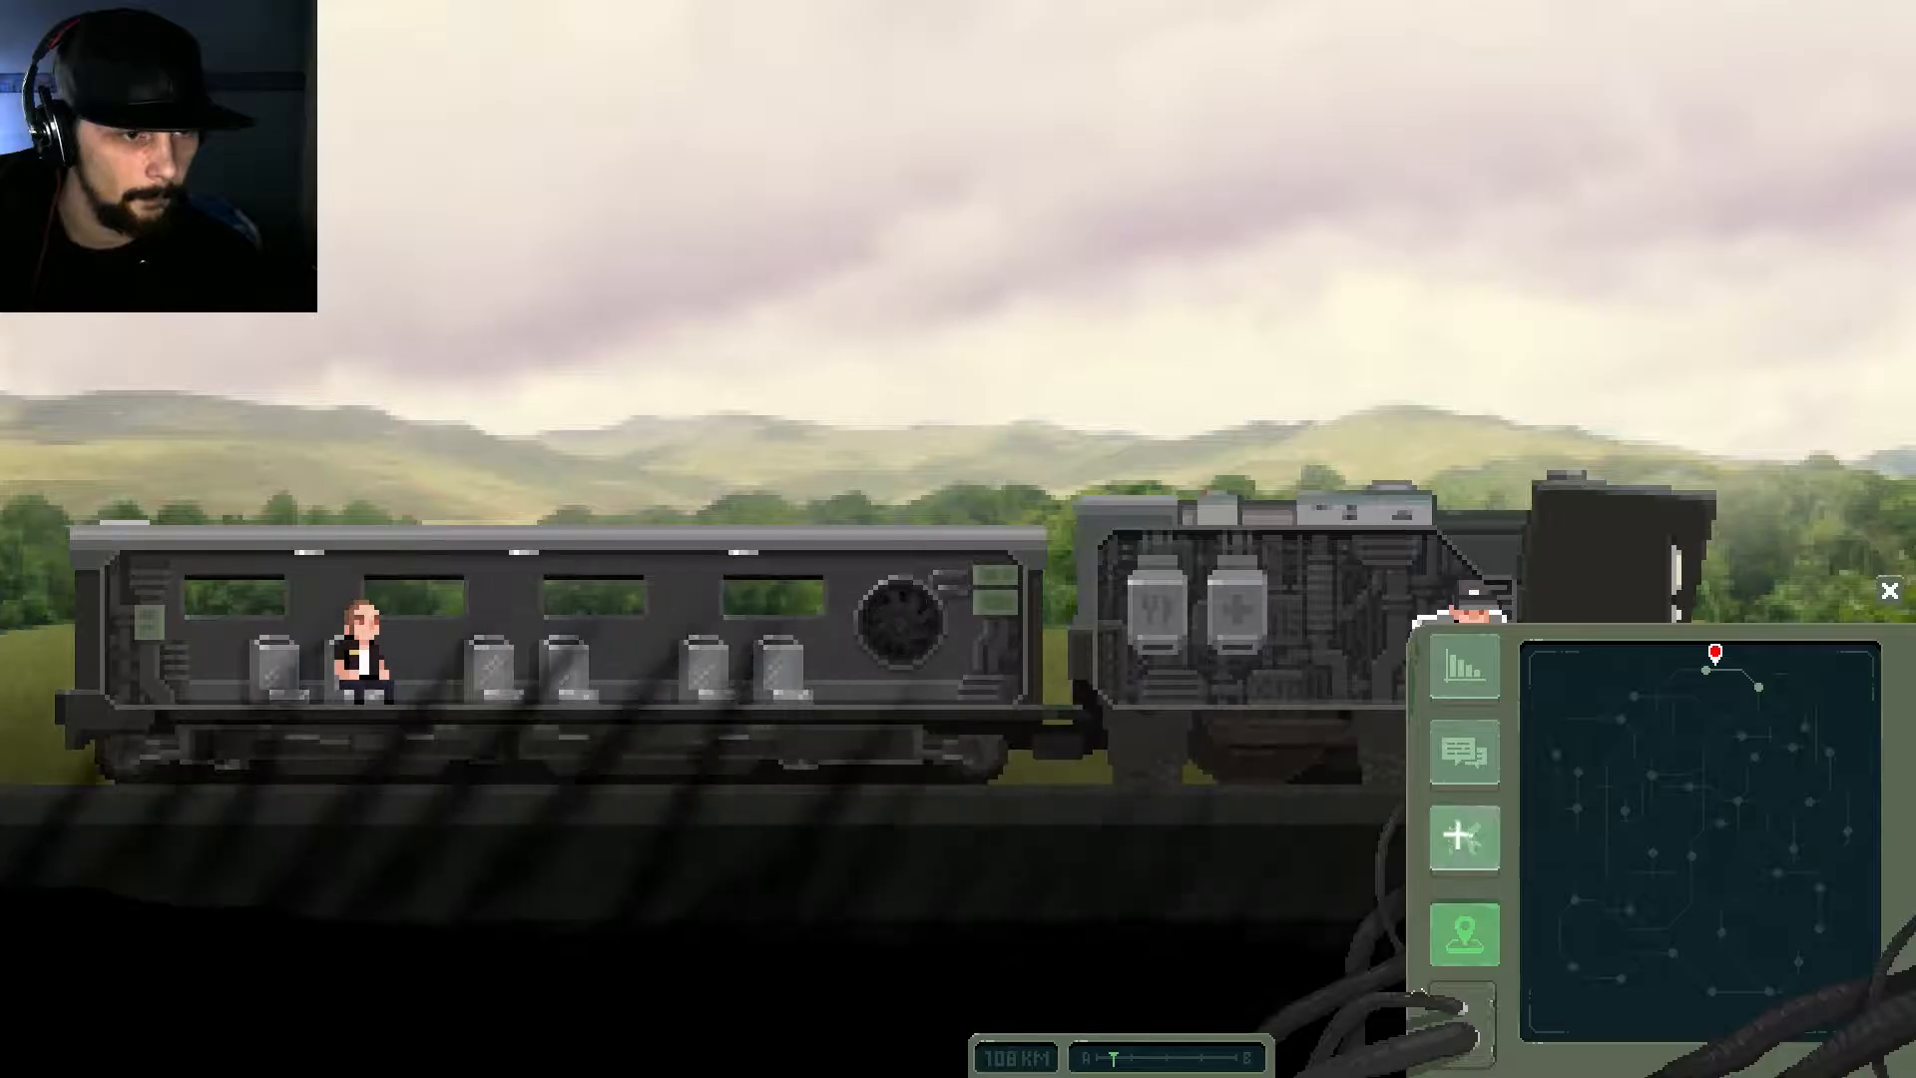
pyautogui.click(1465, 847)
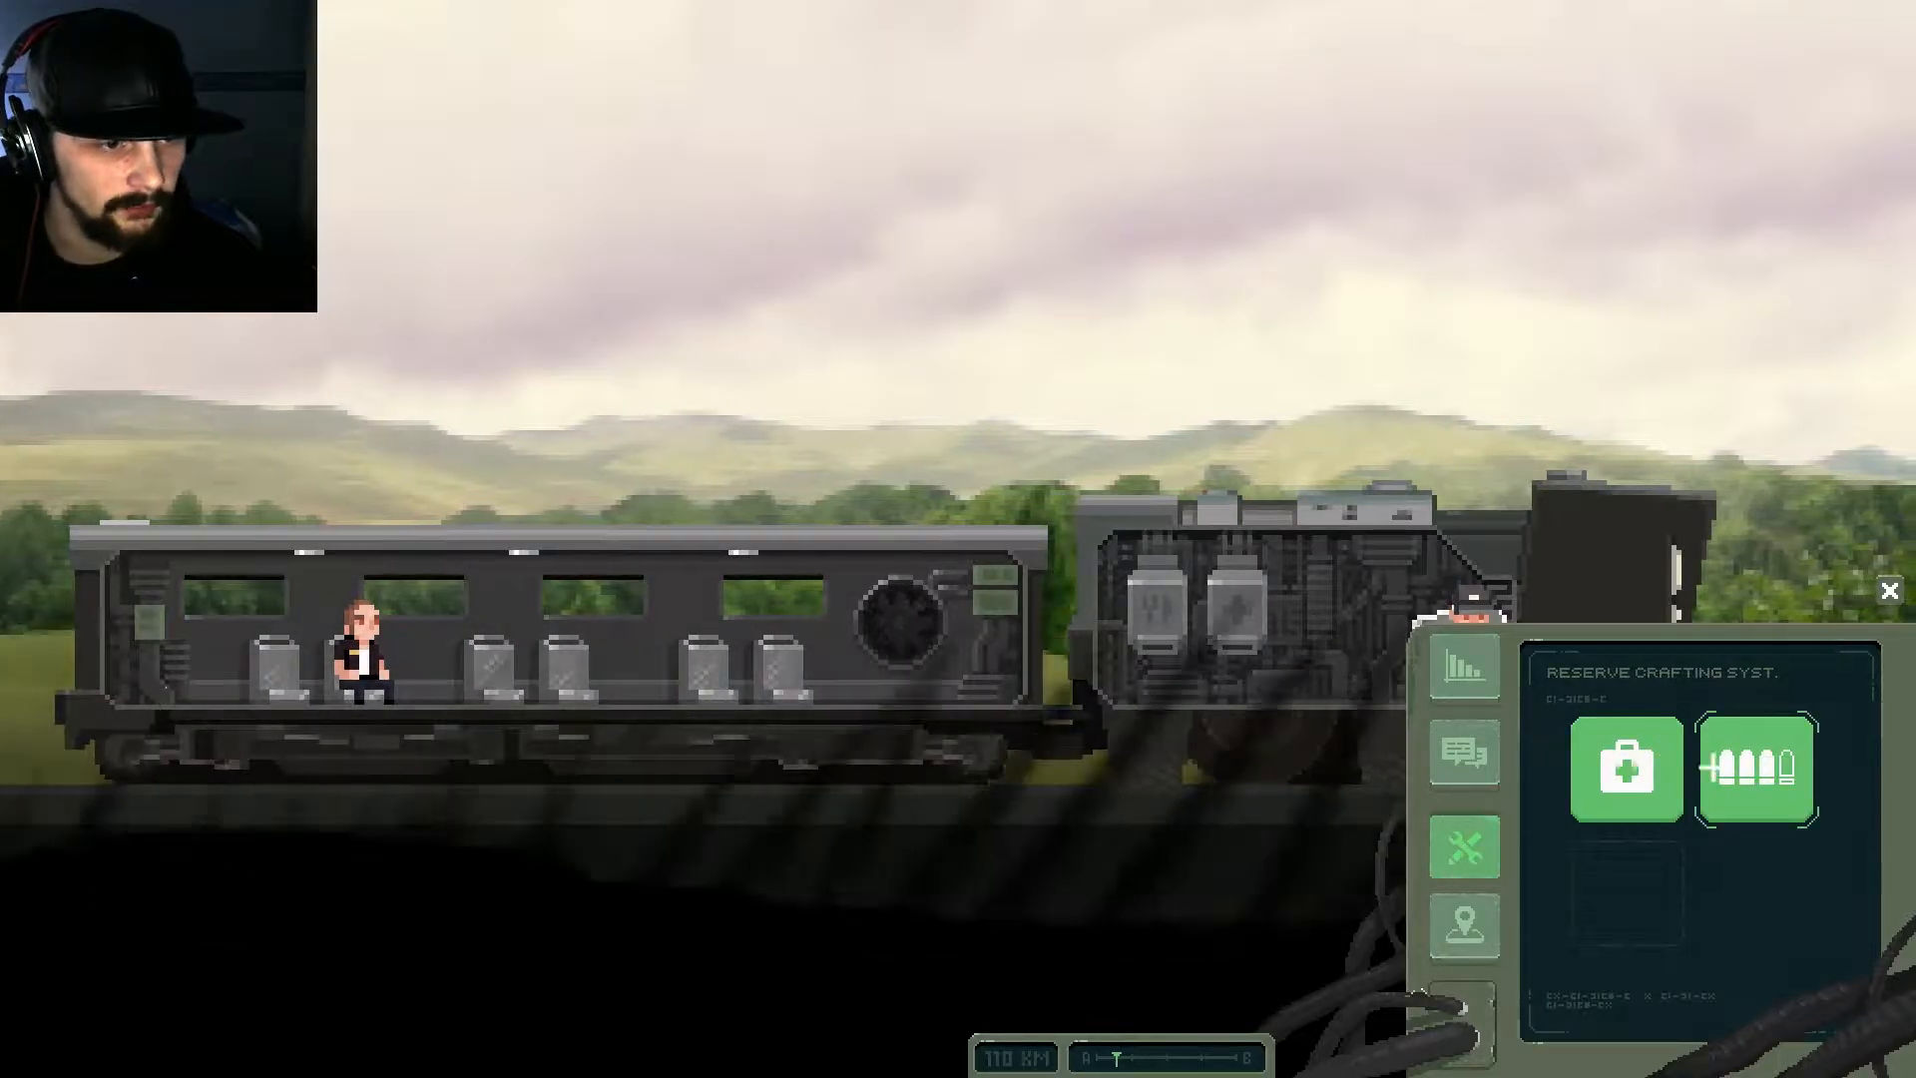
pyautogui.click(1463, 935)
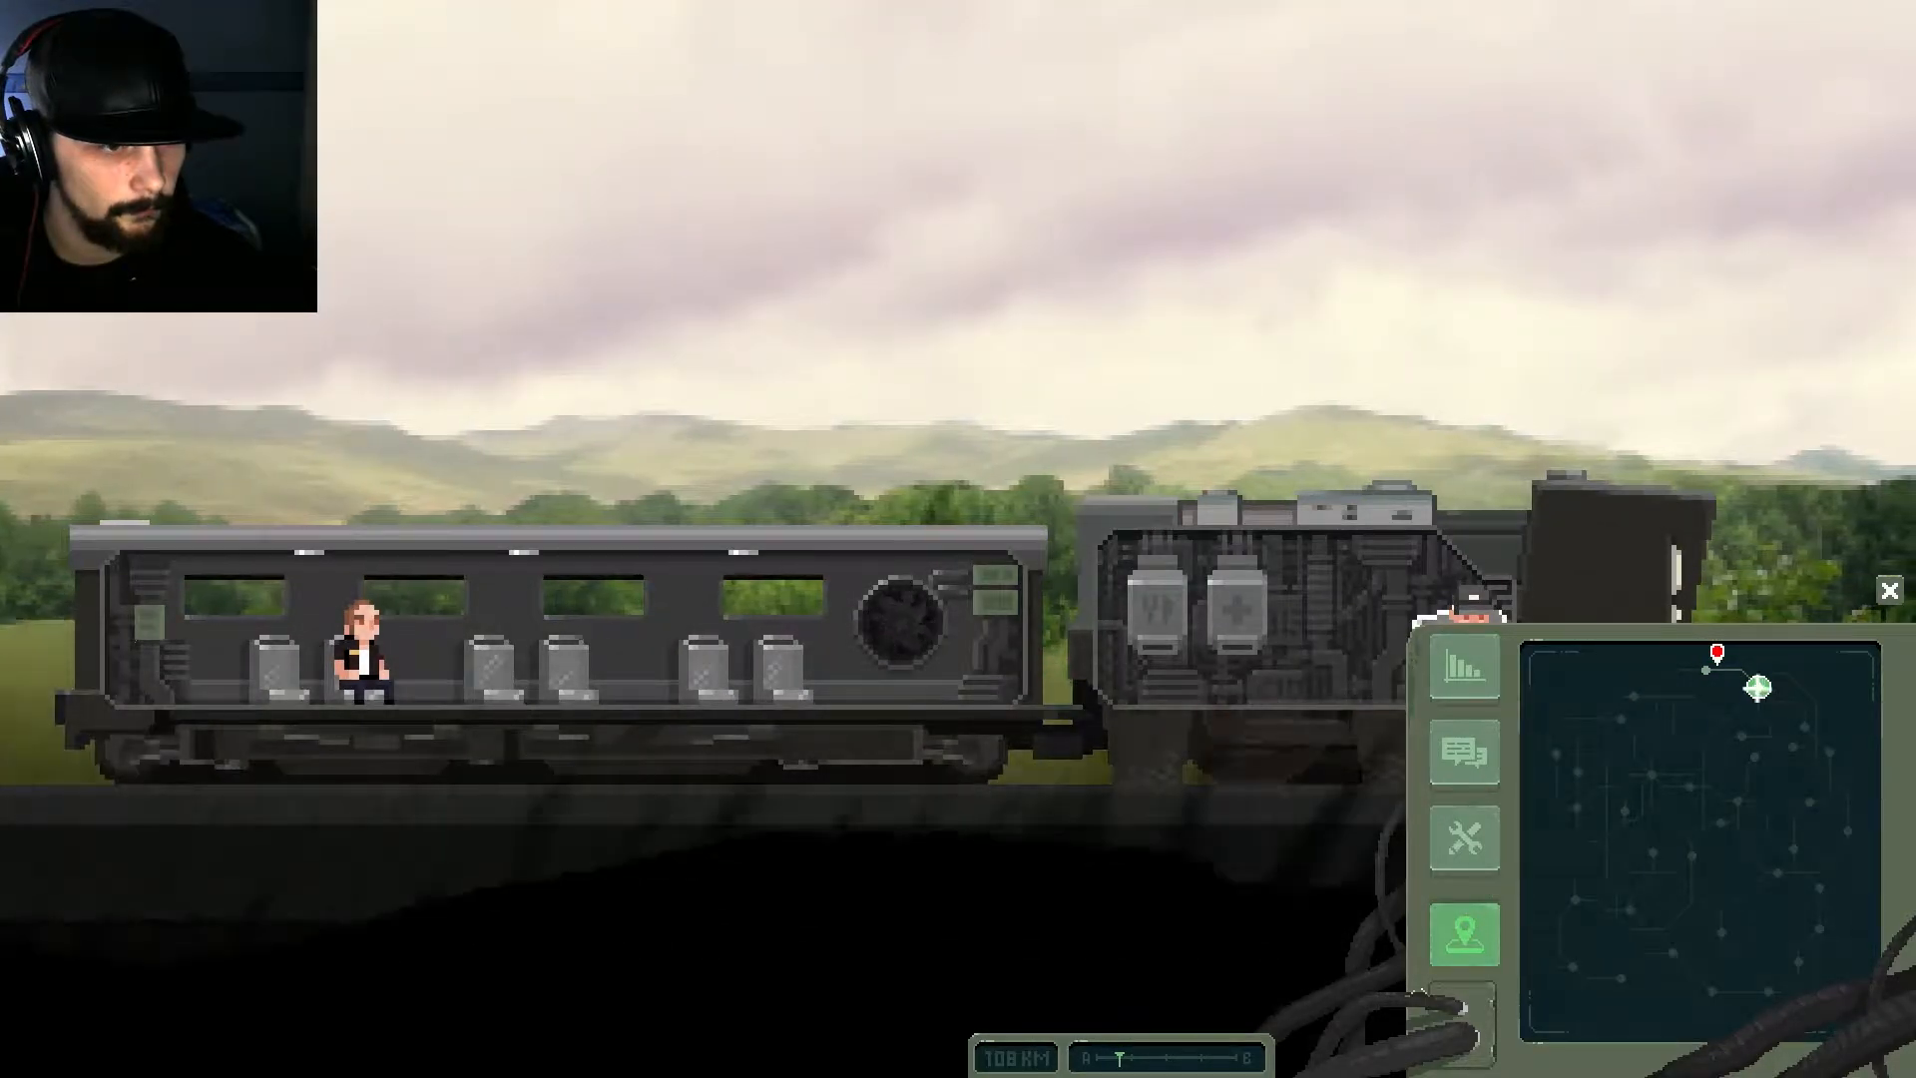
pyautogui.click(1757, 687)
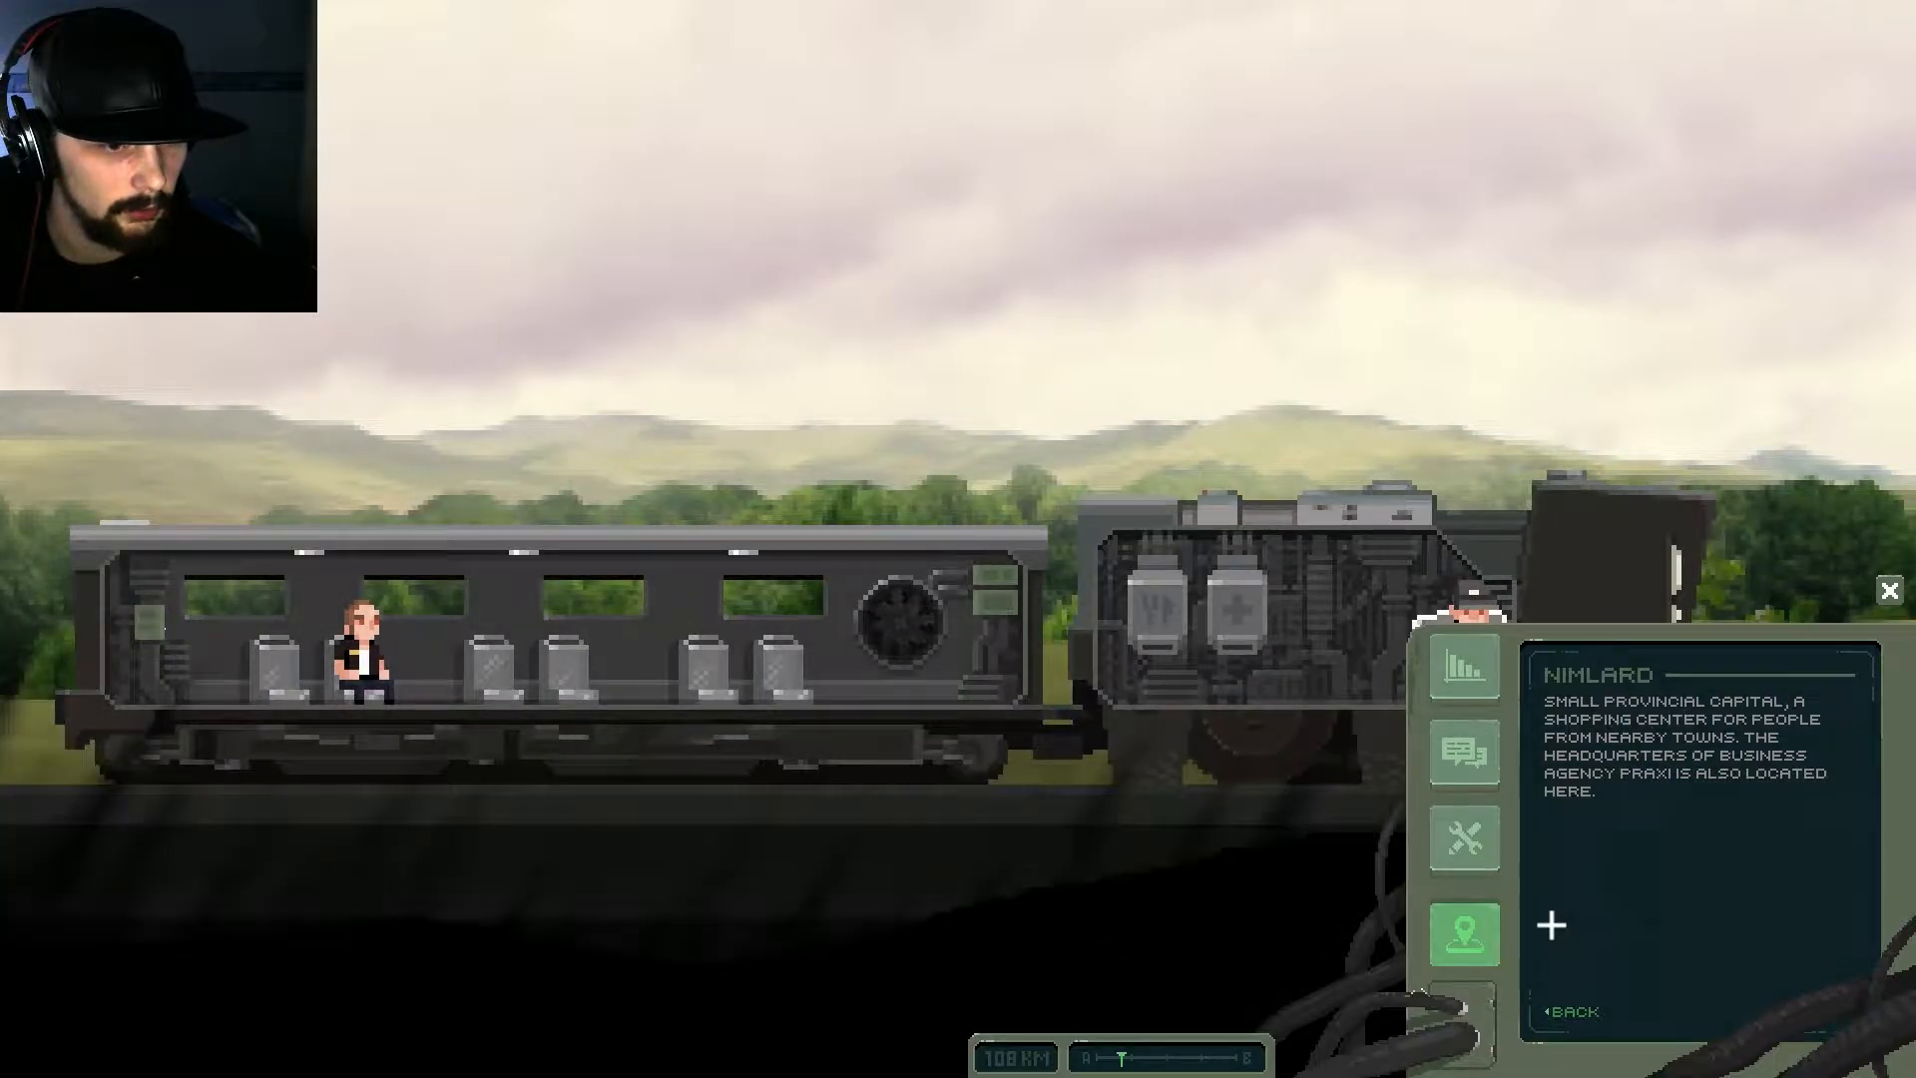
pyautogui.click(1463, 935)
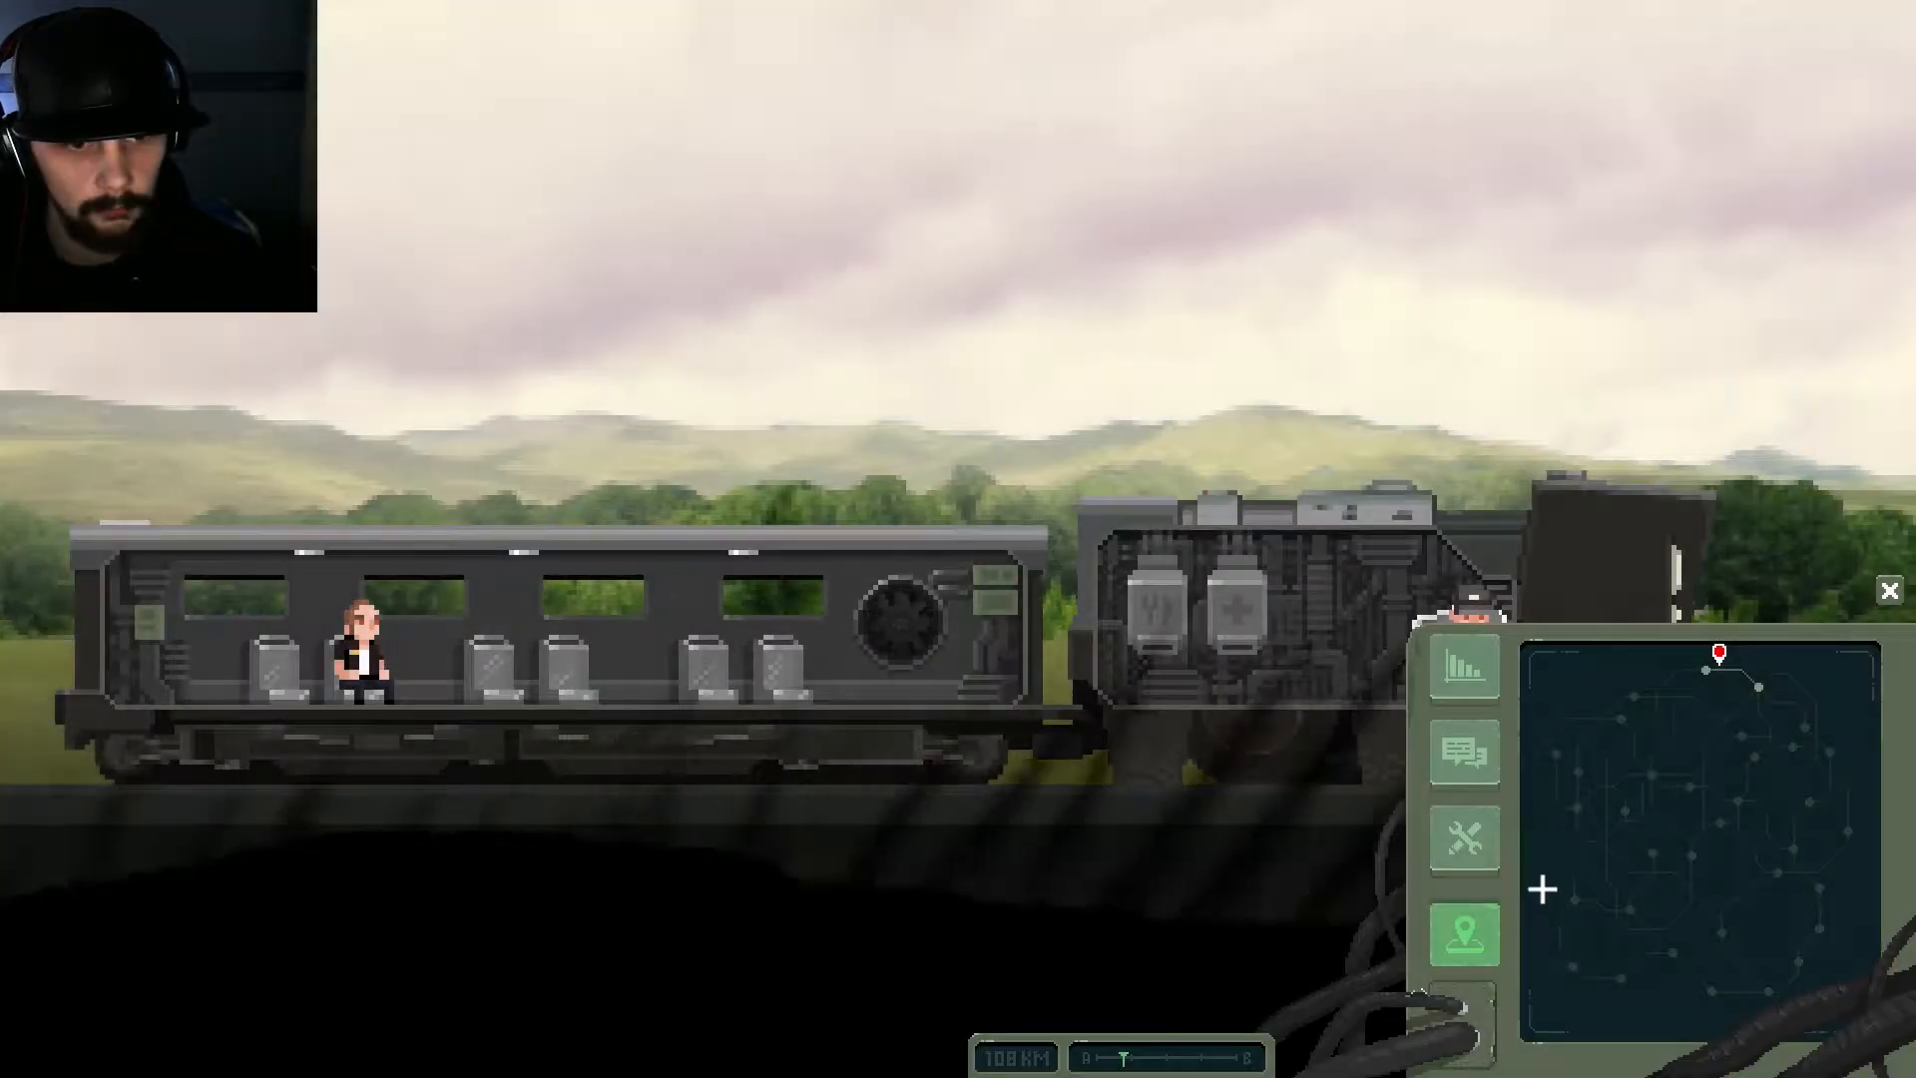
pyautogui.click(1889, 589)
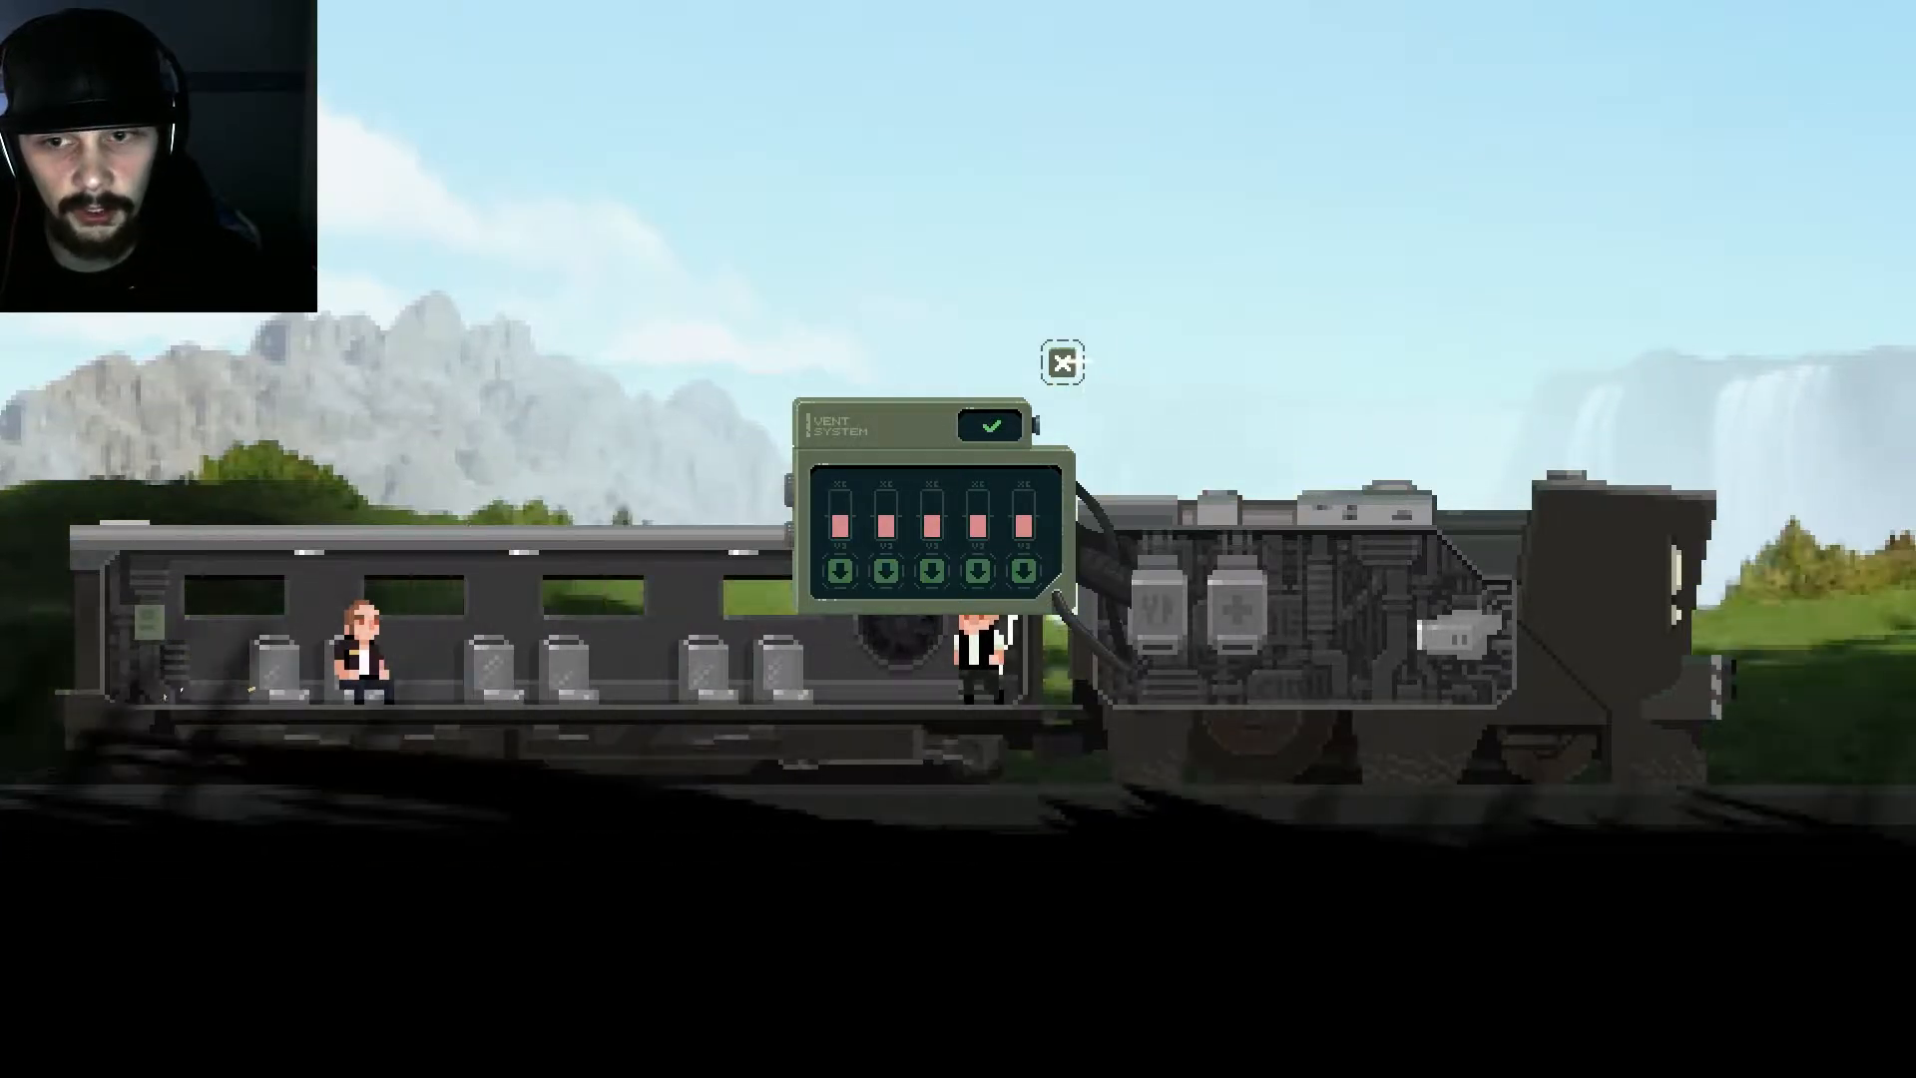
# Step: Fix the vent and depressurization systems, pausing and resuming the game once
pyautogui.click(1060, 363)
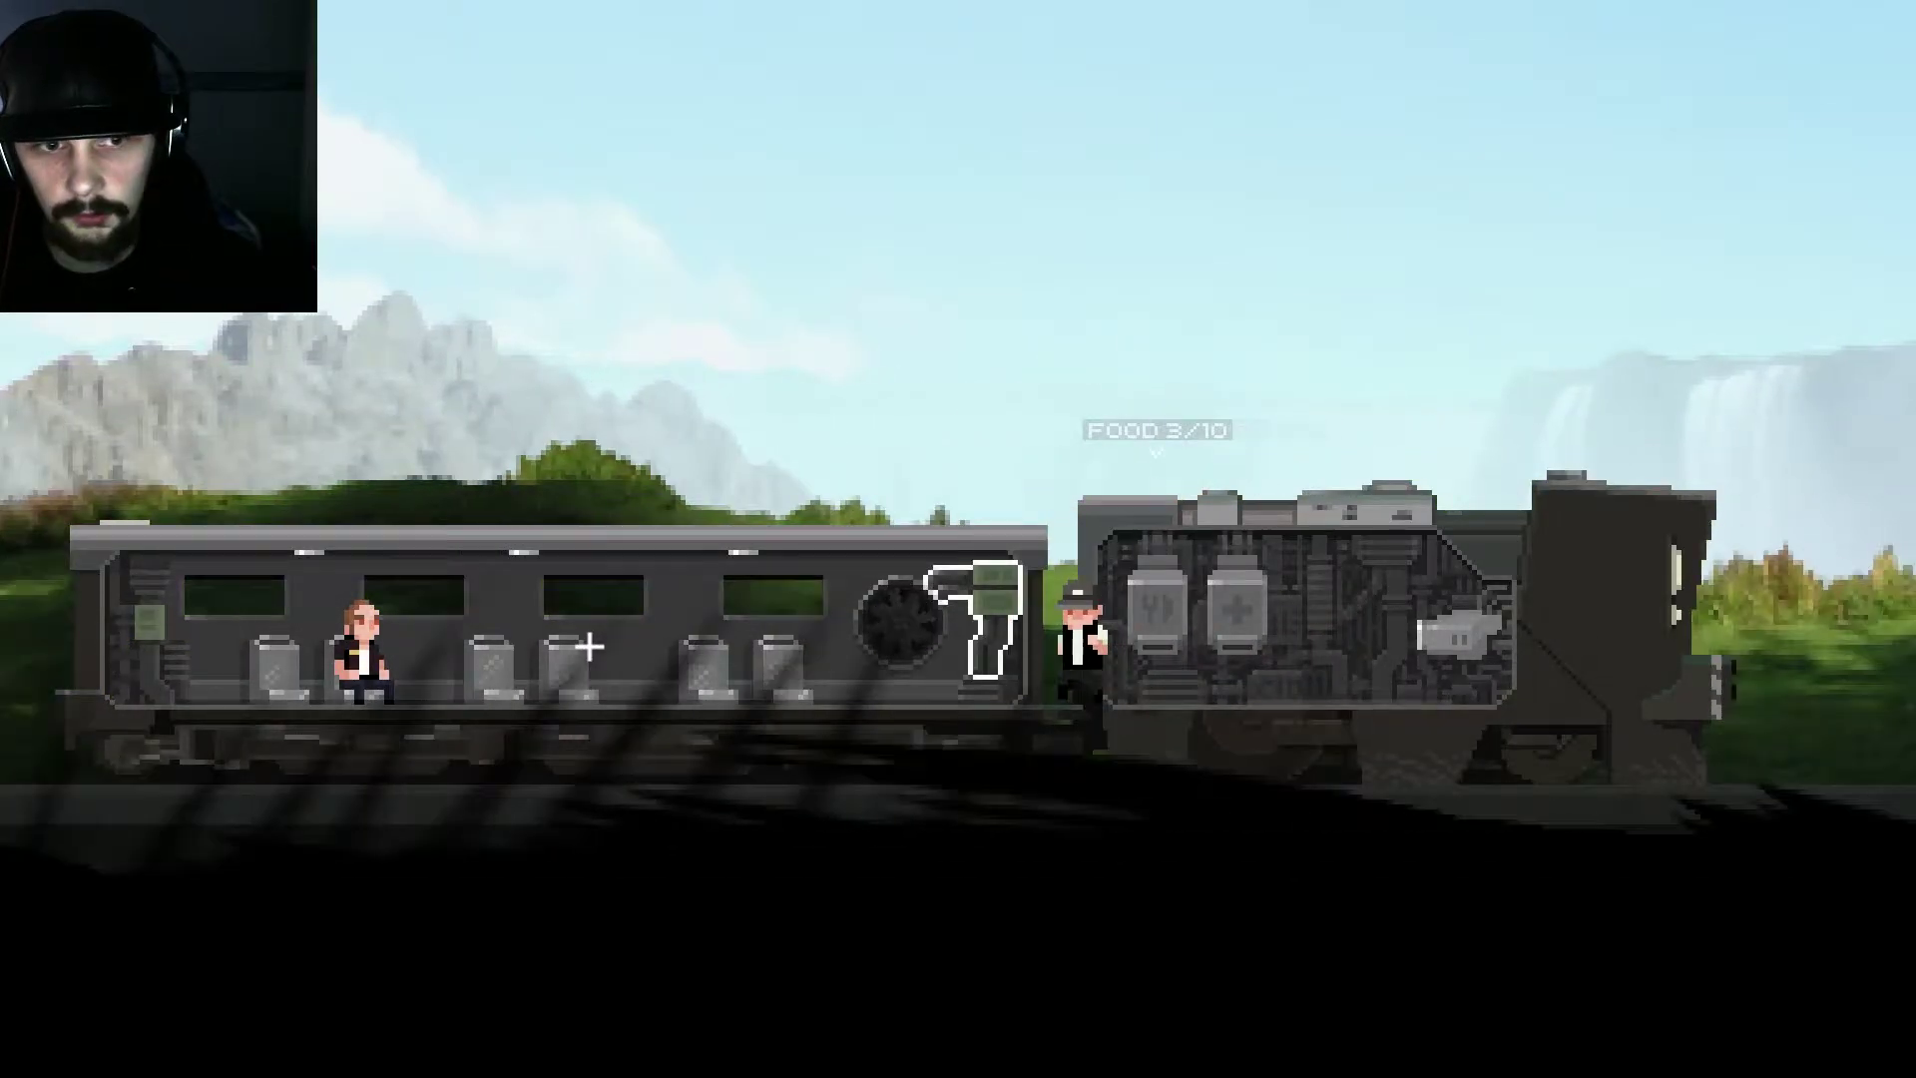
pyautogui.click(1071, 636)
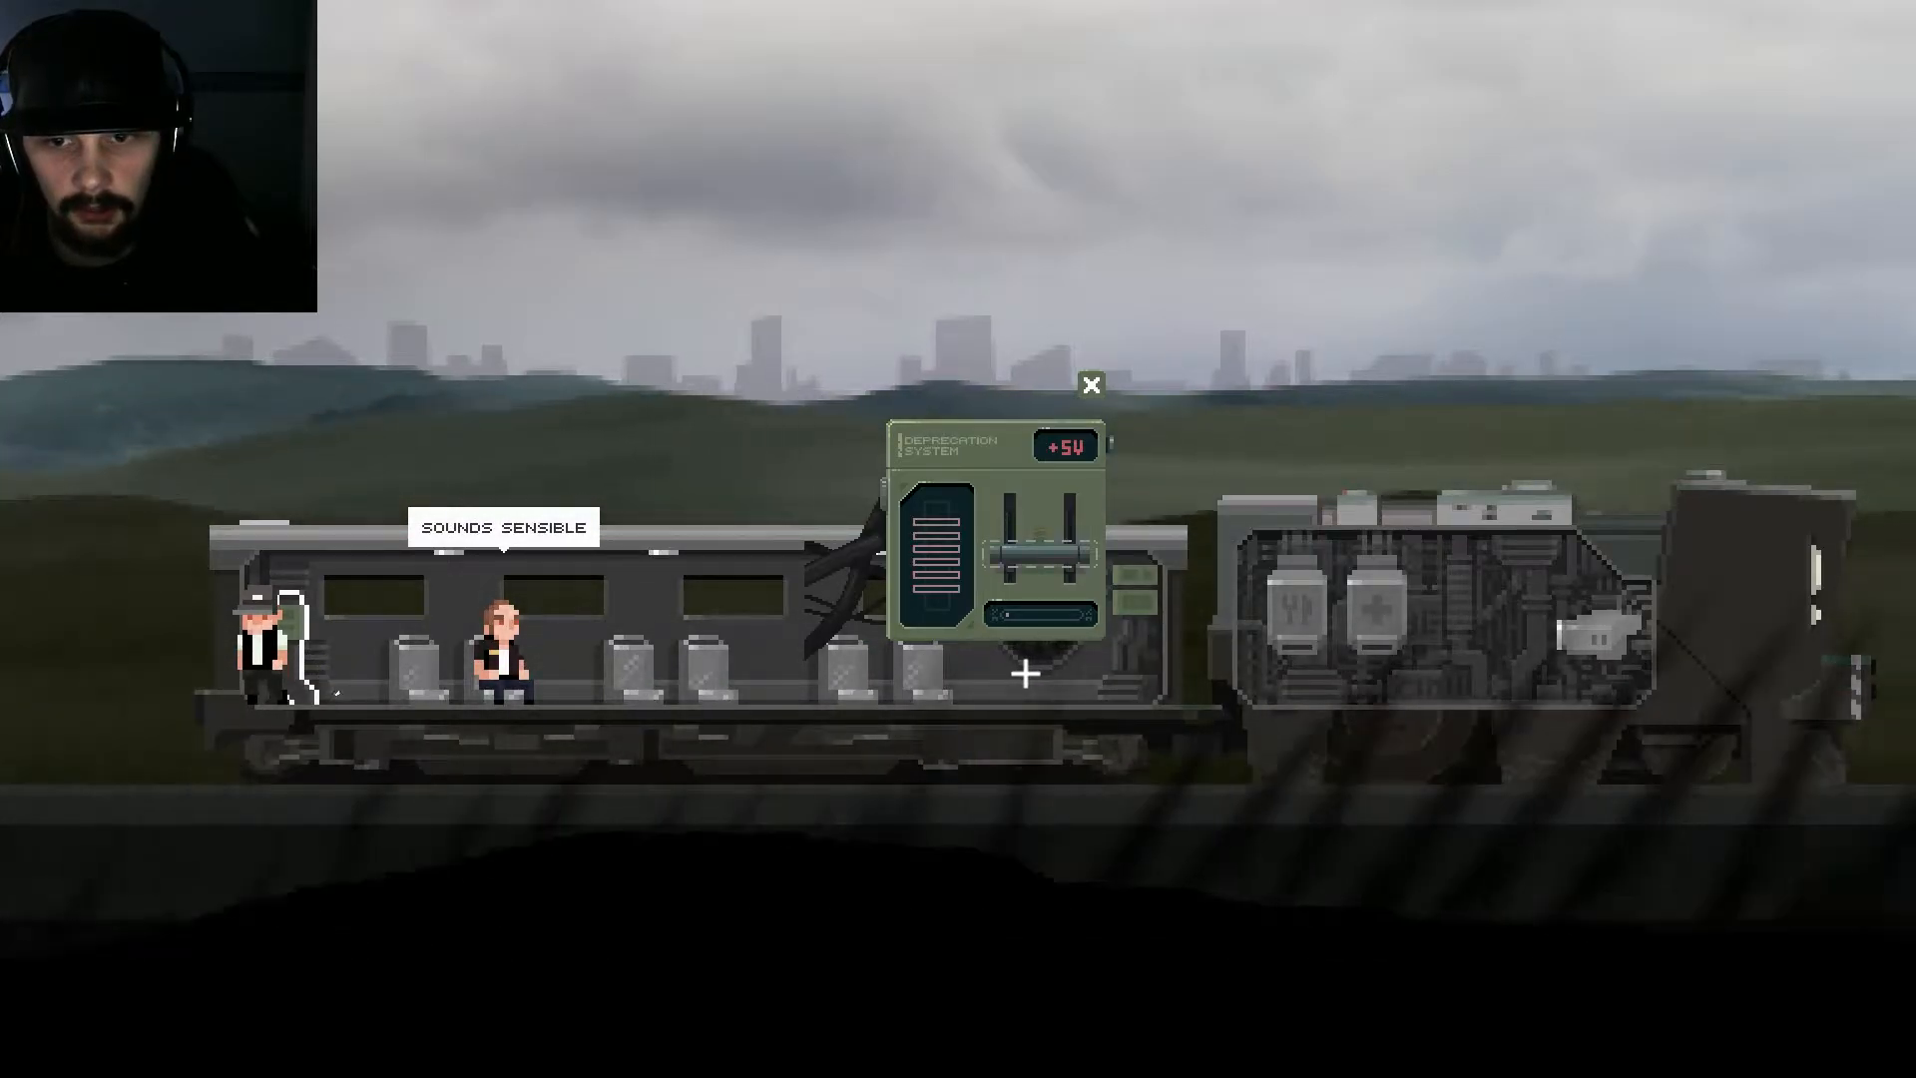
pyautogui.press('Escape')
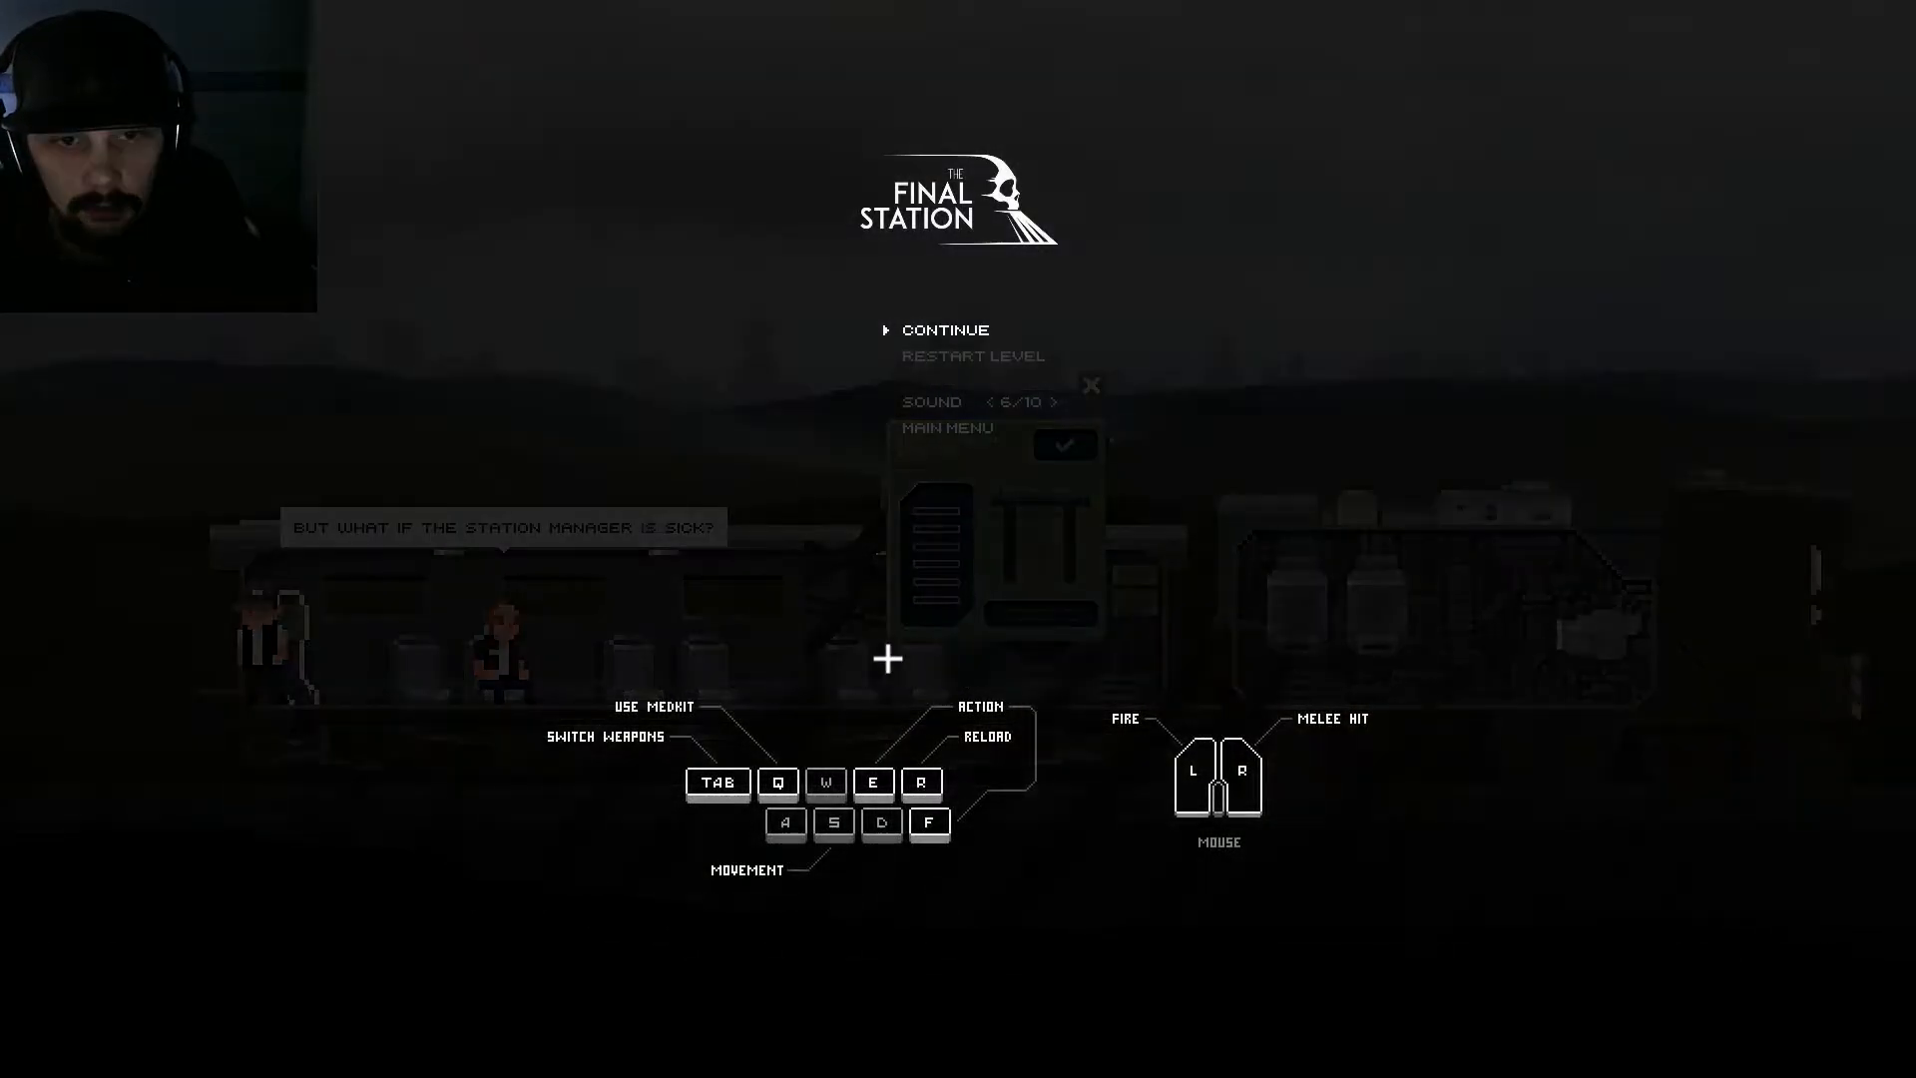
pyautogui.click(945, 329)
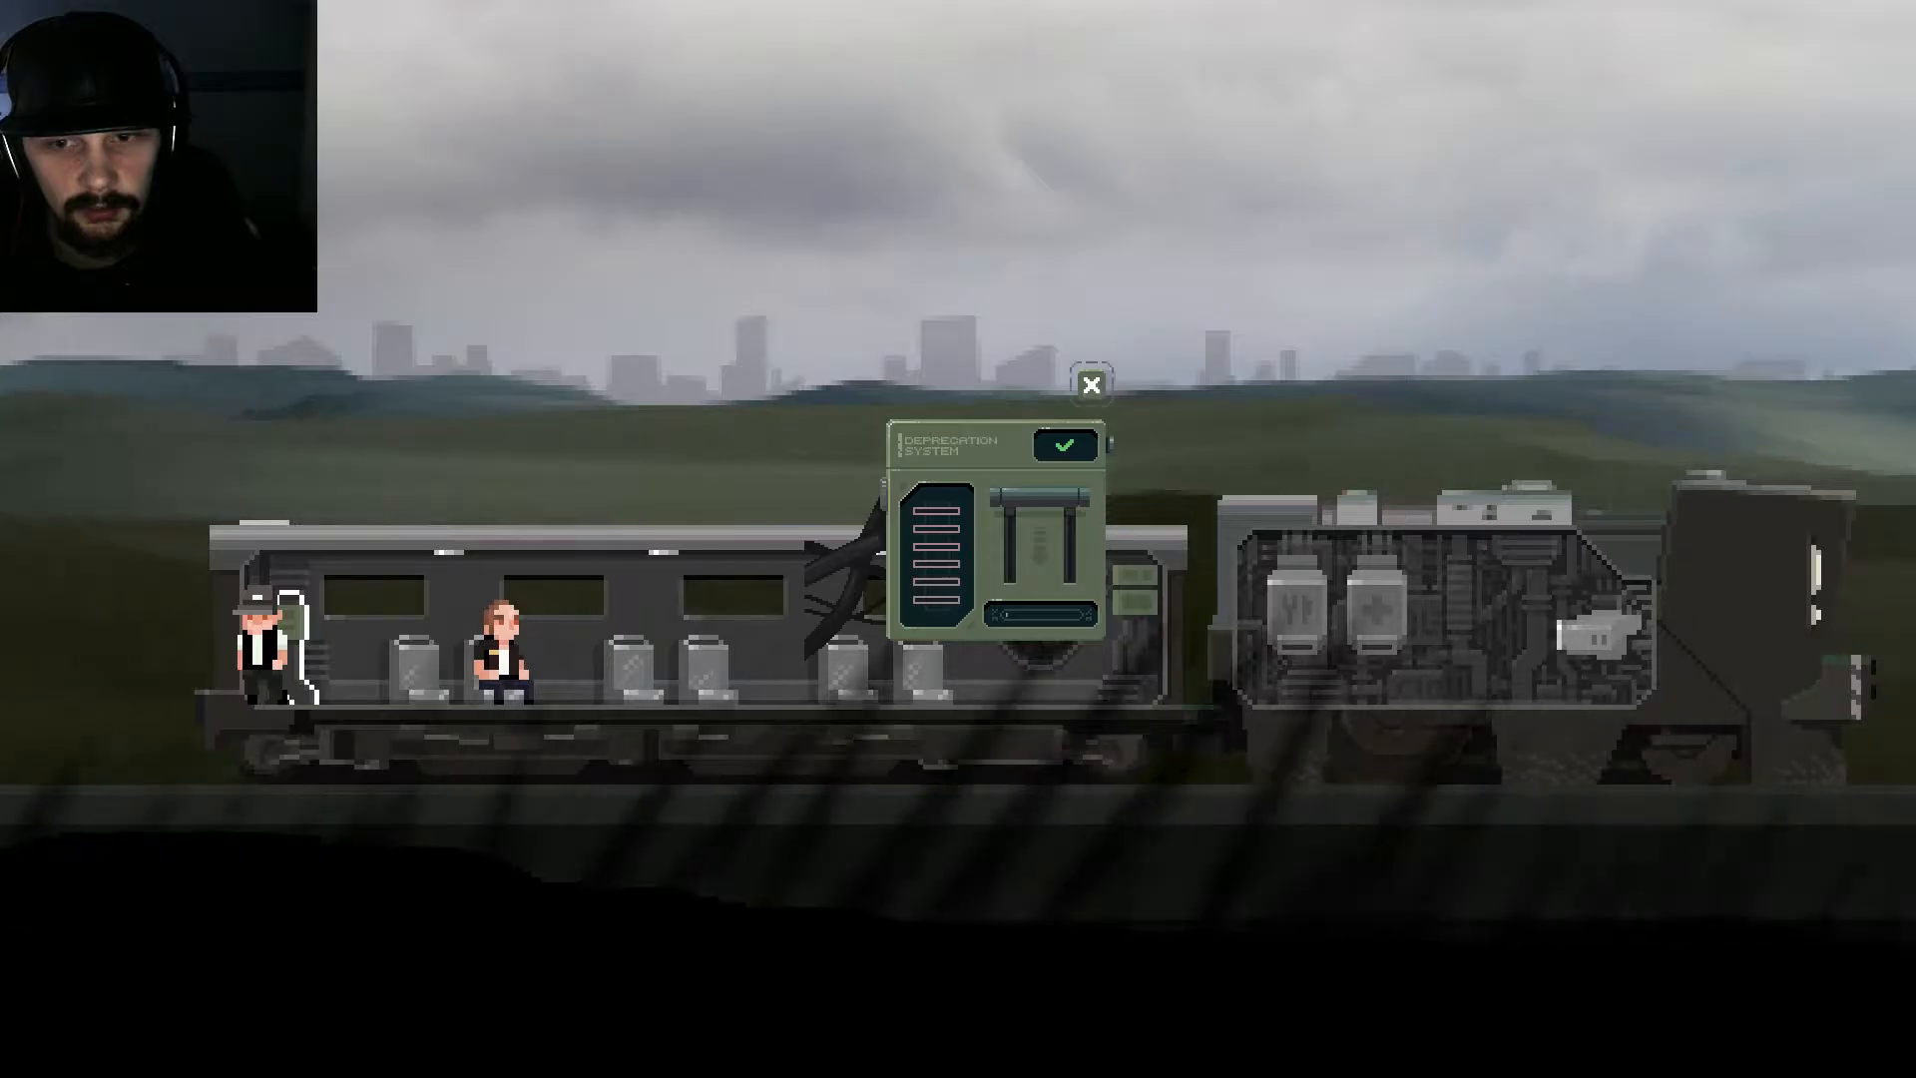
pyautogui.click(1088, 385)
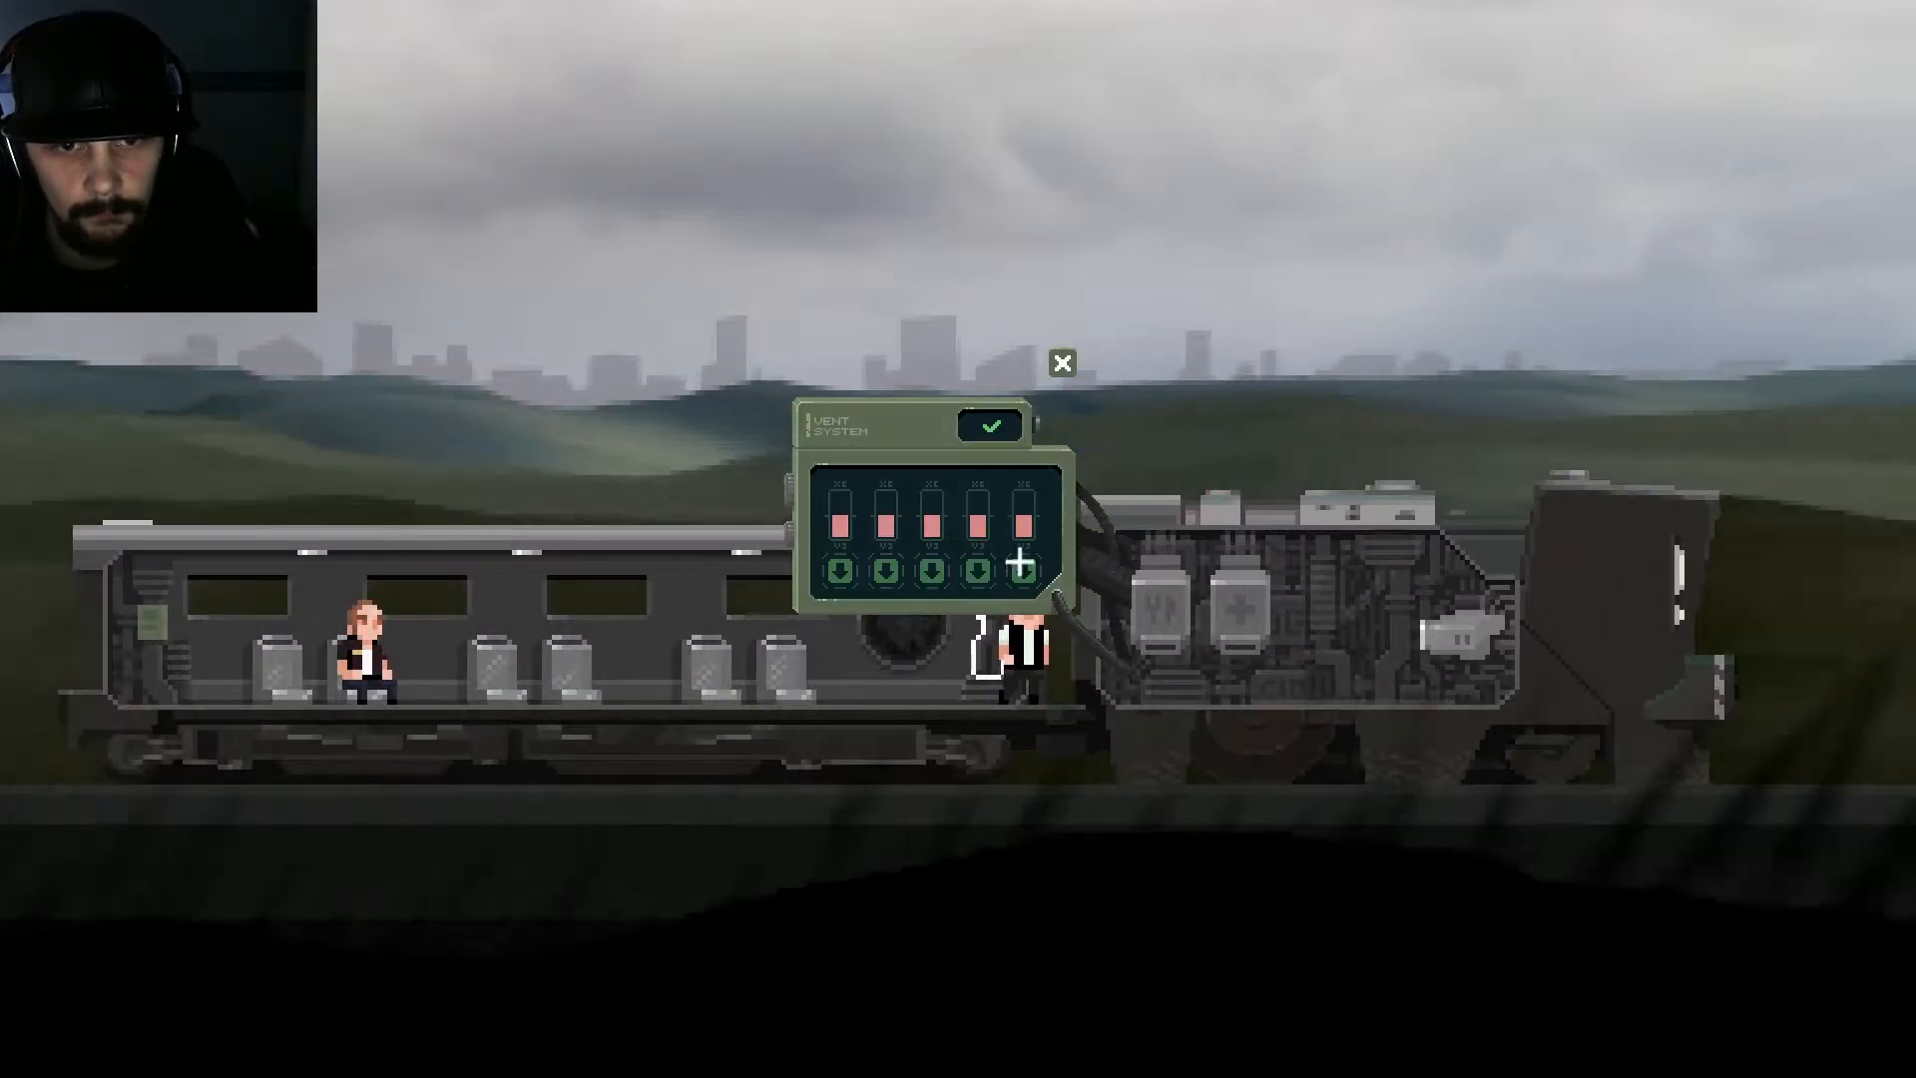
pyautogui.click(1061, 364)
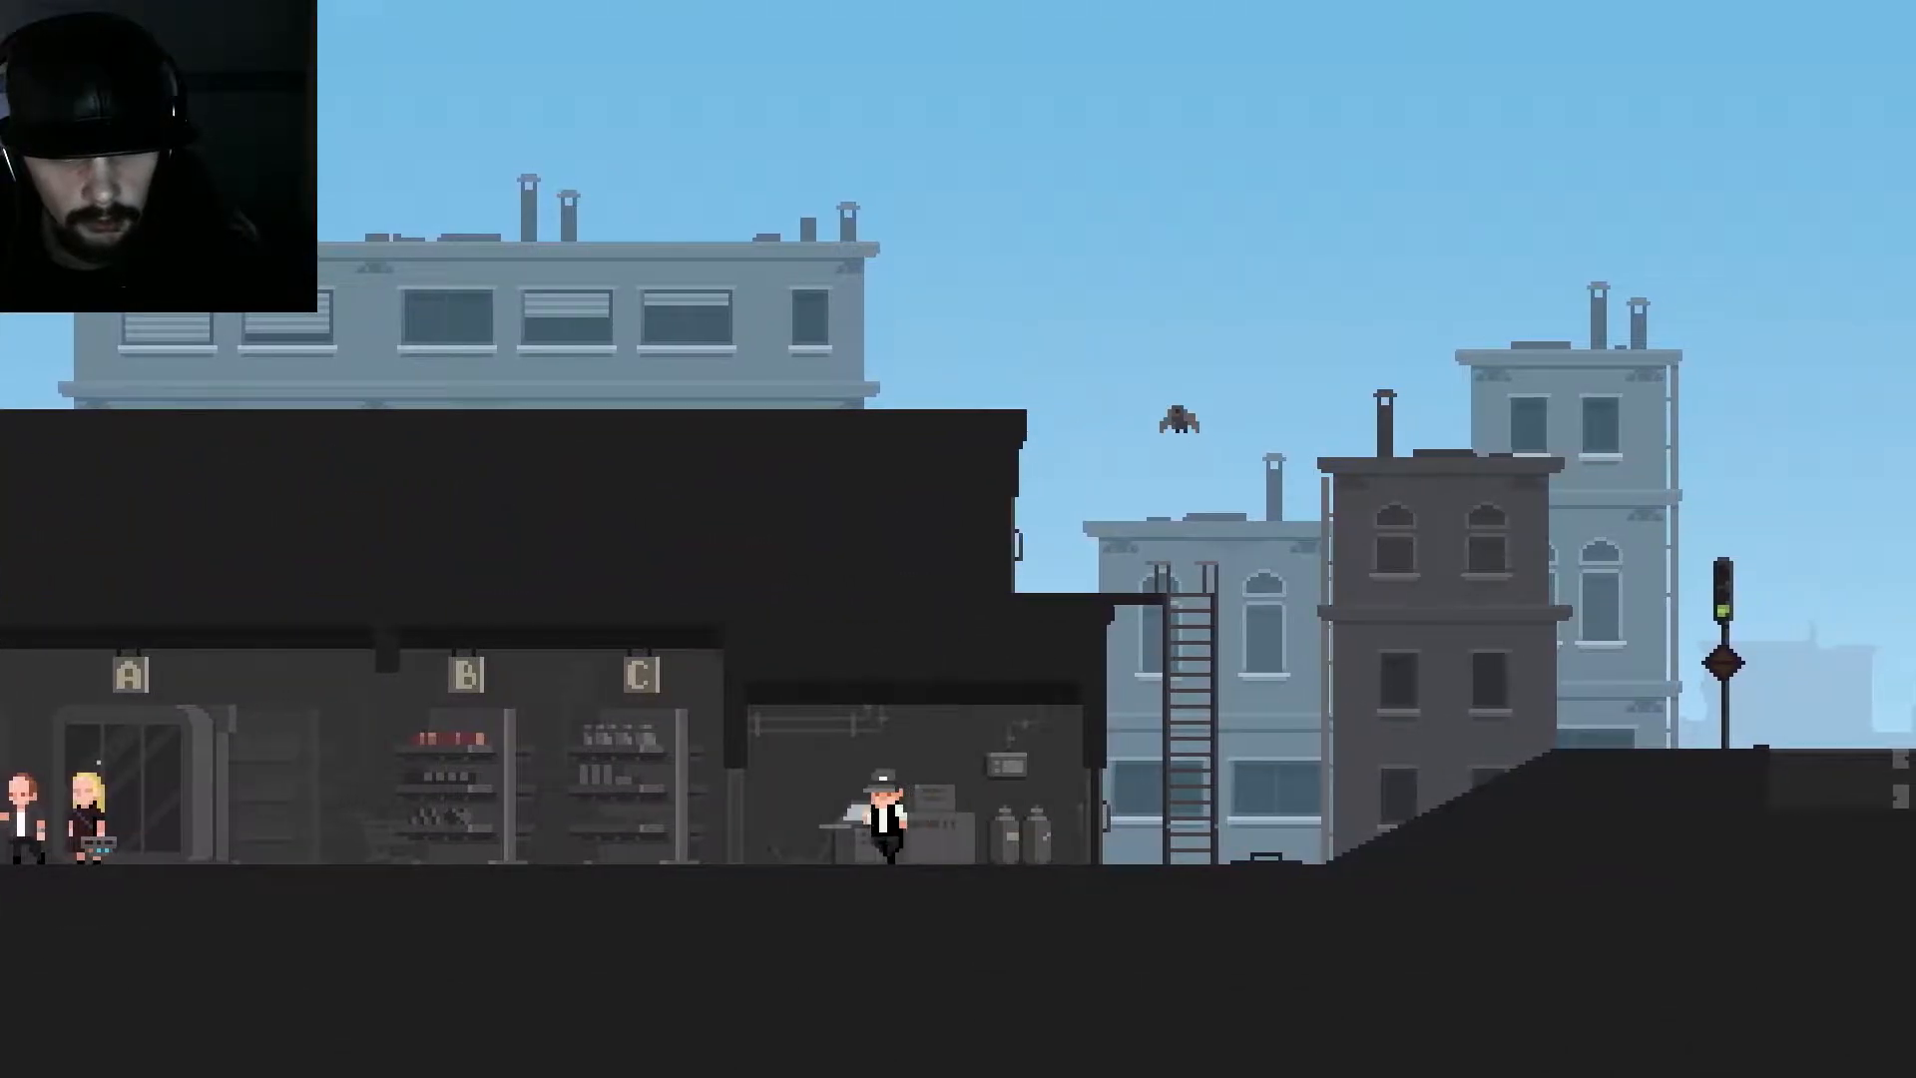
# Step: Walk the conductor right through town past the lettered storerooms and the shop
pyautogui.press('Right')
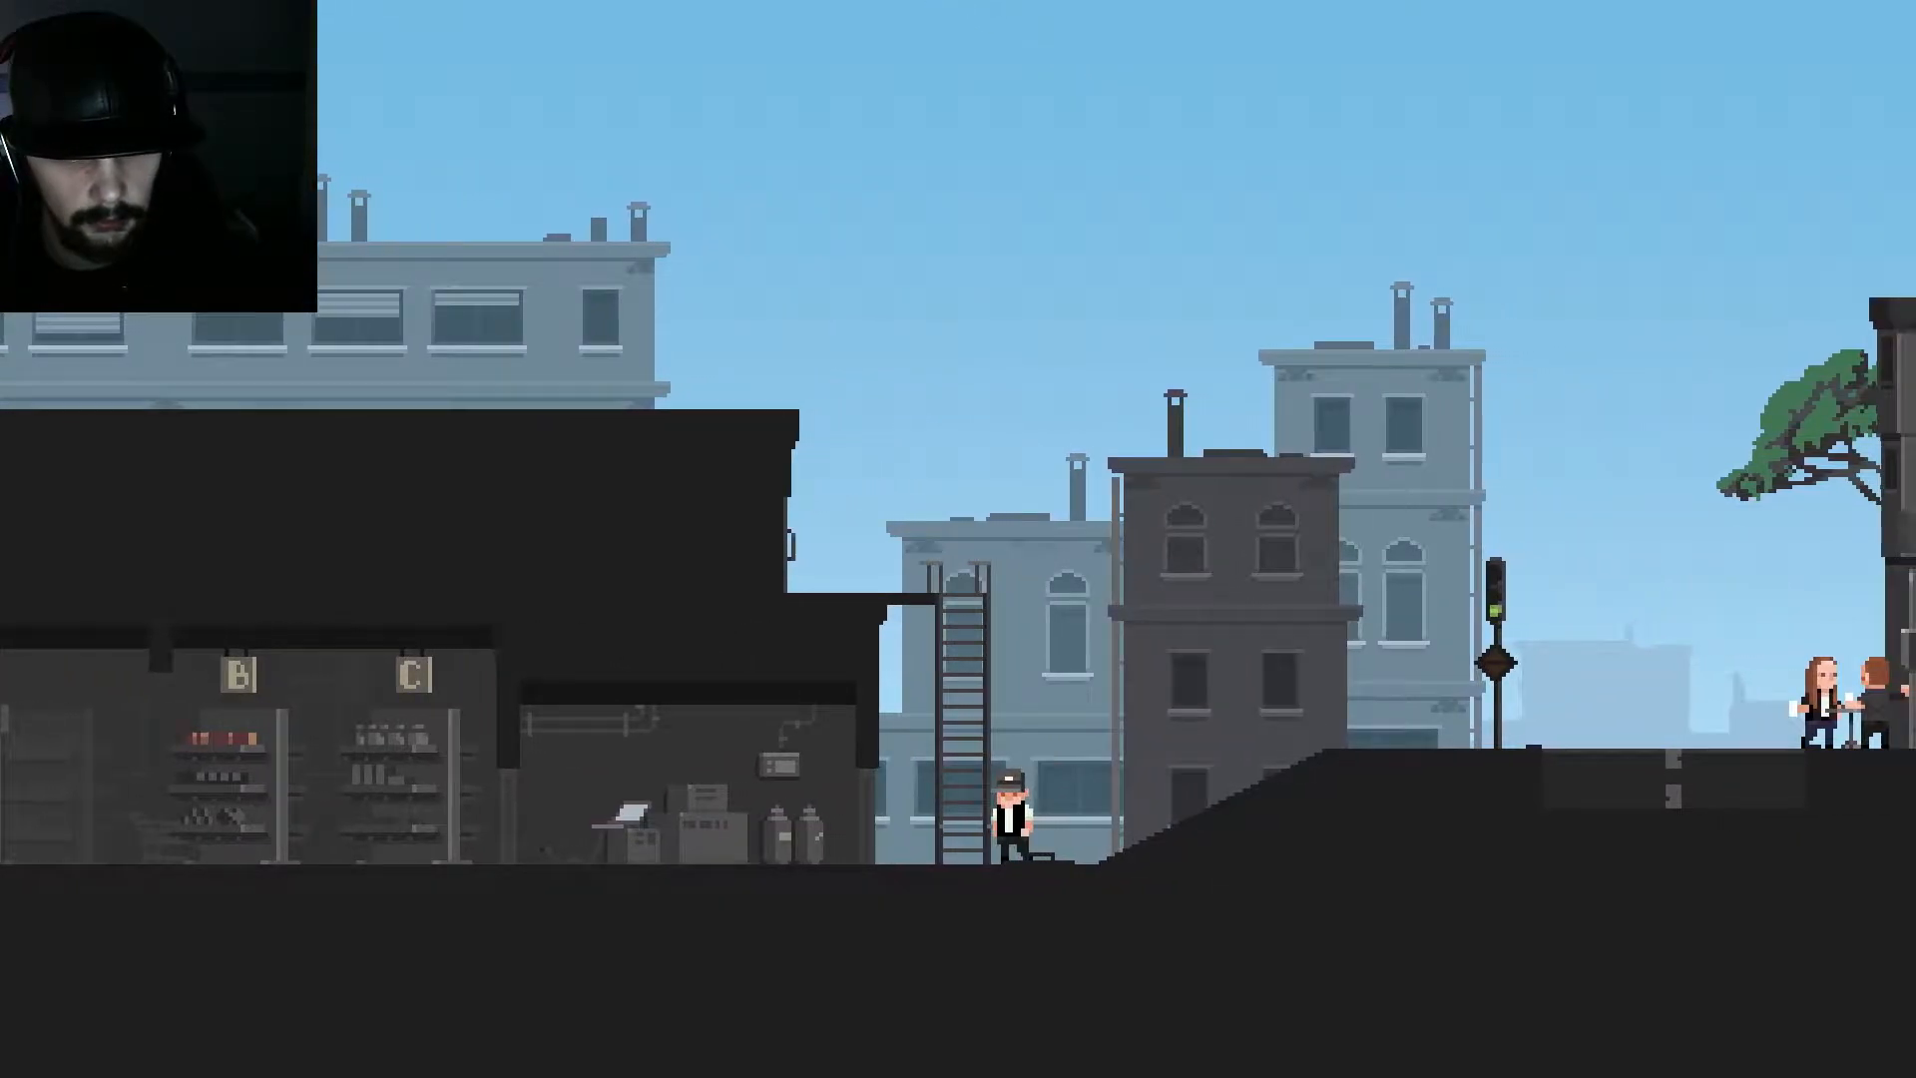
pyautogui.press('up')
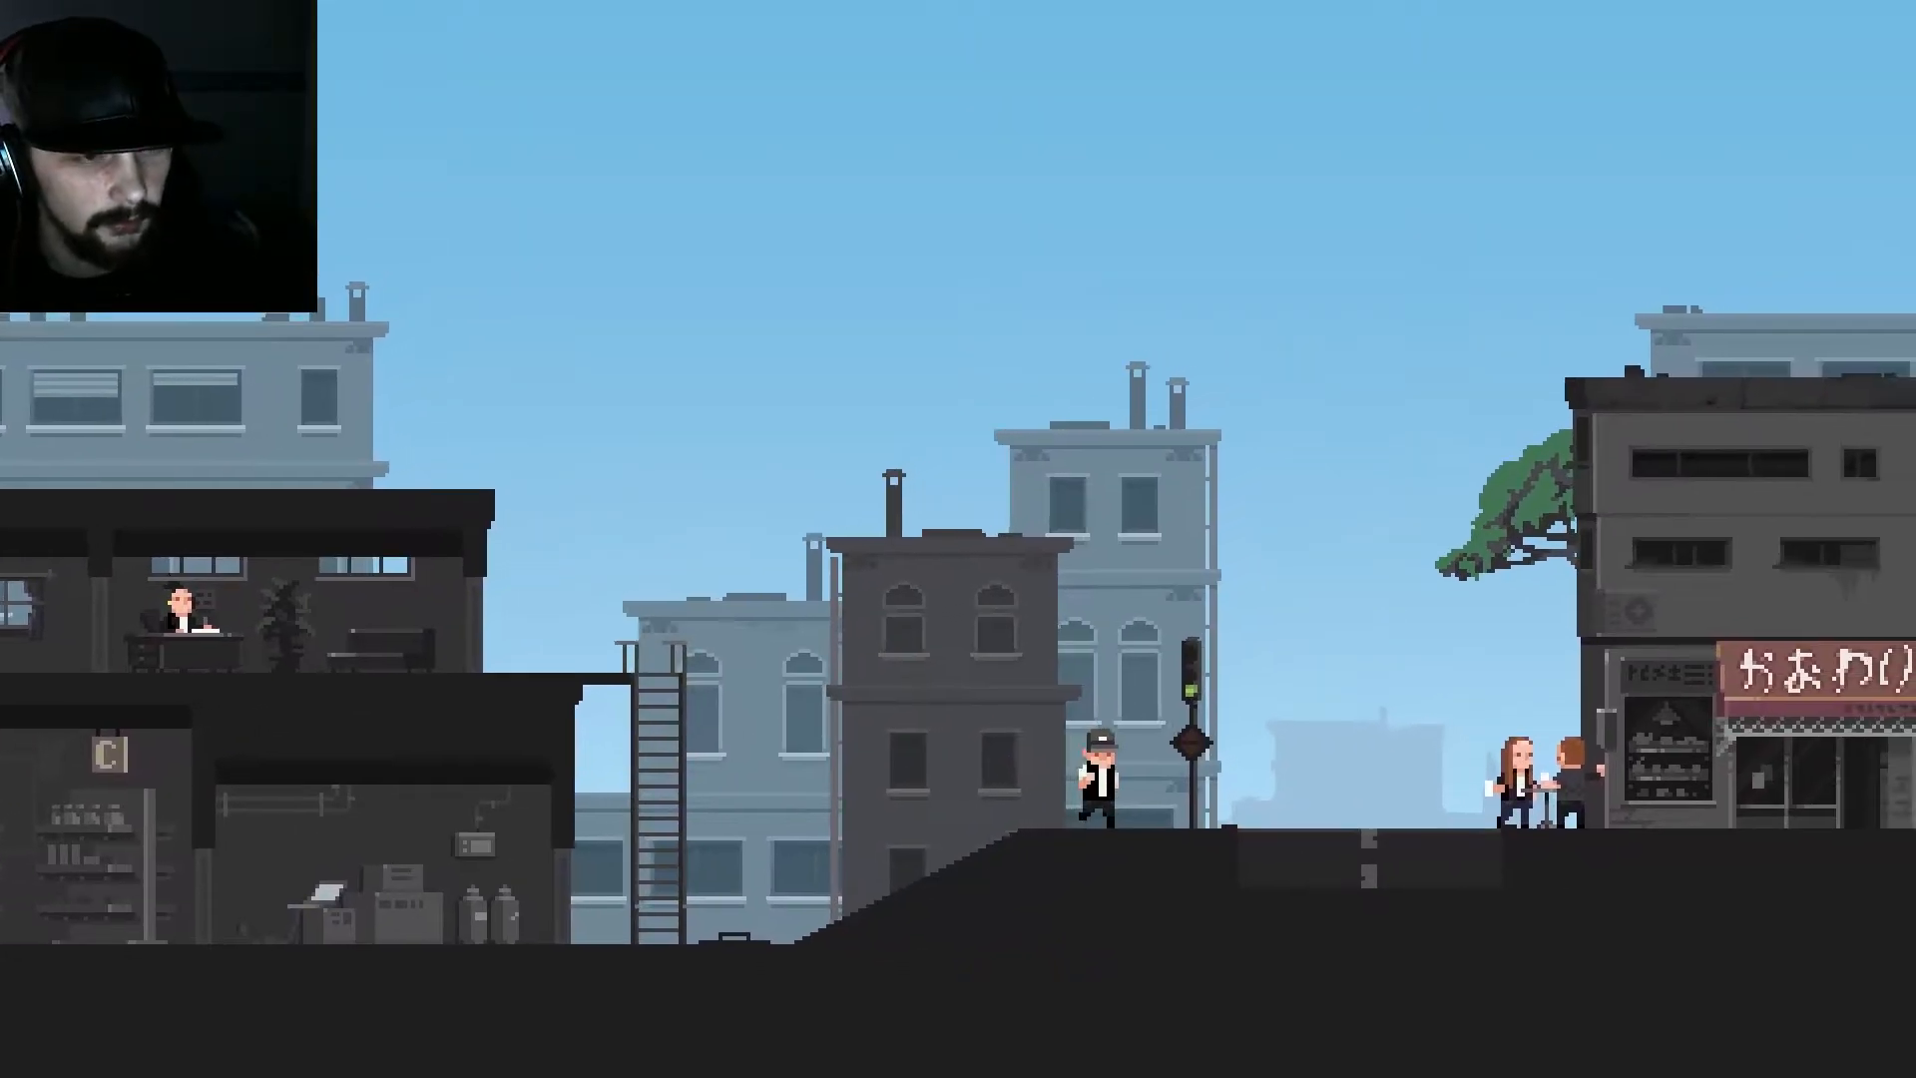
pyautogui.press('right')
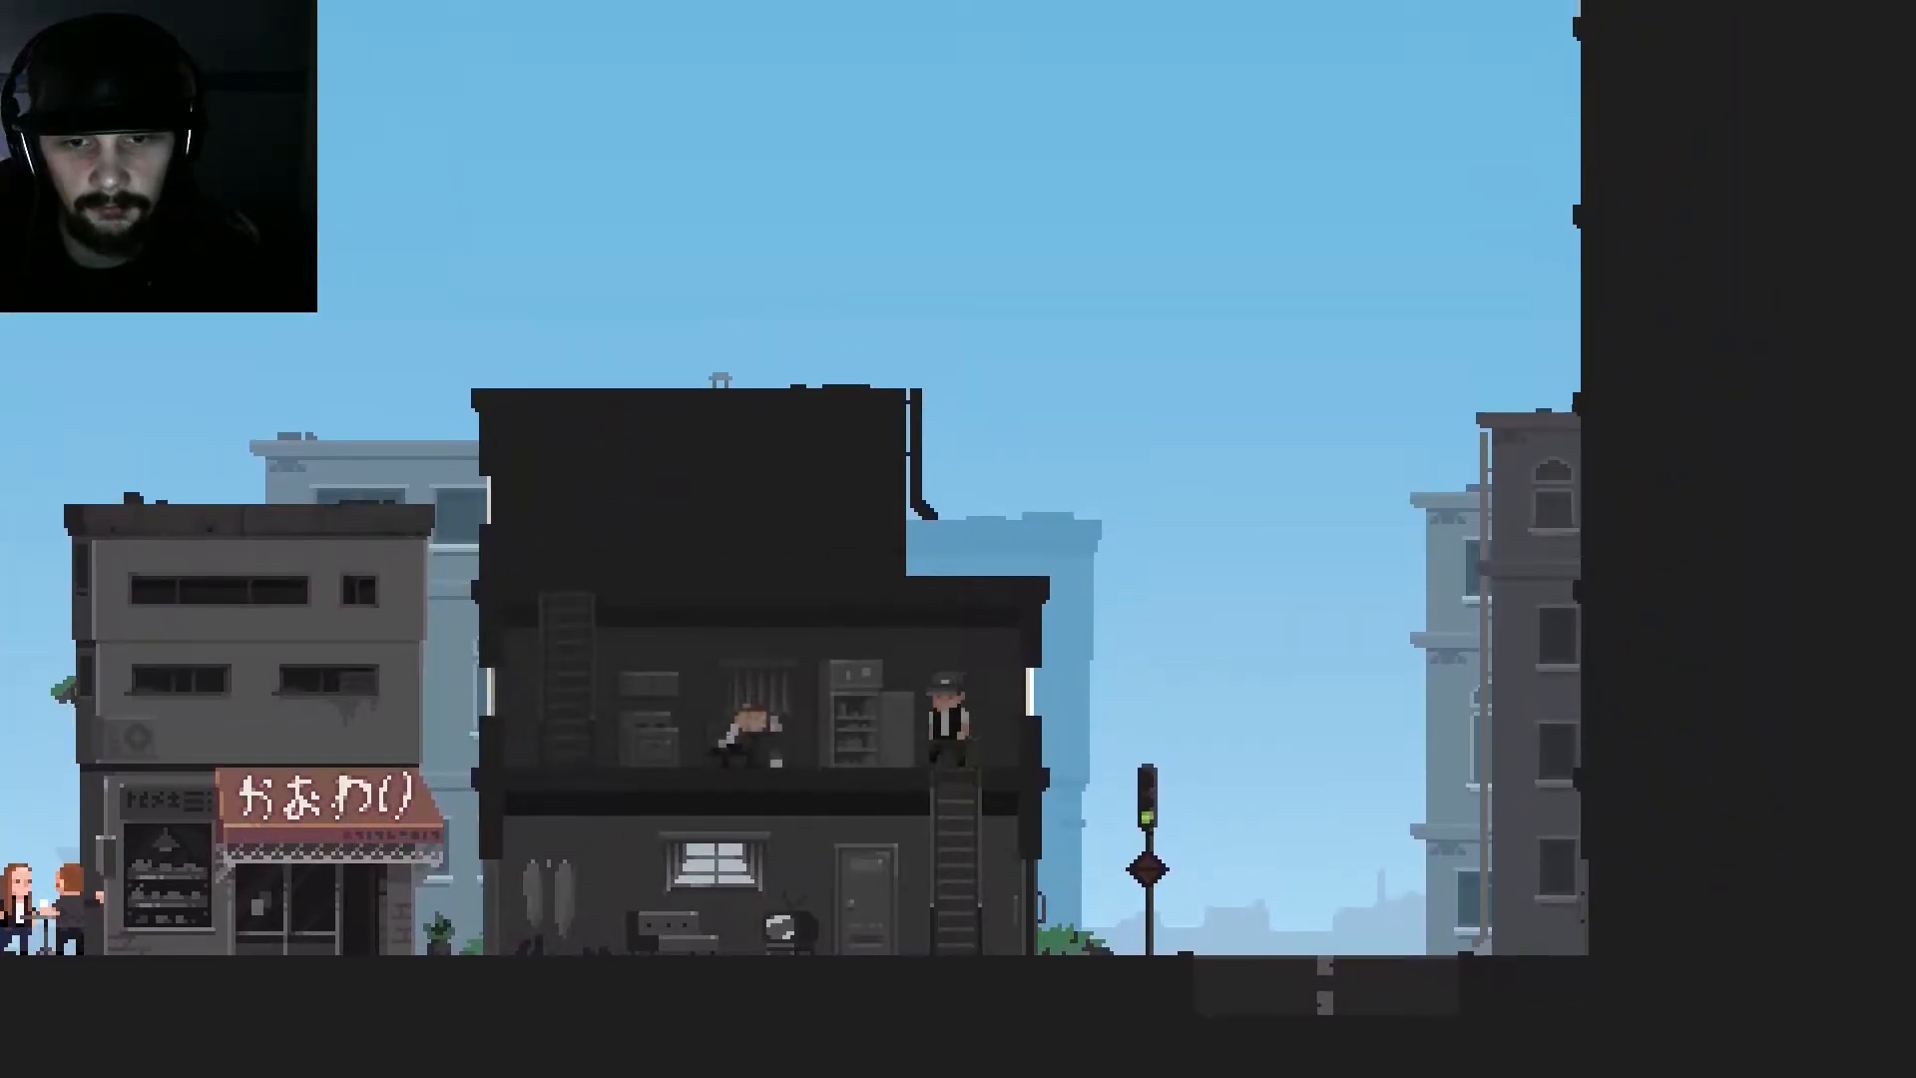
pyautogui.hscroll(3)
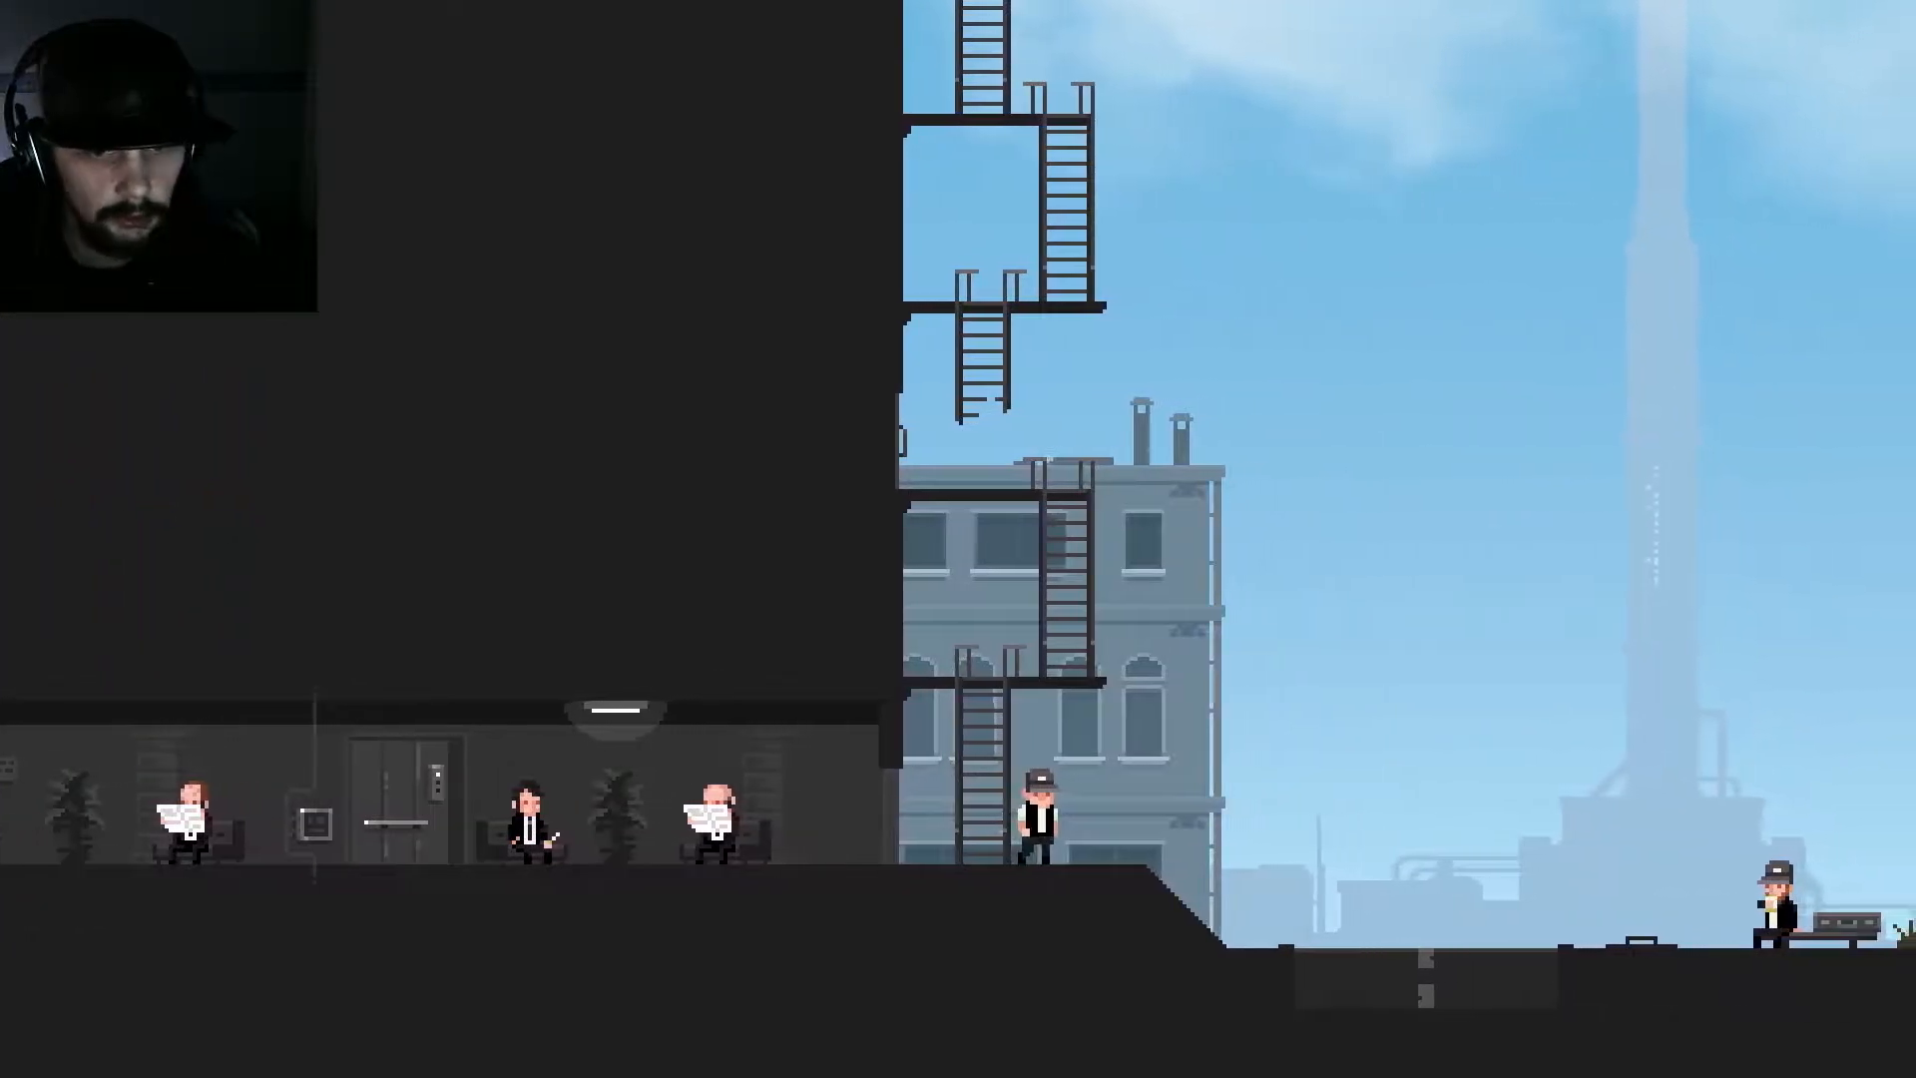
# Step: Walk right toward the man beside the tall office building
pyautogui.press('up')
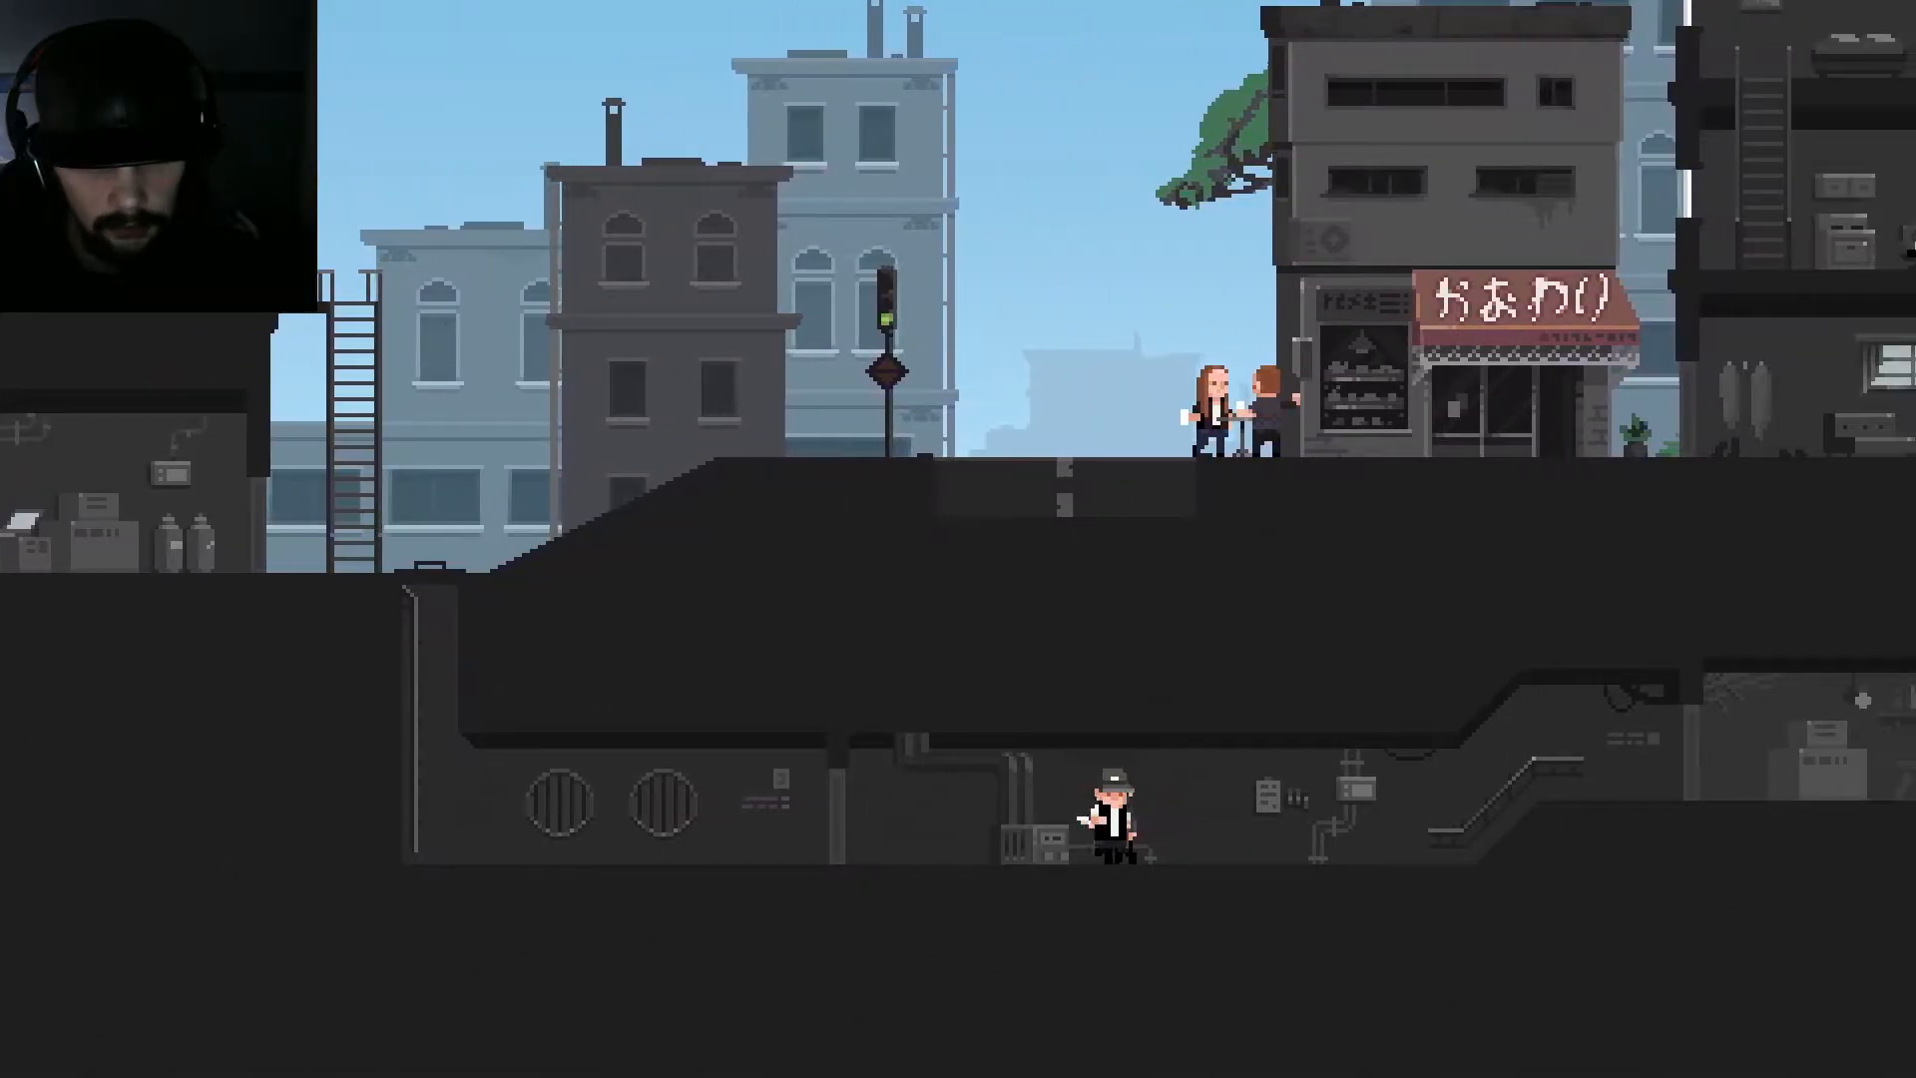
# Step: Move the conductor along the city street toward the two survivors by the shop
pyautogui.hscroll(3)
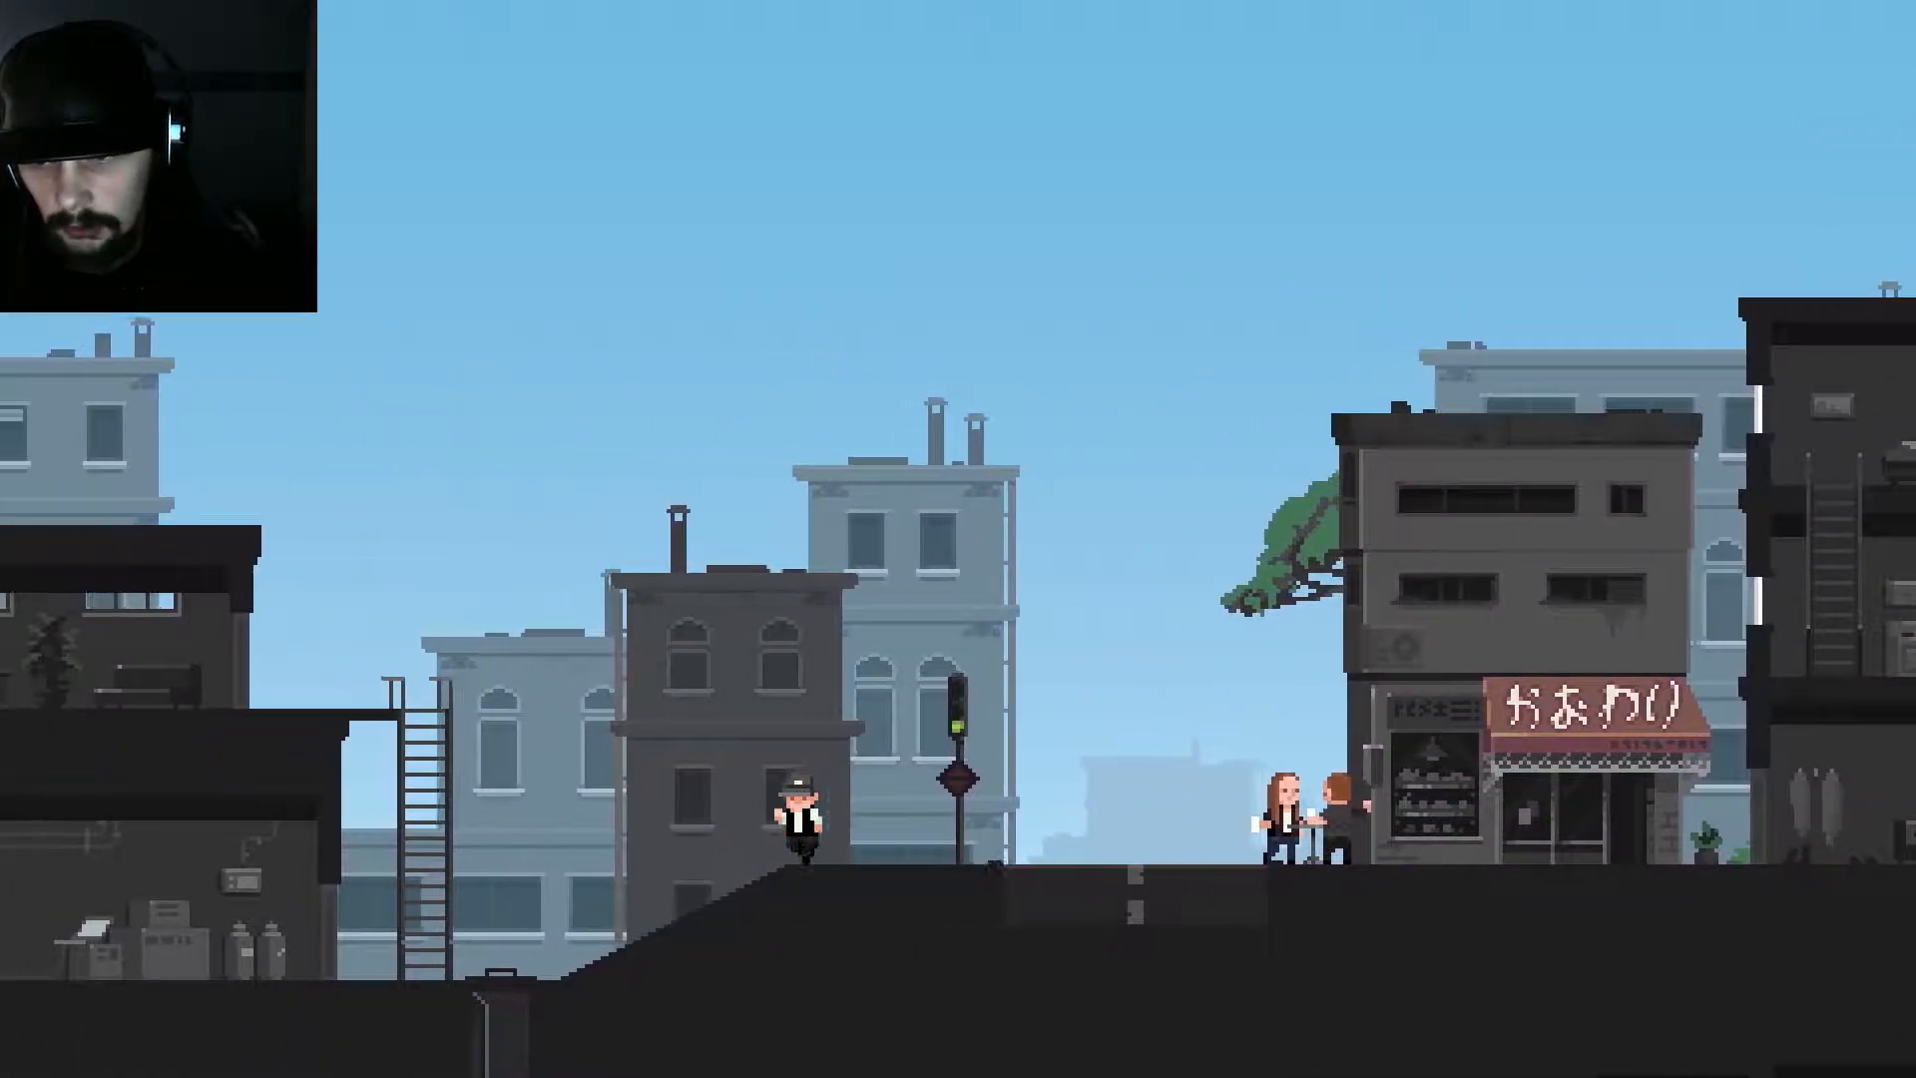
pyautogui.press('left')
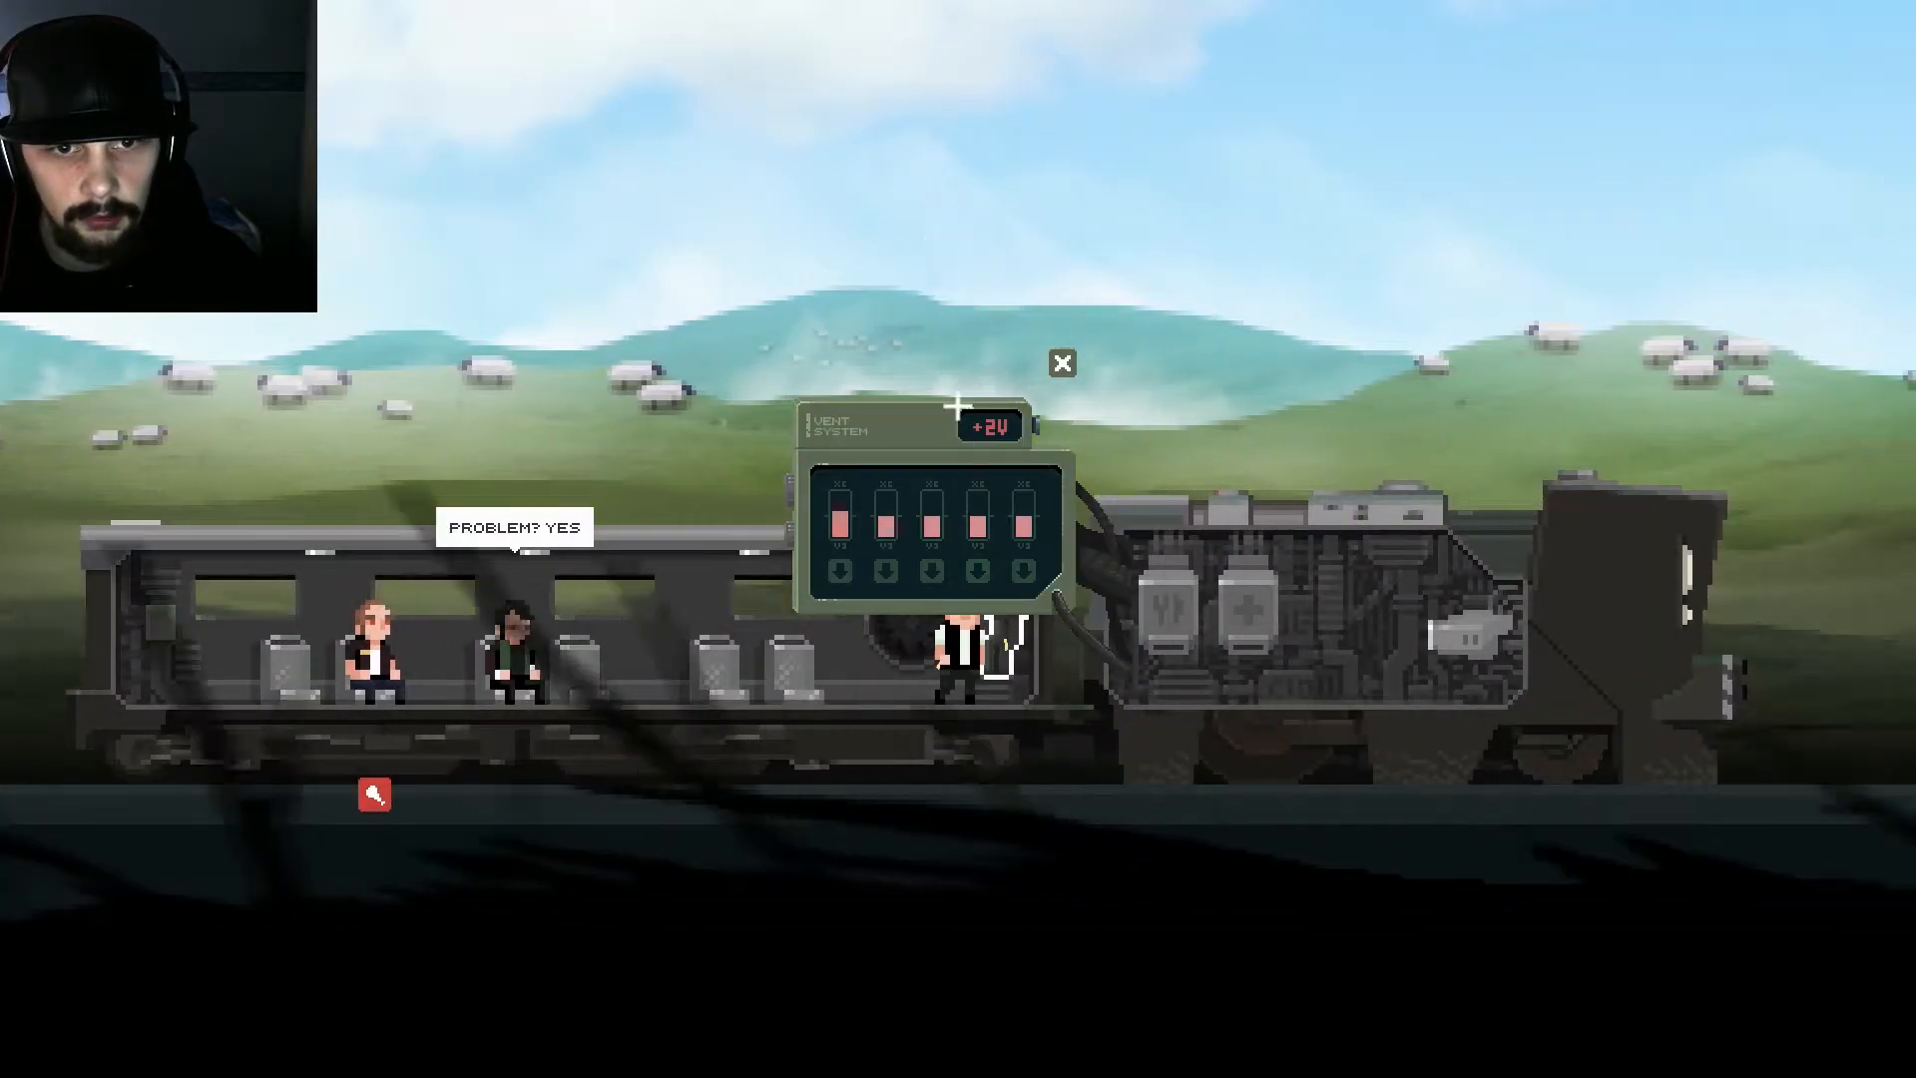
# Step: Release pressure from the overloaded train vents
pyautogui.click(841, 570)
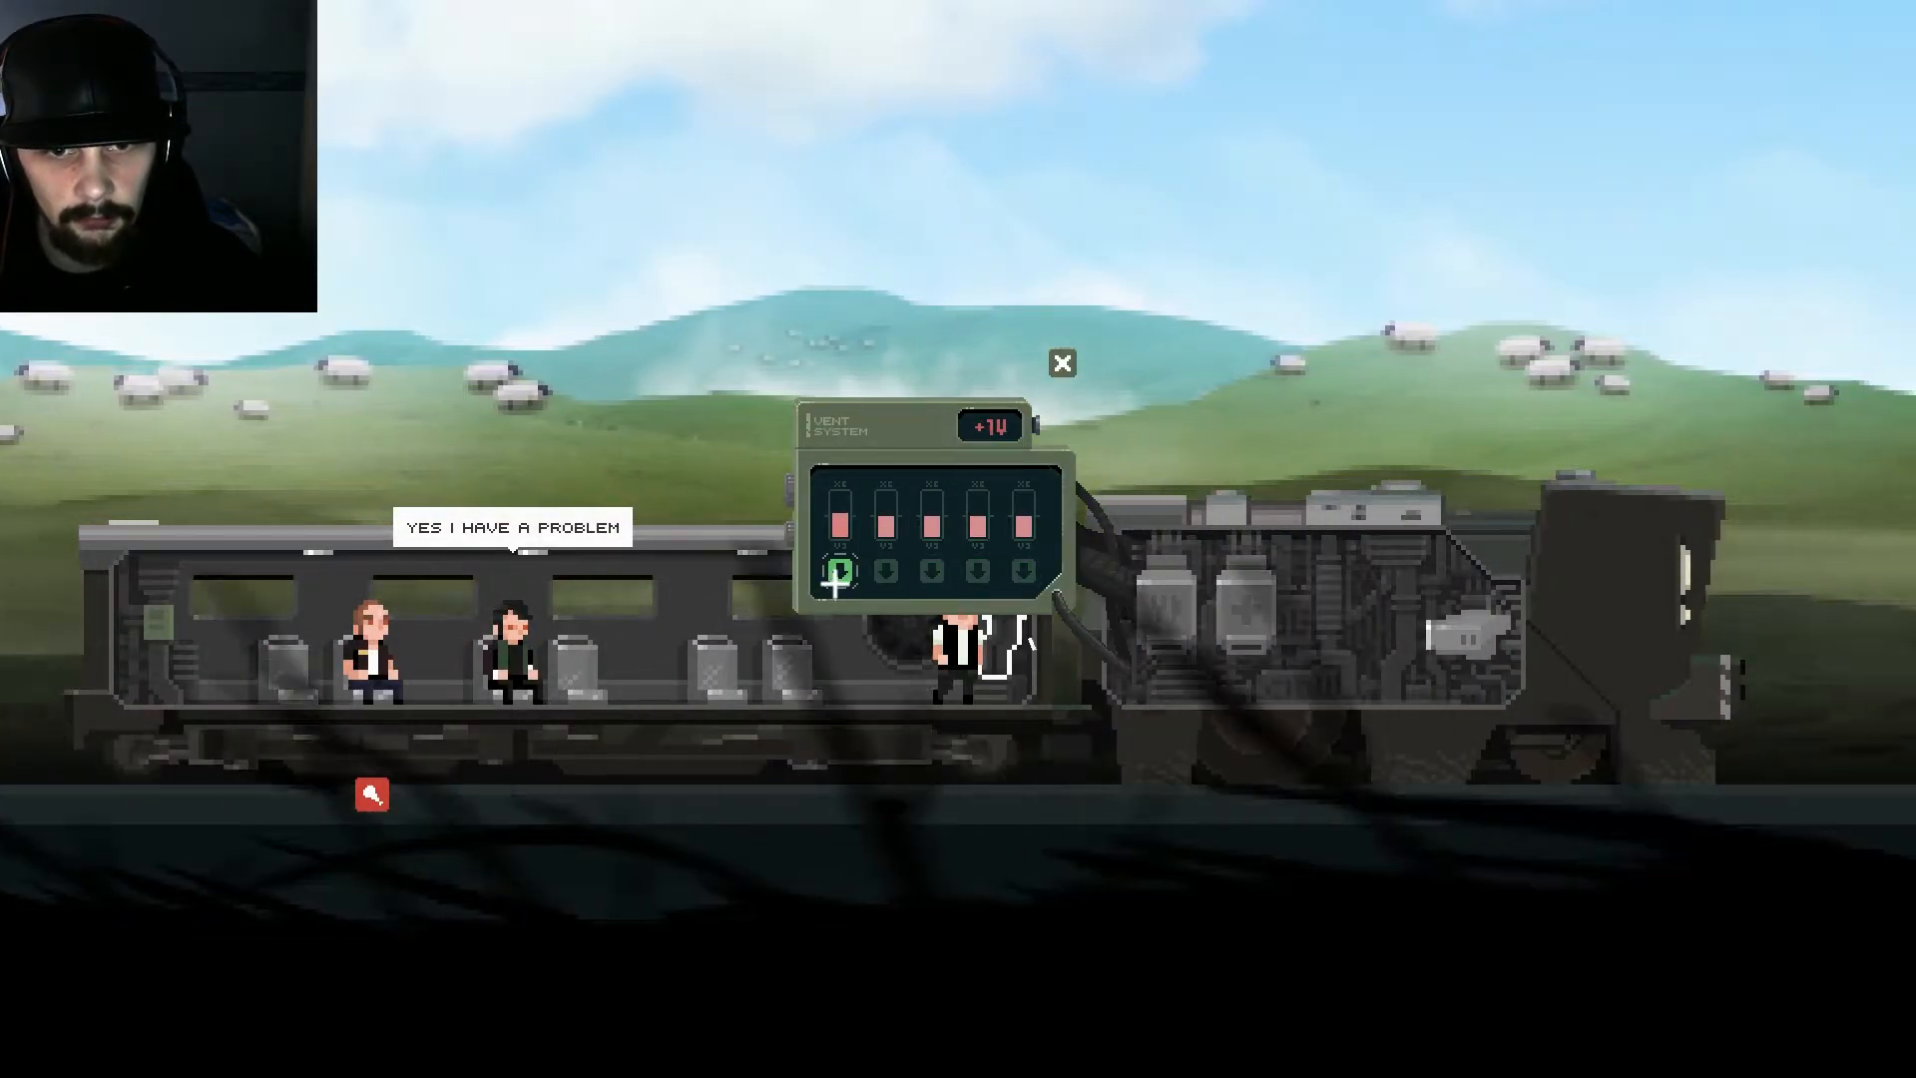
pyautogui.click(1061, 363)
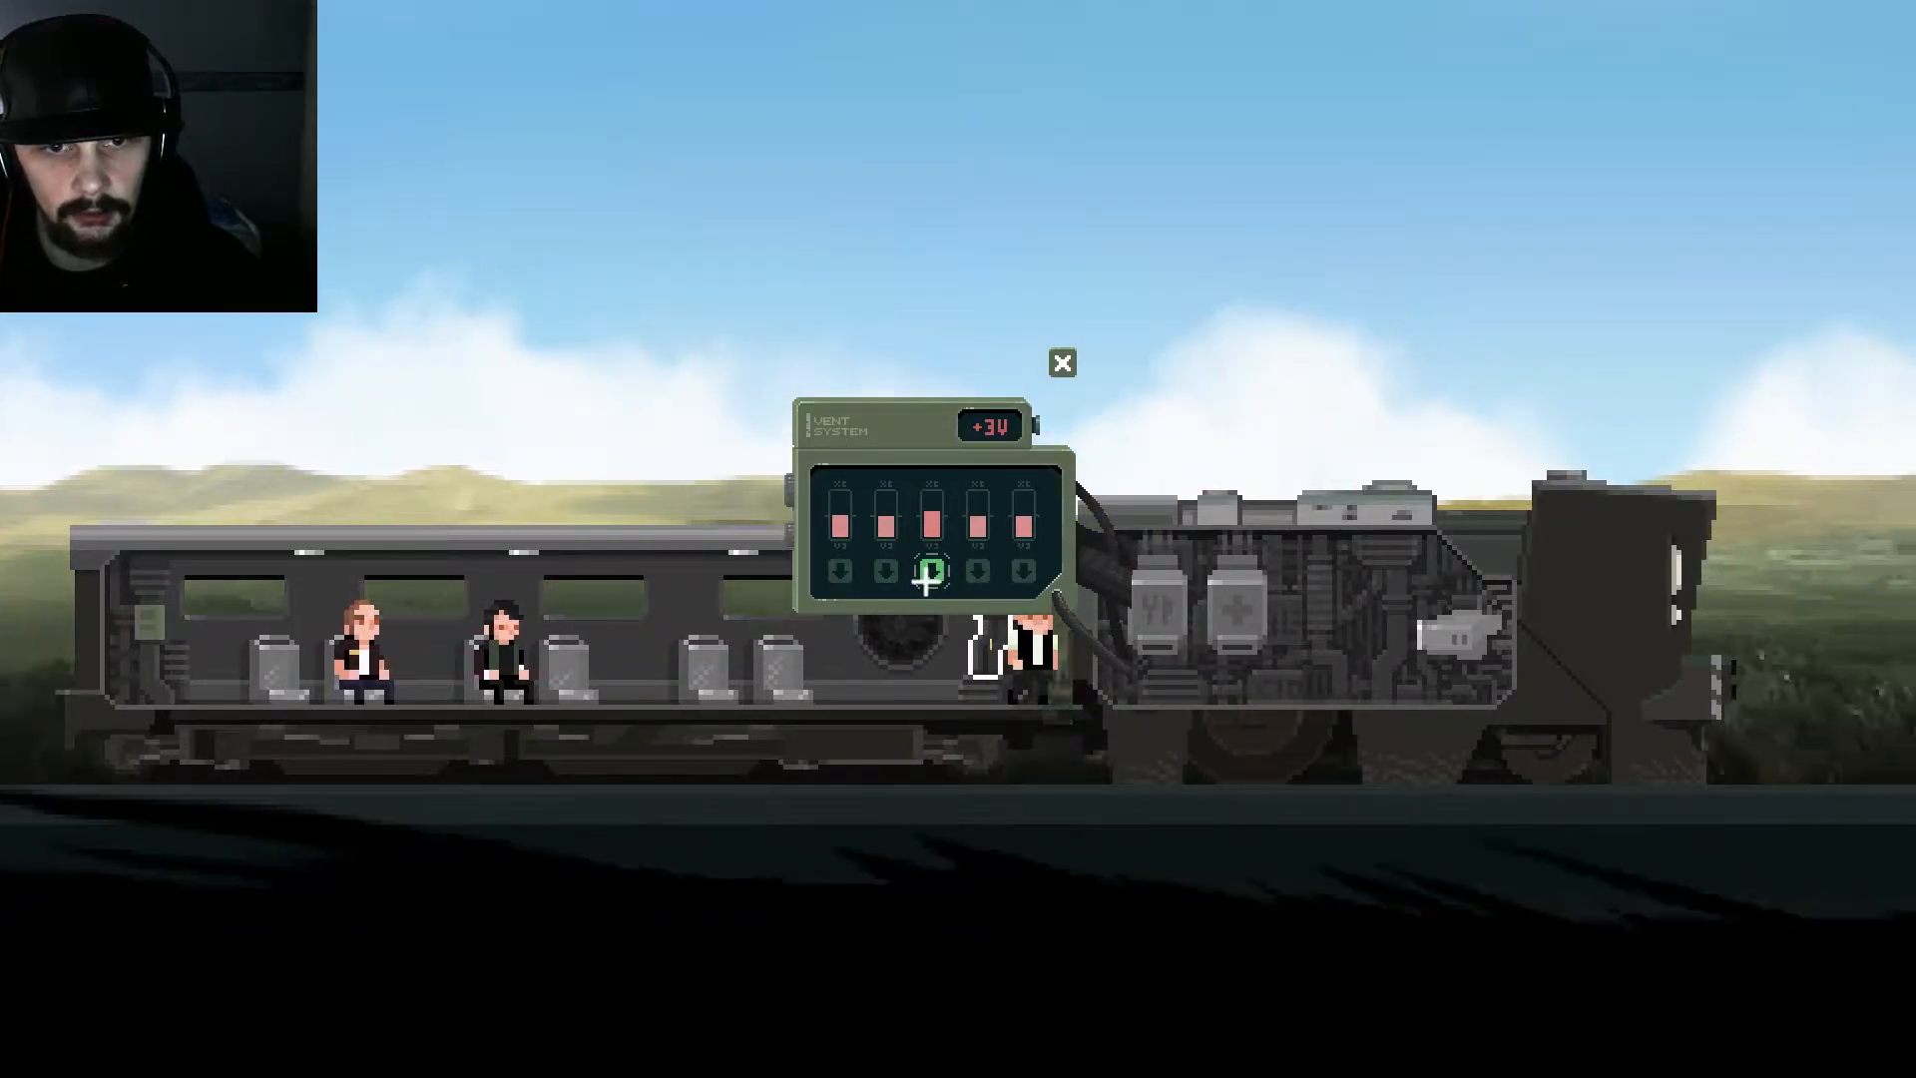
pyautogui.click(1060, 363)
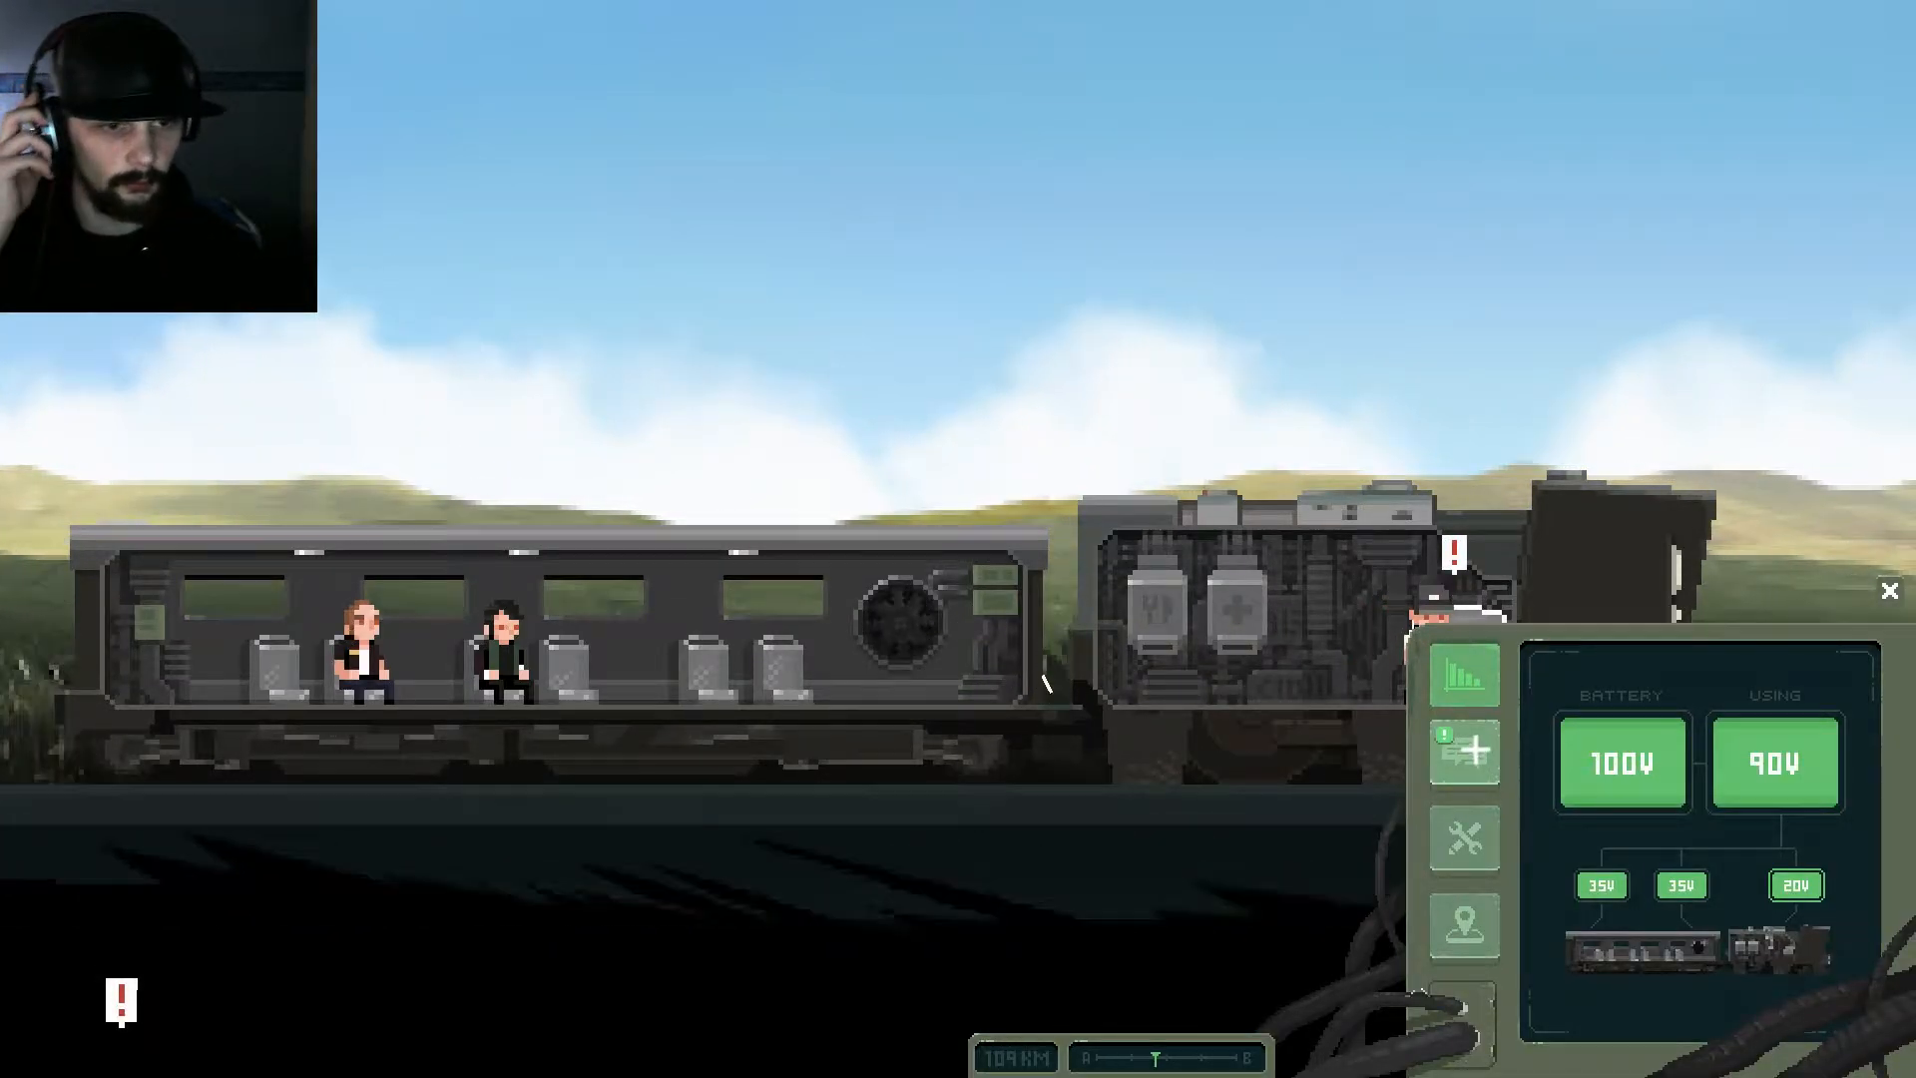
pyautogui.click(1463, 761)
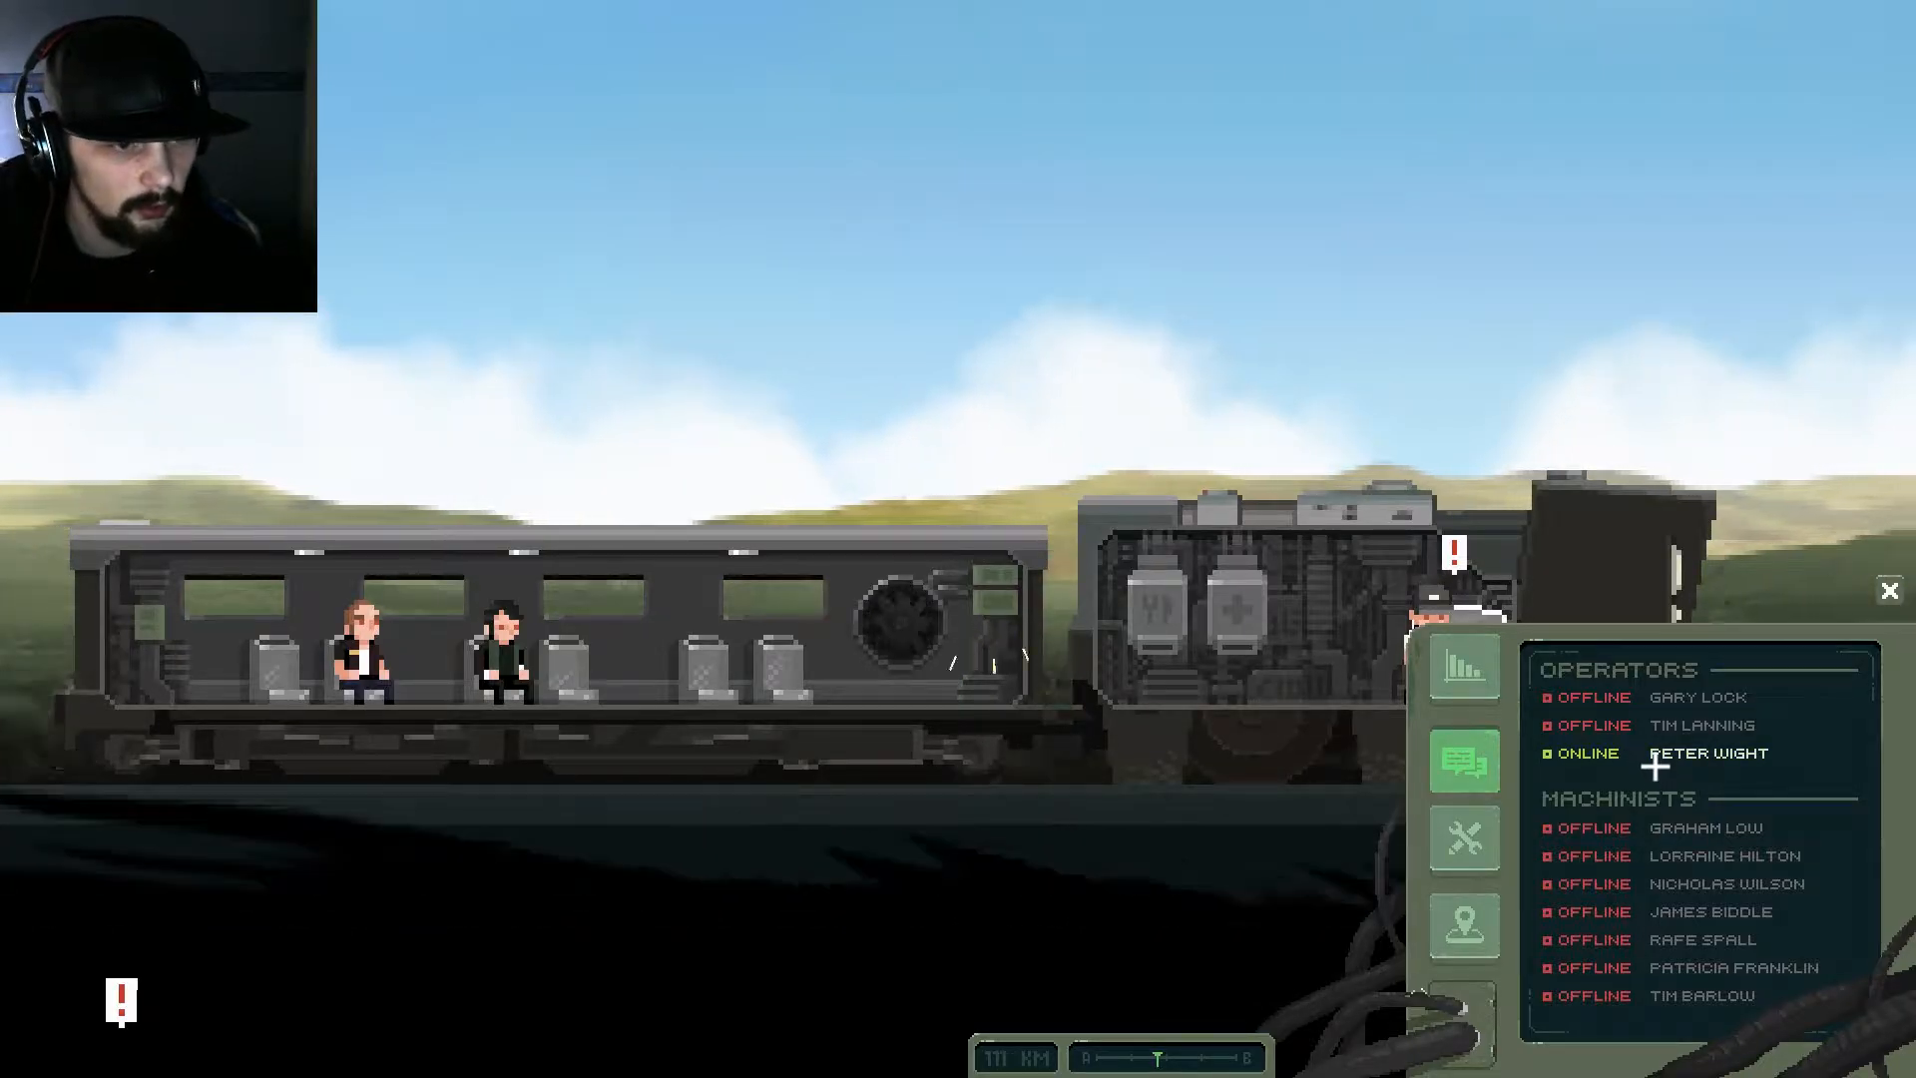
pyautogui.click(1705, 752)
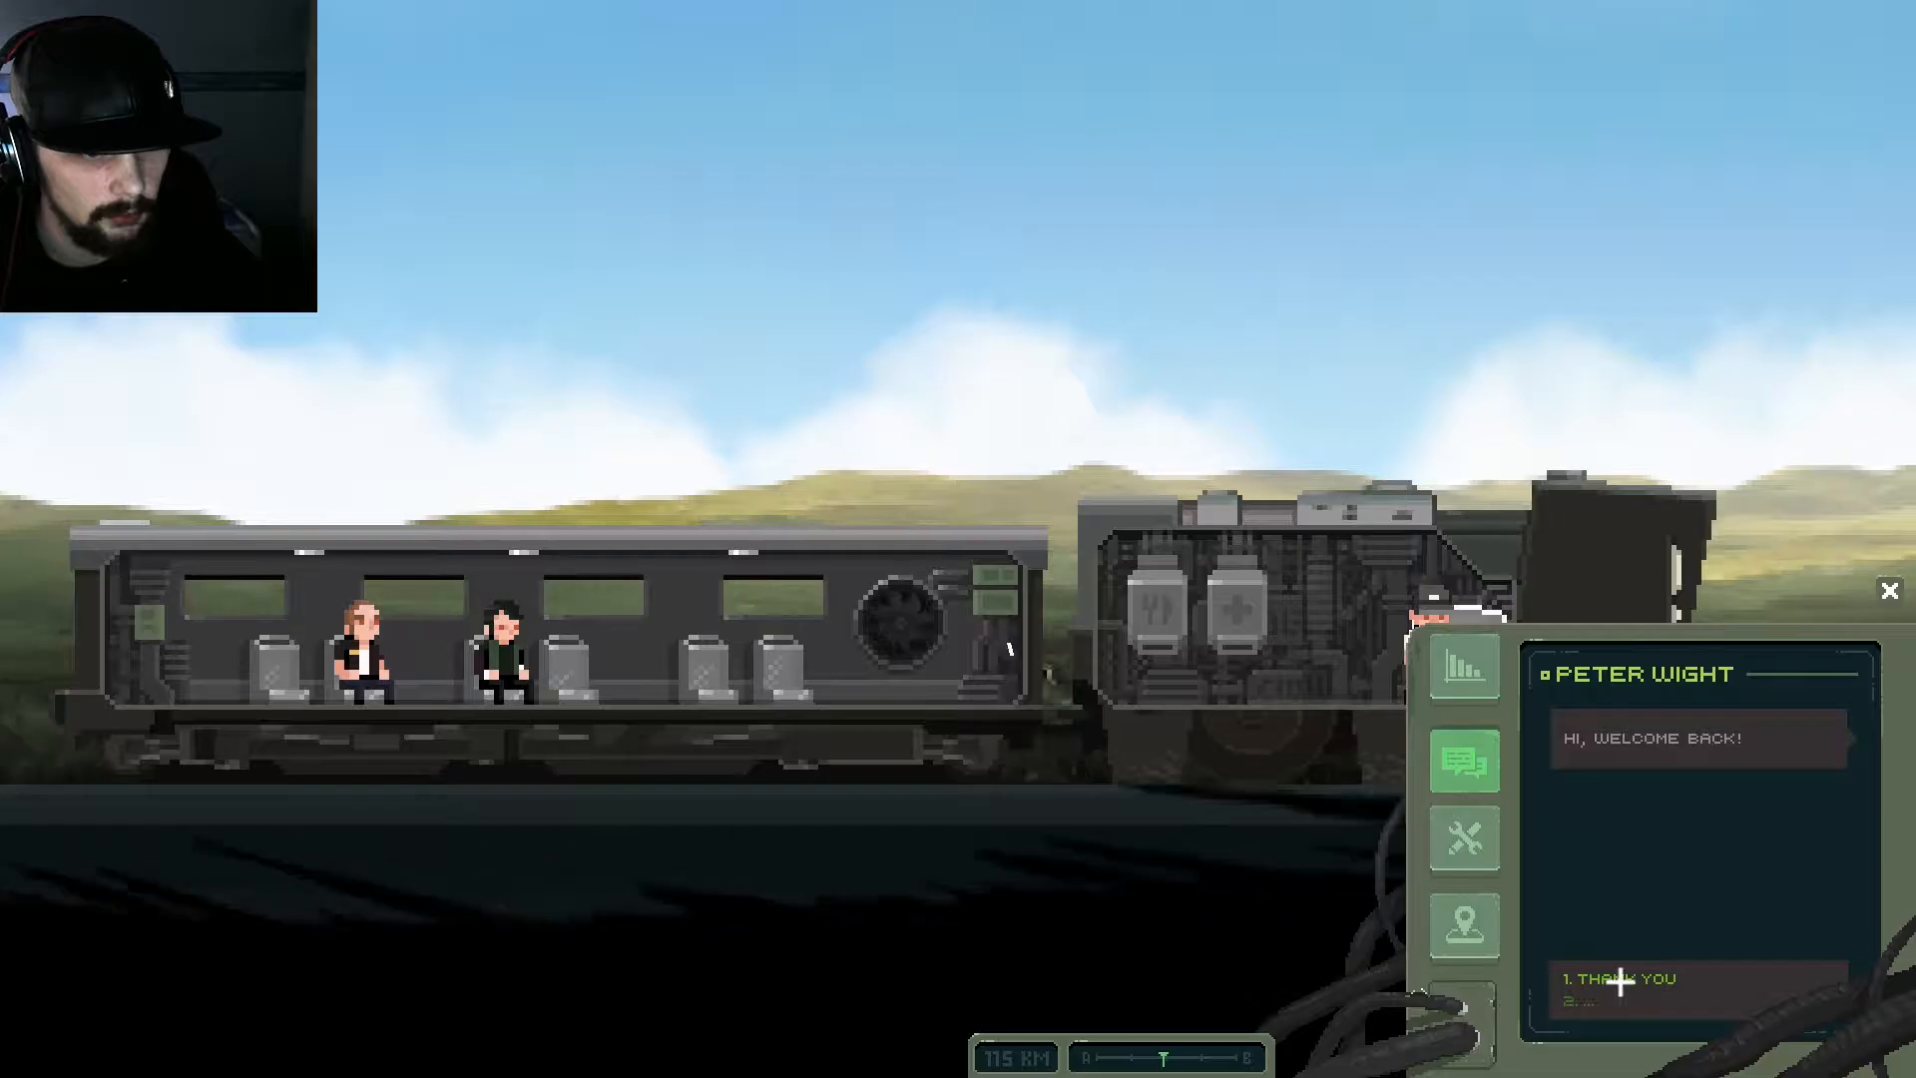
pyautogui.click(1622, 979)
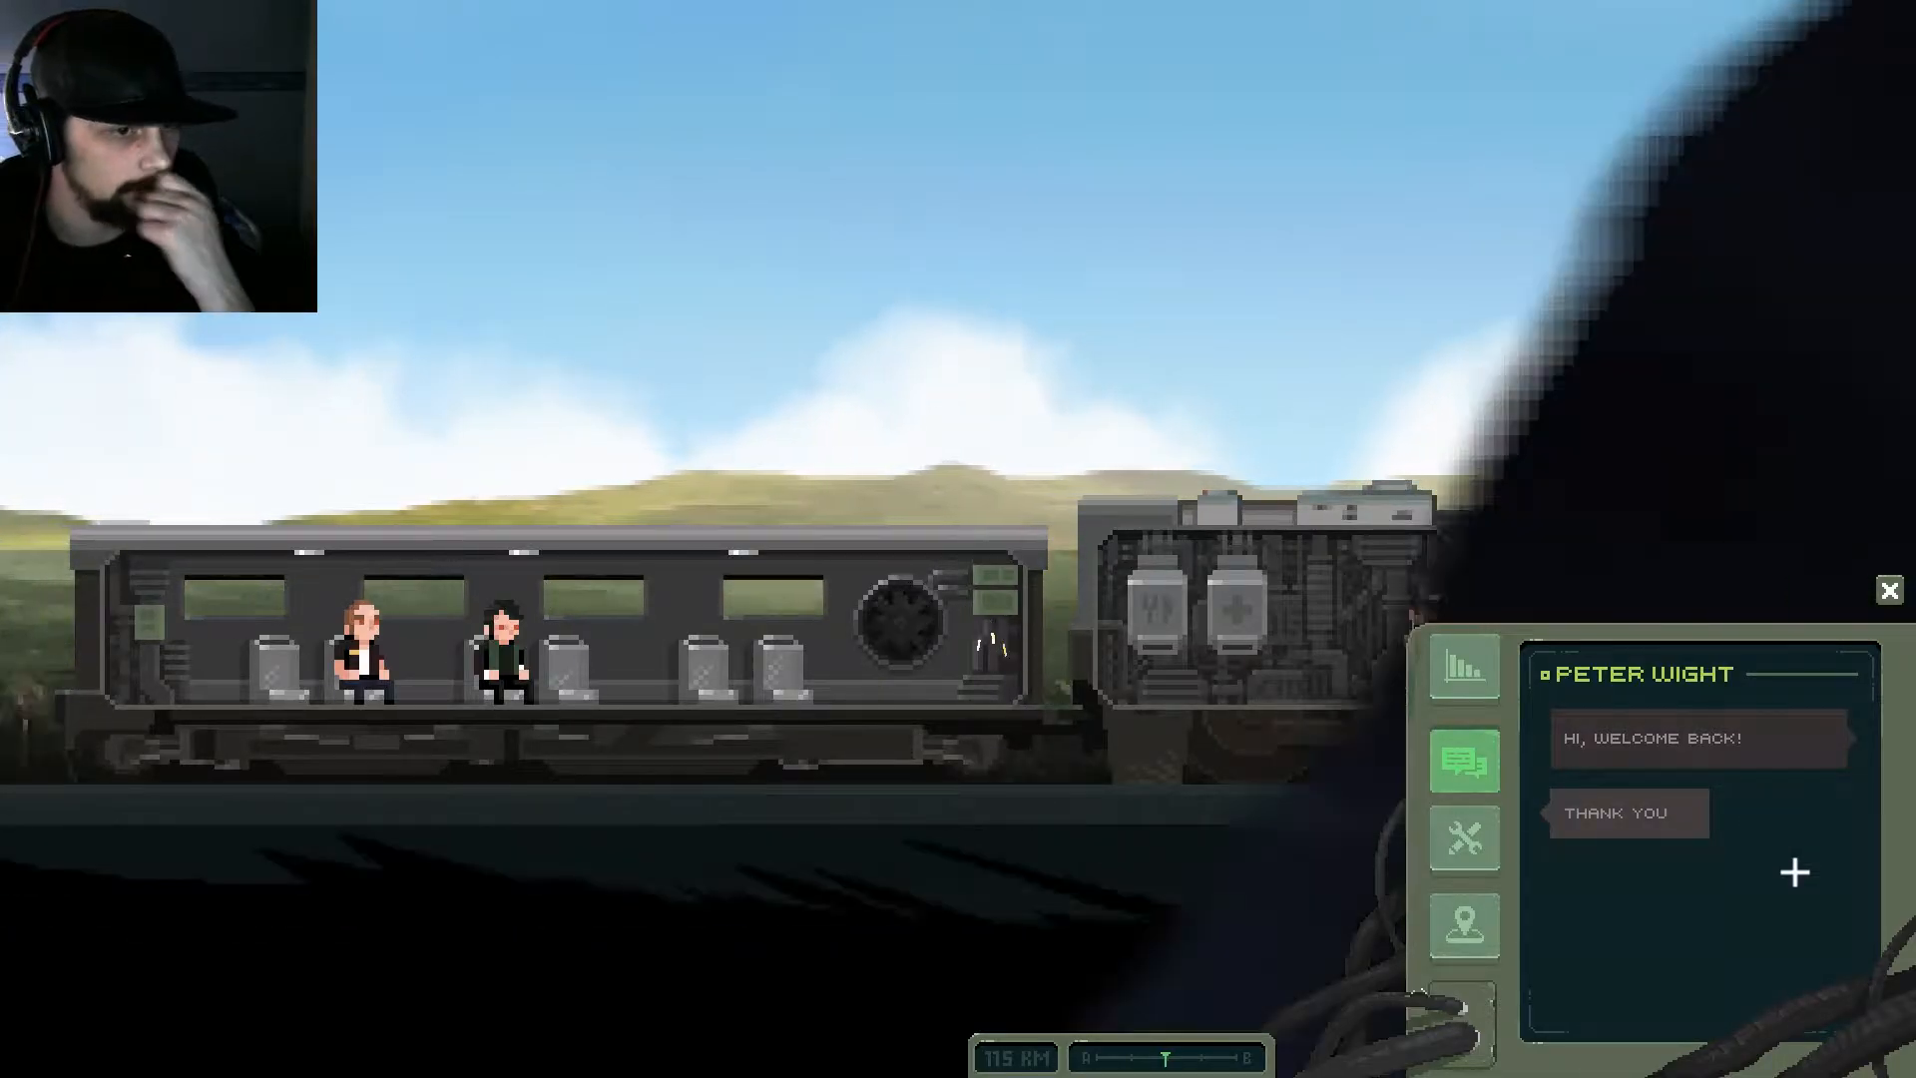
pyautogui.click(1794, 871)
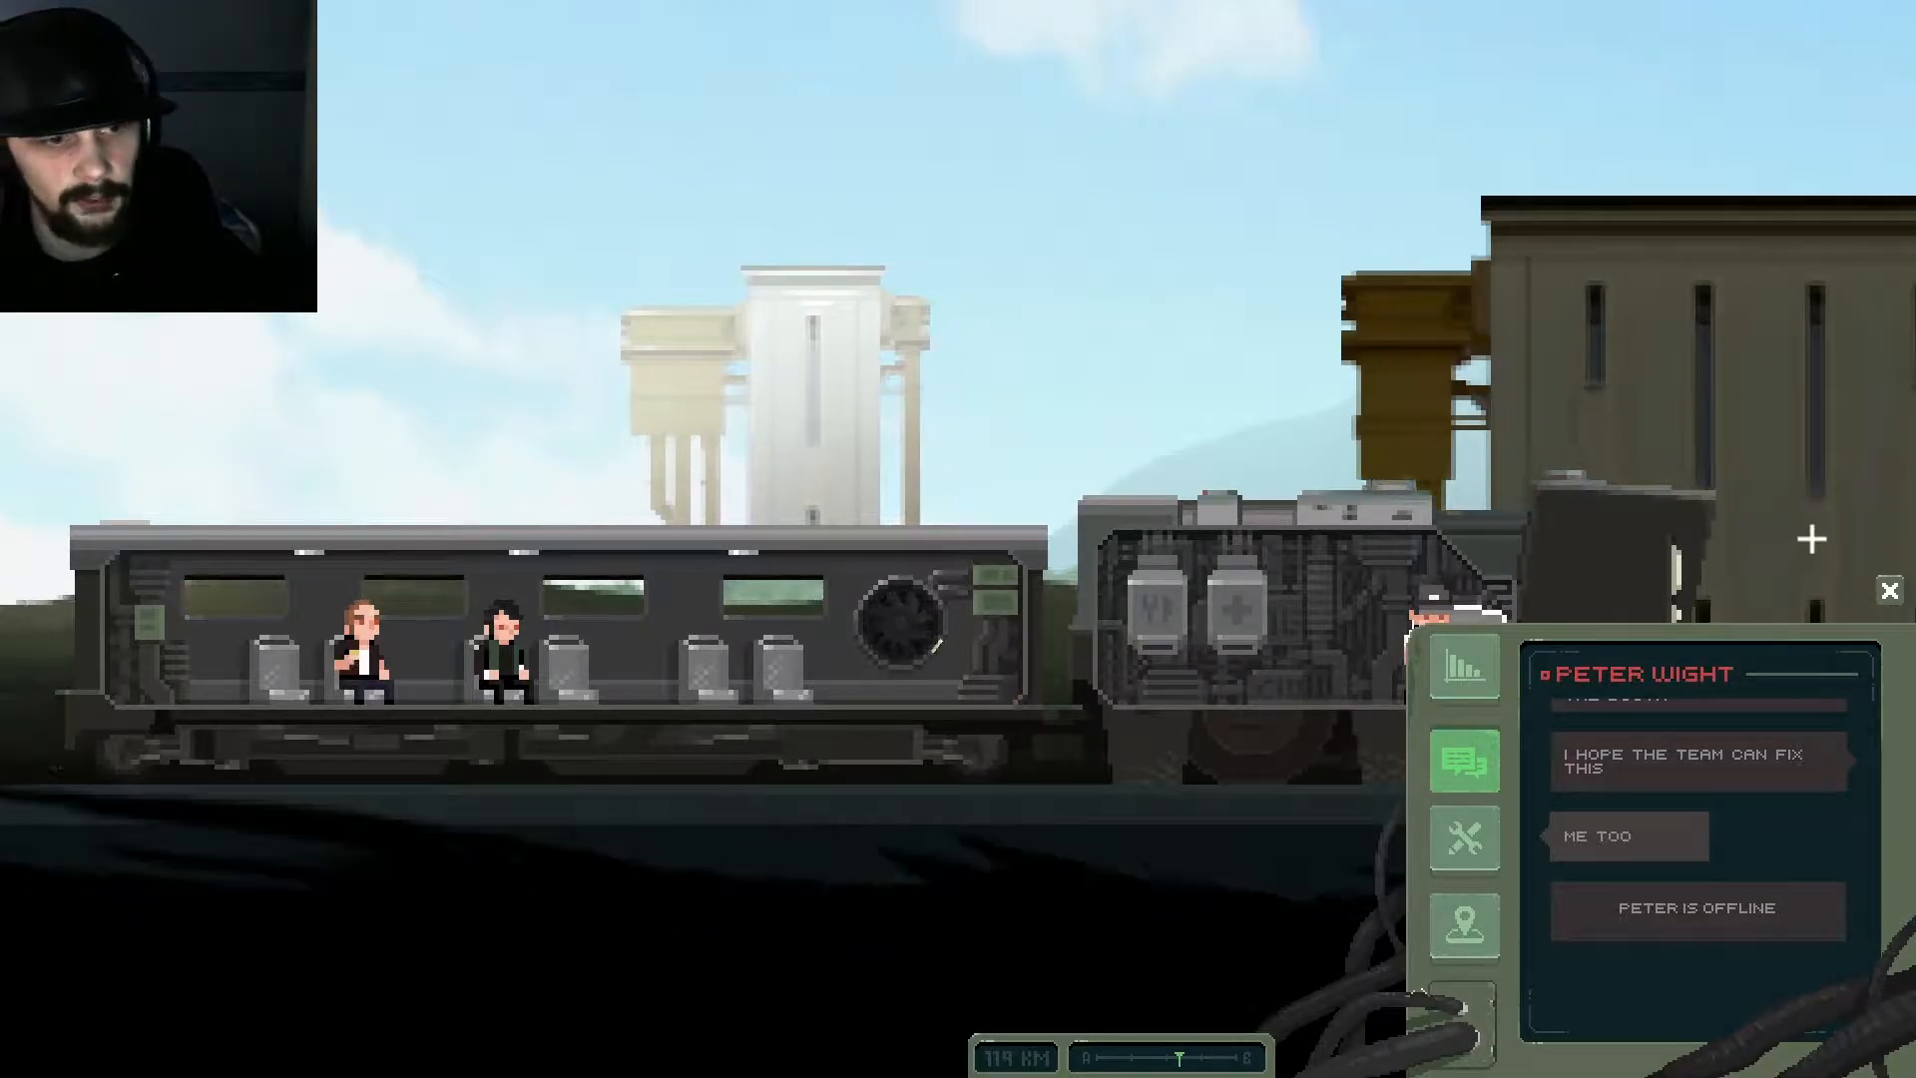
pyautogui.click(1463, 935)
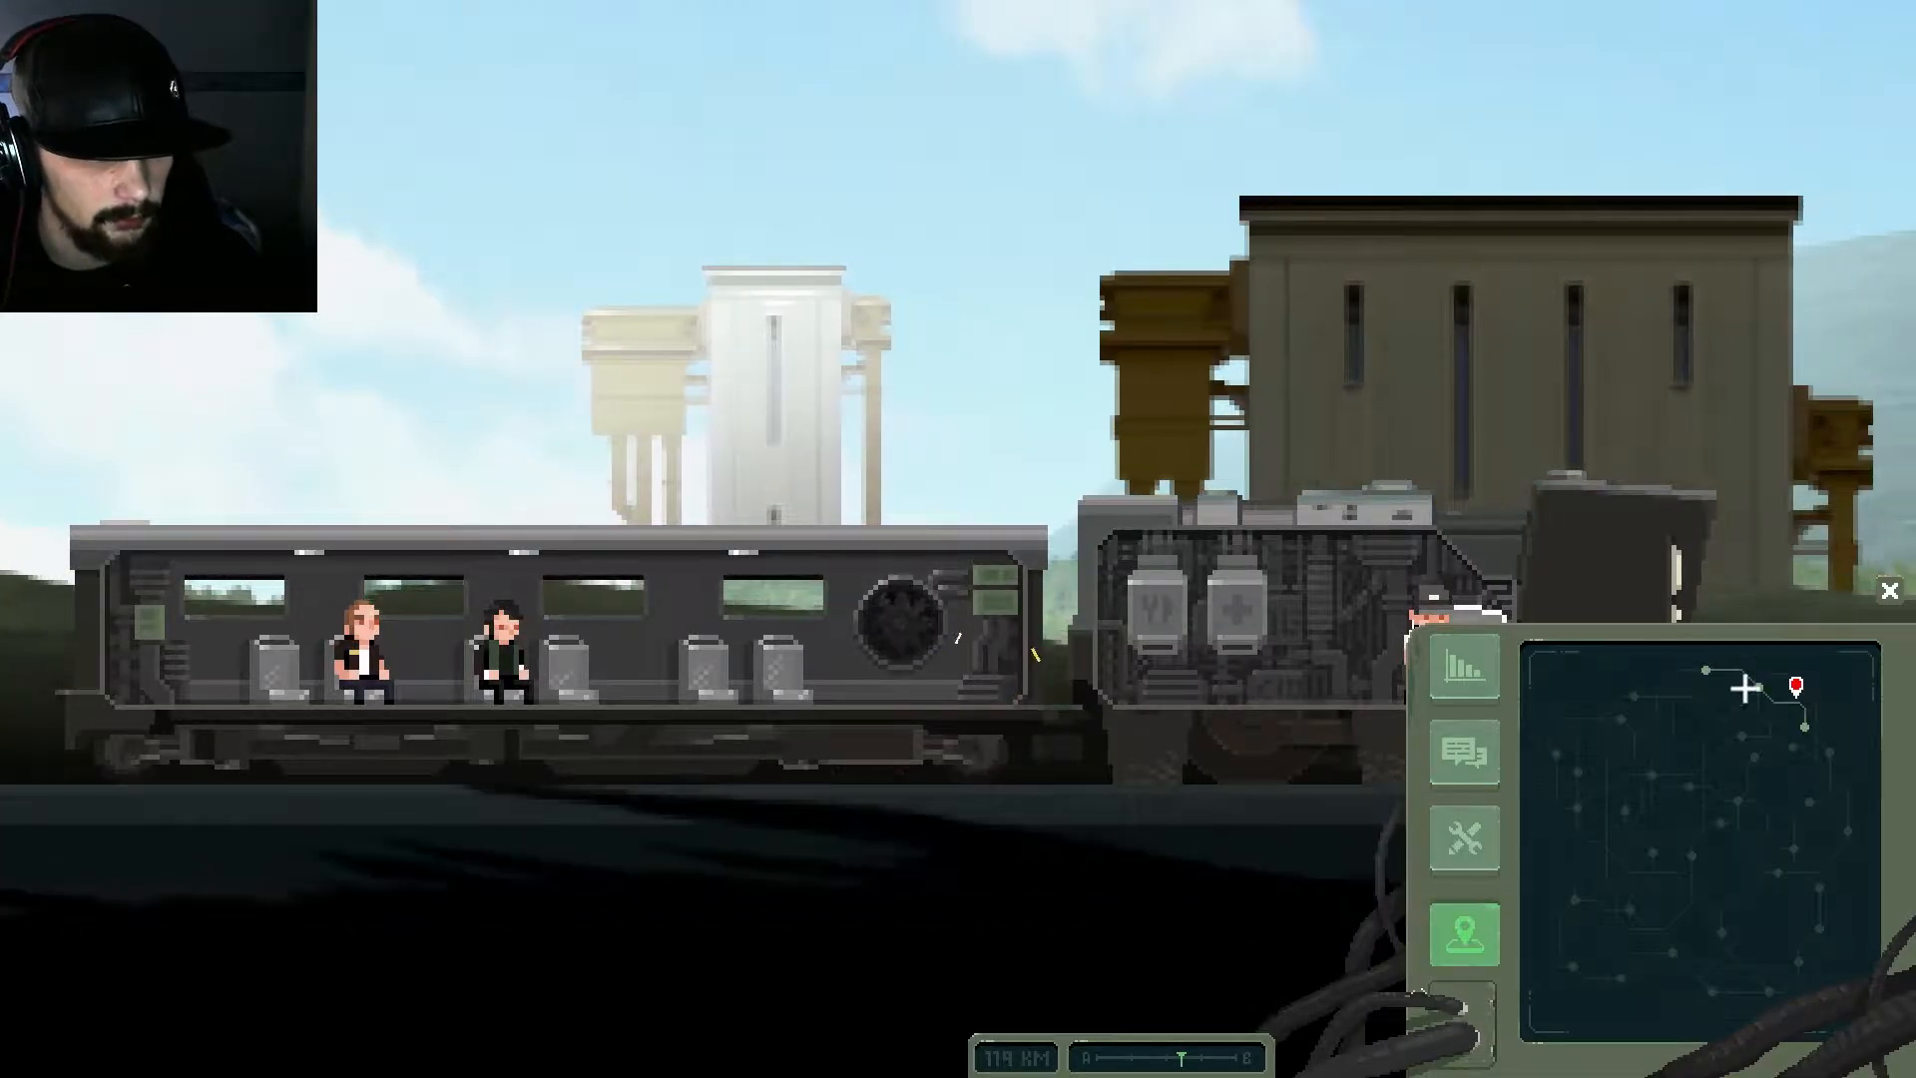
pyautogui.click(1889, 589)
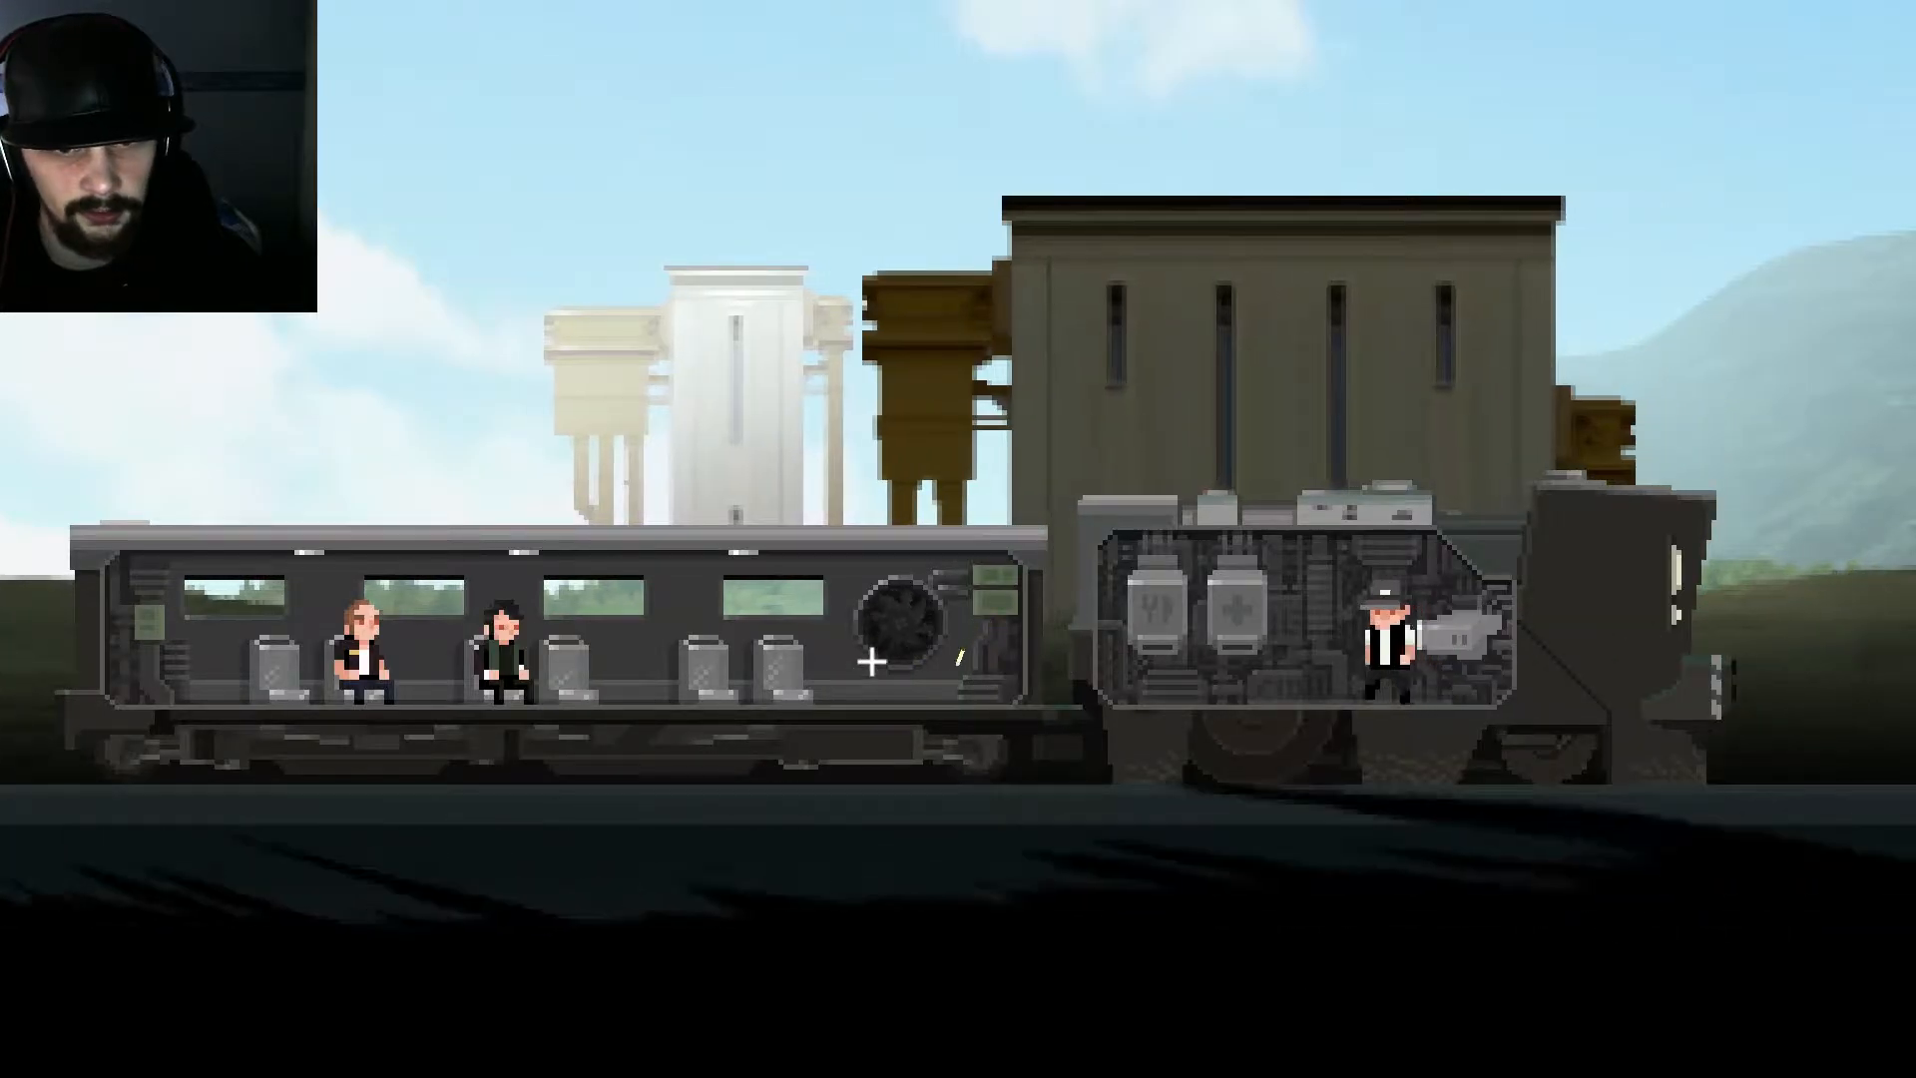
# Step: Release pressure from two overheating vents on the passenger car's vent system
pyautogui.click(875, 661)
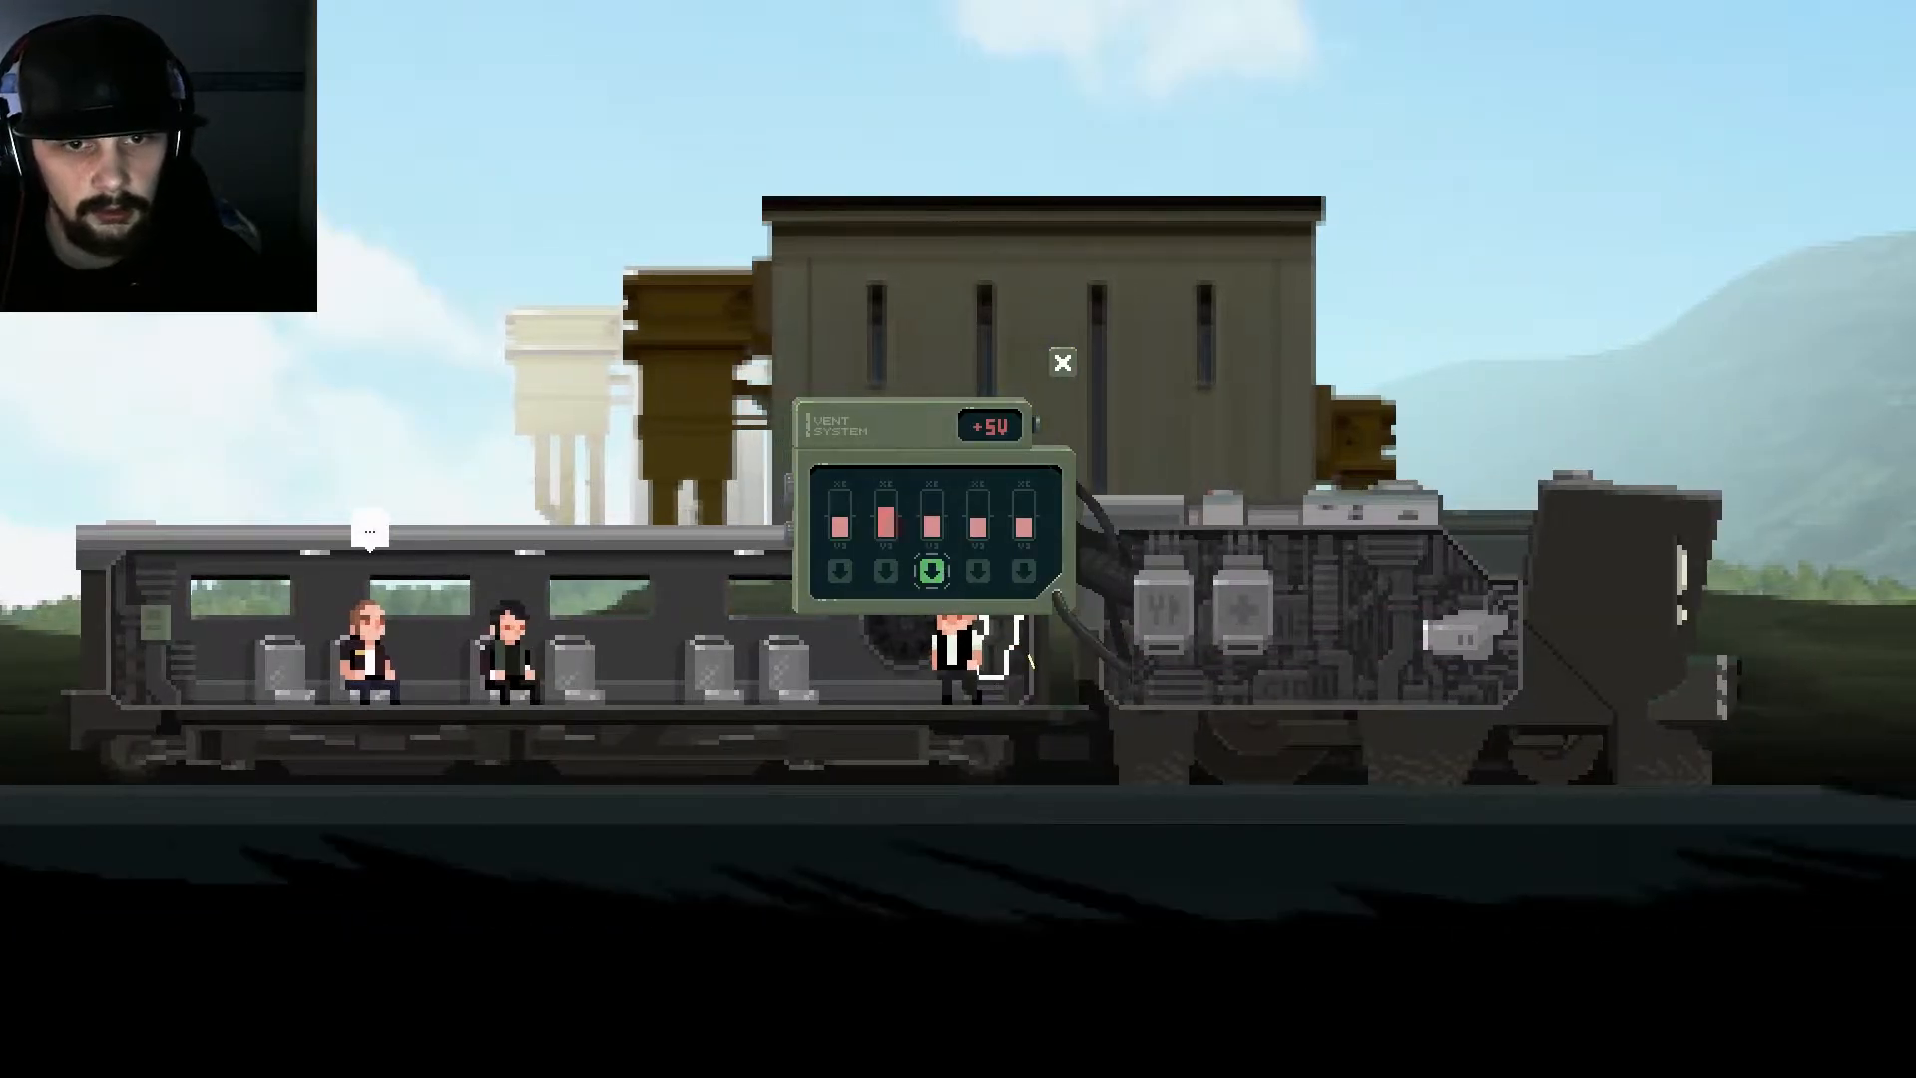
pyautogui.click(1060, 364)
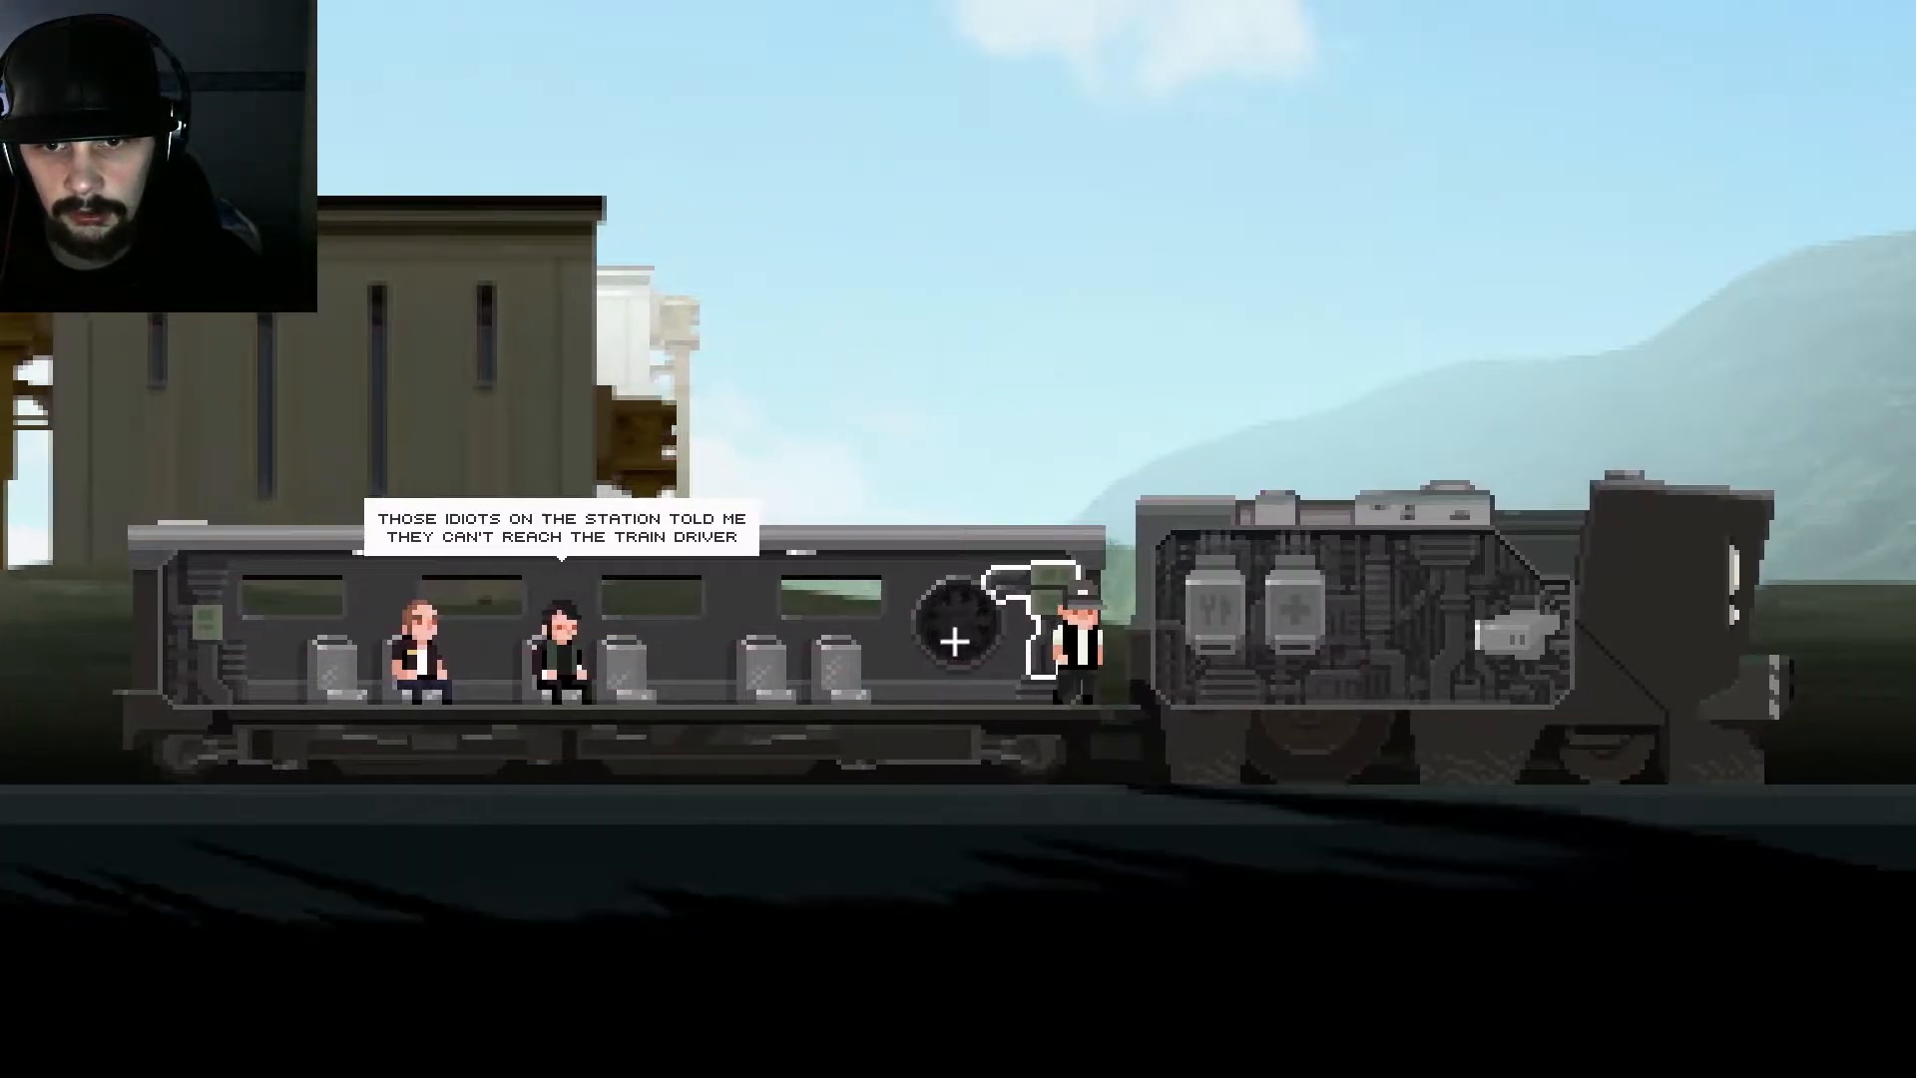
pyautogui.click(953, 642)
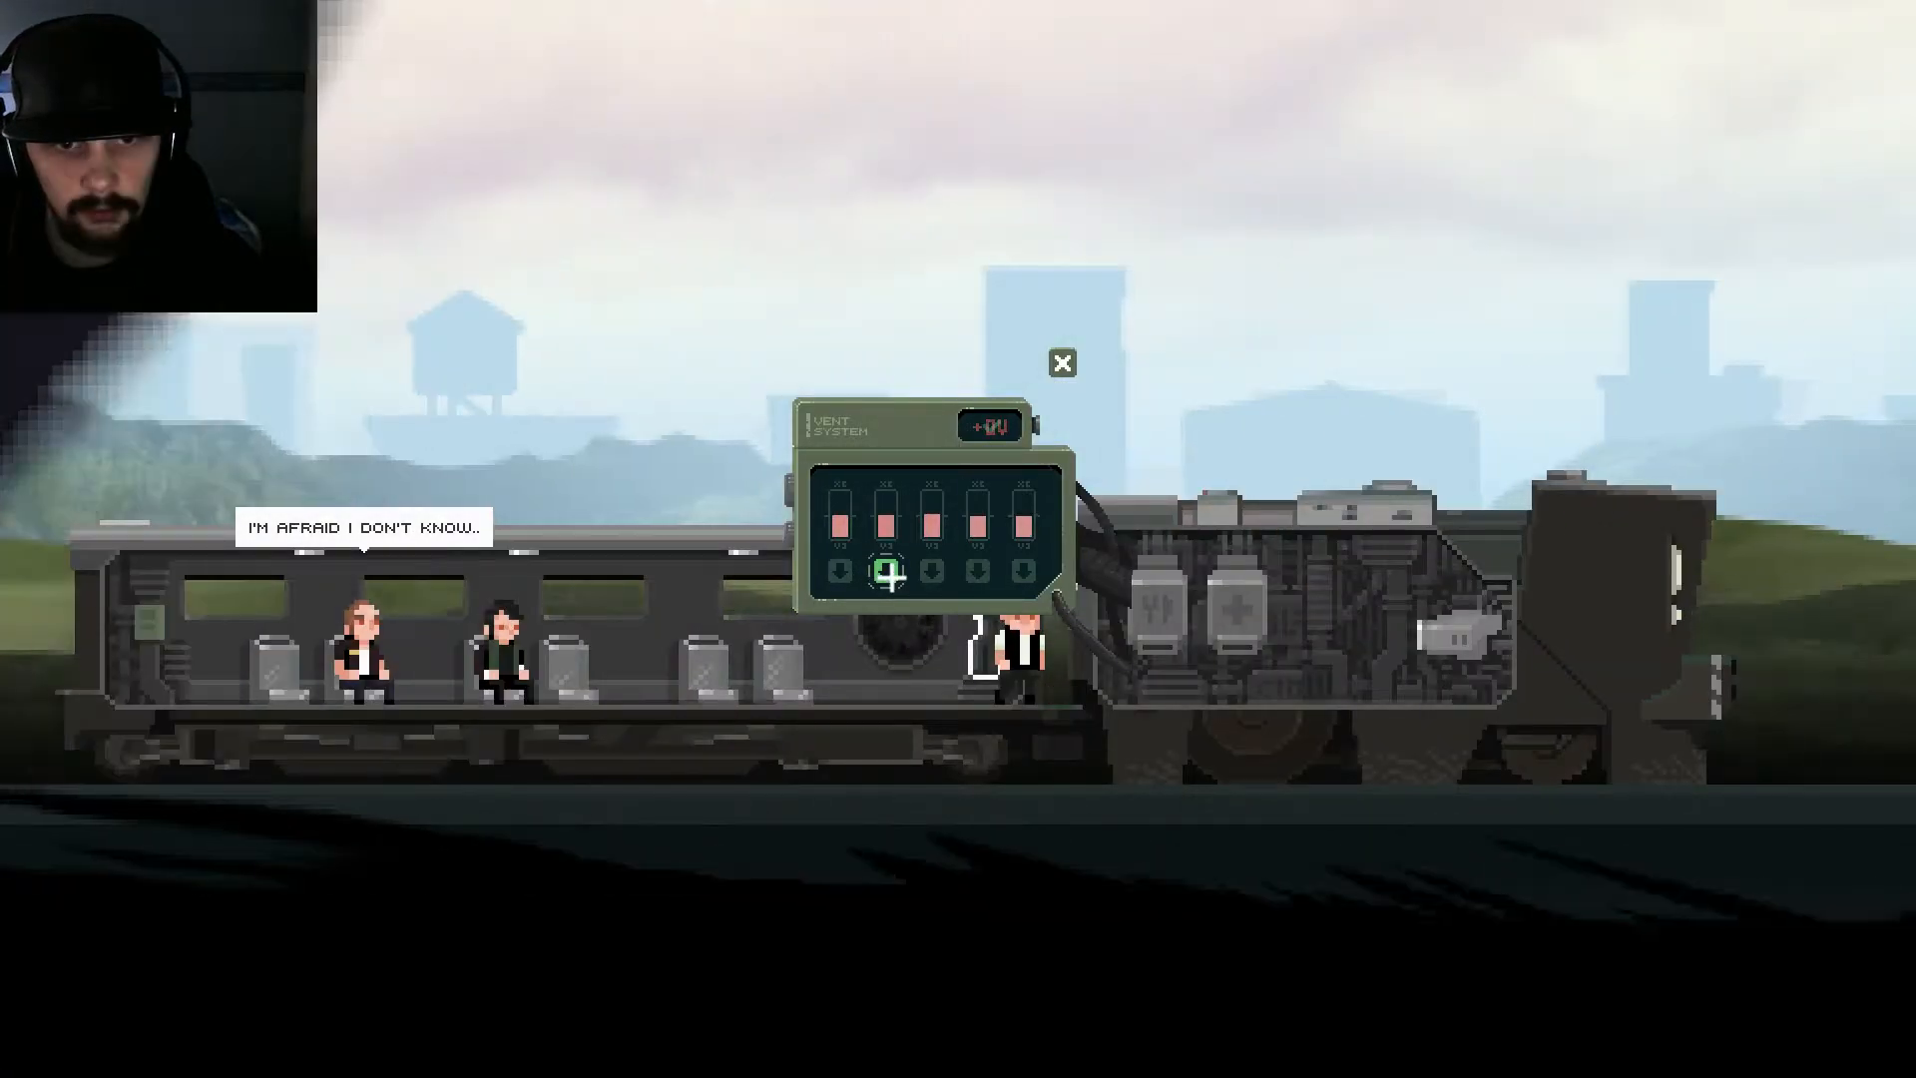
pyautogui.click(1058, 364)
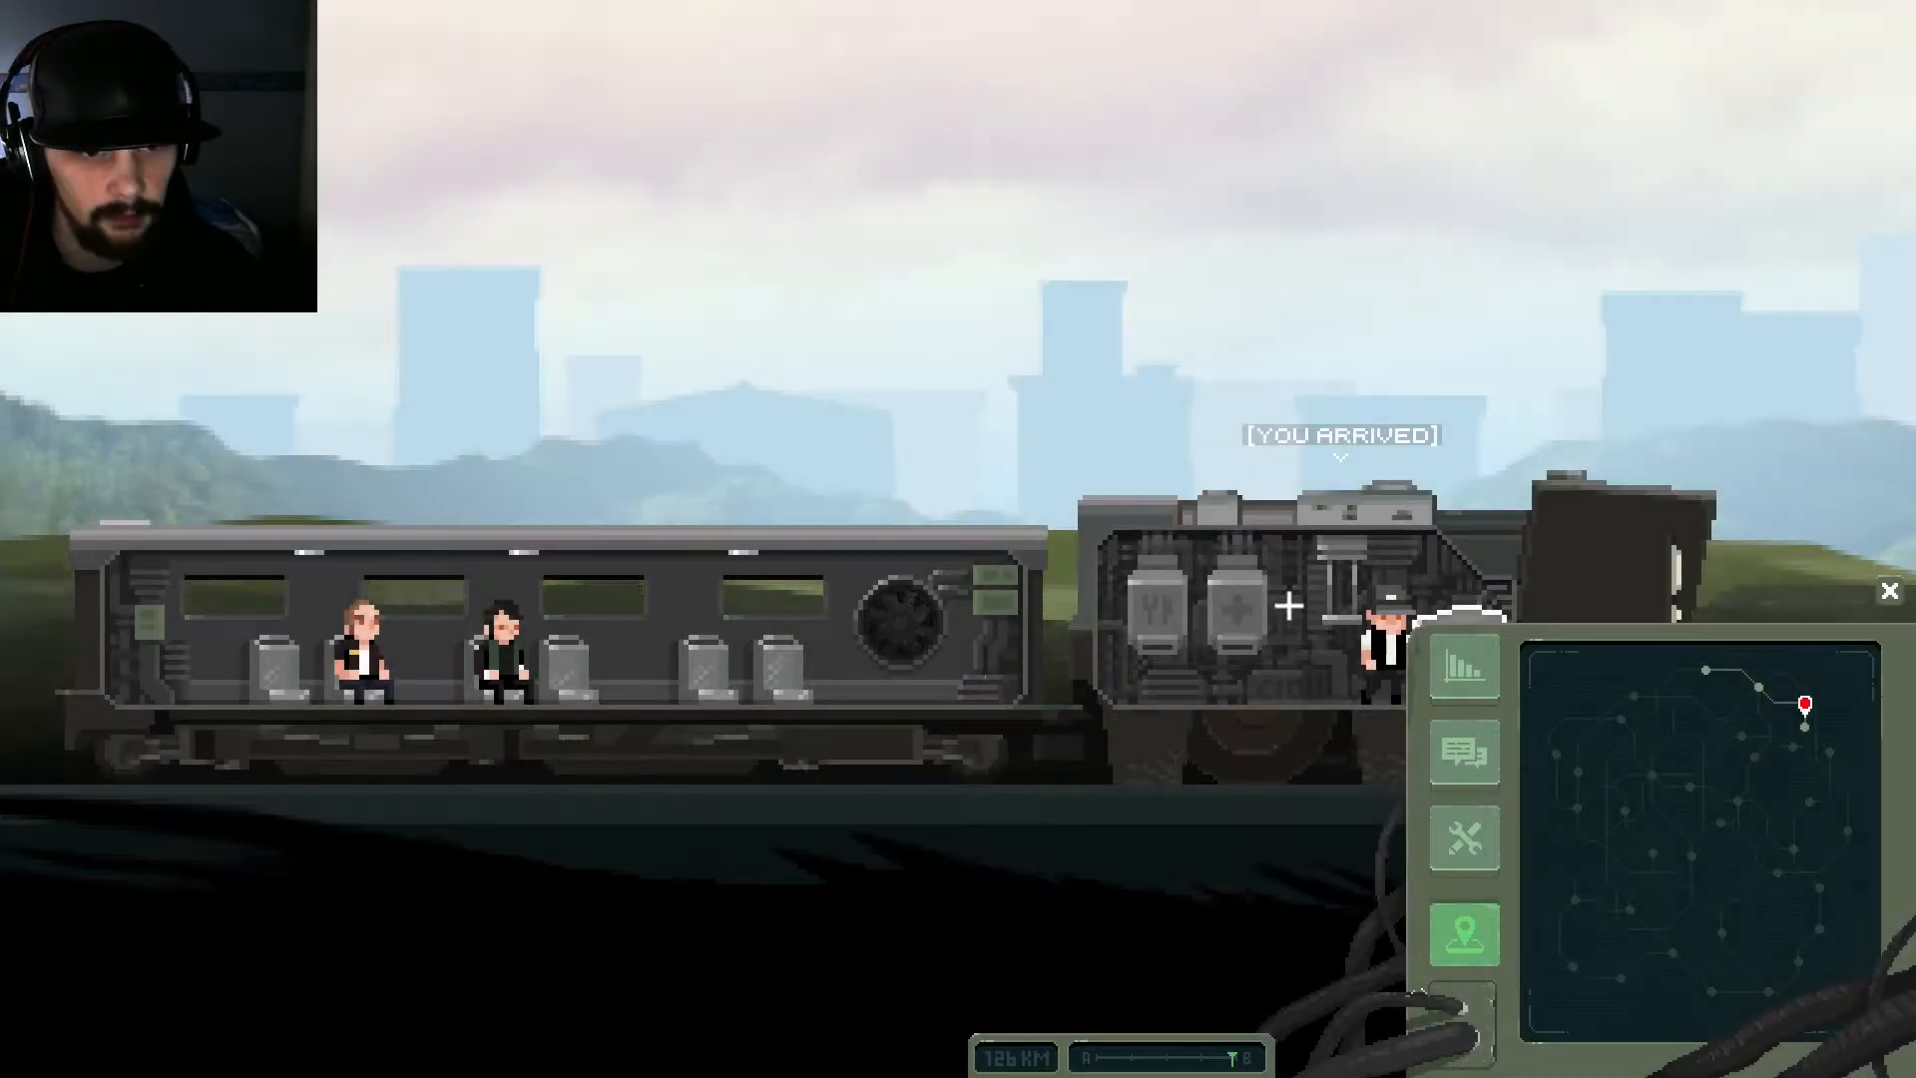
pyautogui.click(1889, 589)
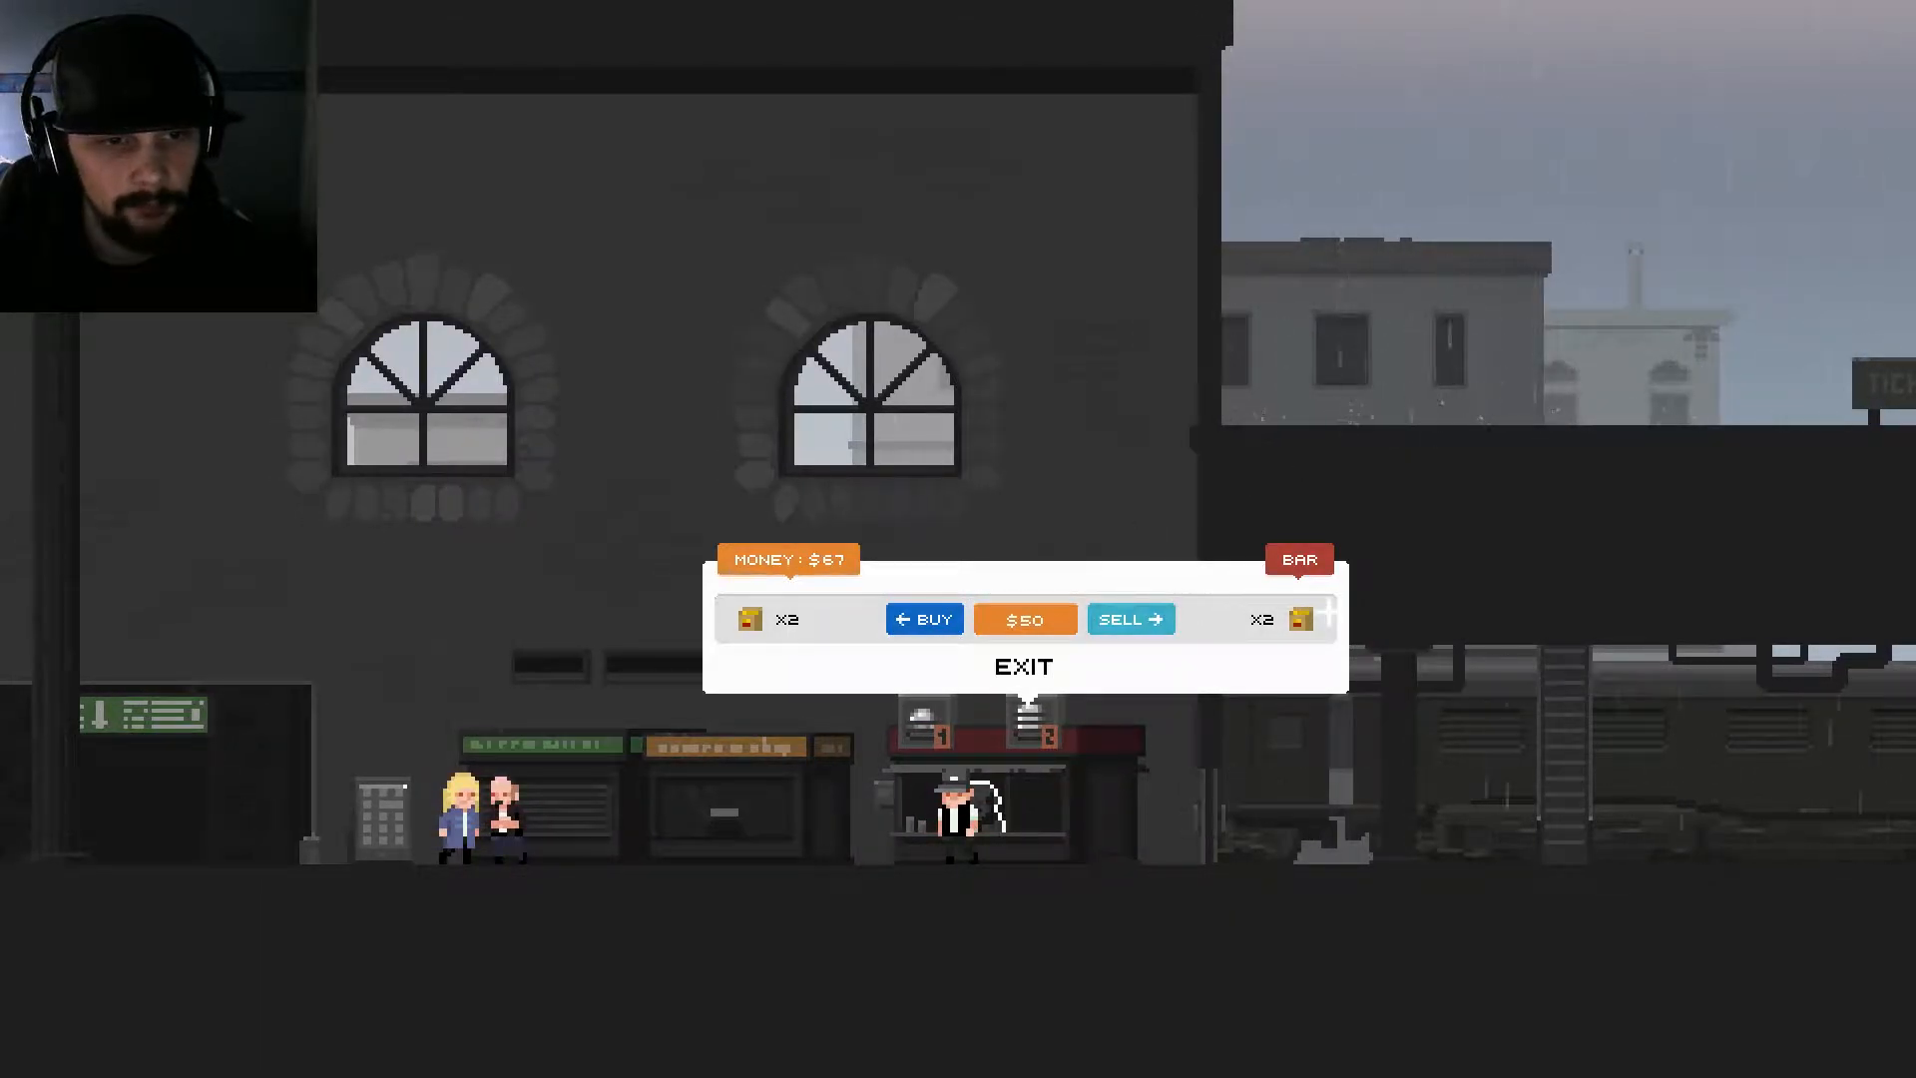
# Step: Buy one $50 item from the bar, leaving $17, and exit trading
pyautogui.click(924, 618)
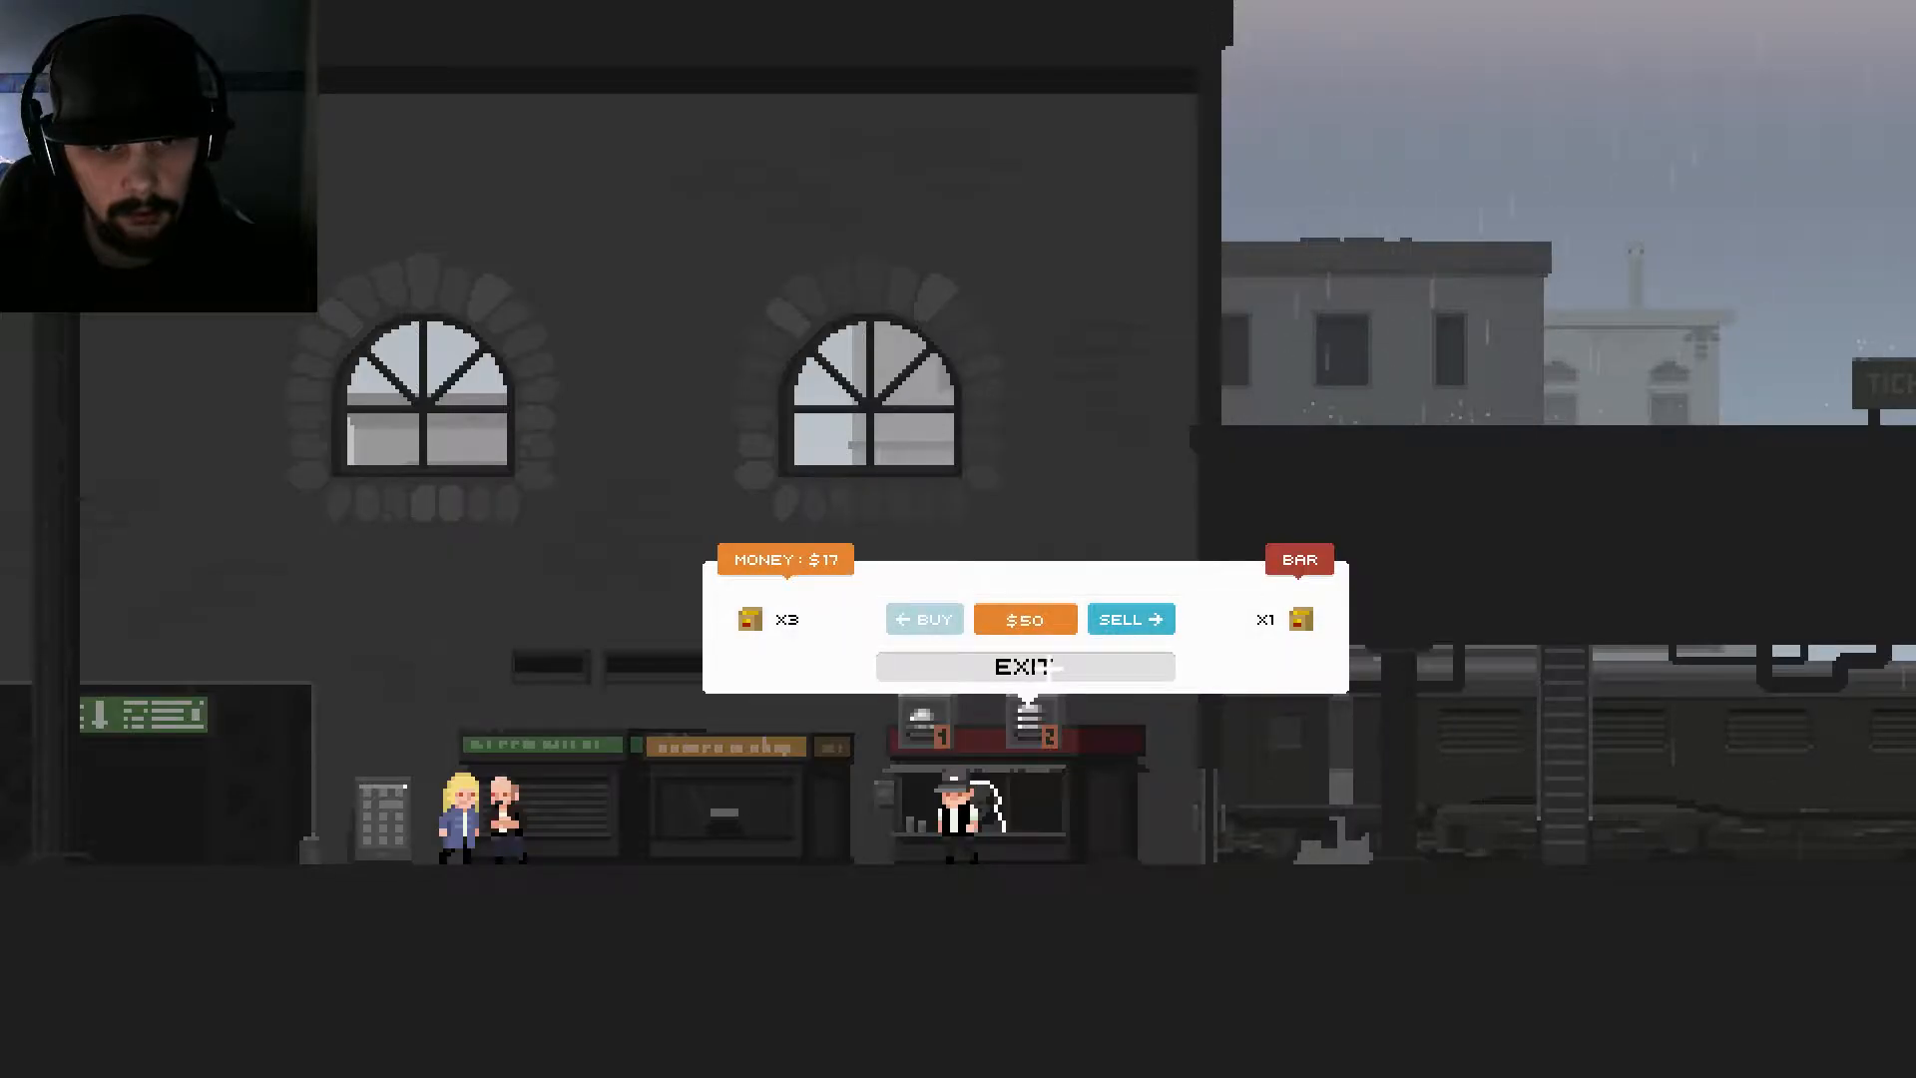
pyautogui.click(1024, 666)
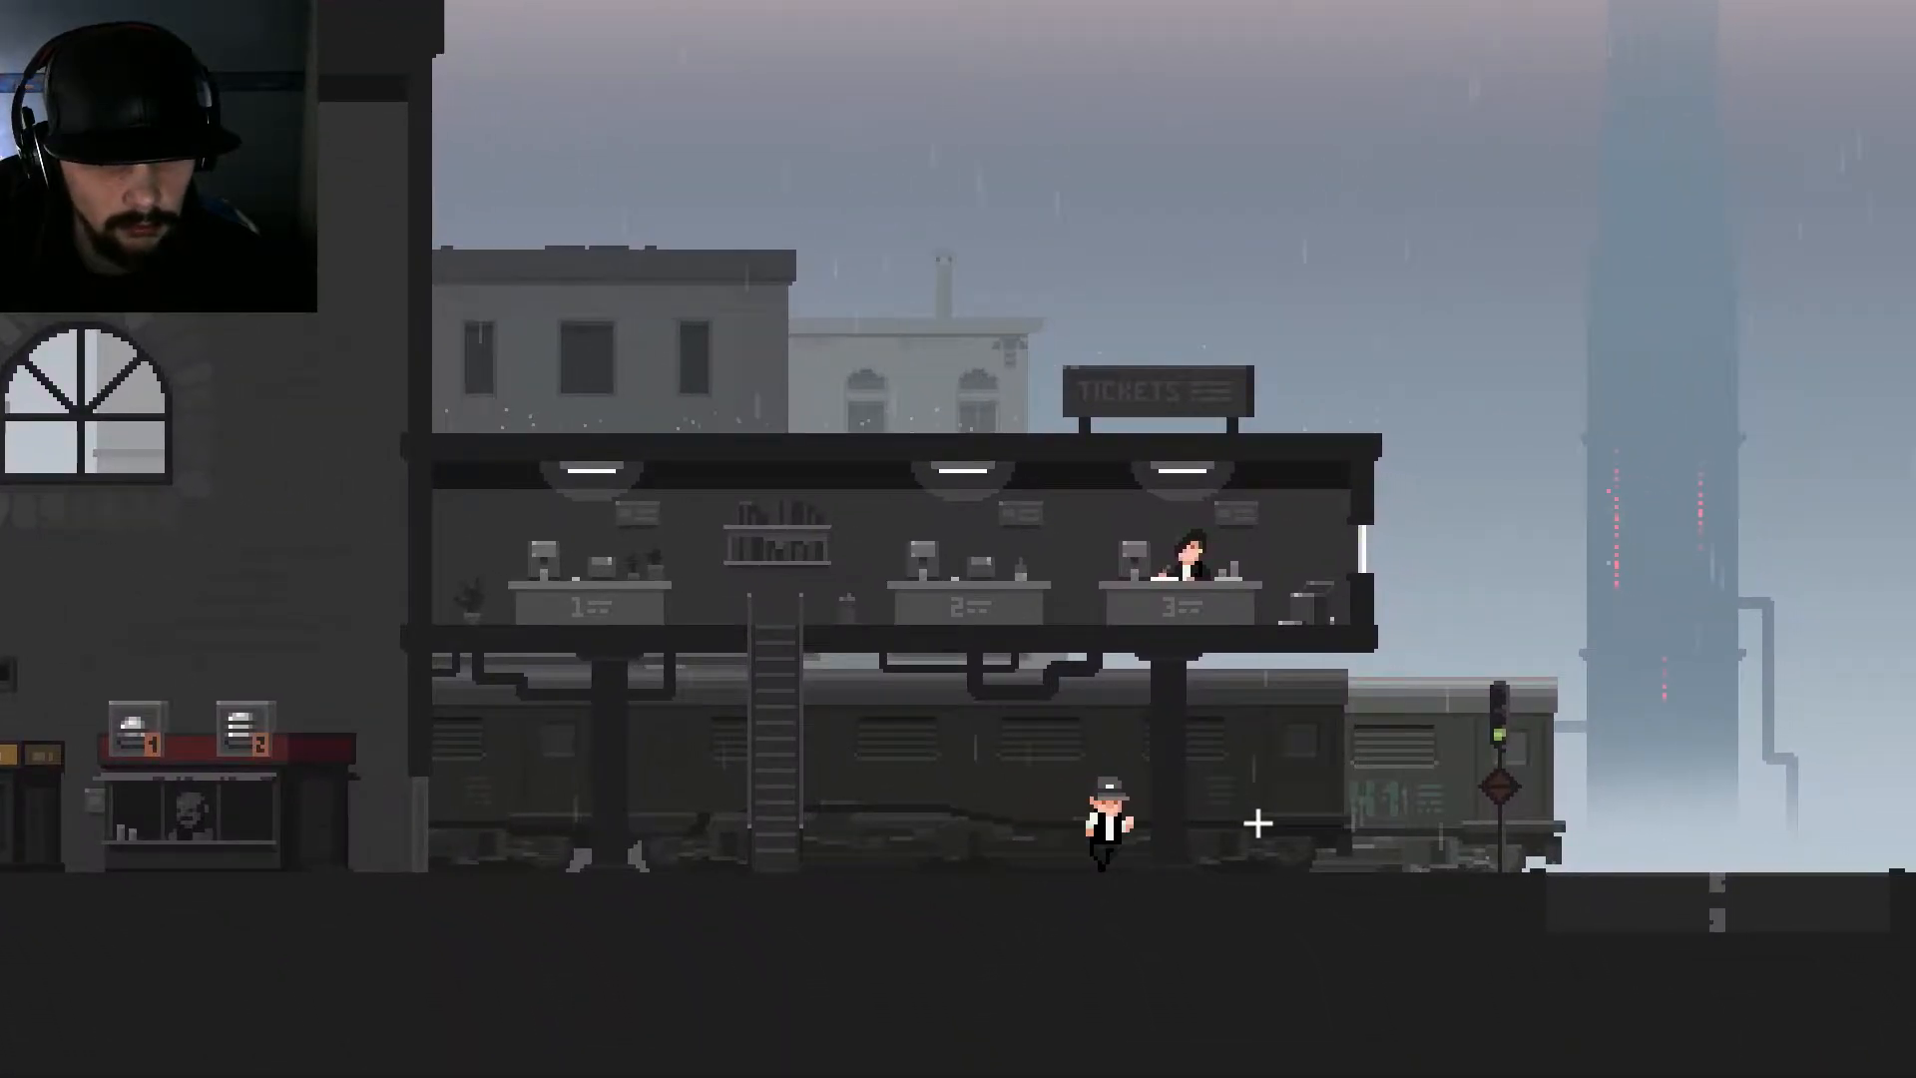
# Step: Walk right along the platform past the Tickets building toward the Cafe
pyautogui.press('d')
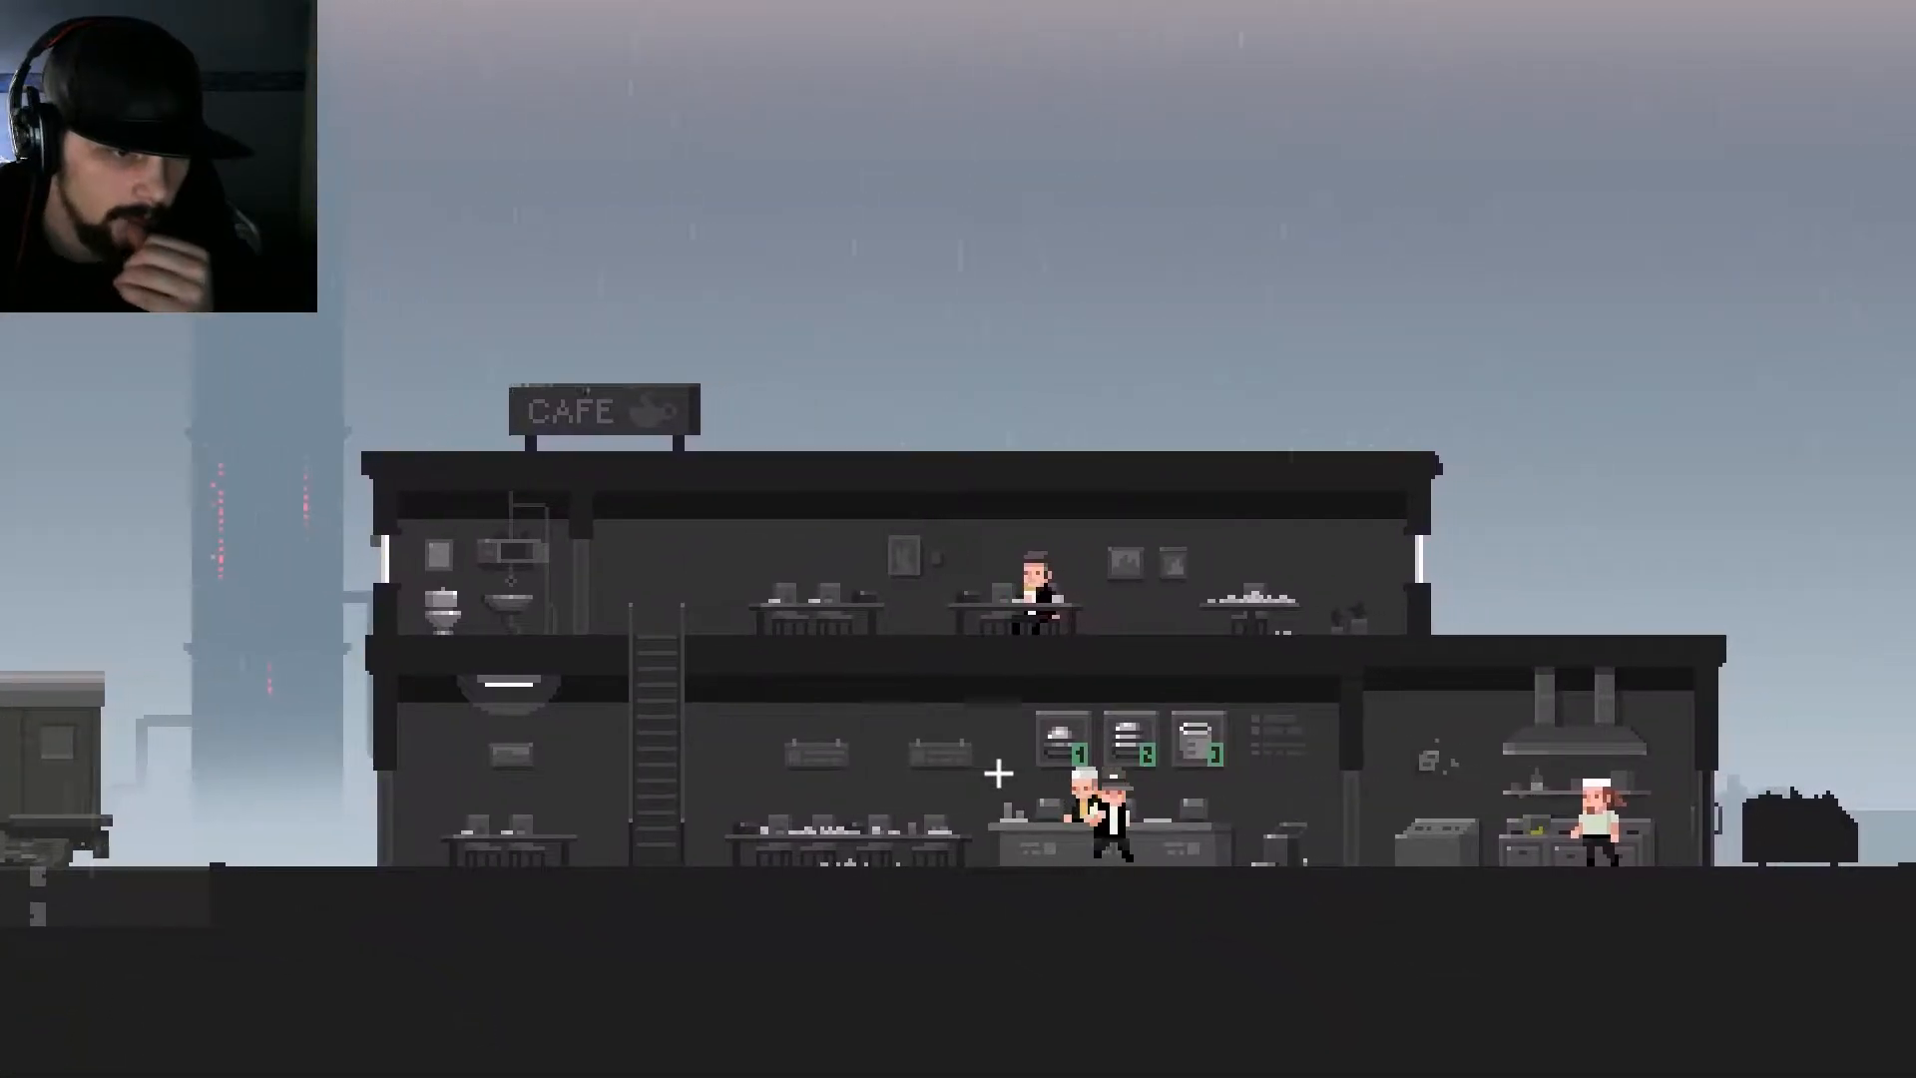
pyautogui.hscroll(3)
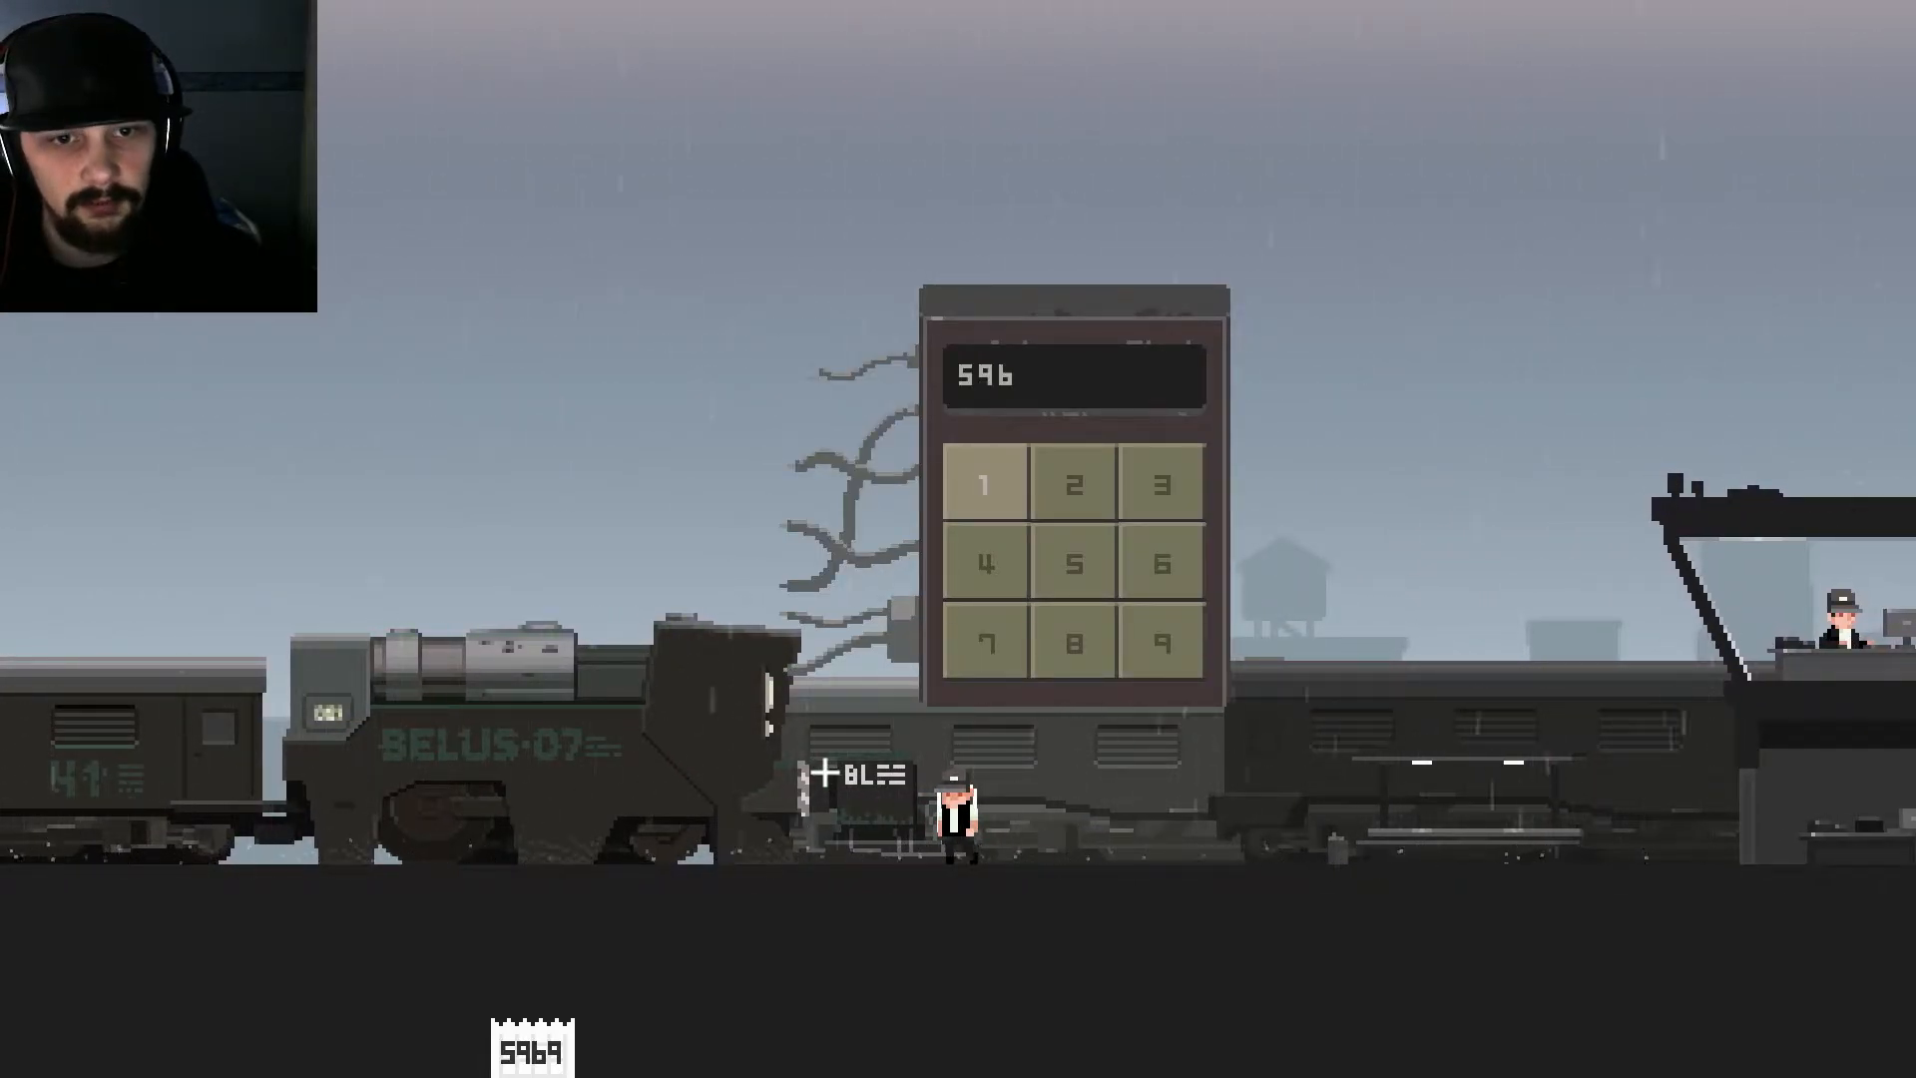
# Step: Enter the final digit of code 5969 on the BELUS-07 locomotive keypad
pyautogui.click(1156, 643)
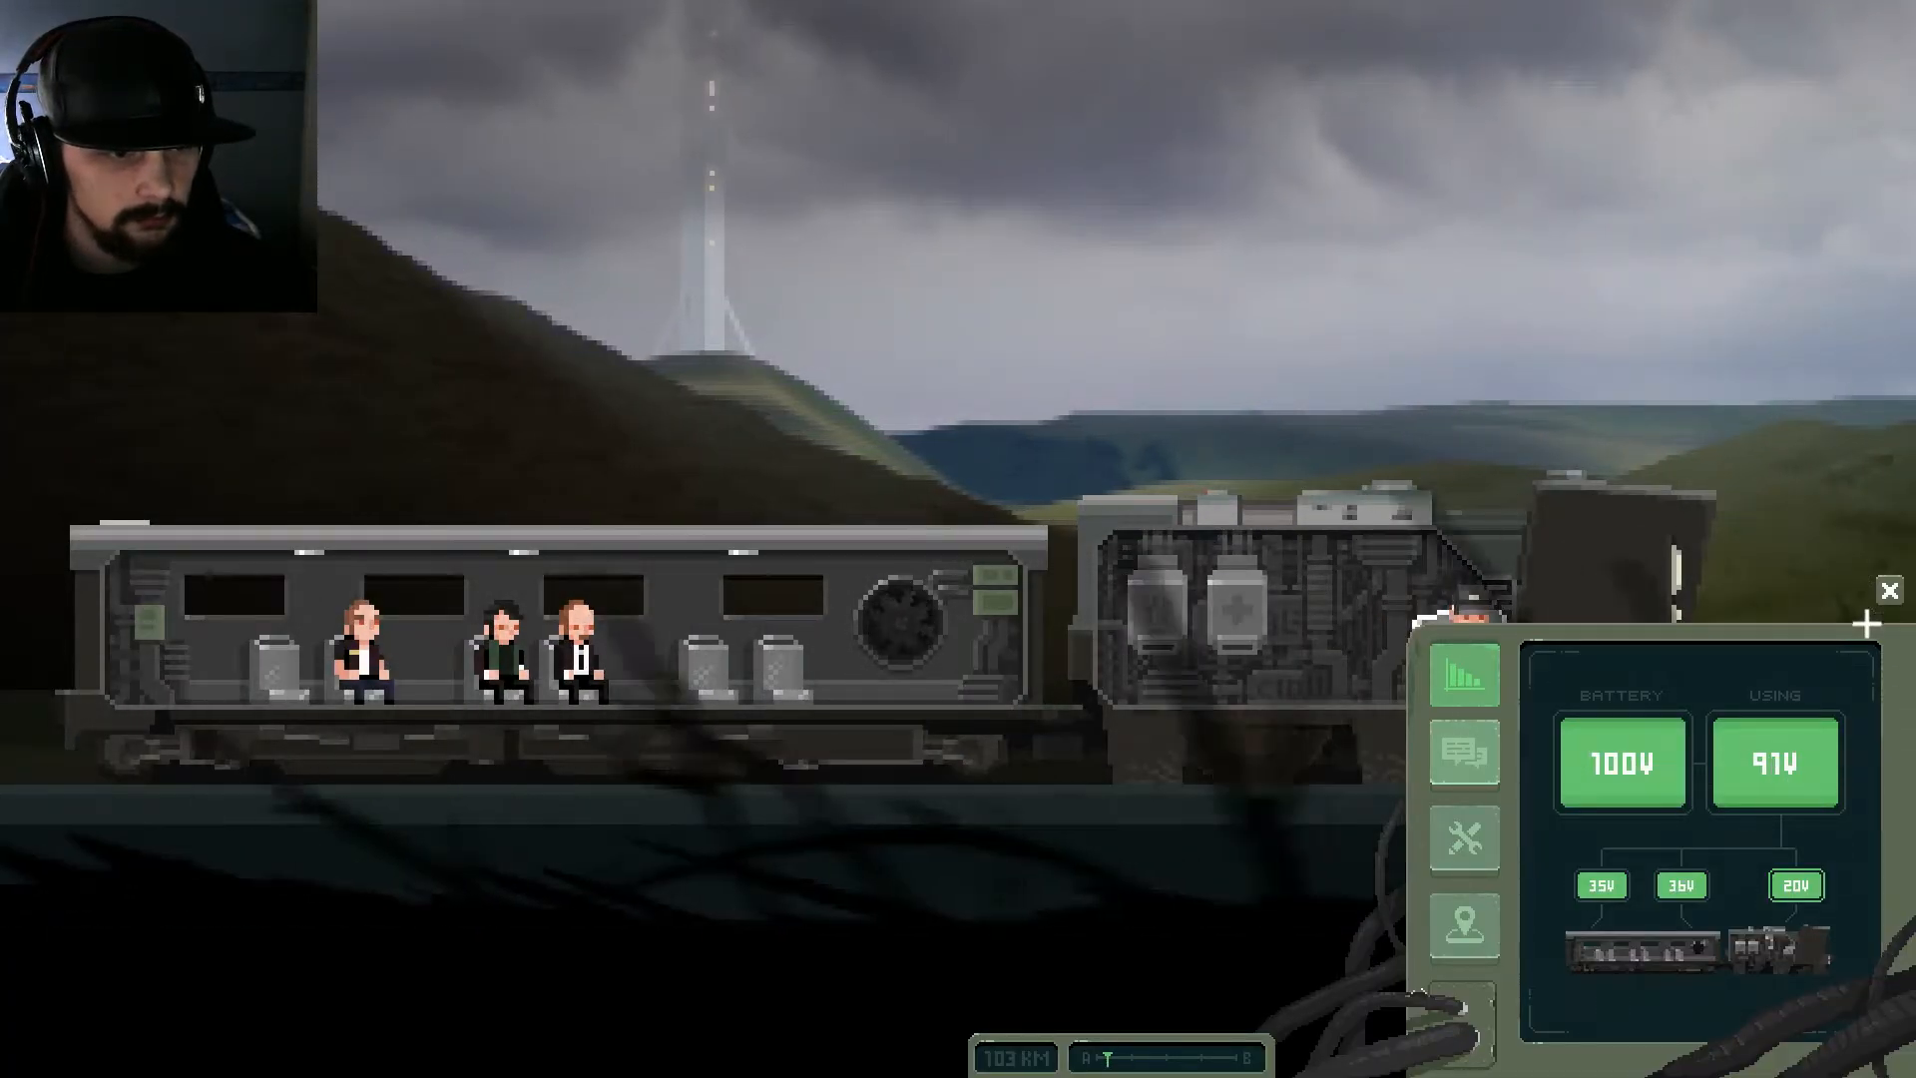
# Step: Check the crafting and route map tabs, then put away the train status screen
pyautogui.click(1463, 846)
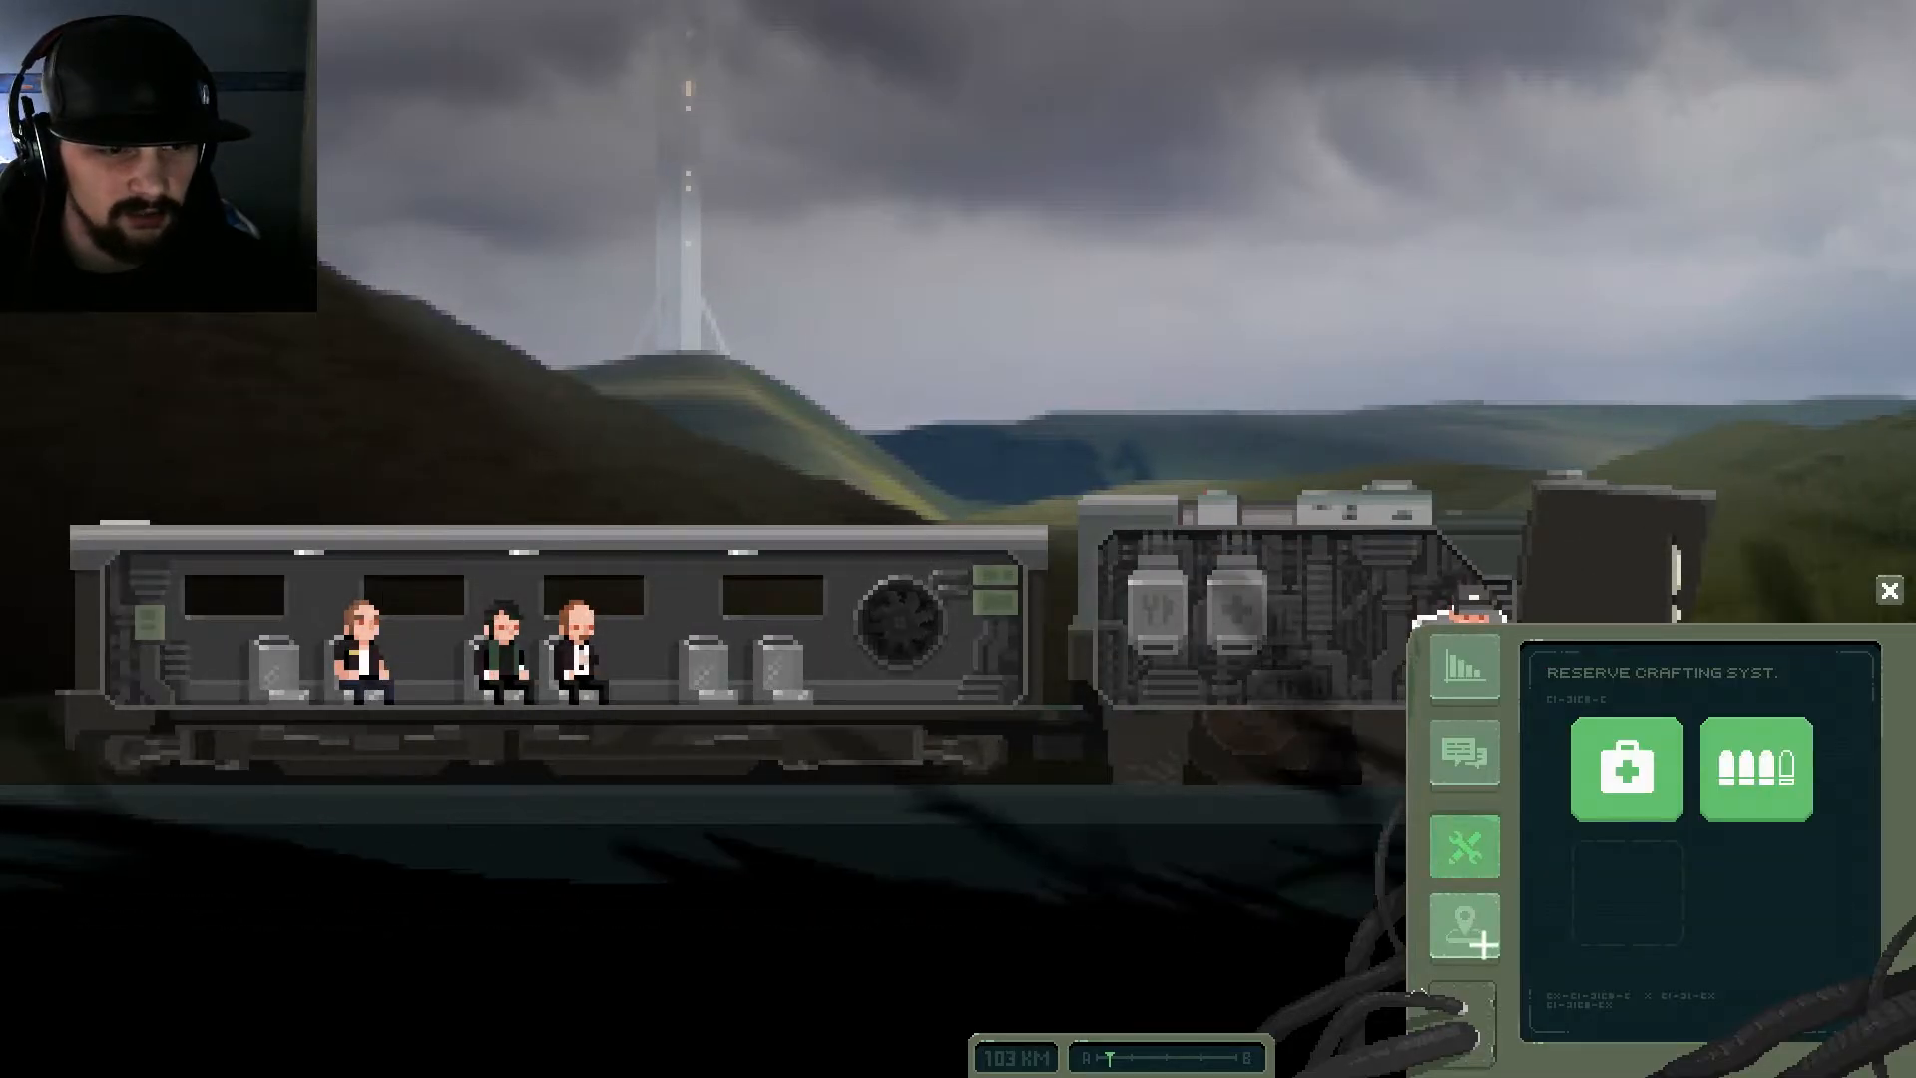
pyautogui.click(1463, 935)
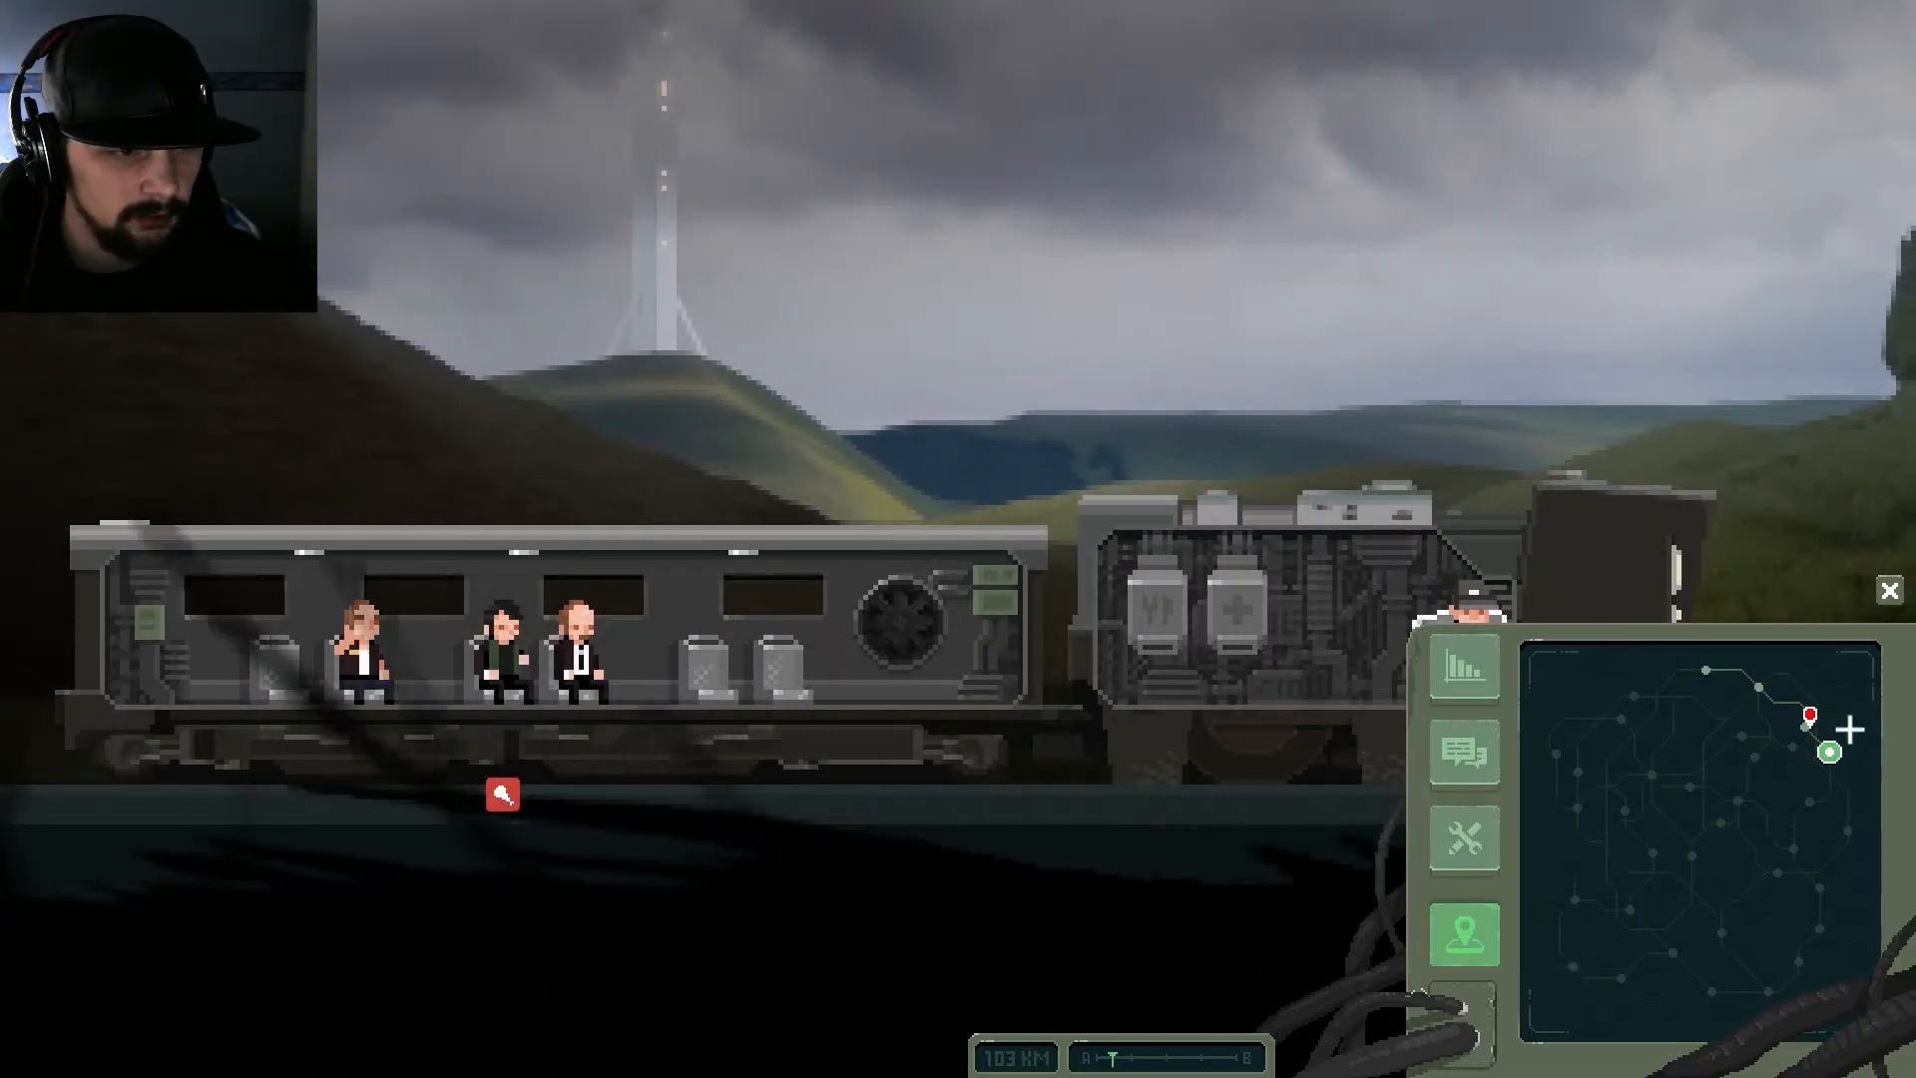
pyautogui.click(1889, 590)
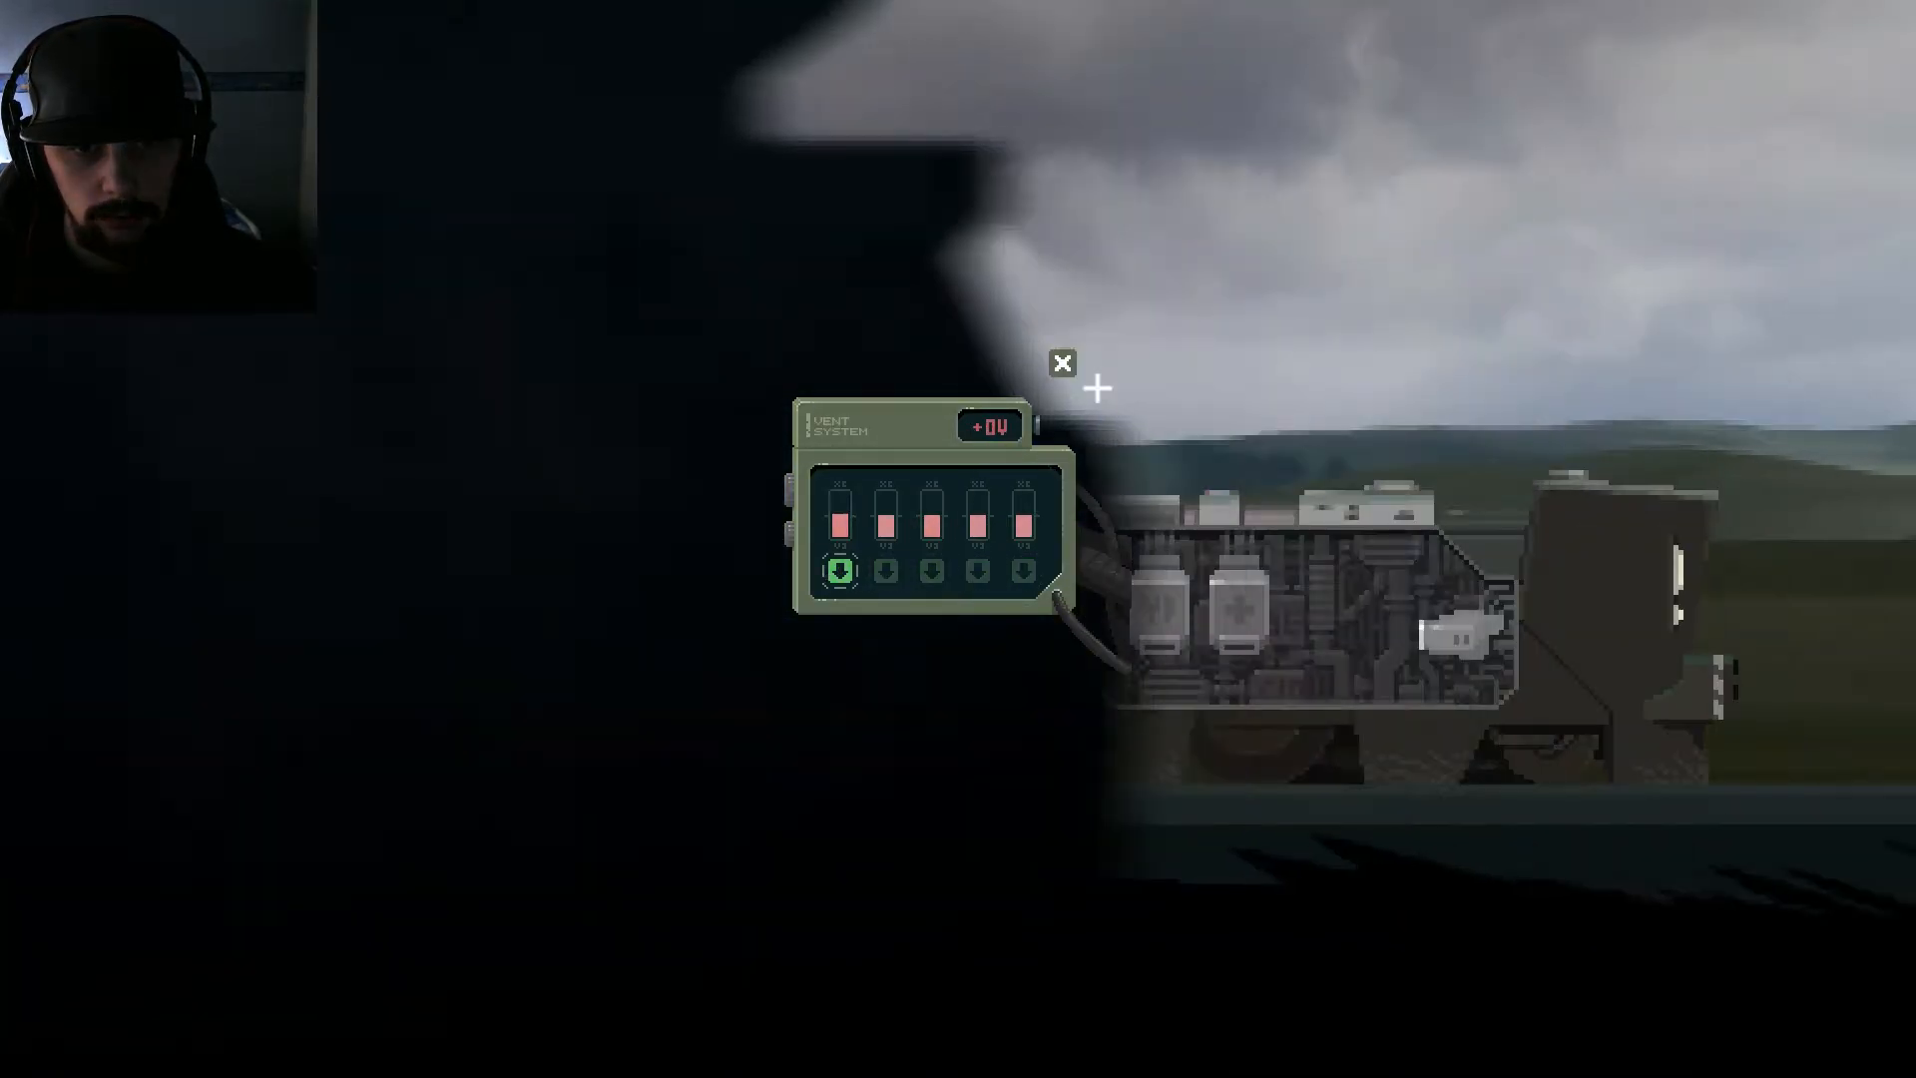
# Step: Repair the depredation system and keep restoring air to the draining vents
pyautogui.click(1061, 365)
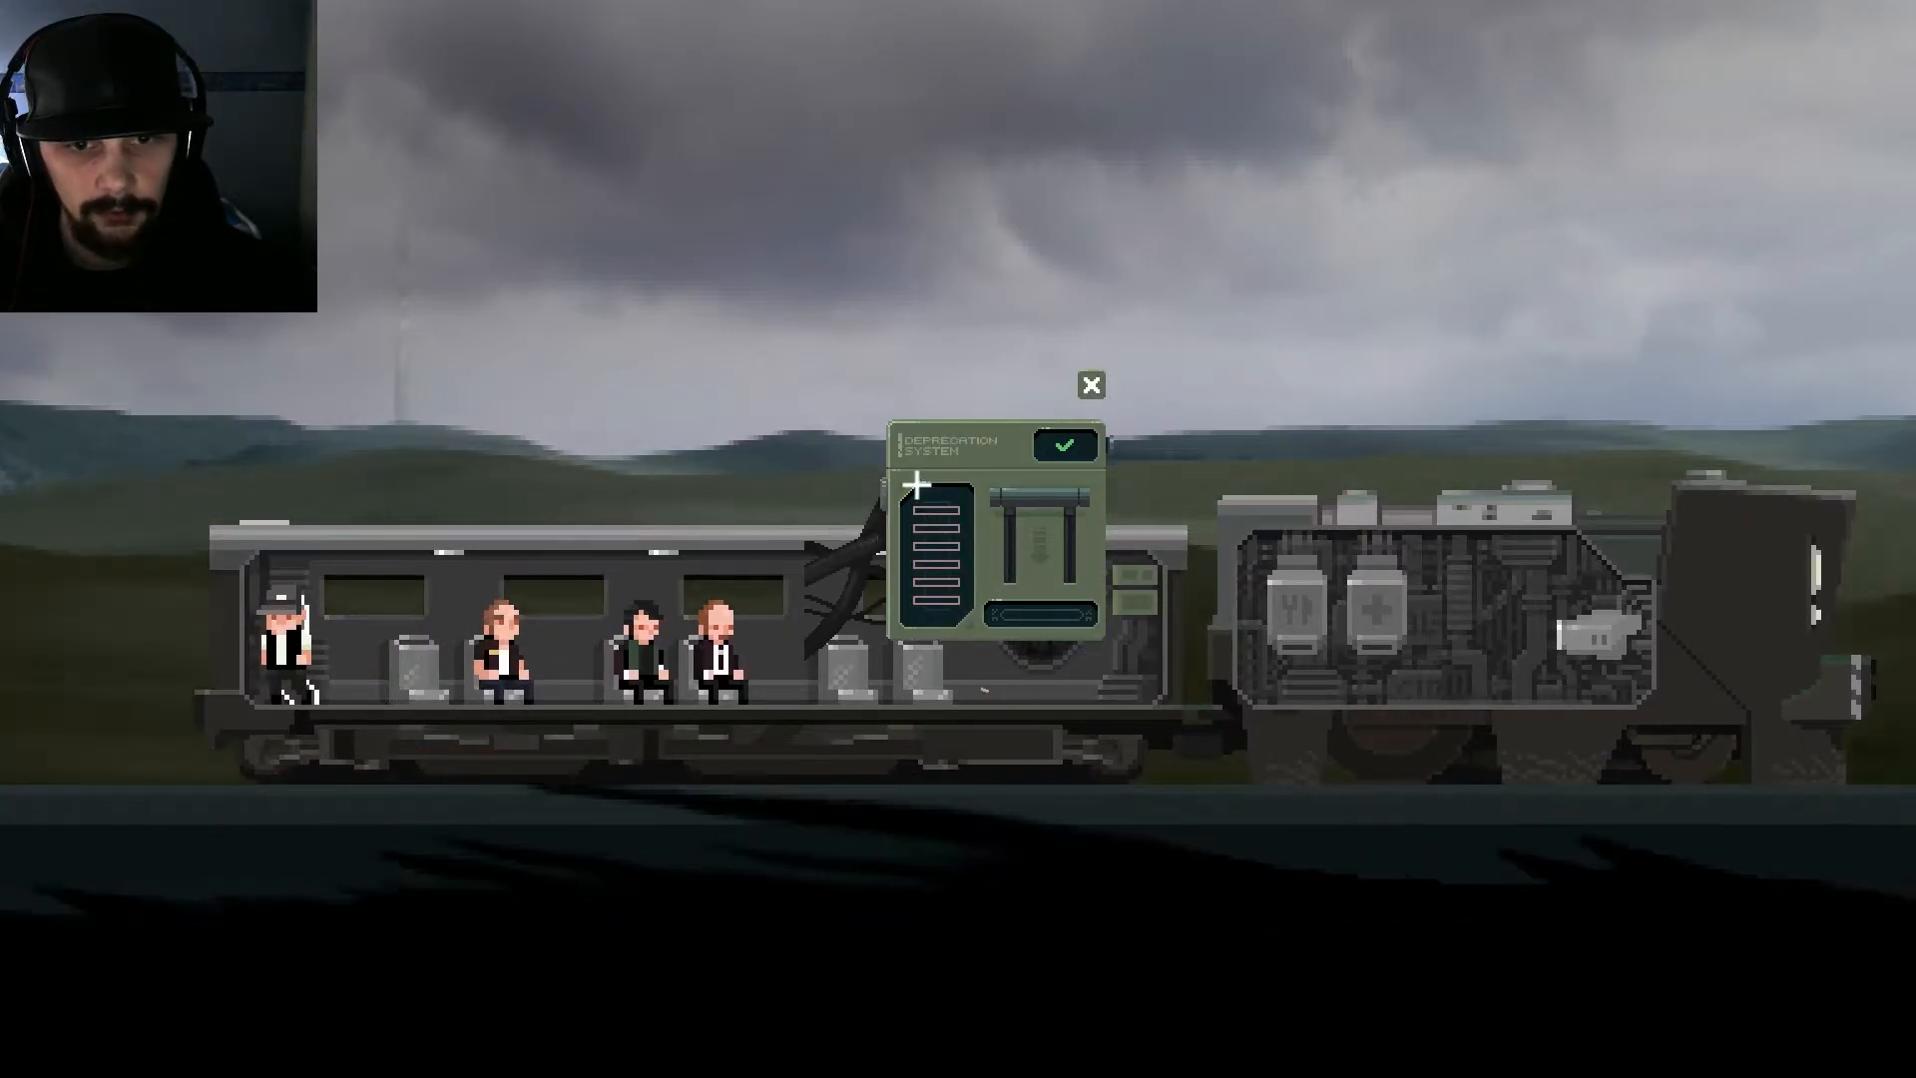
pyautogui.click(1089, 385)
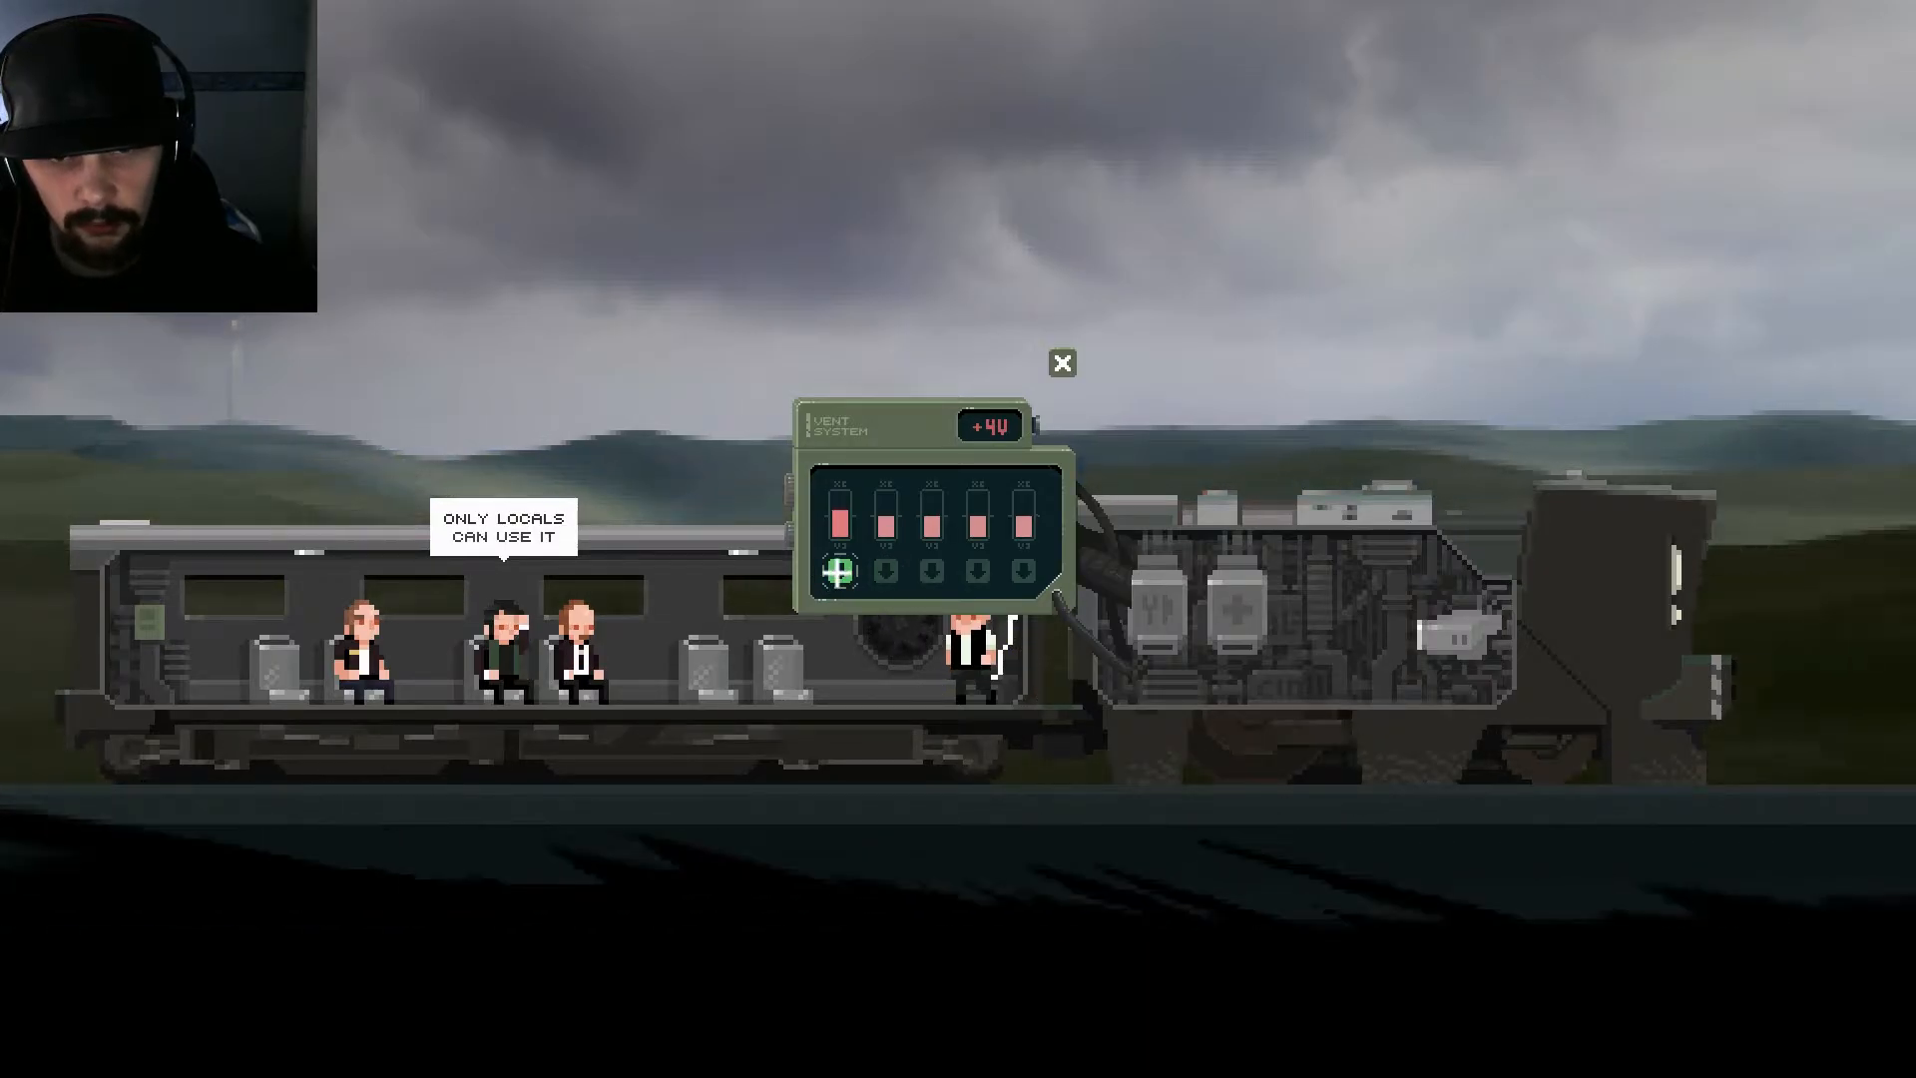
pyautogui.click(1060, 363)
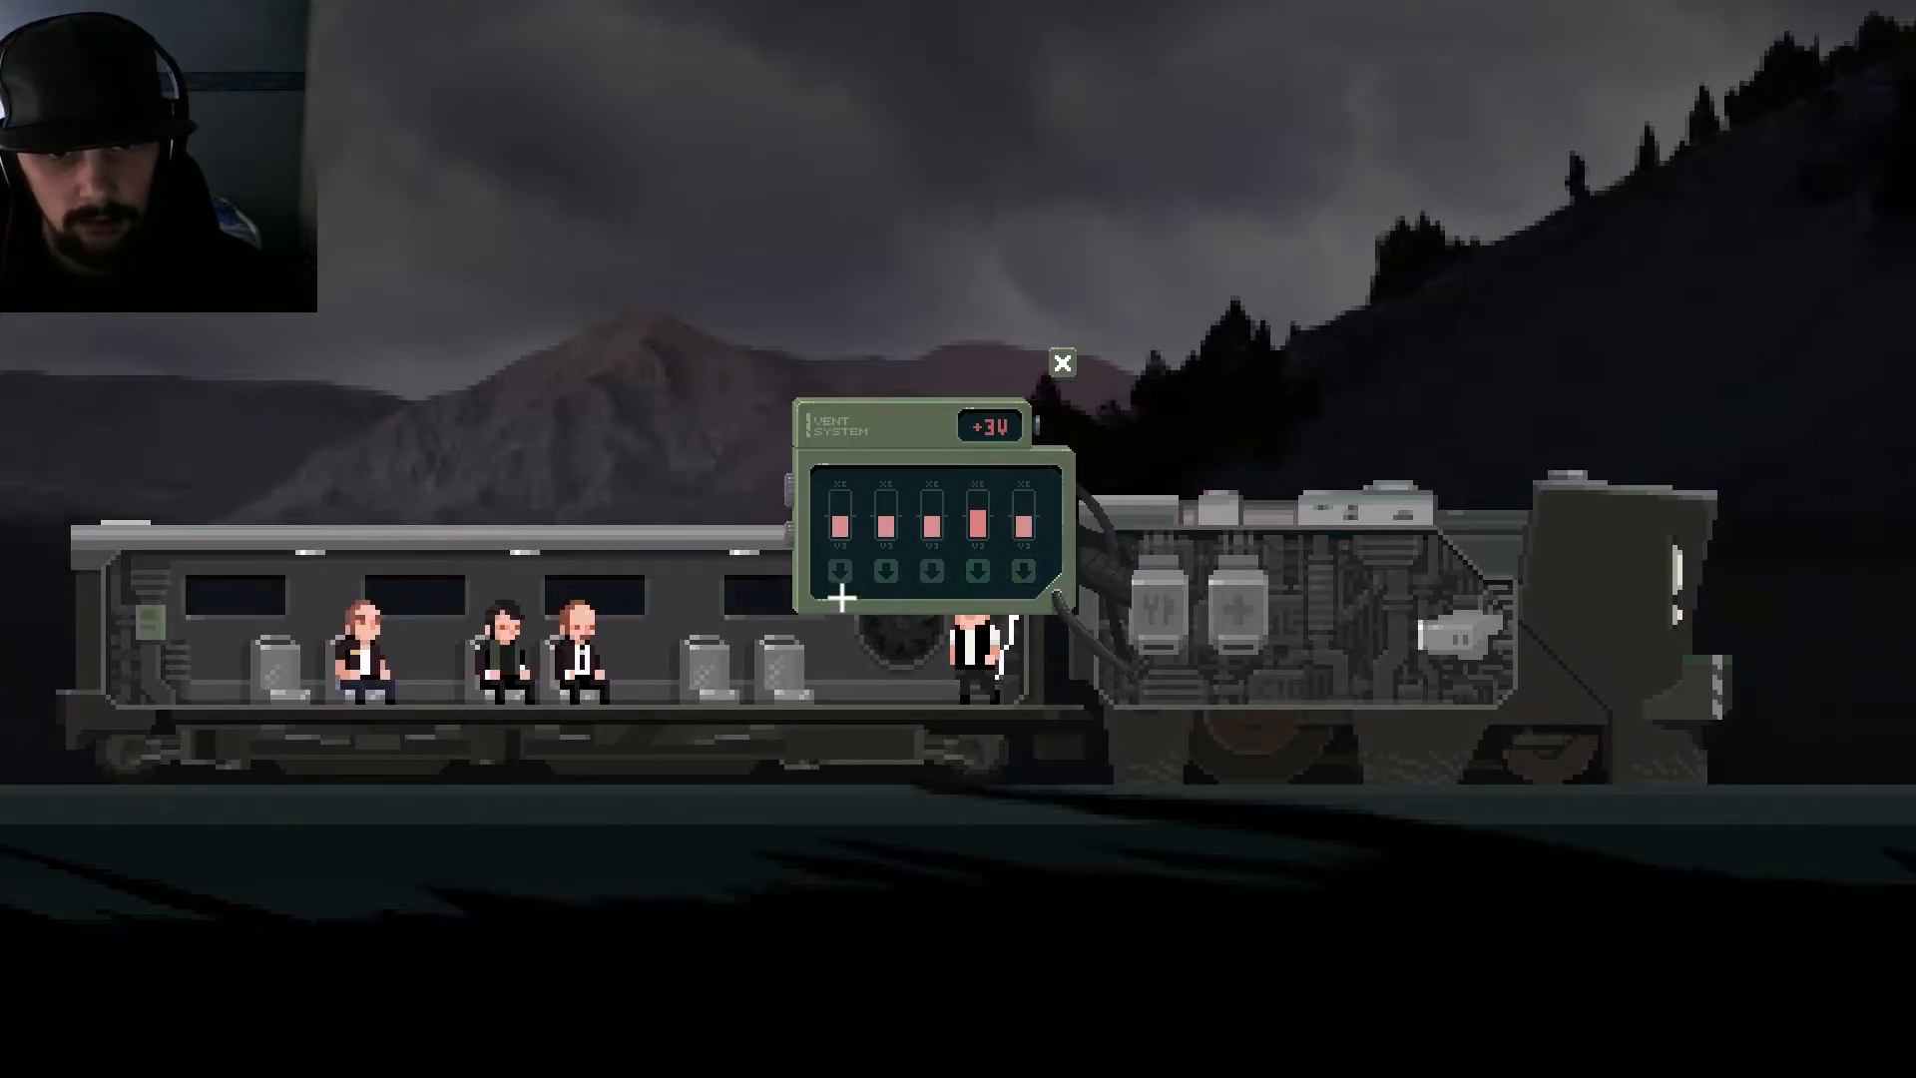
pyautogui.click(978, 571)
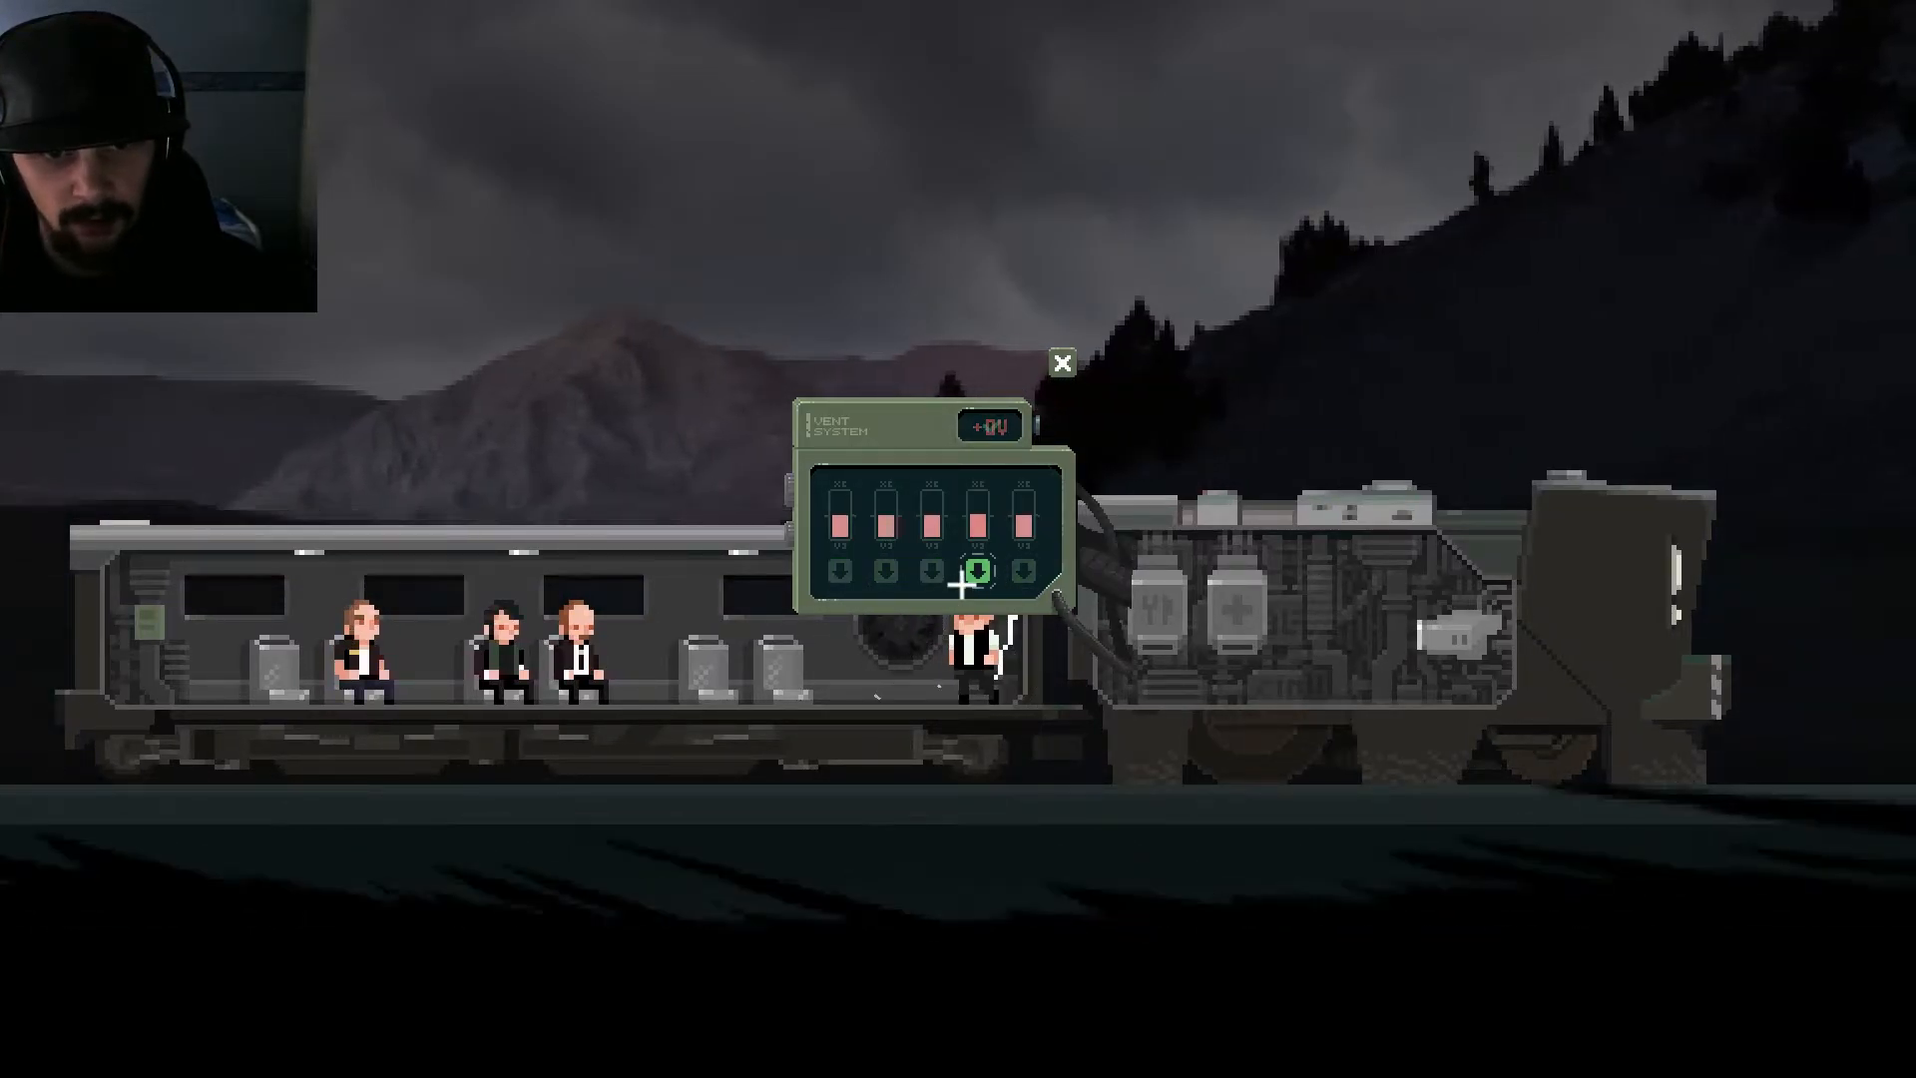
pyautogui.click(1061, 364)
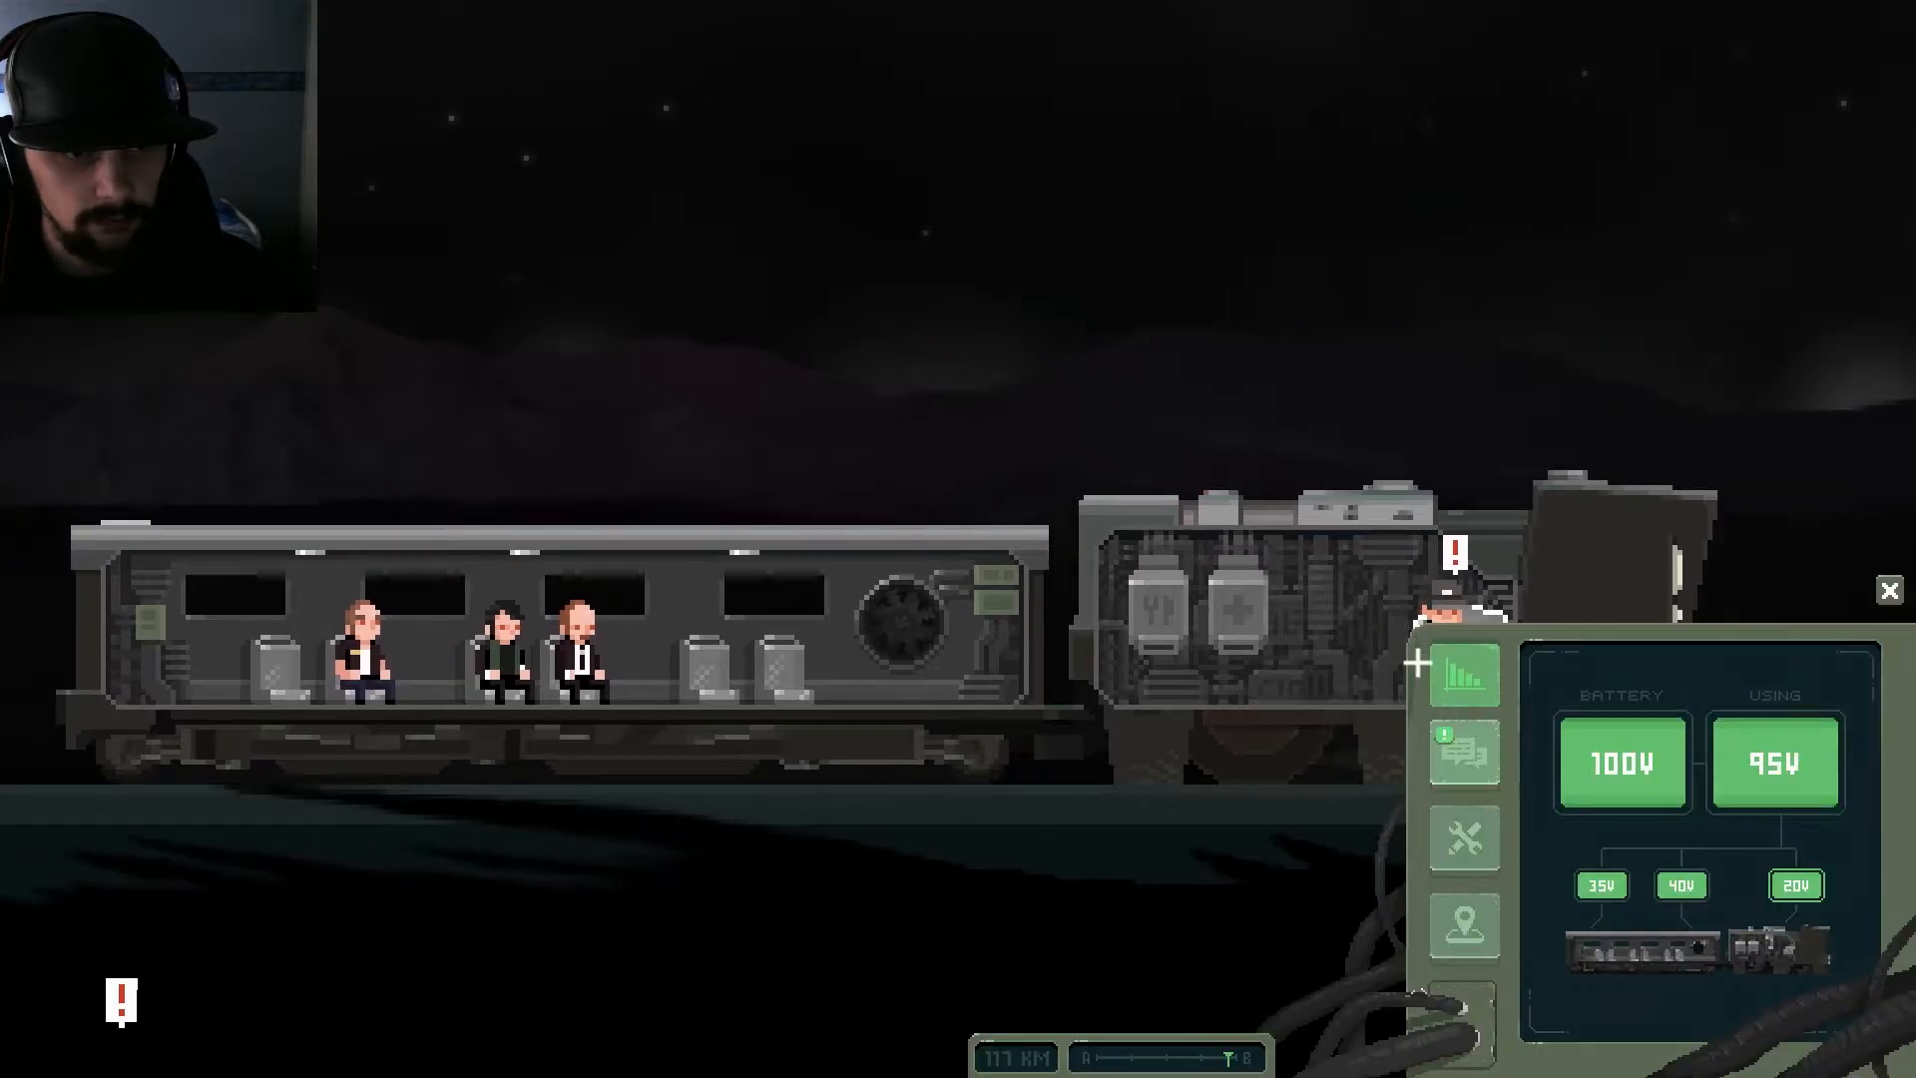
# Step: Chat with the online machinist James Biddle, then return to the carriage
pyautogui.click(1463, 760)
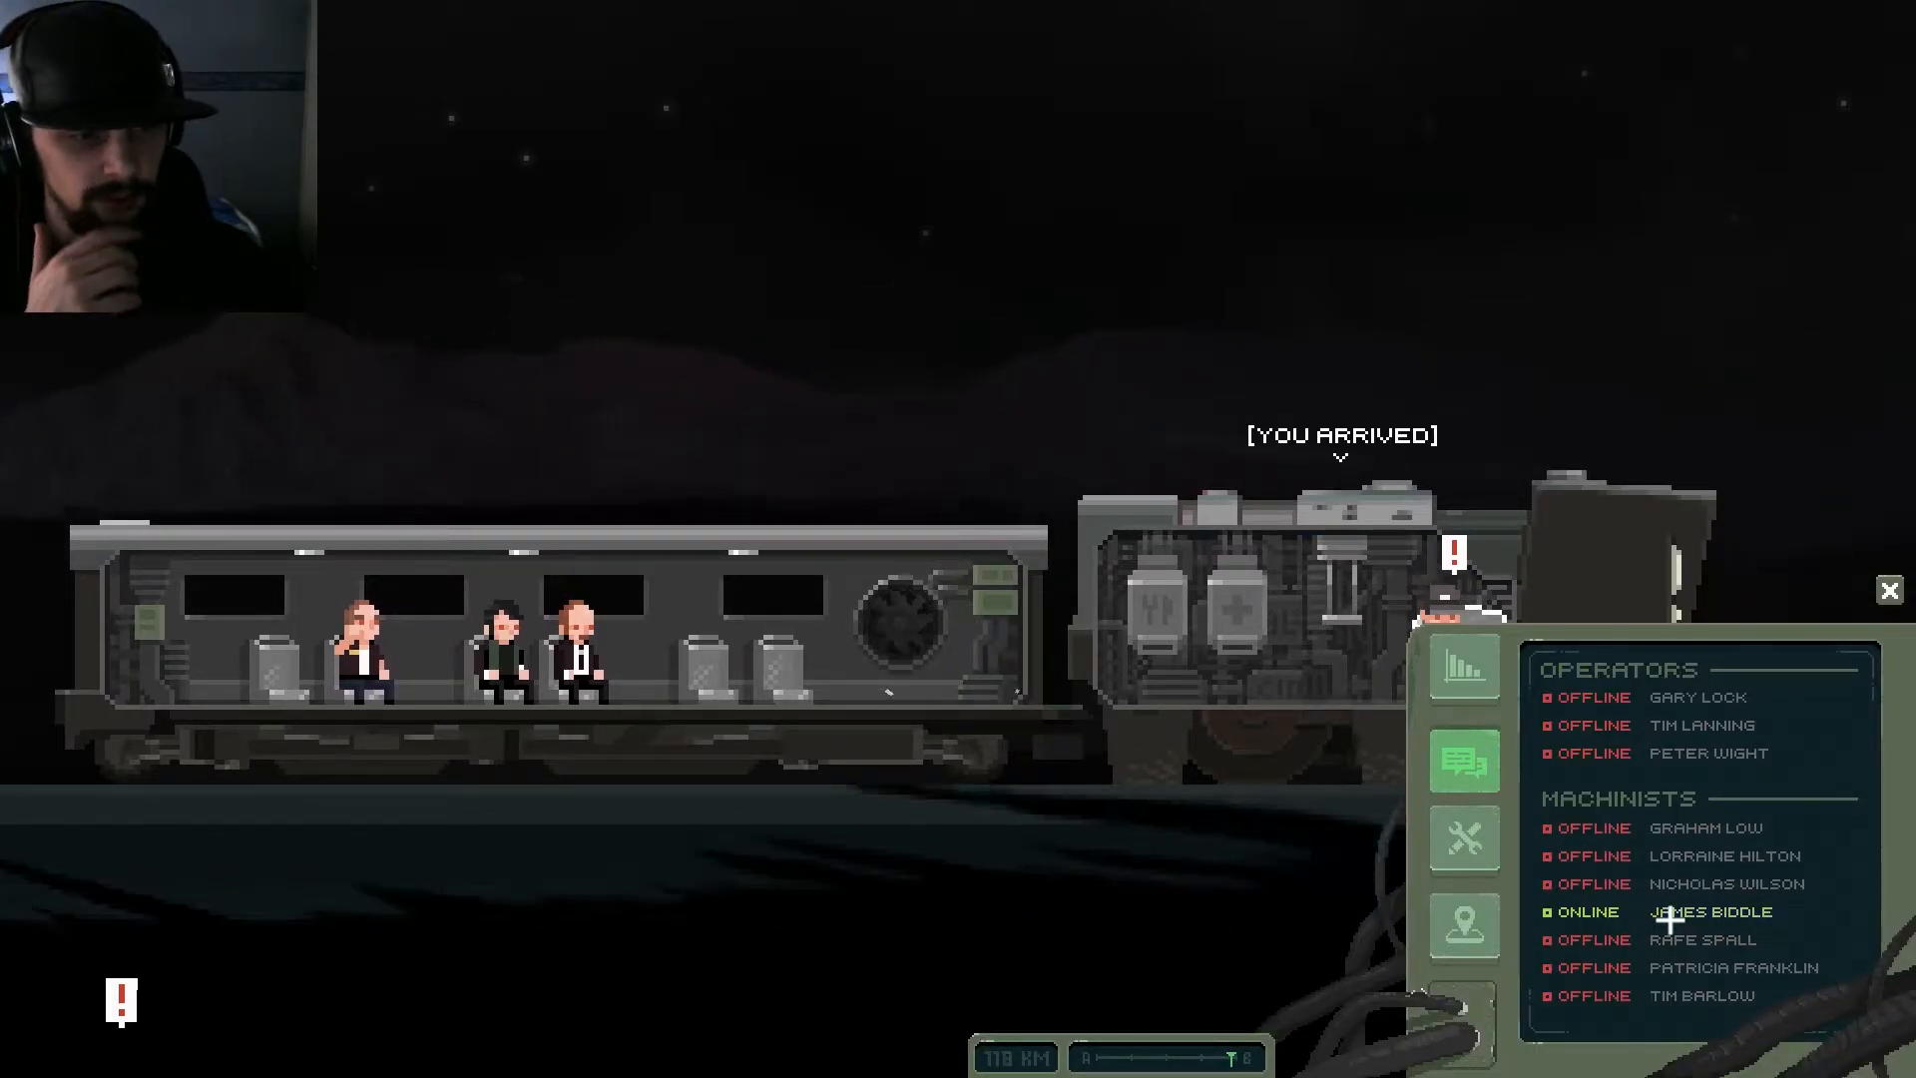
pyautogui.click(1709, 911)
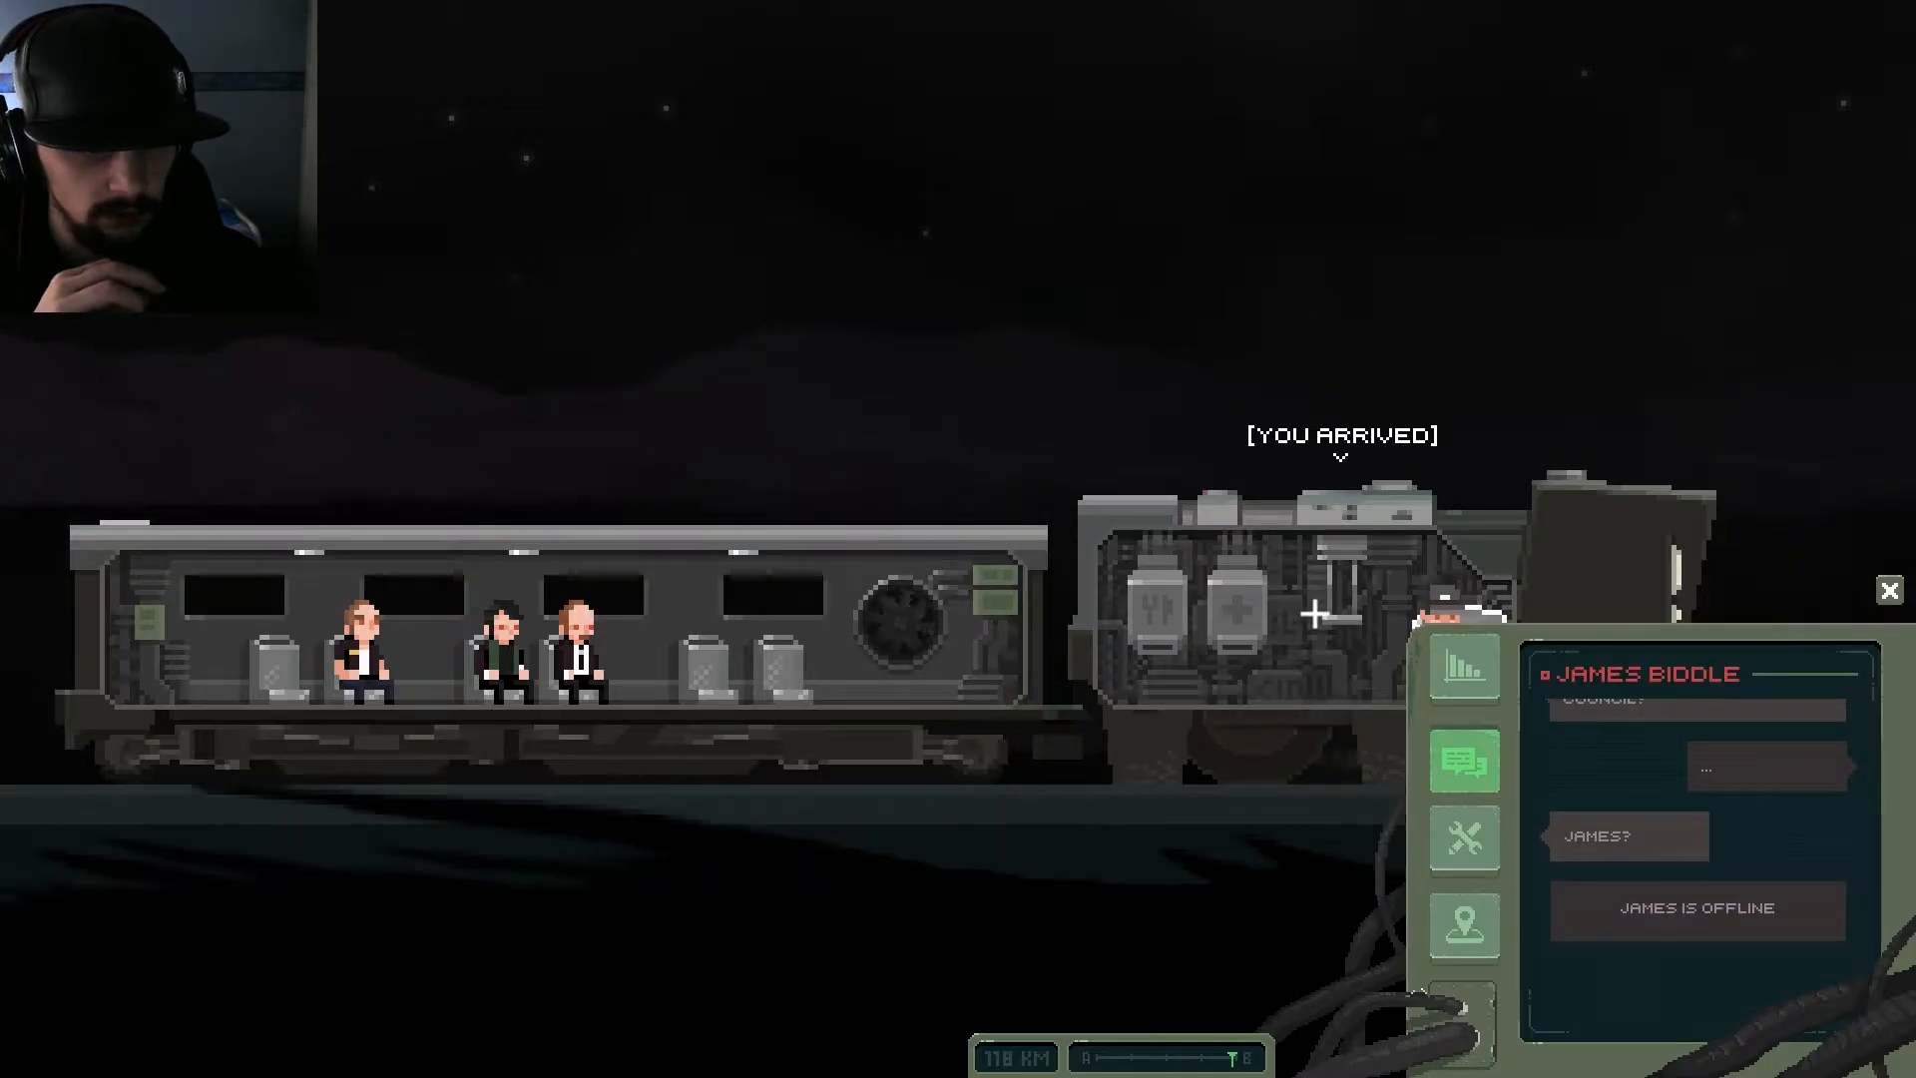
pyautogui.click(1889, 590)
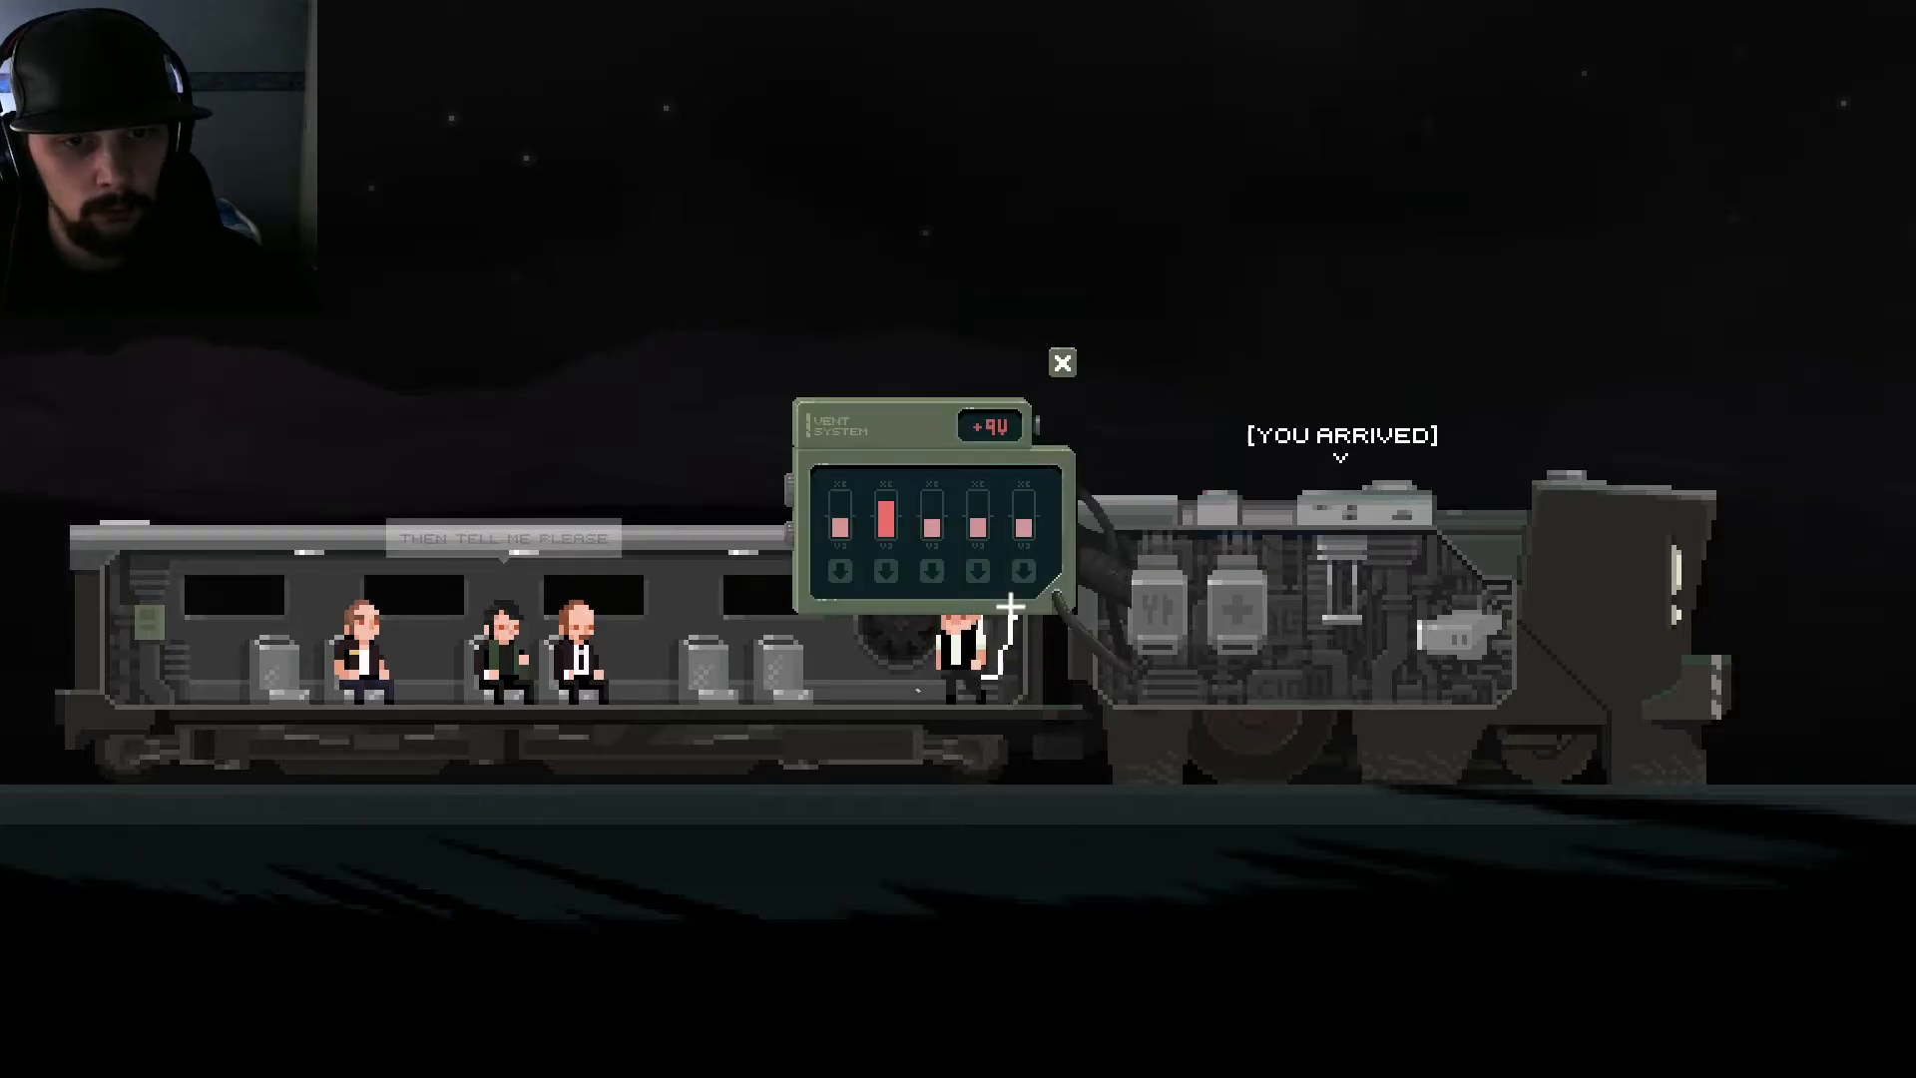
# Step: Restore power to the carriage lights and air to the second vent
pyautogui.click(883, 571)
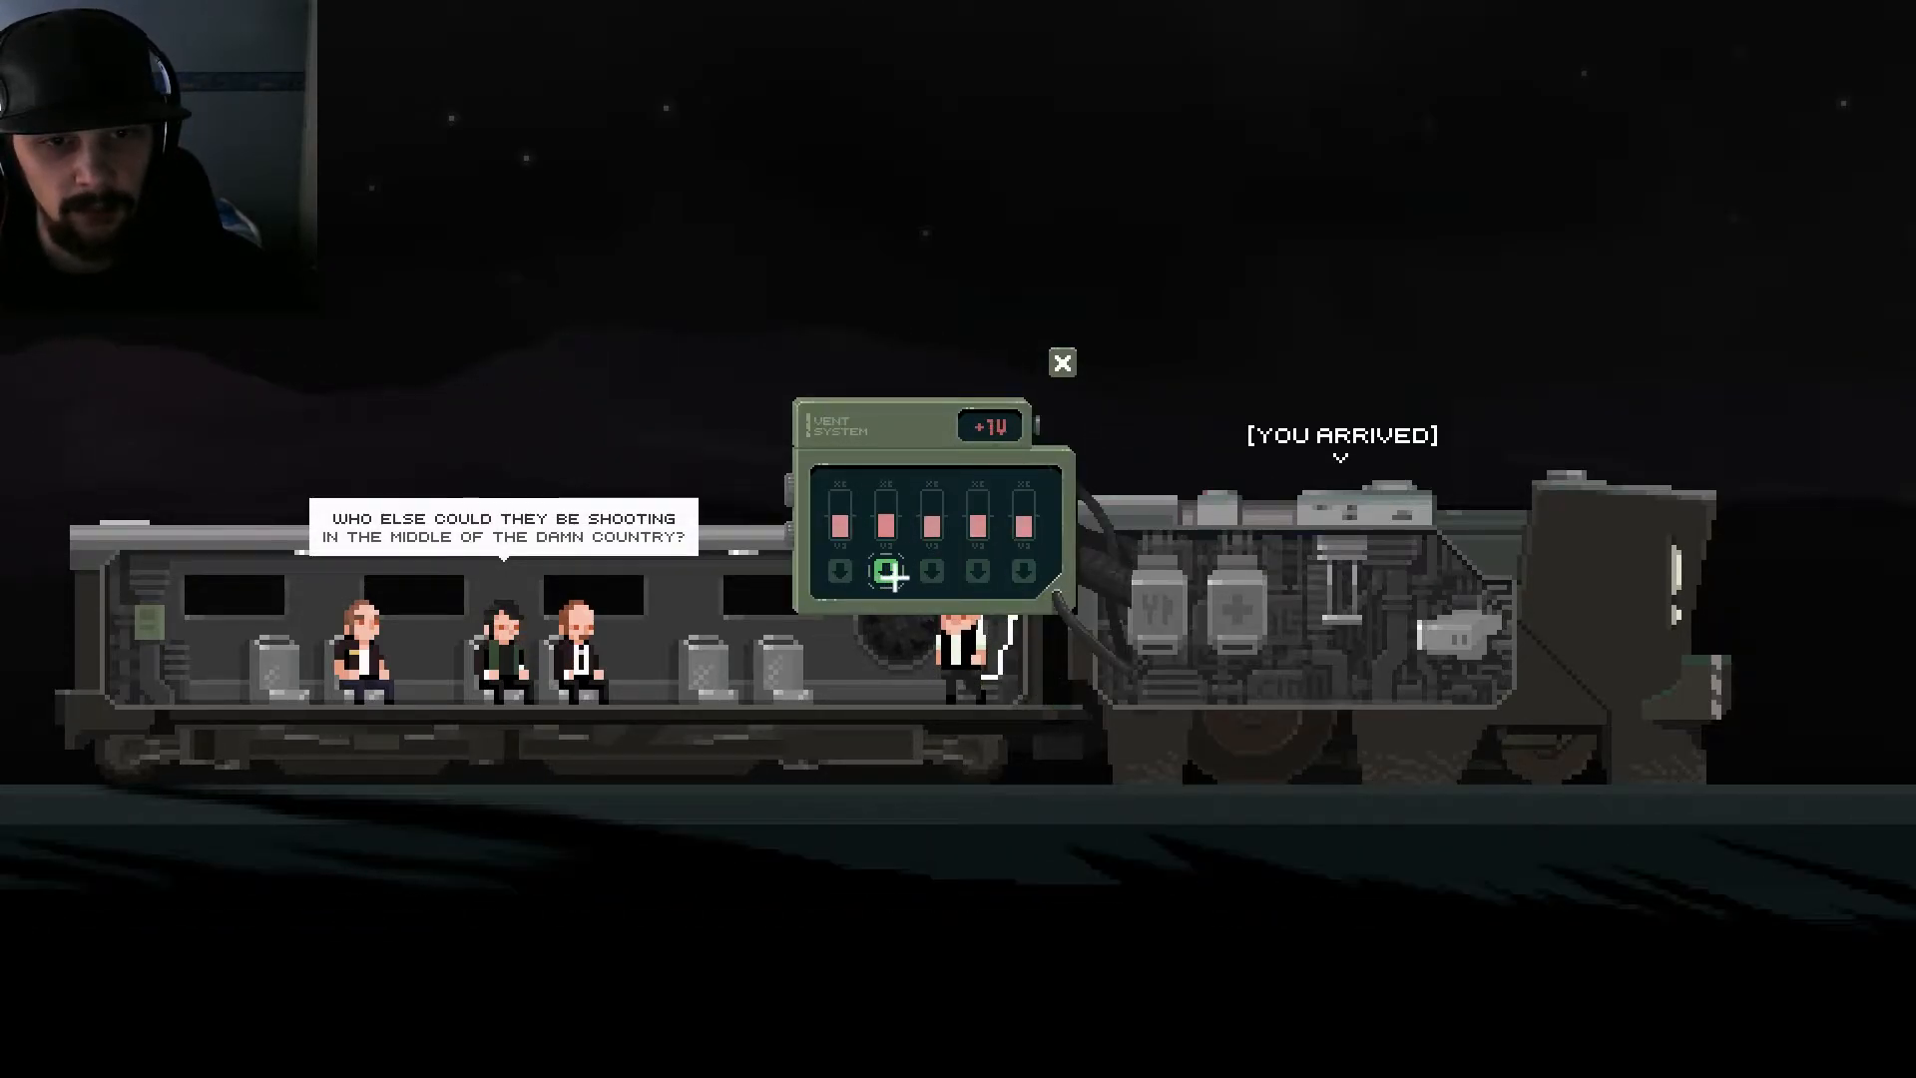
pyautogui.click(1060, 363)
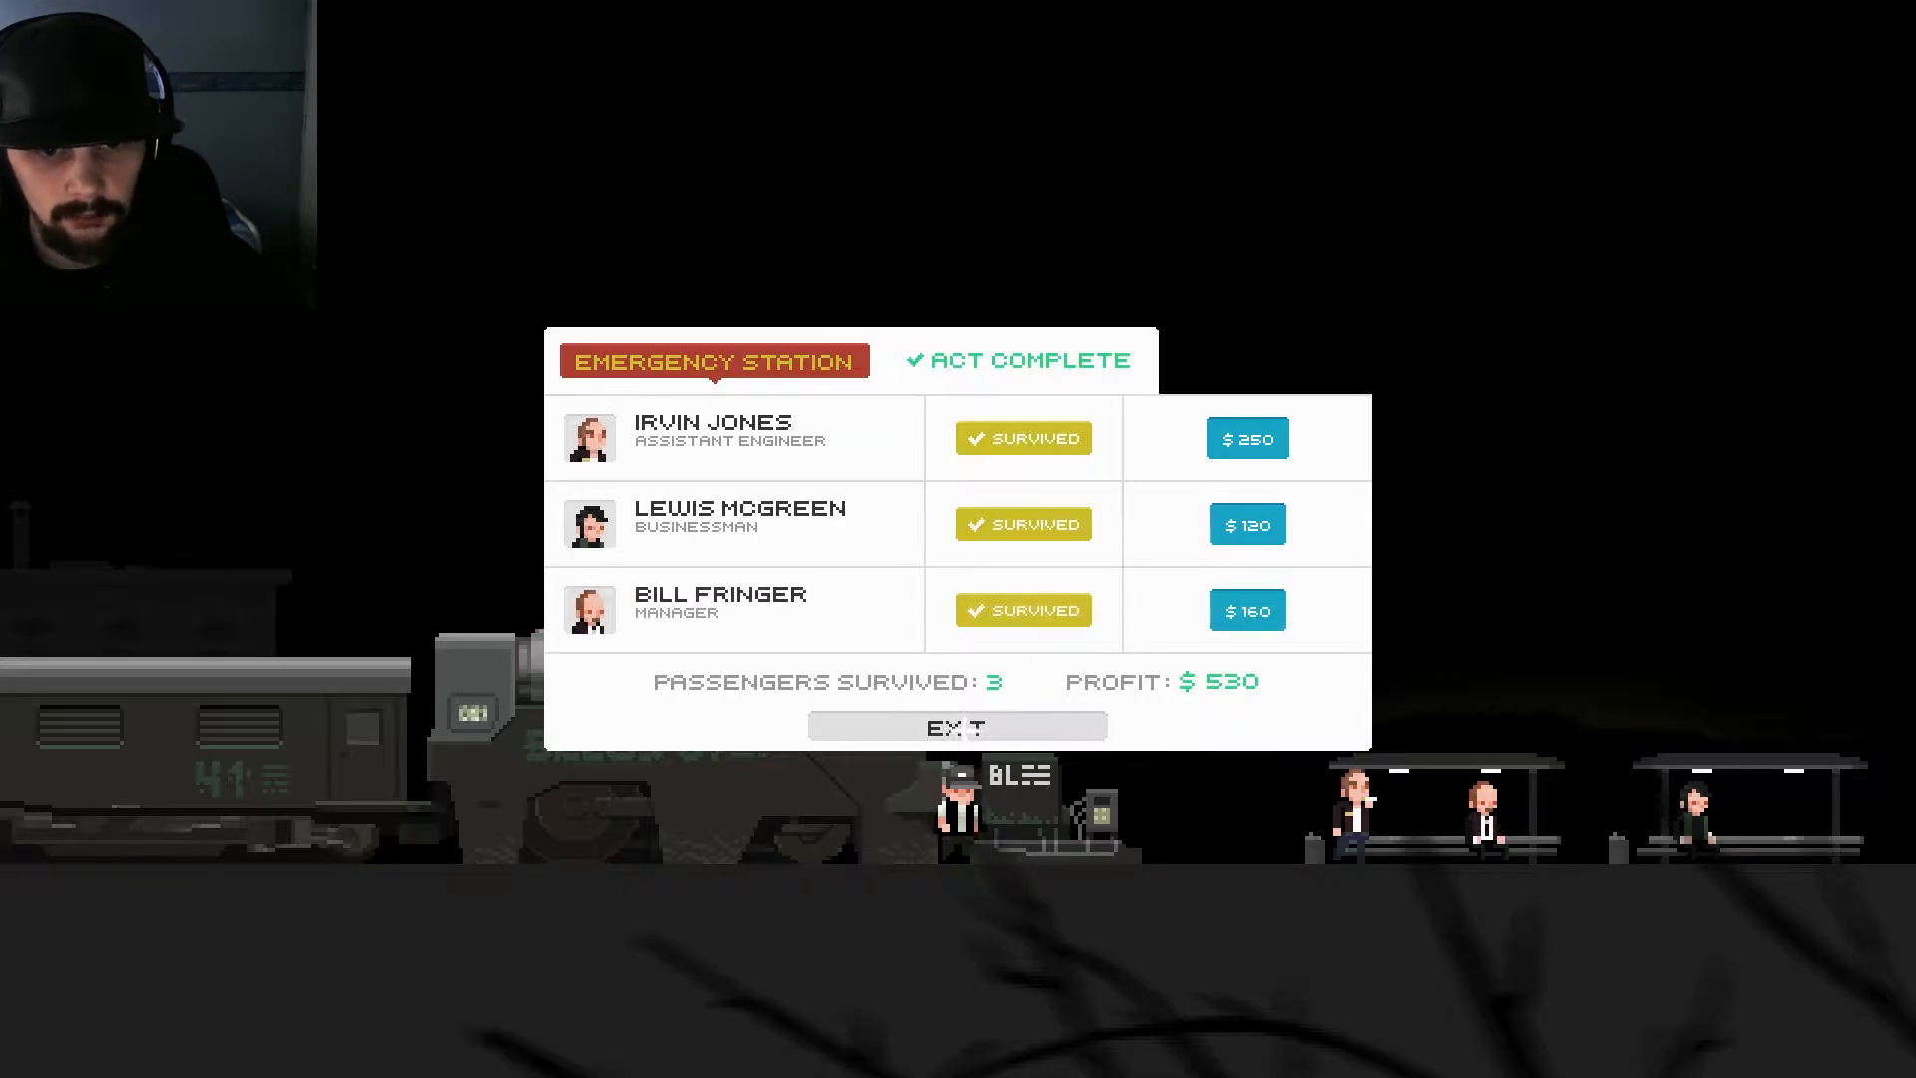
# Step: Exit the Act Complete summary to enter the Emergency Station
pyautogui.click(957, 725)
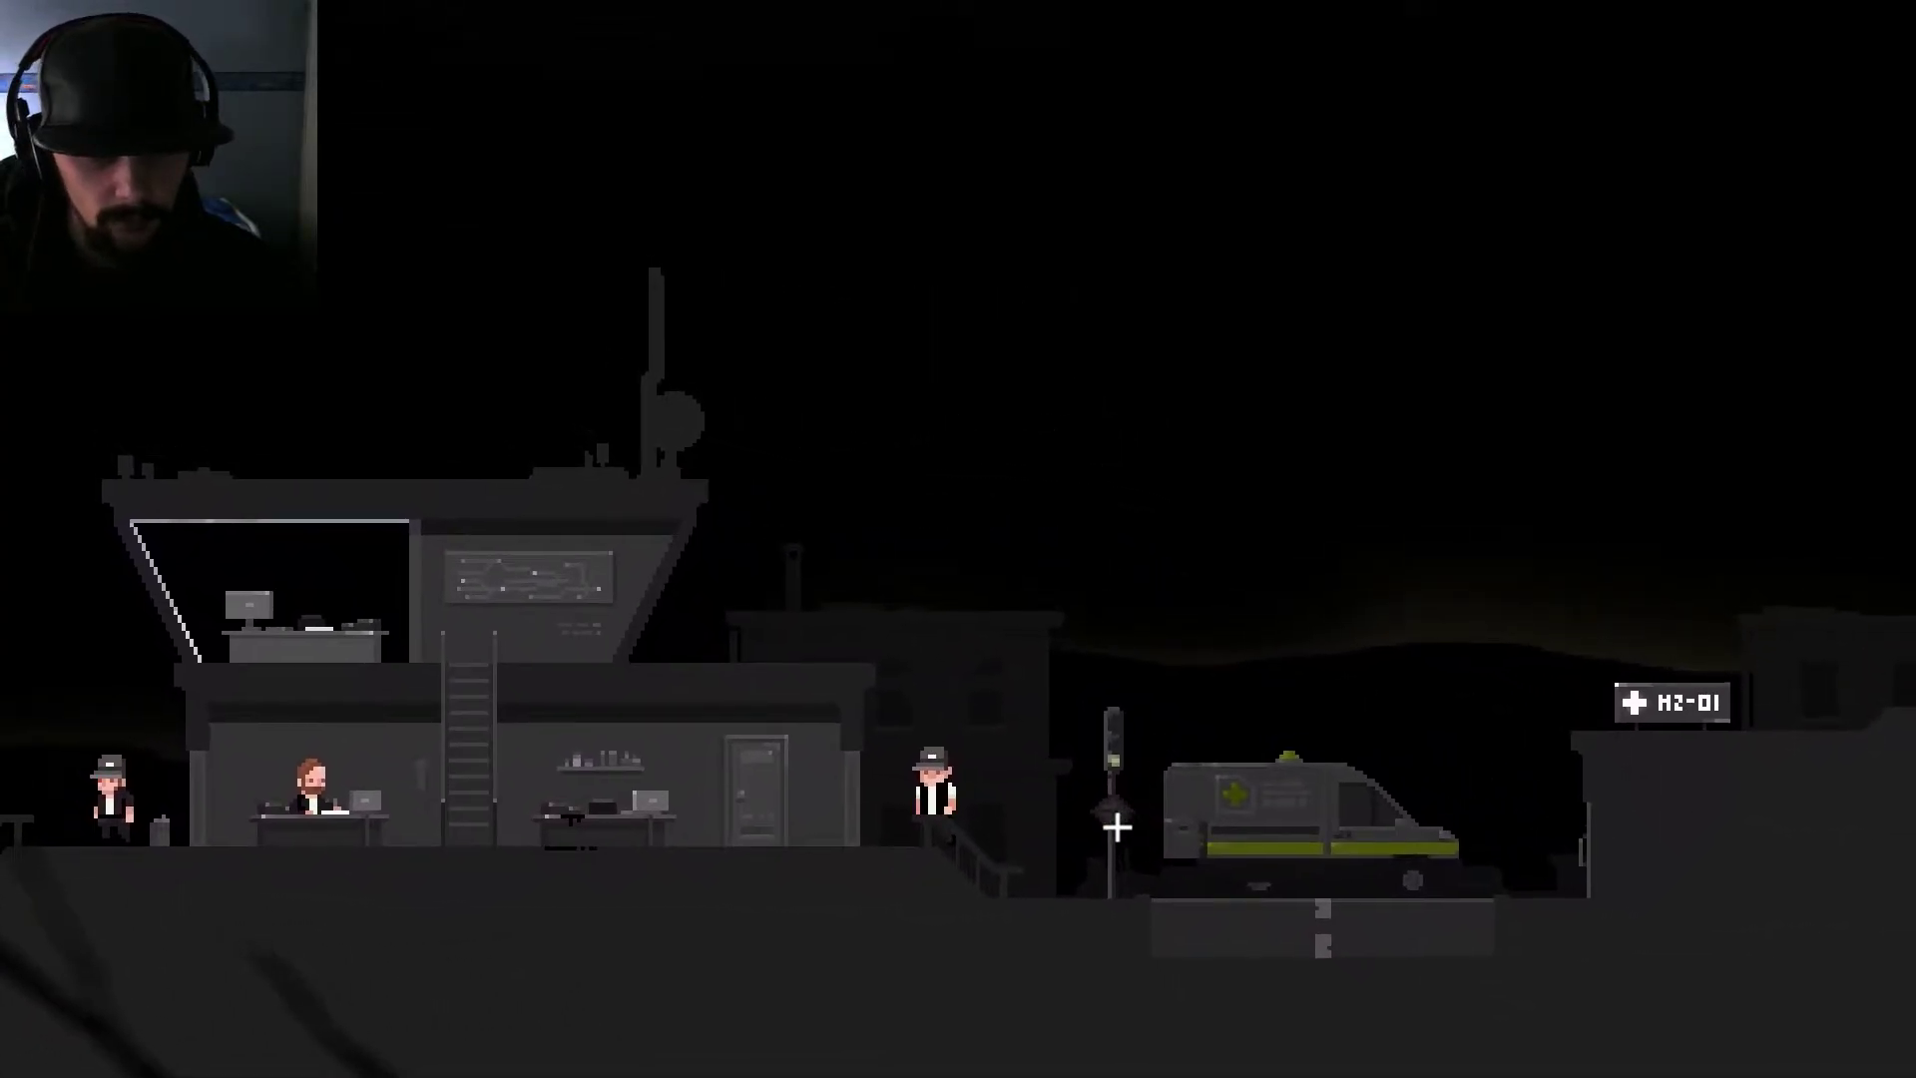
# Step: Walk past the control building into the military camp, where soldiers request the train for cargo
pyautogui.press('Escape')
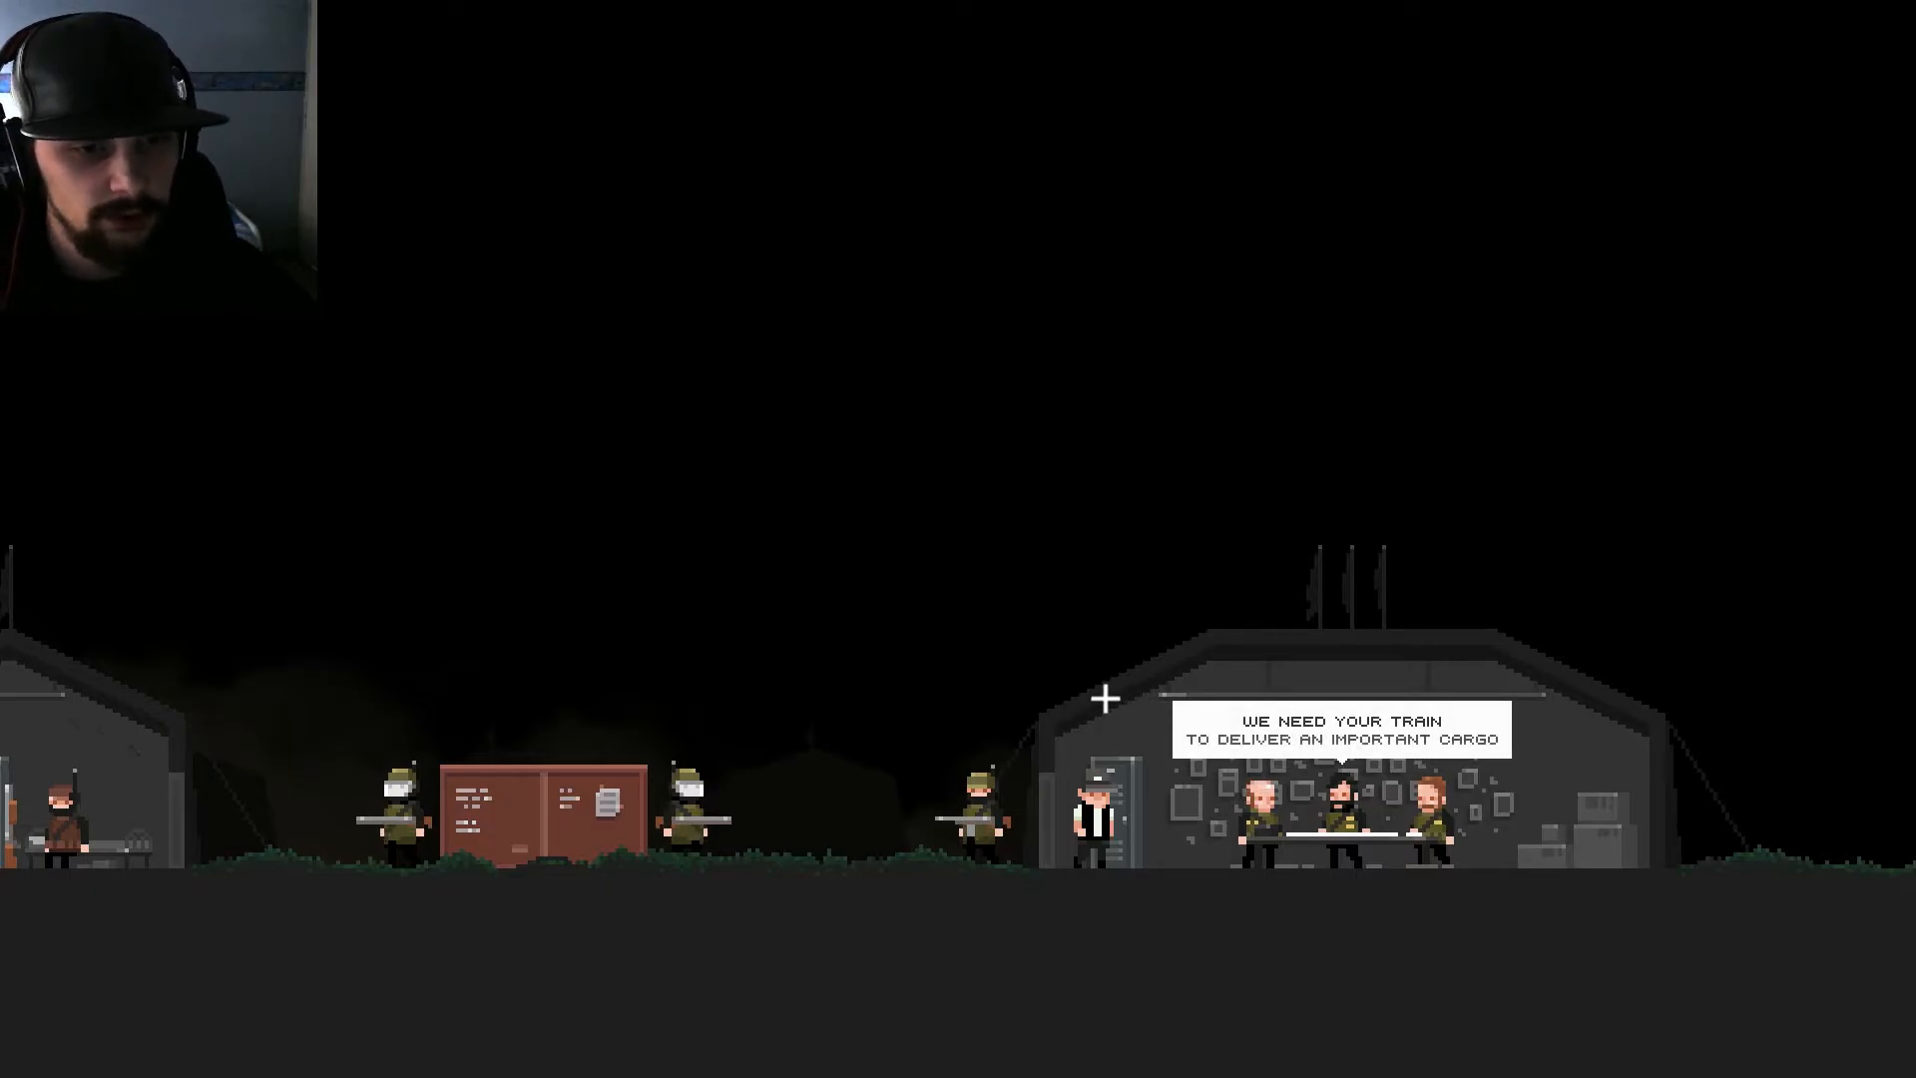
pyautogui.moveTo(1066, 668)
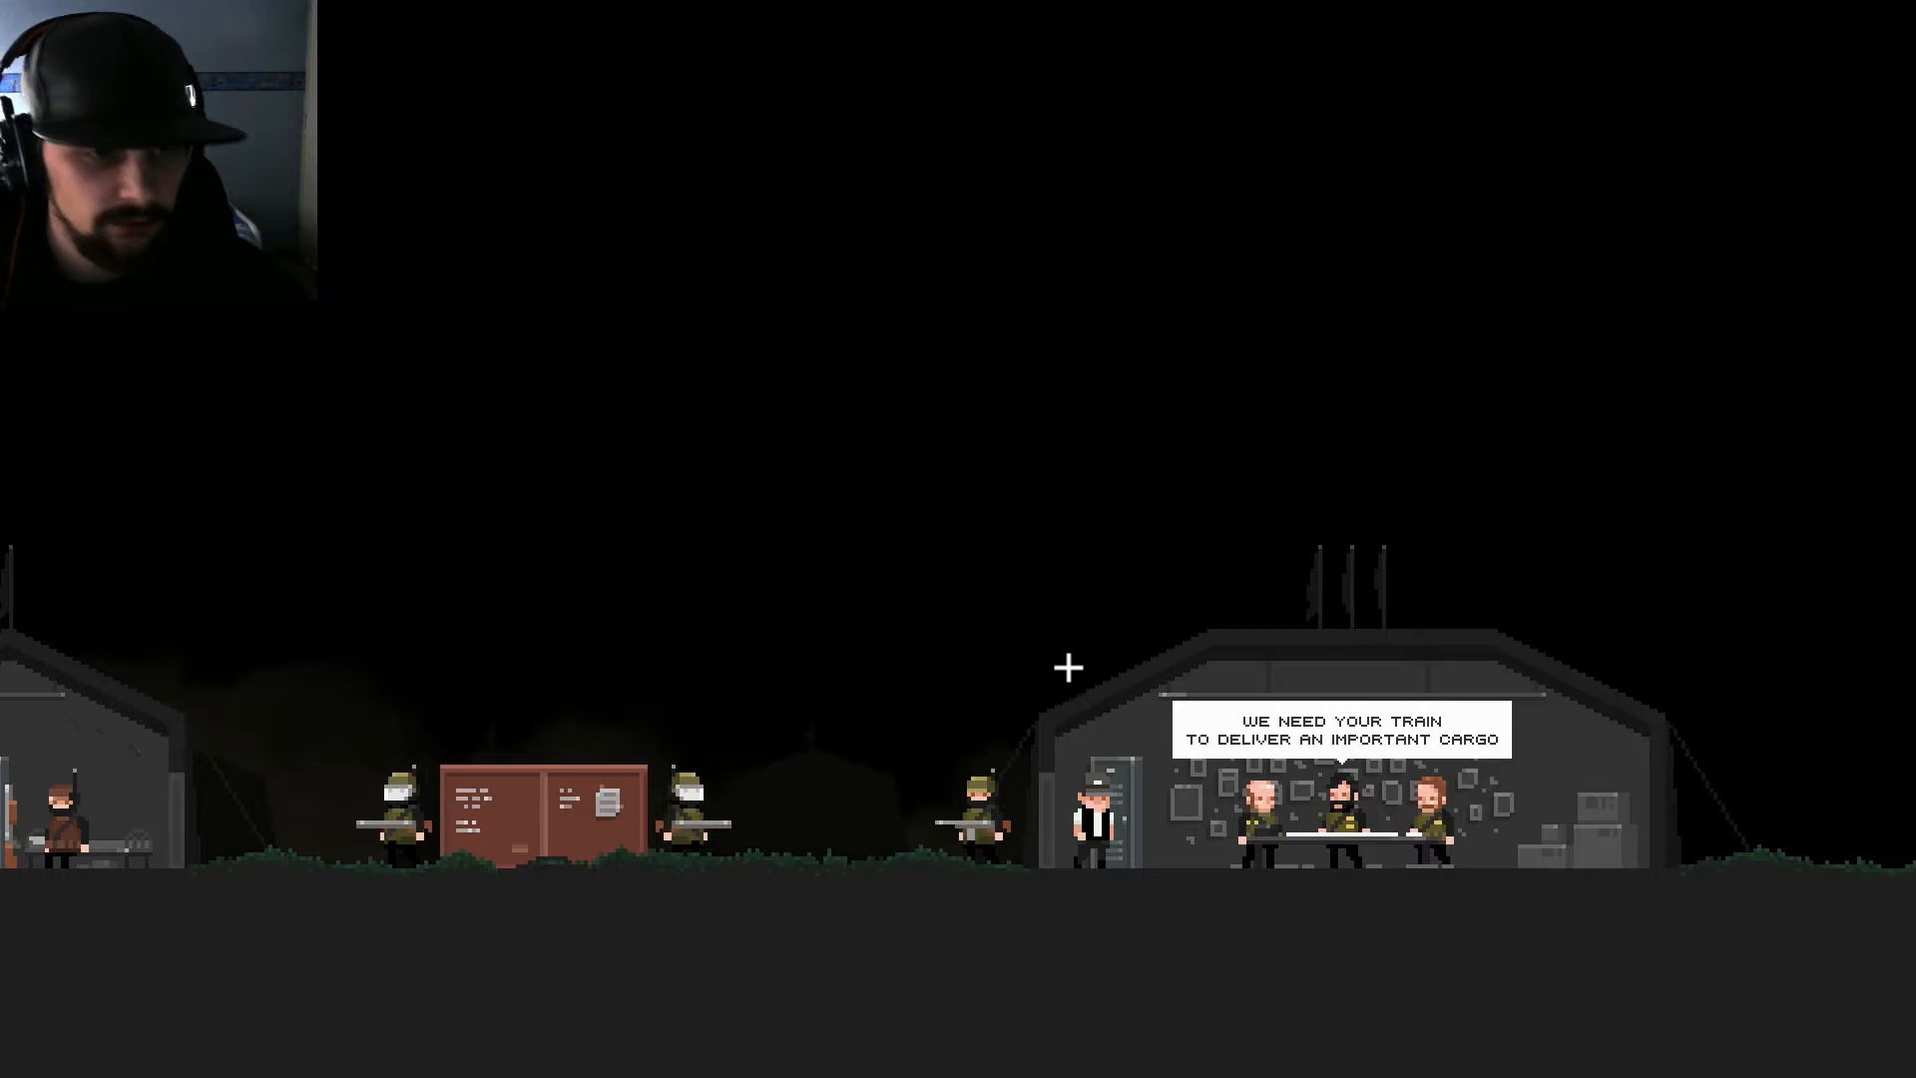